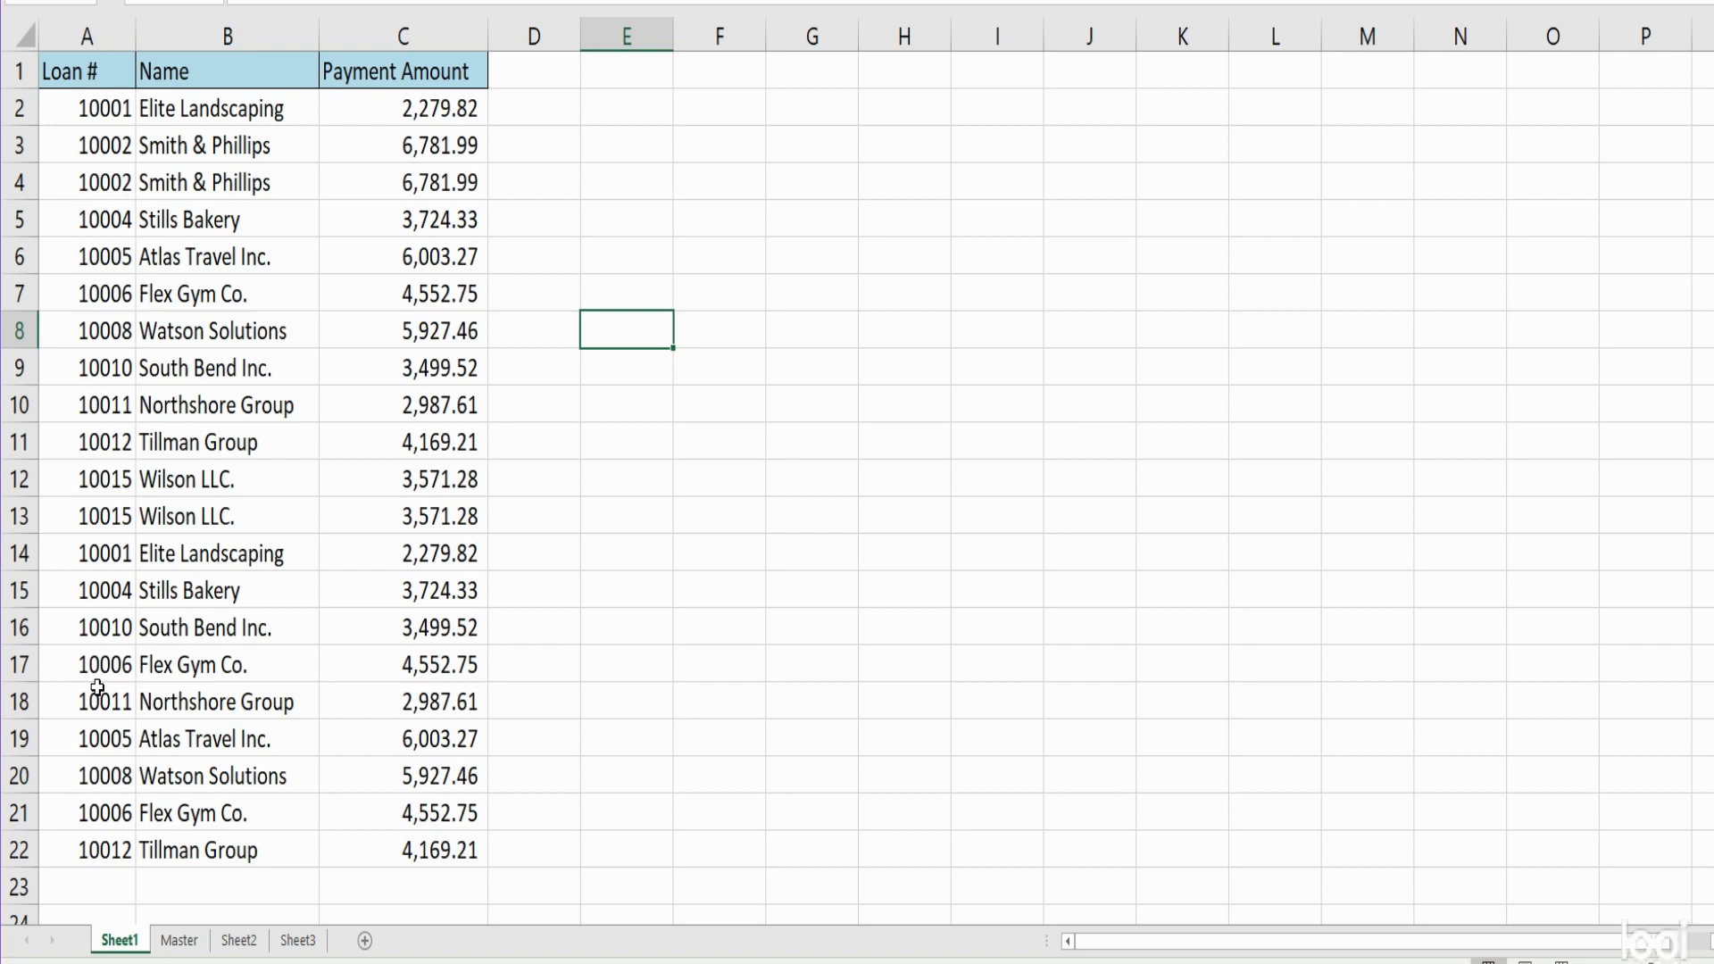
mouse_move(141, 356)
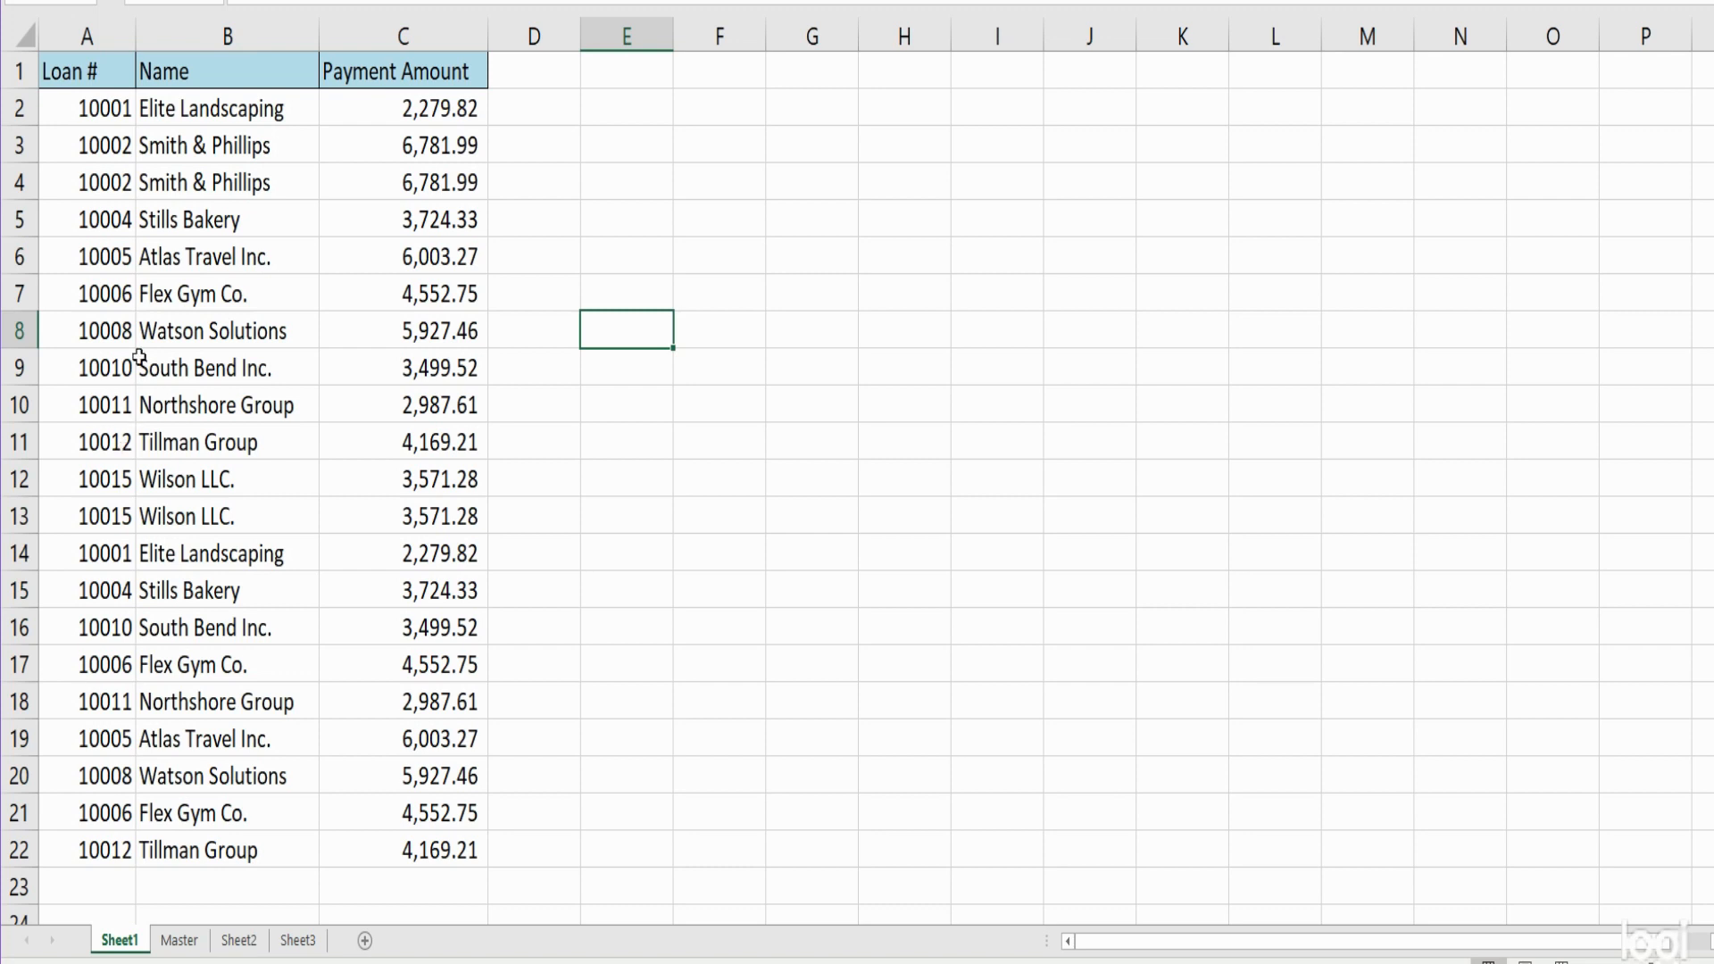
mouse_move(238, 332)
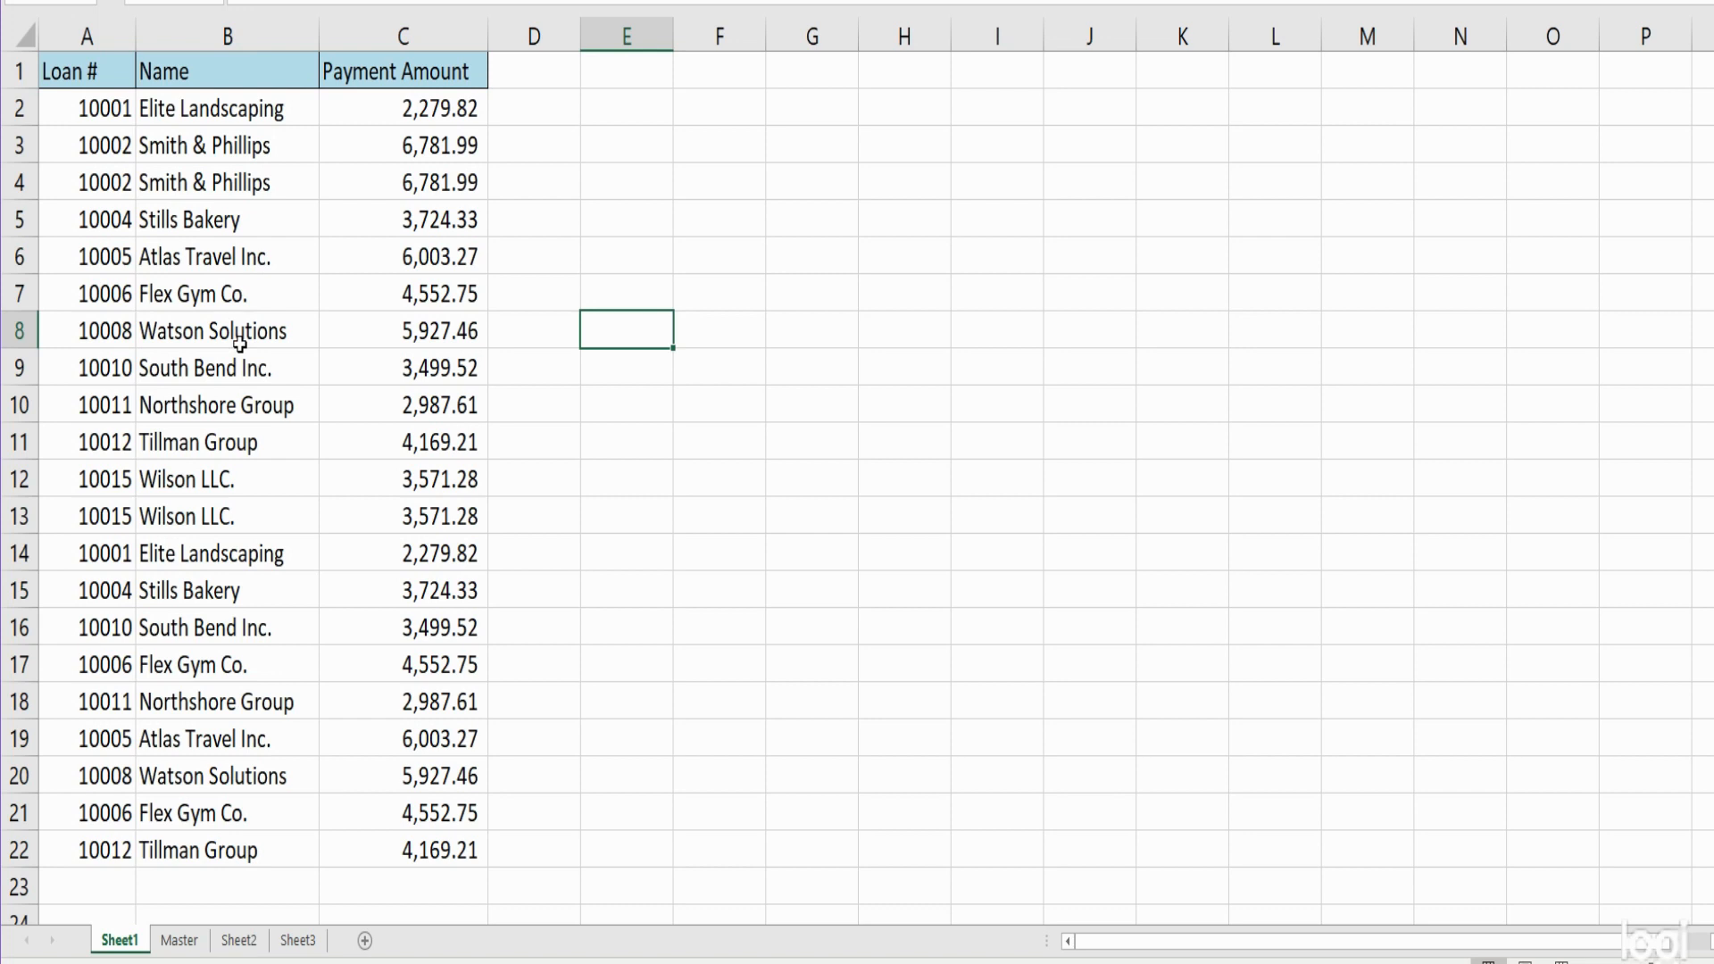
Open the Visual Basic for Applications editor over the loan payment workbook
click(718, 551)
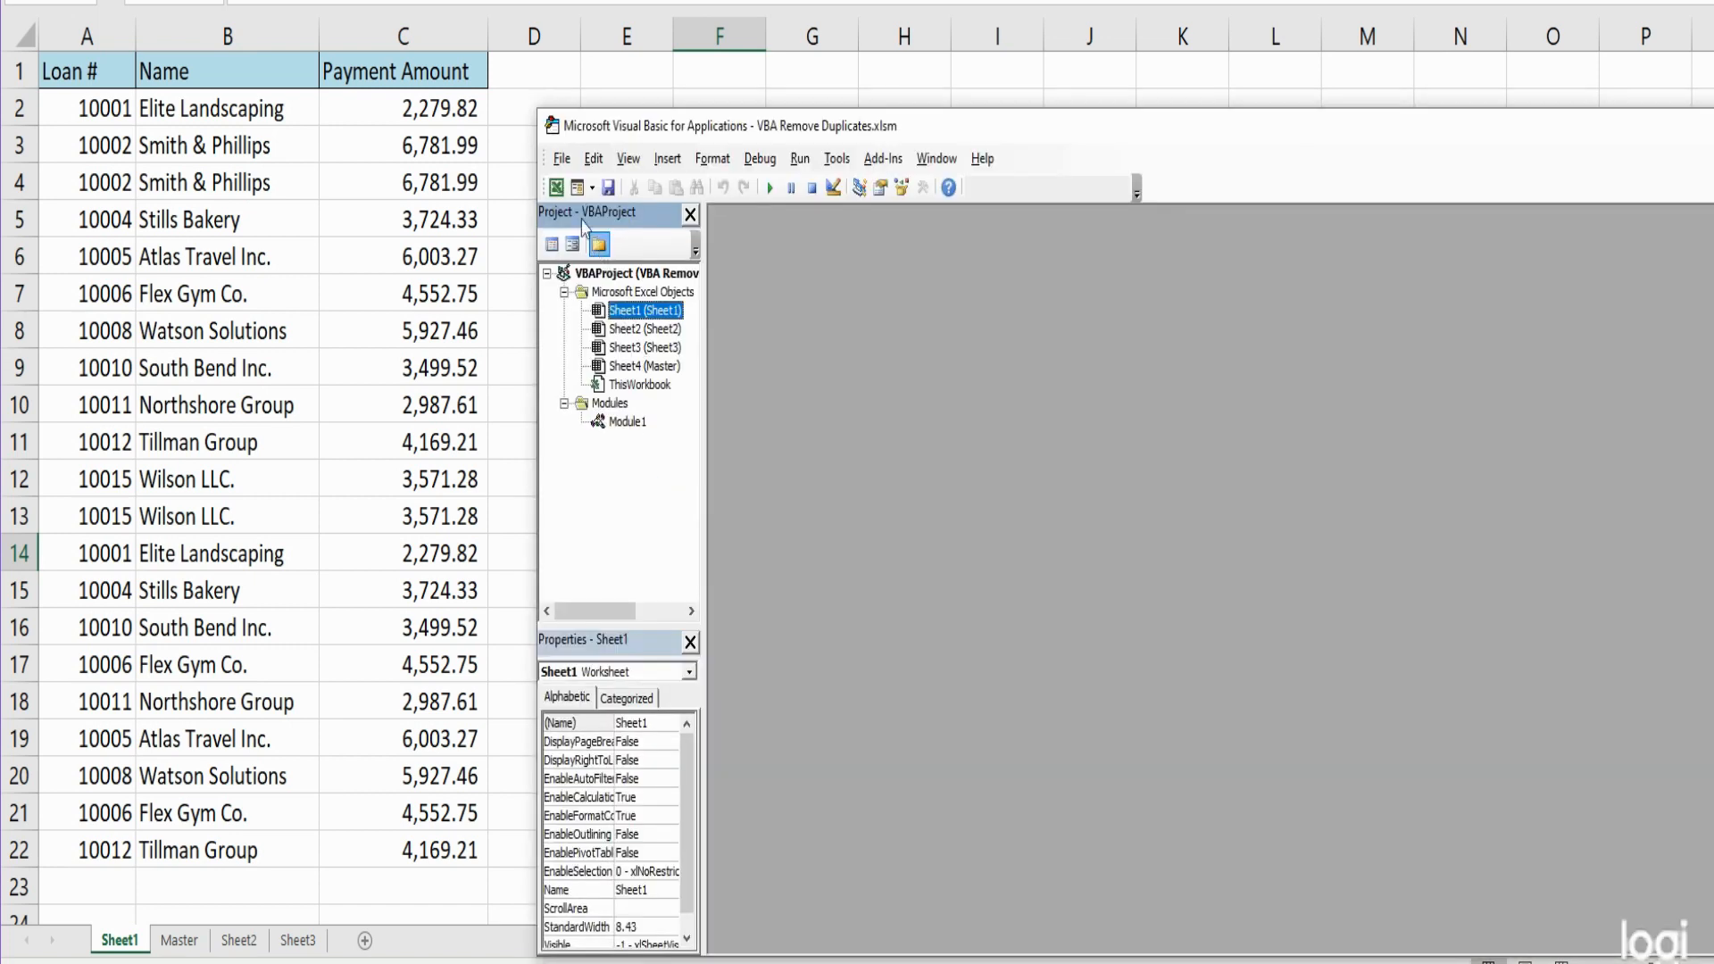
Insert a new module from Module1's menu and name it DeleteDuplicates
right_click(626, 422)
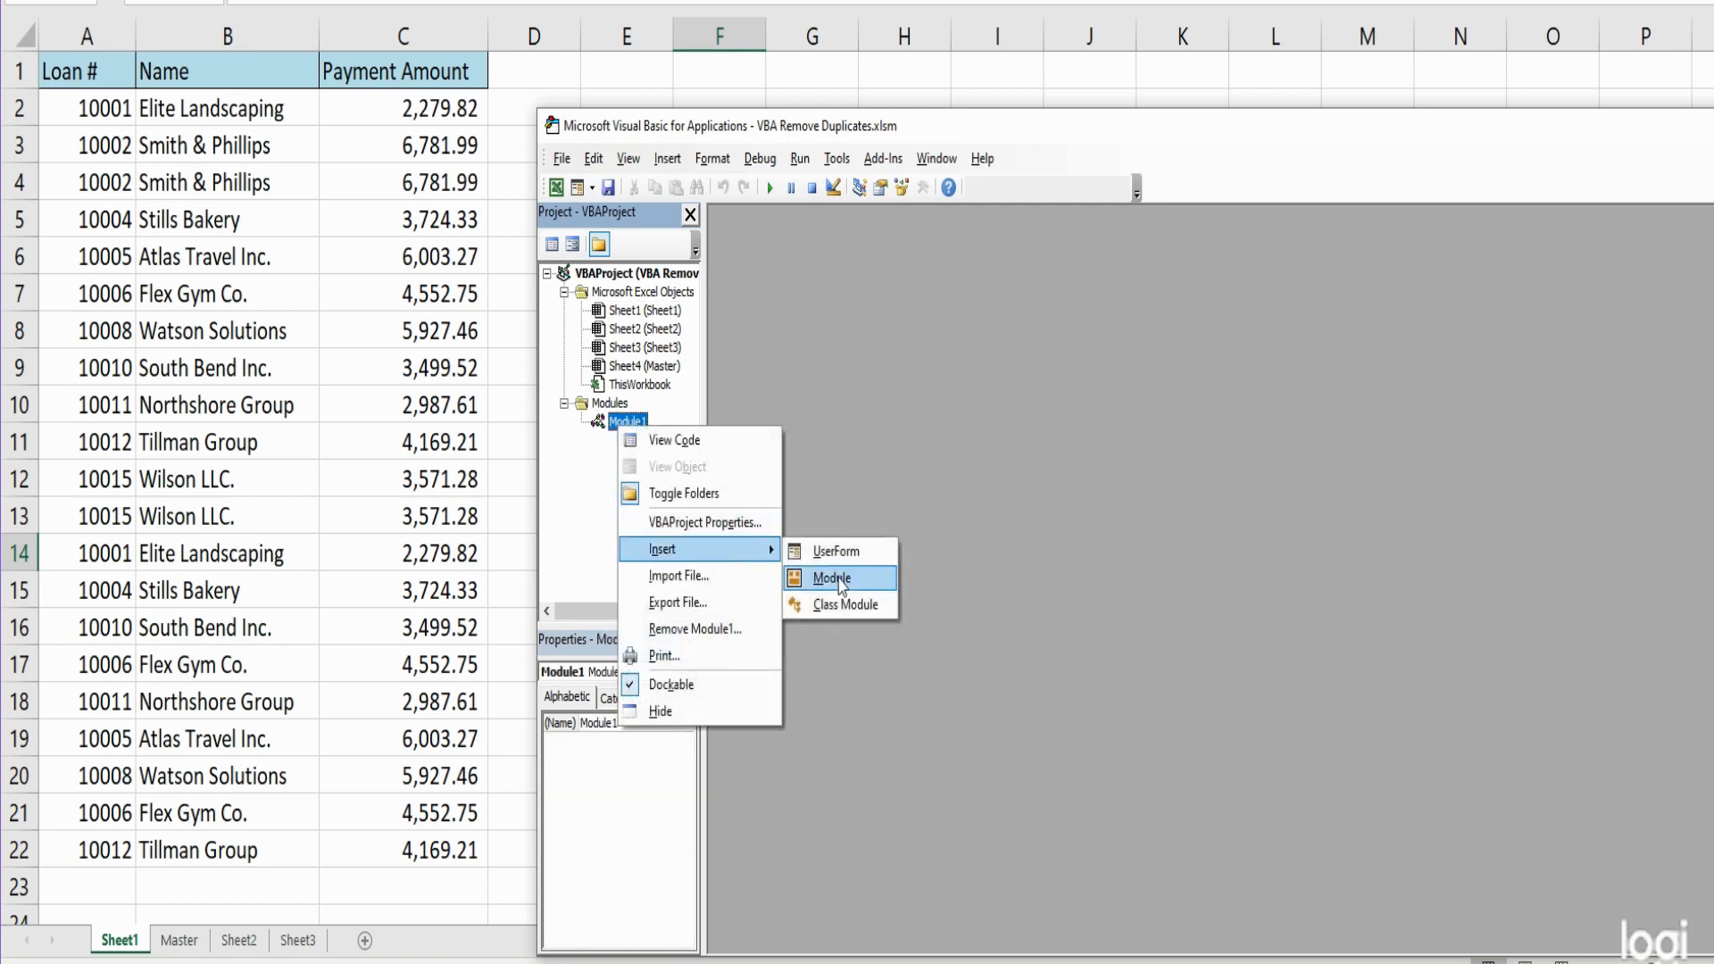
click(832, 577)
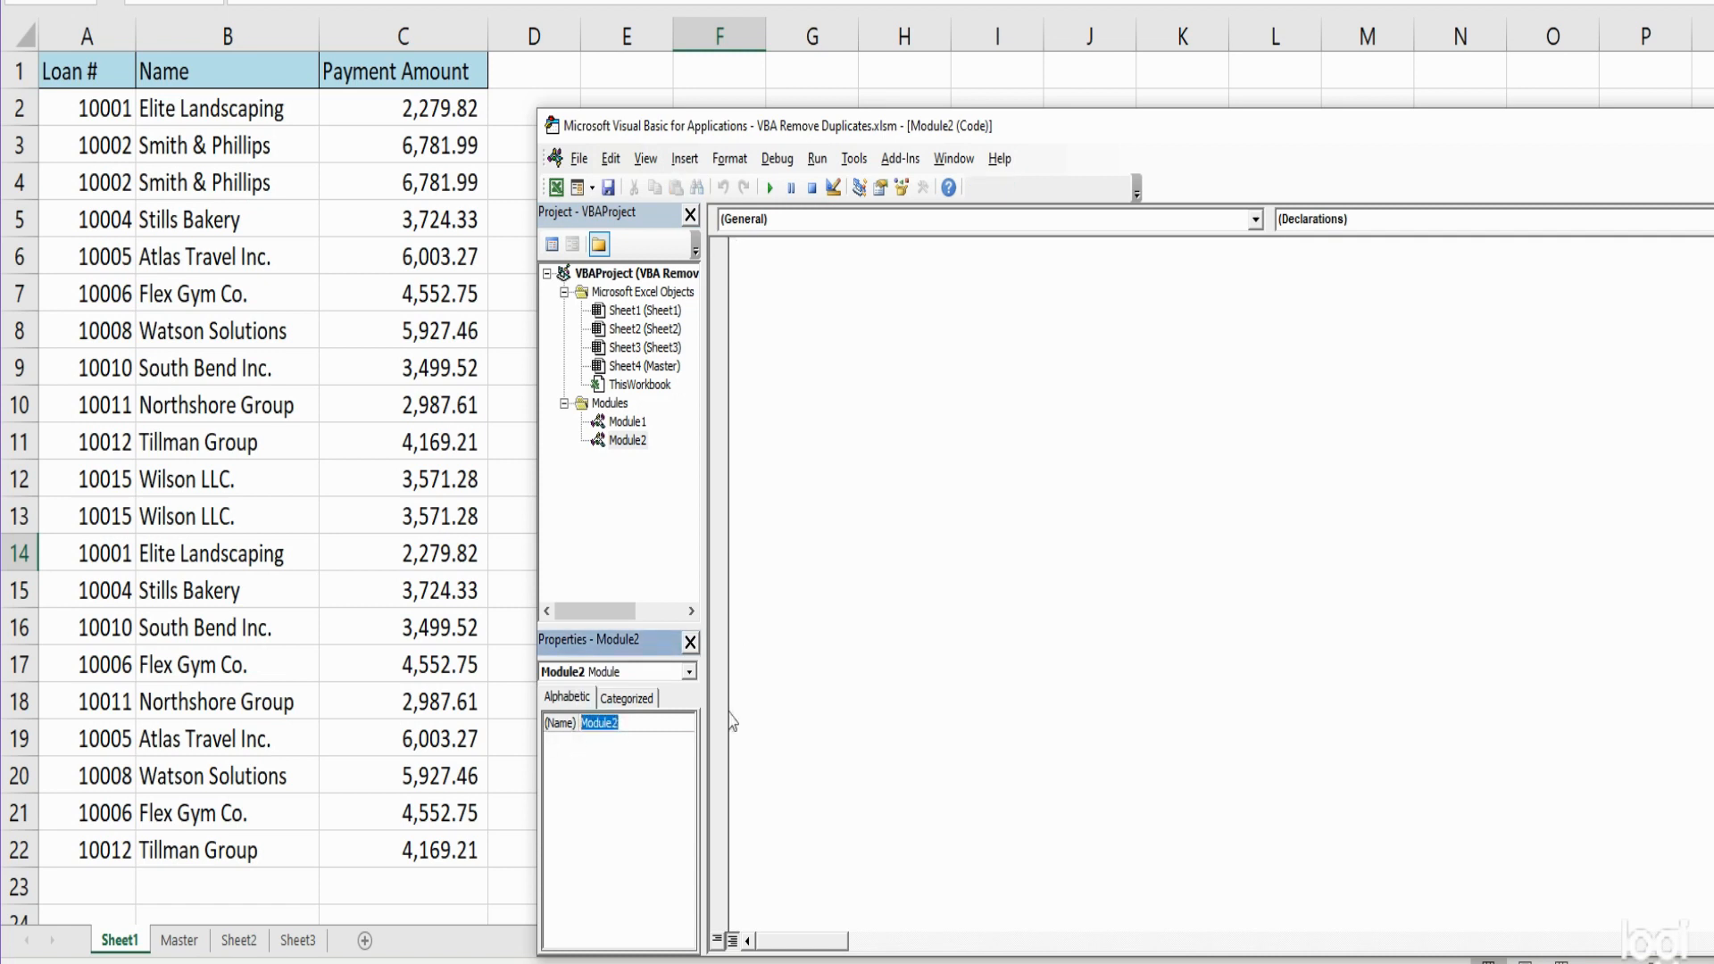
text(DeleteDuplicates)
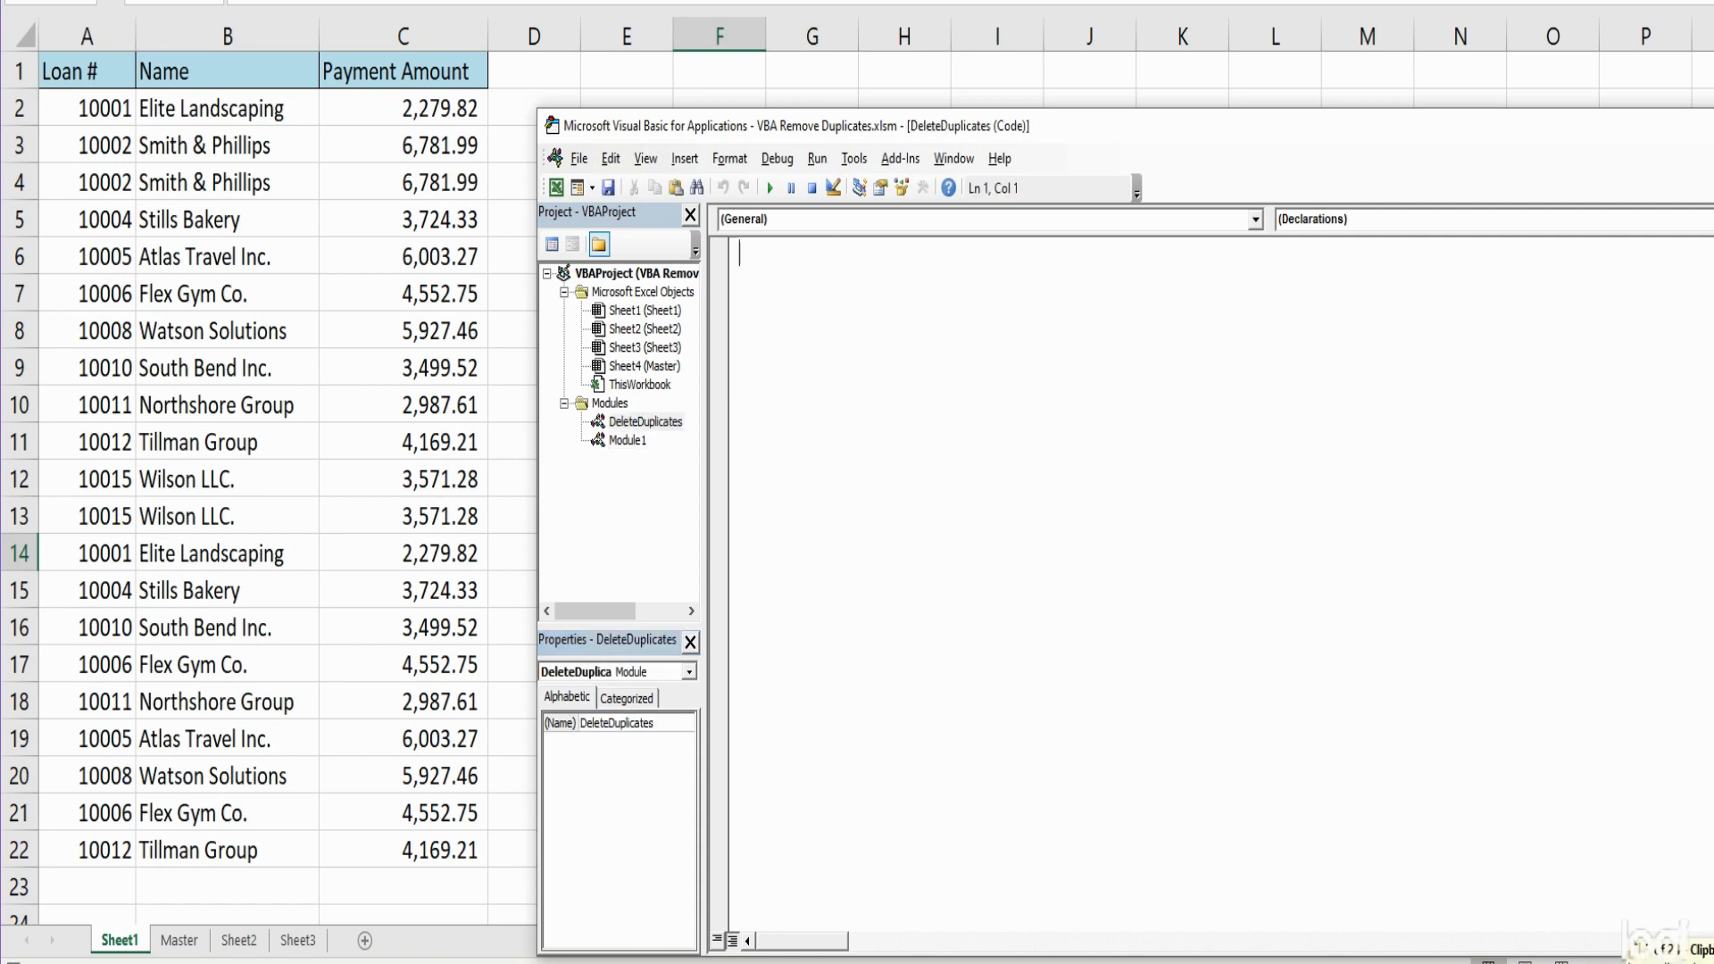
Write the Sub DeleteDuplicates() declaration and place the cursor inside its body
text(Sub)
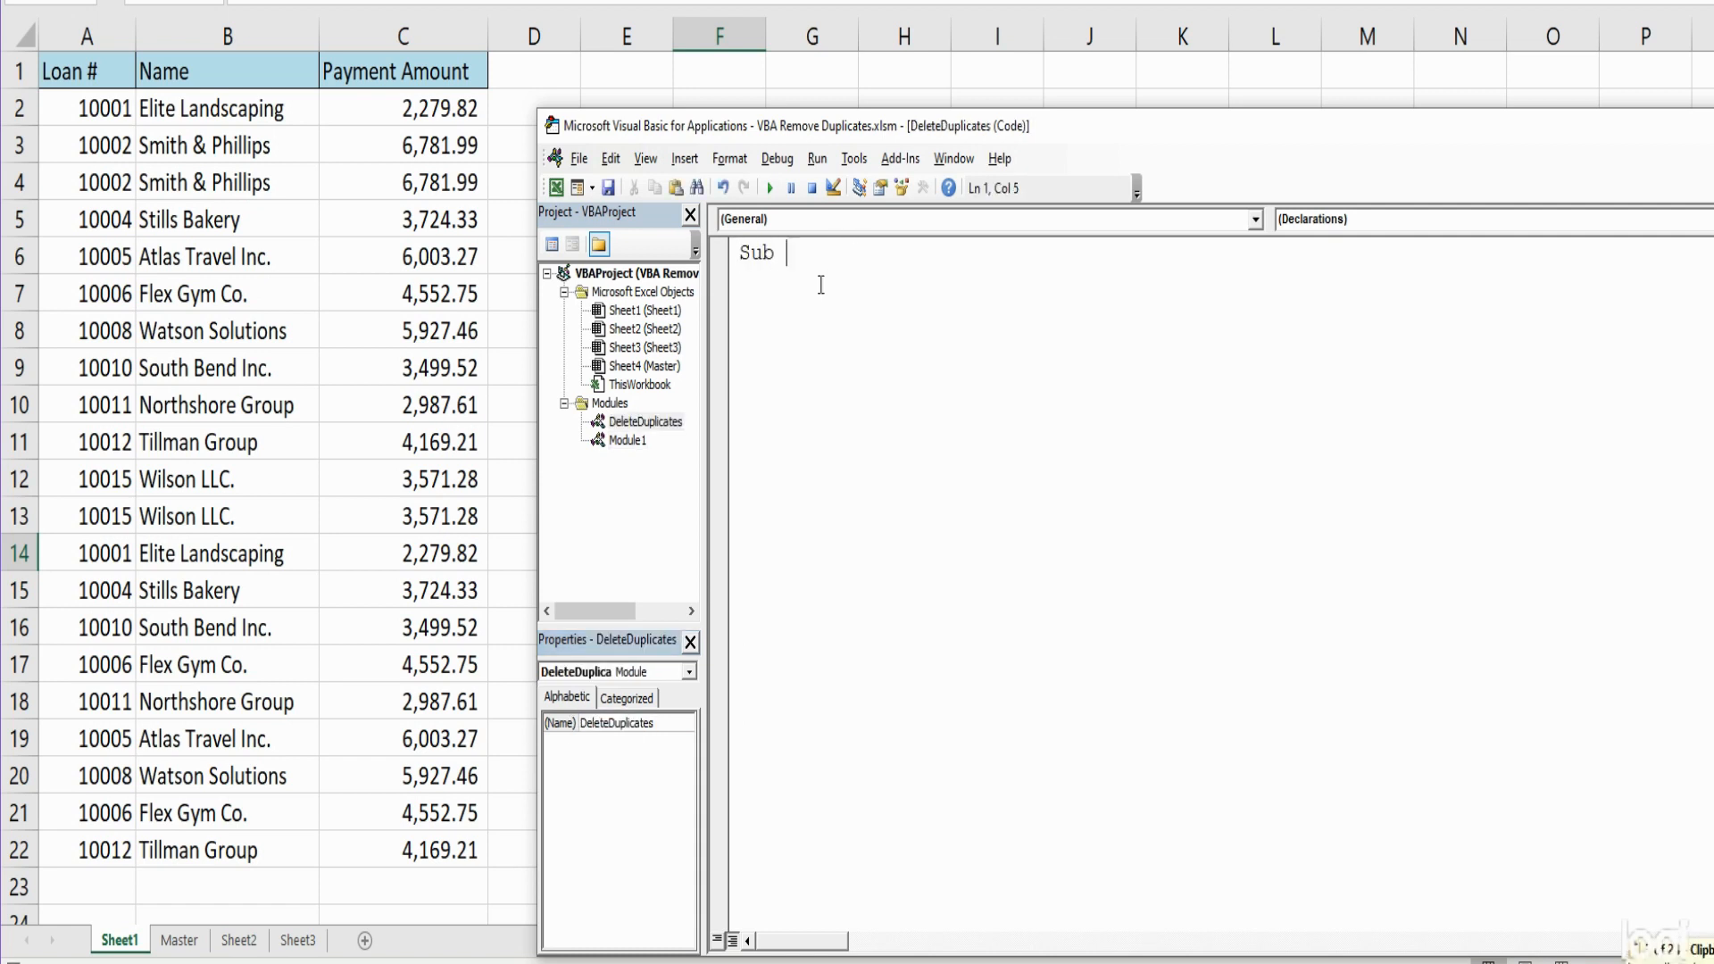
text(DeleteDuplicates()
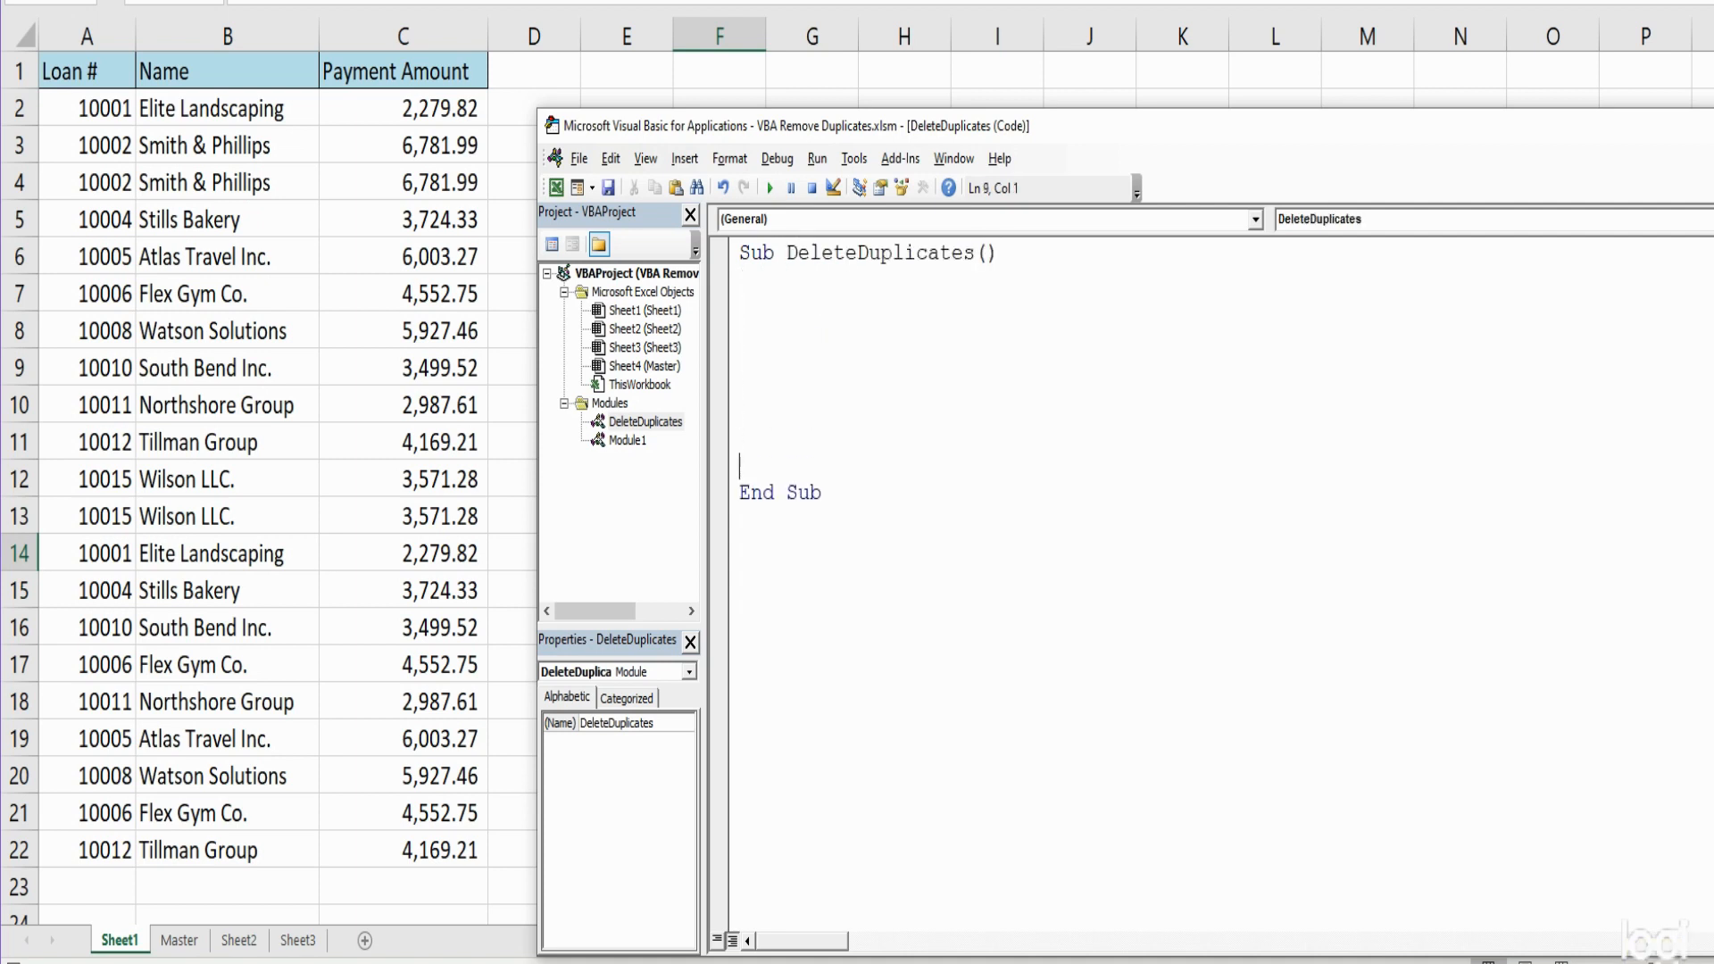
click(820, 287)
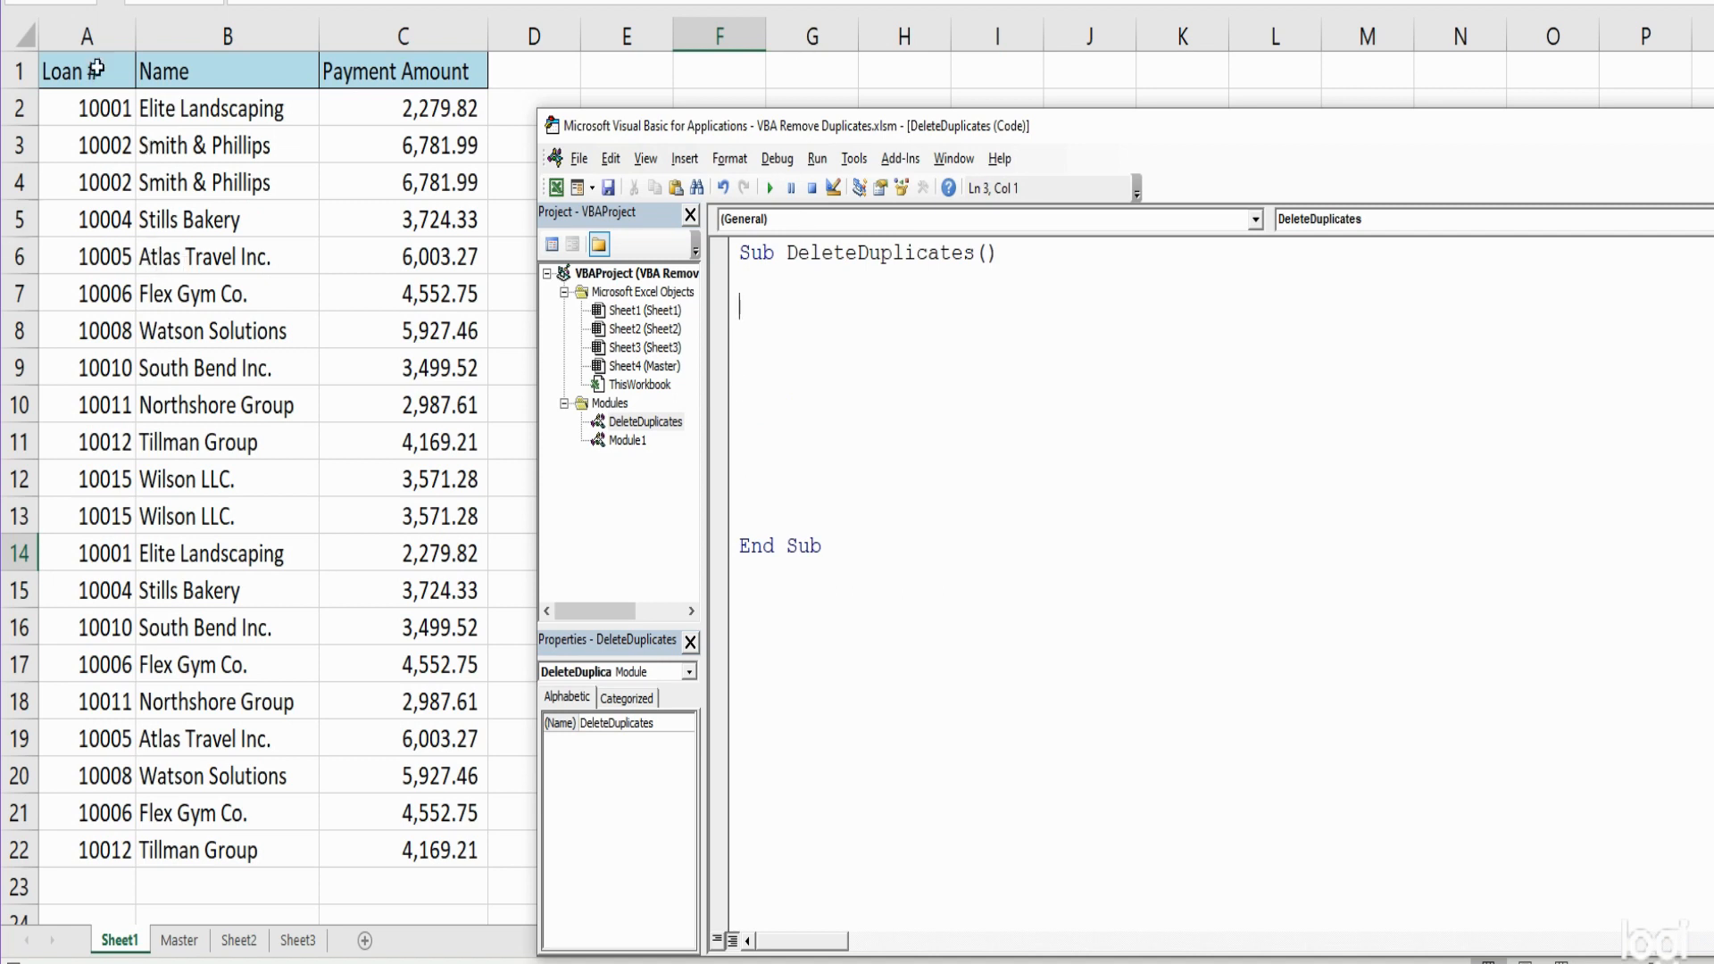
mouse_move(133, 153)
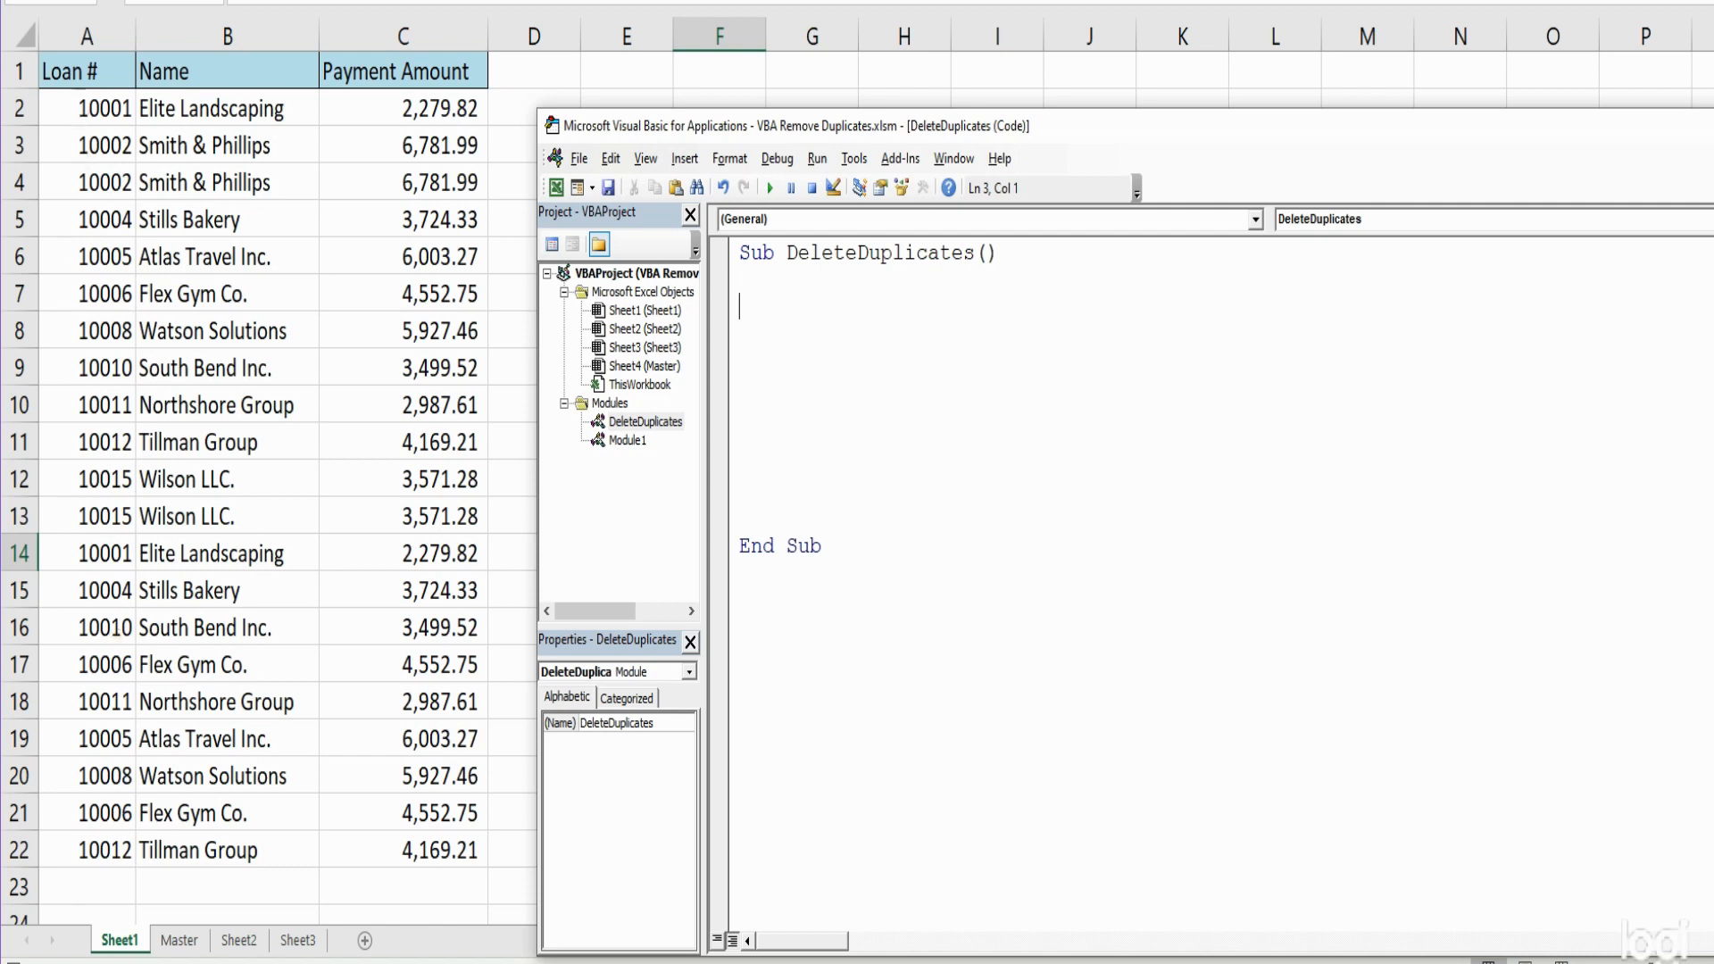
mouse_move(114, 823)
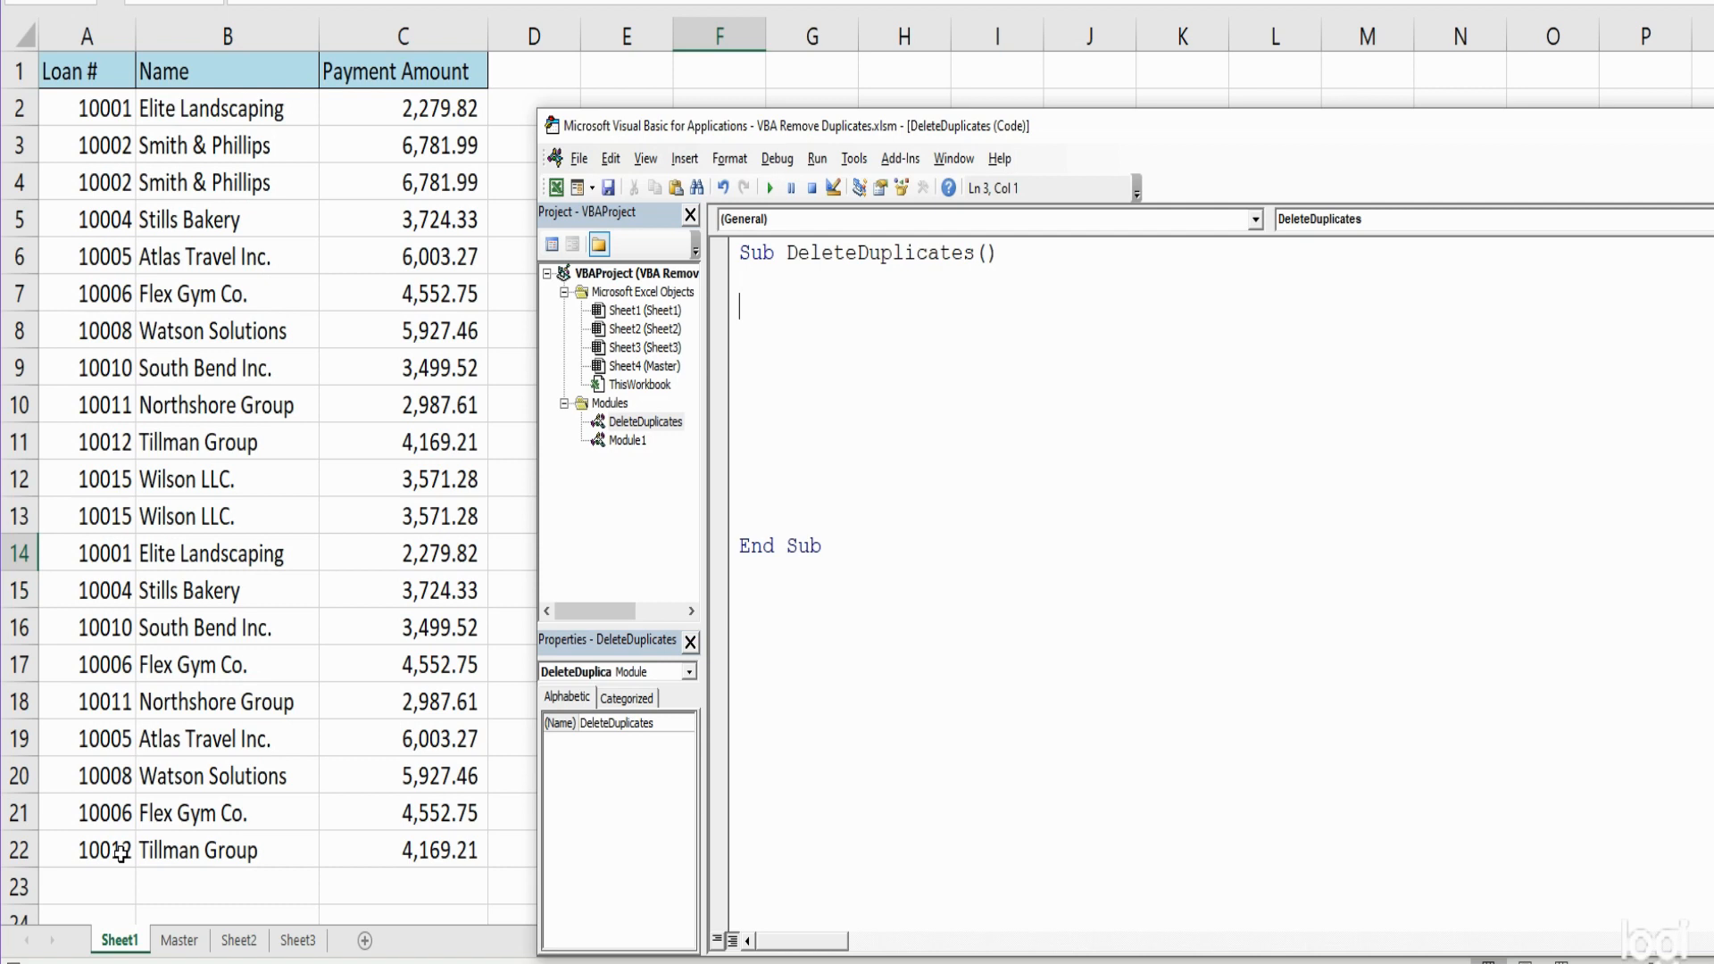
Declare Rng As Range, then duplicate the line and rename it to SRng
text(Dim)
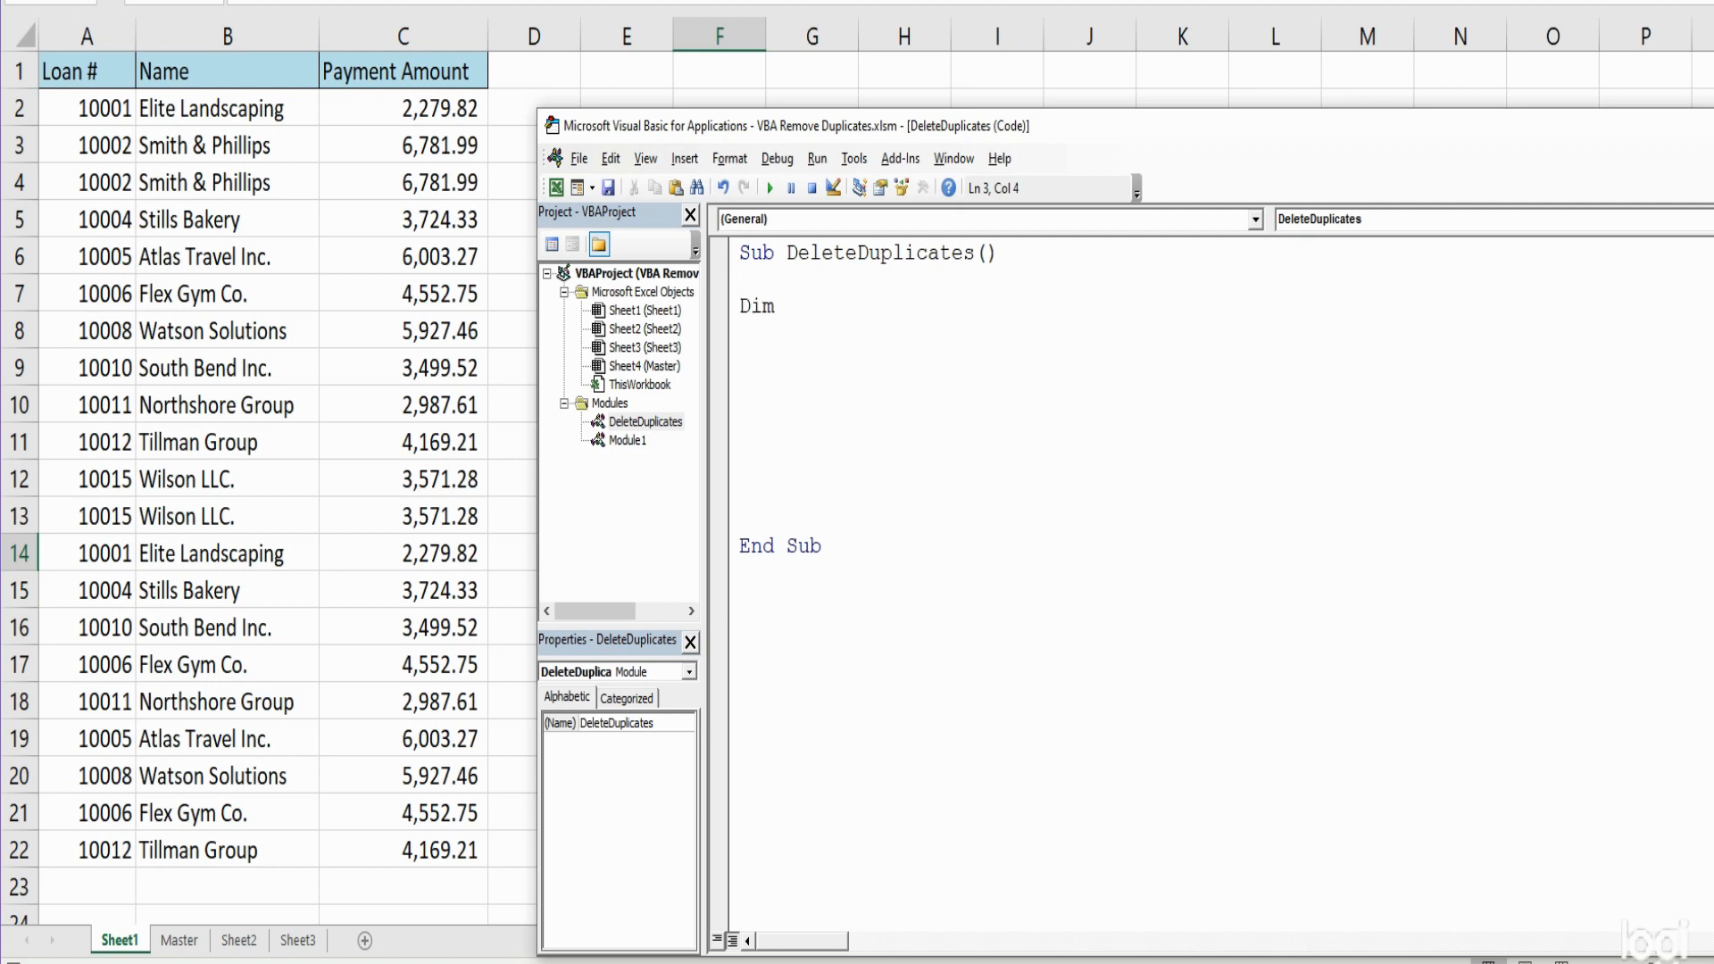
text(R)
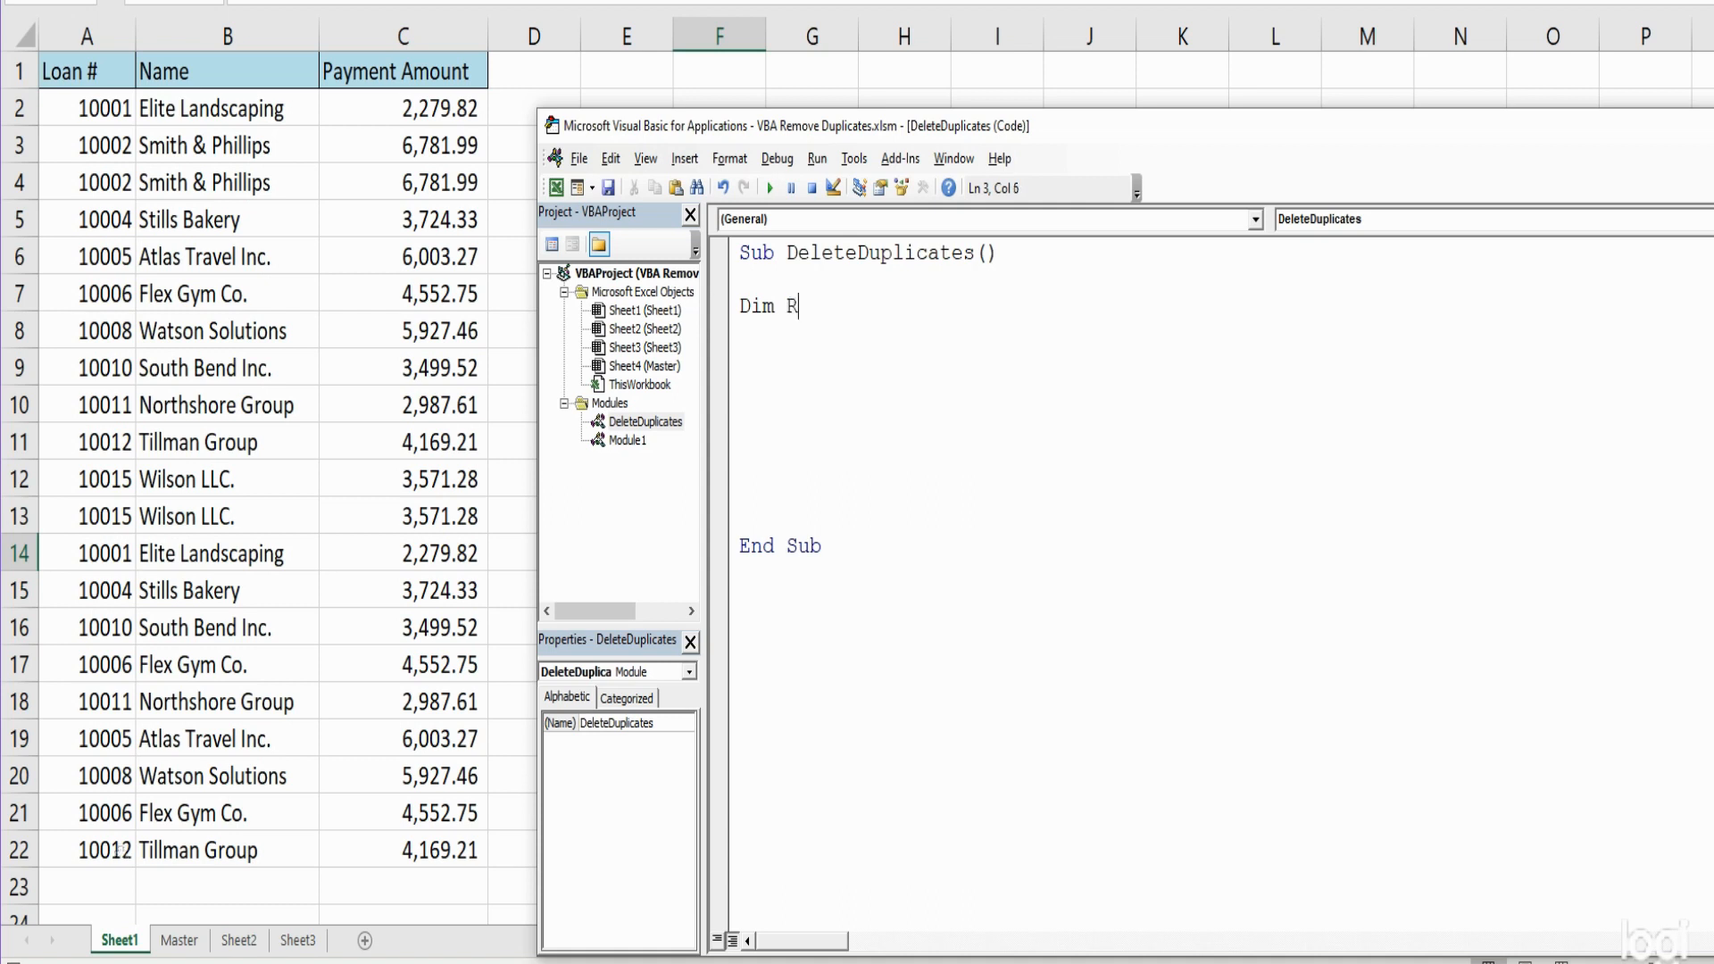
text(ng)
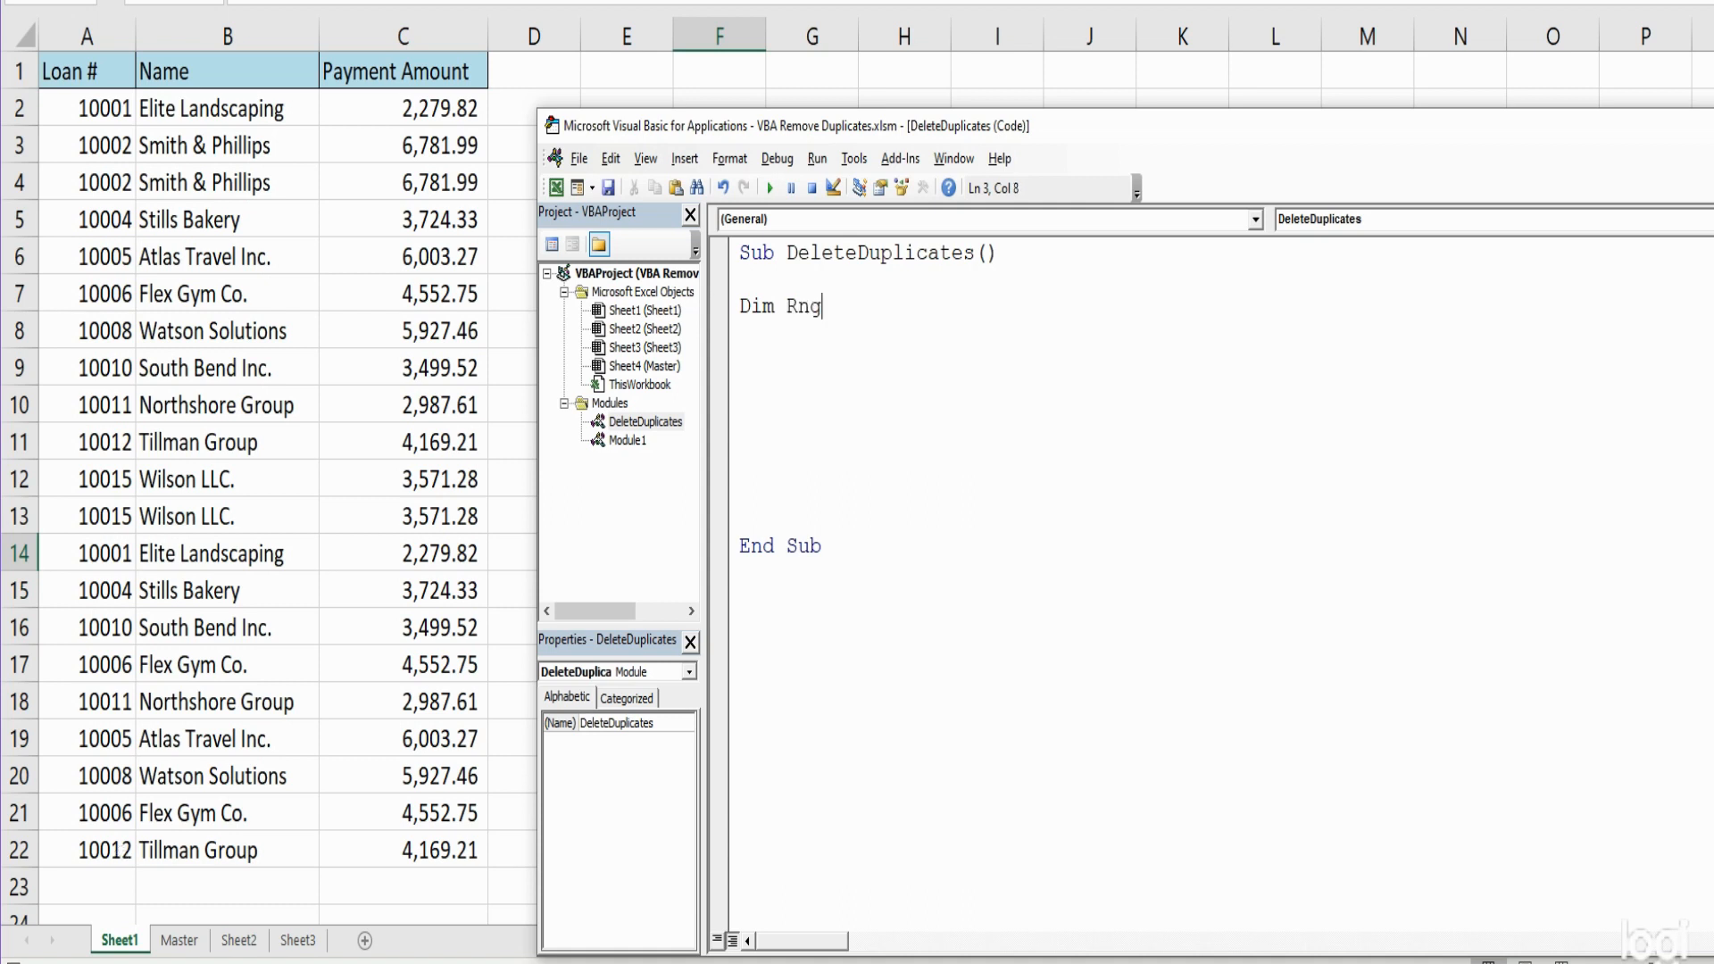
text(as)
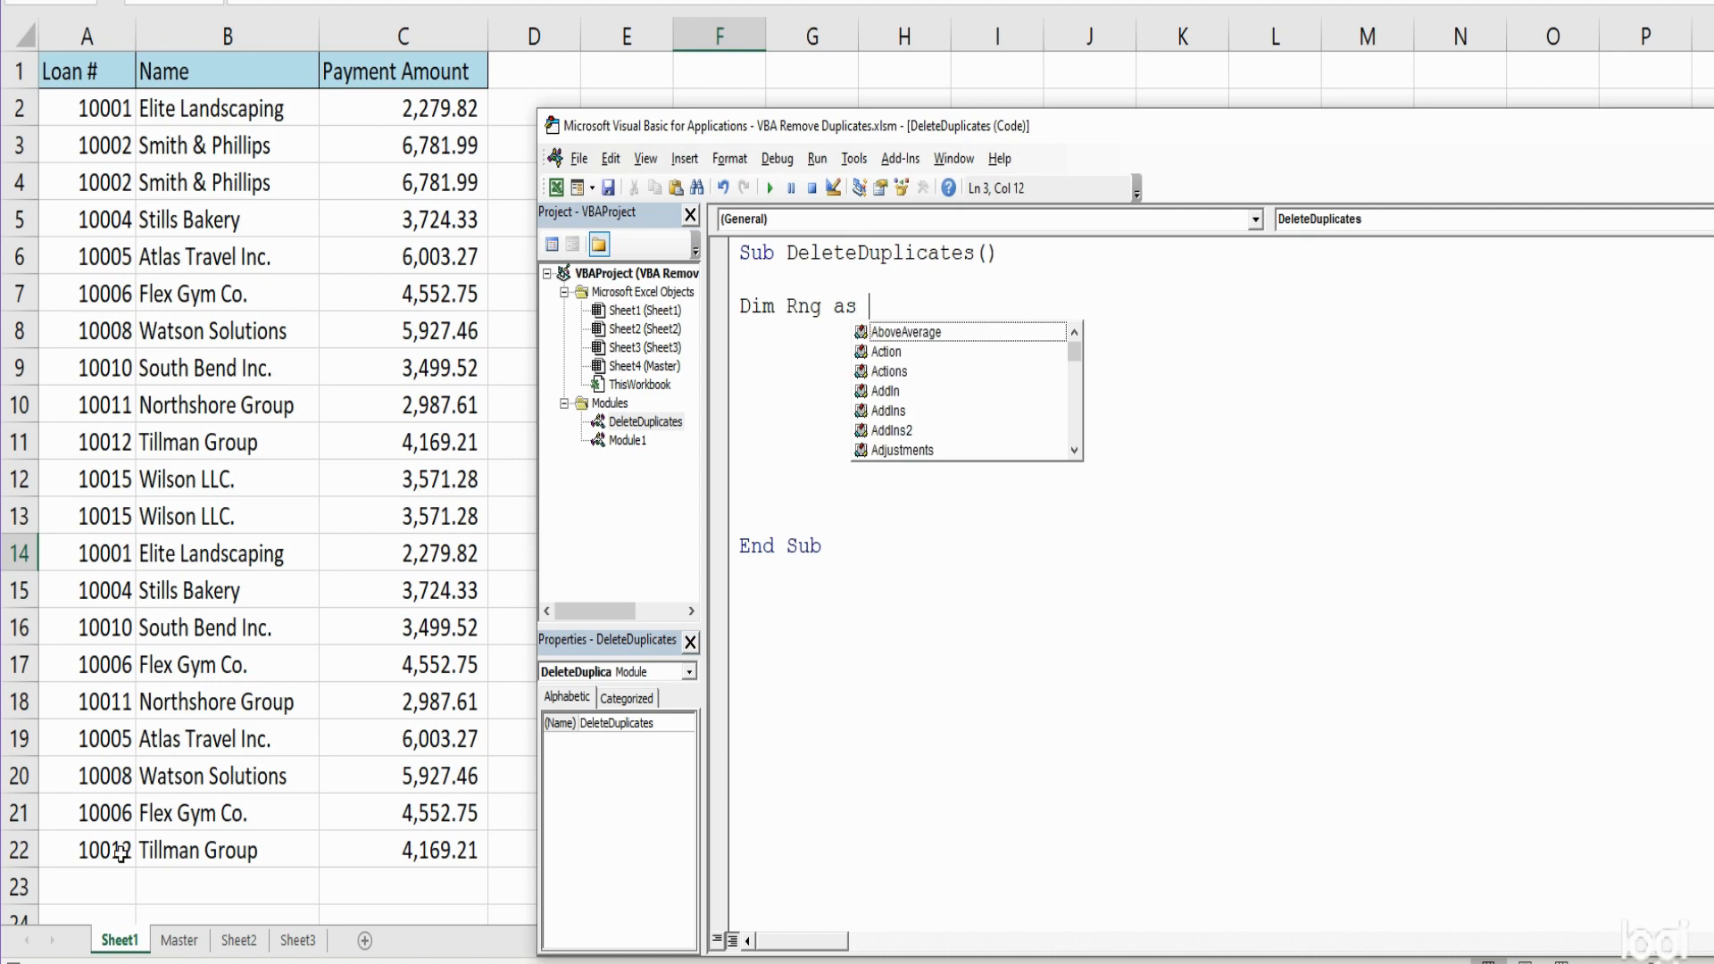
text(Ron)
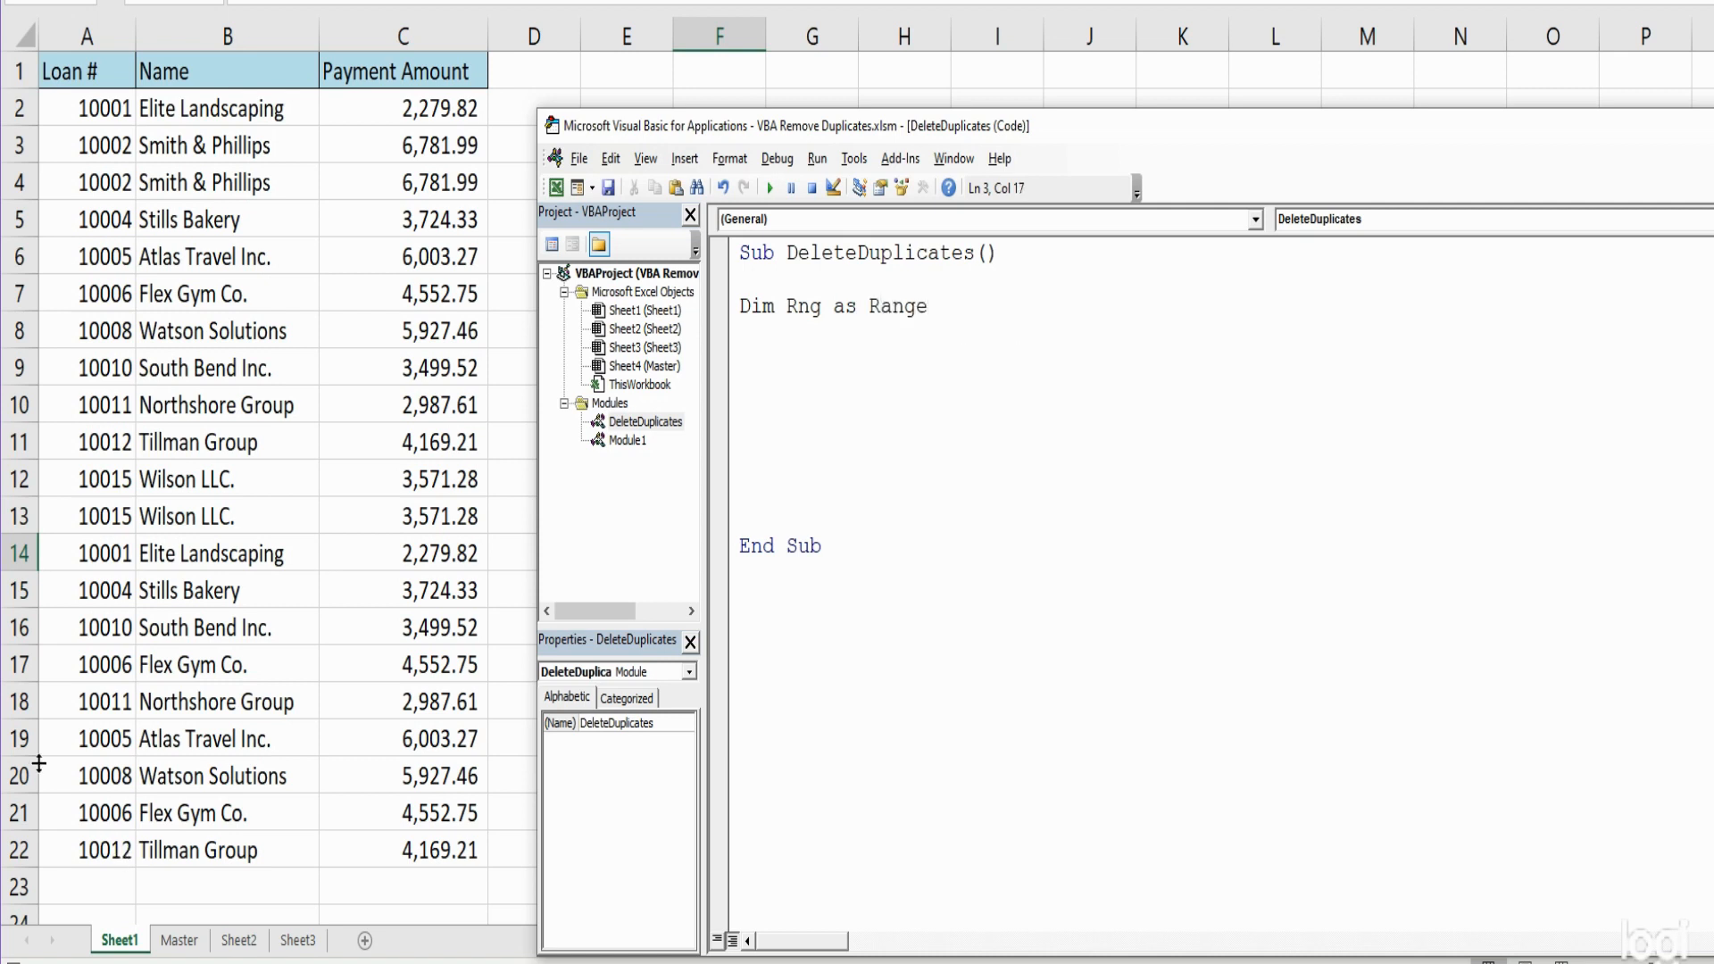
triple_click(831, 307)
text(Dim Rng as Range)
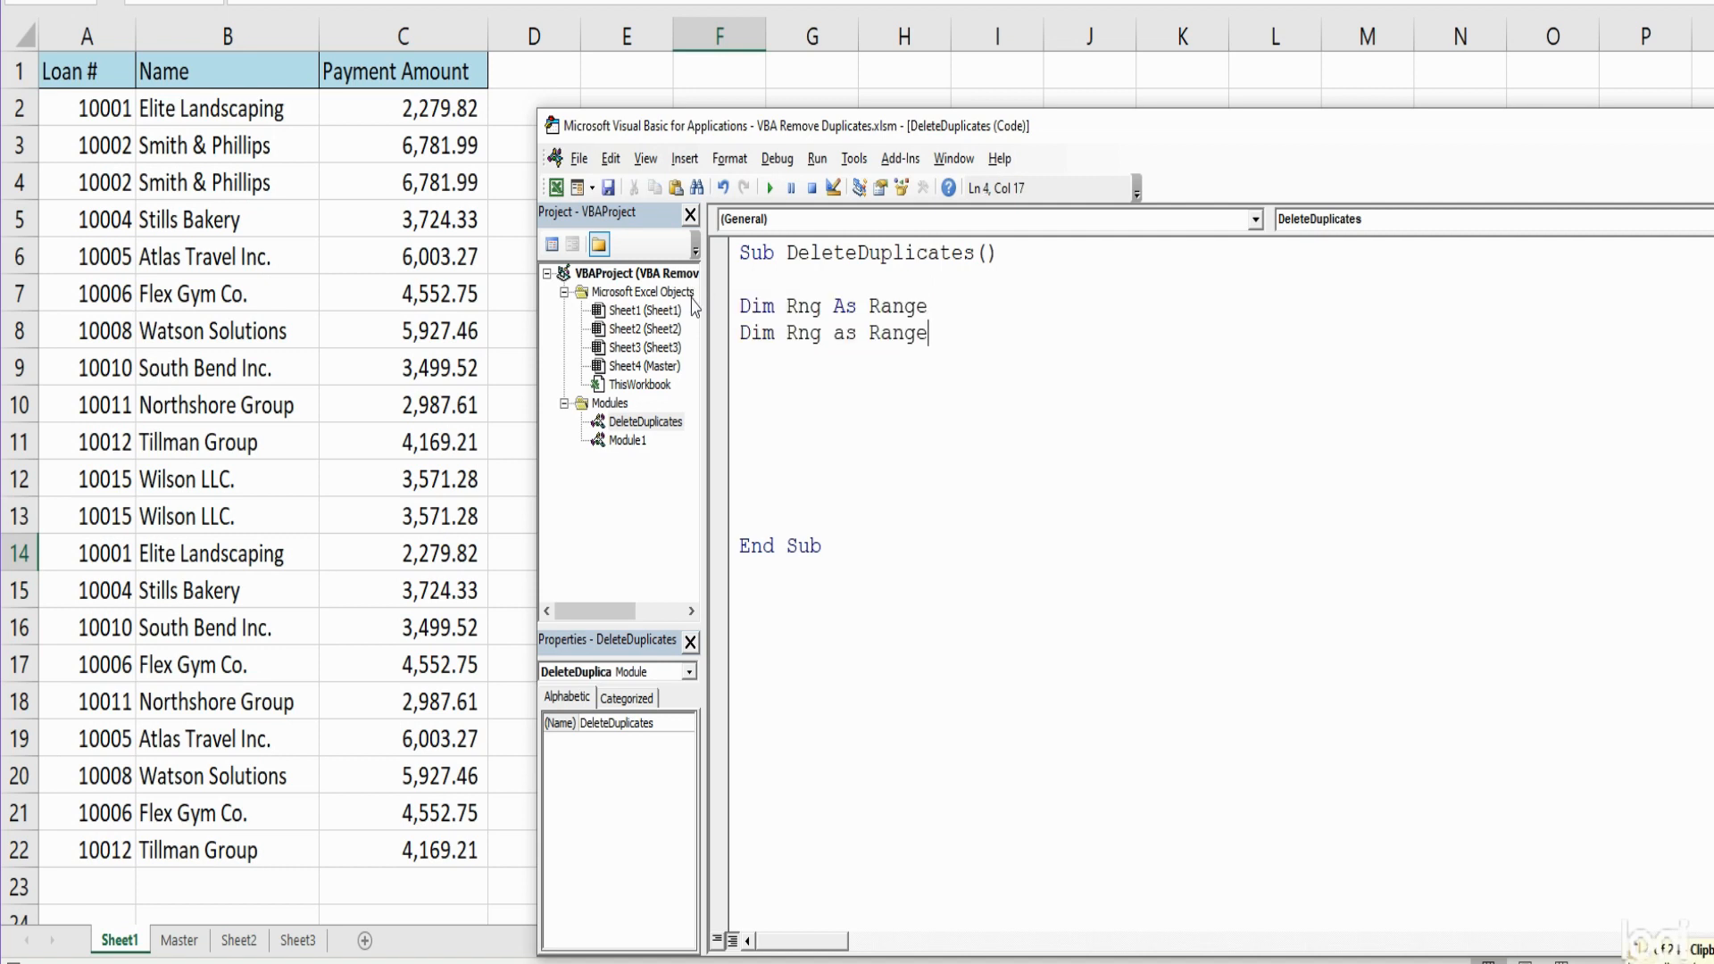
click(833, 333)
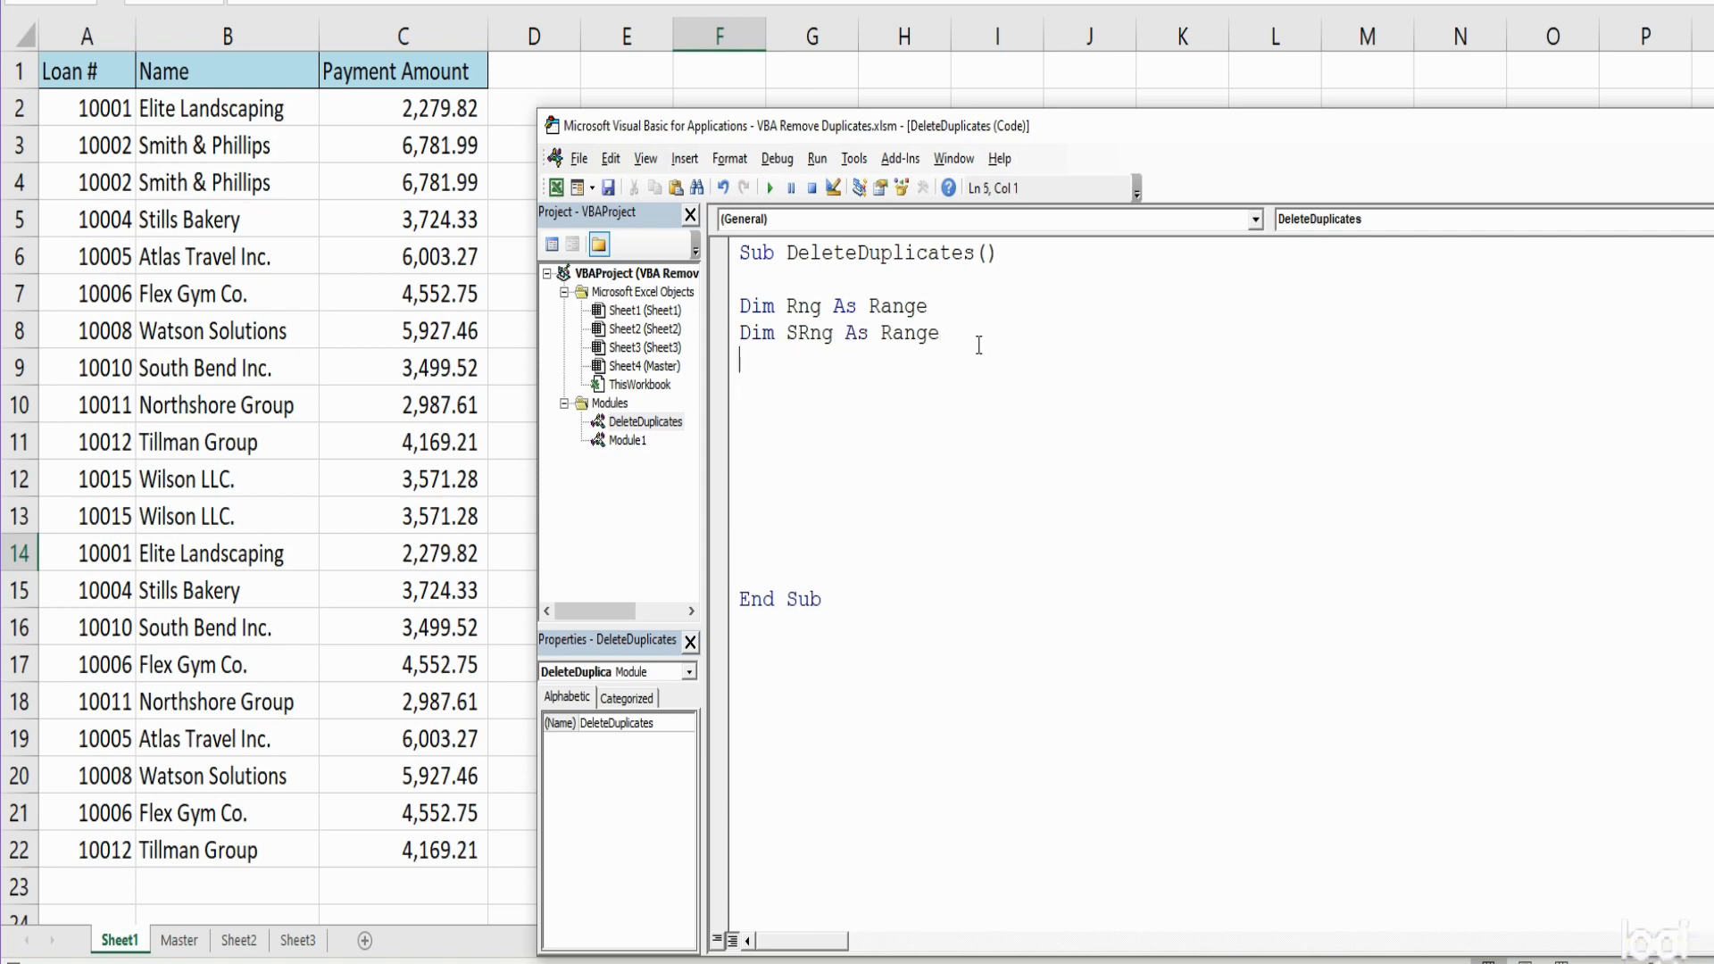
Begin the statement Set Rng = Range("A1", with A1 as the first corner
text(S)
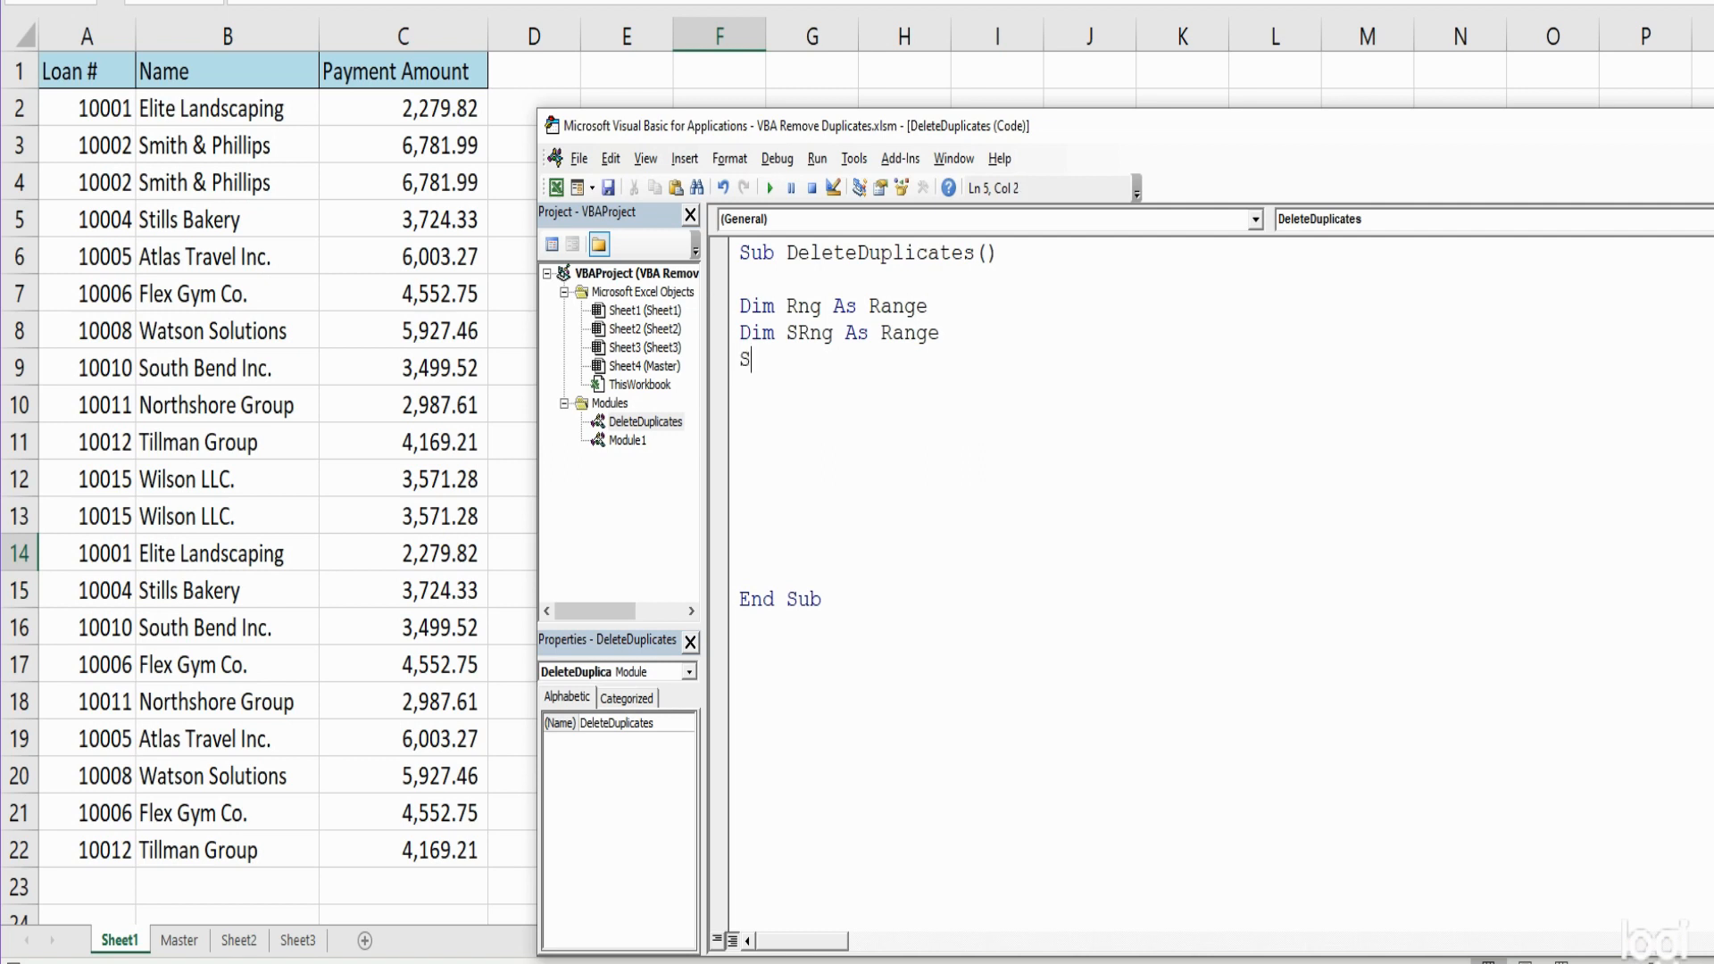
text(et Rng =)
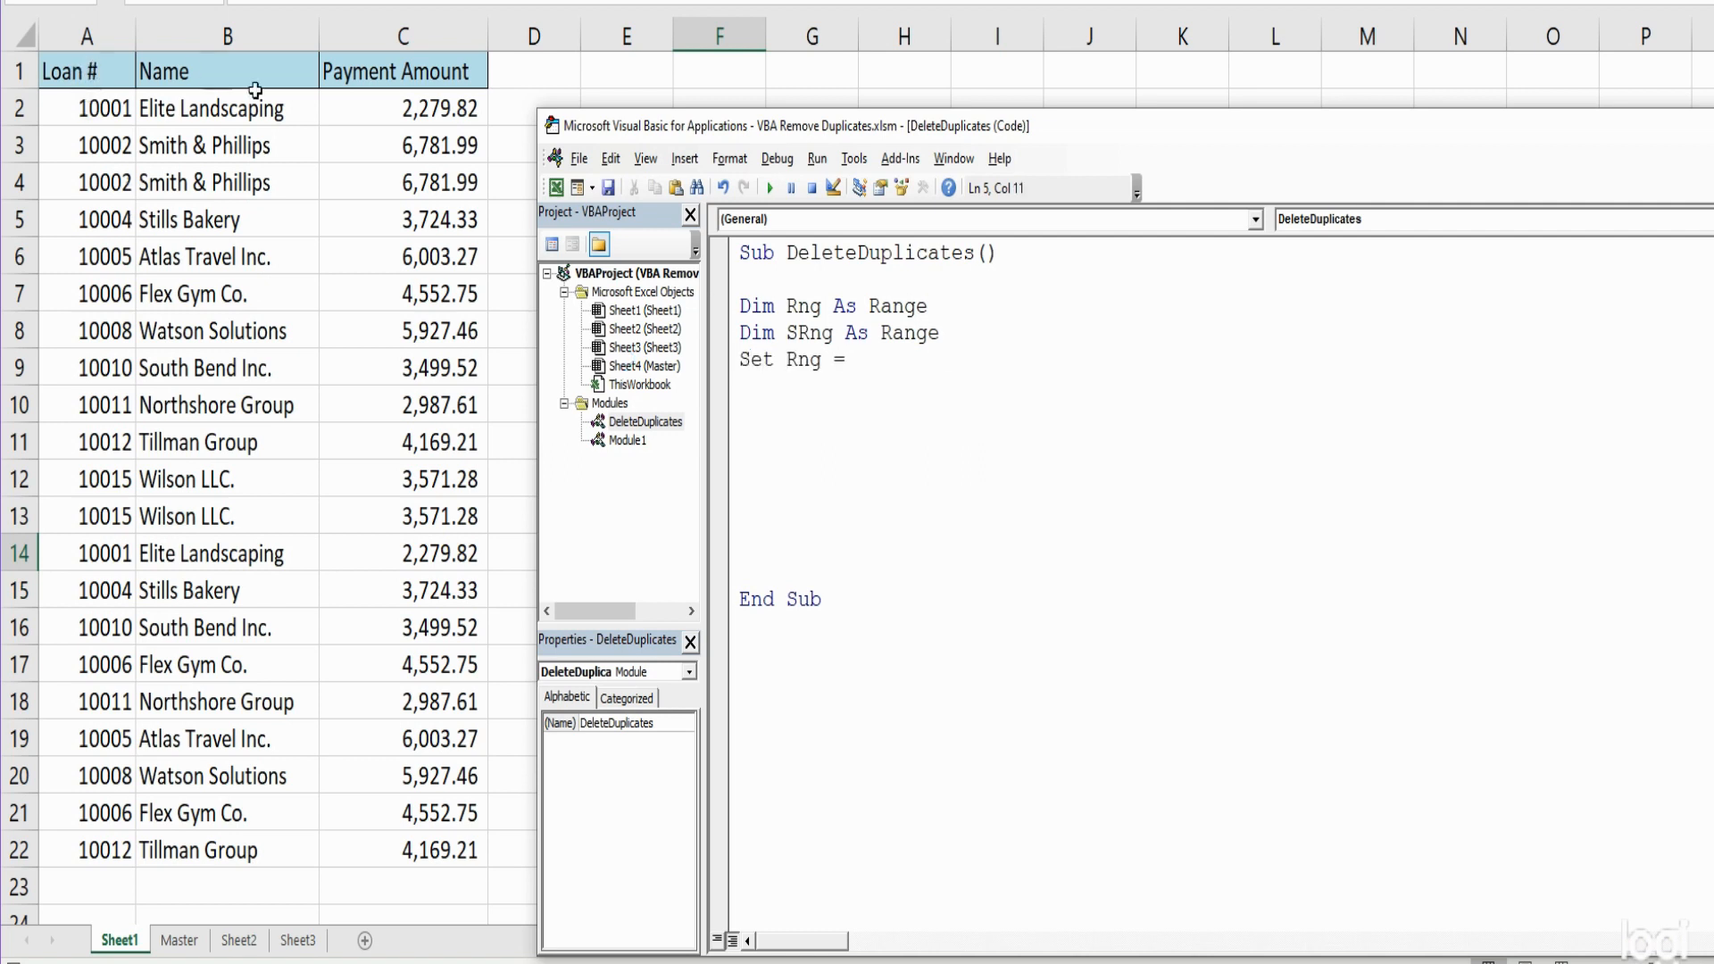
mouse_move(123, 145)
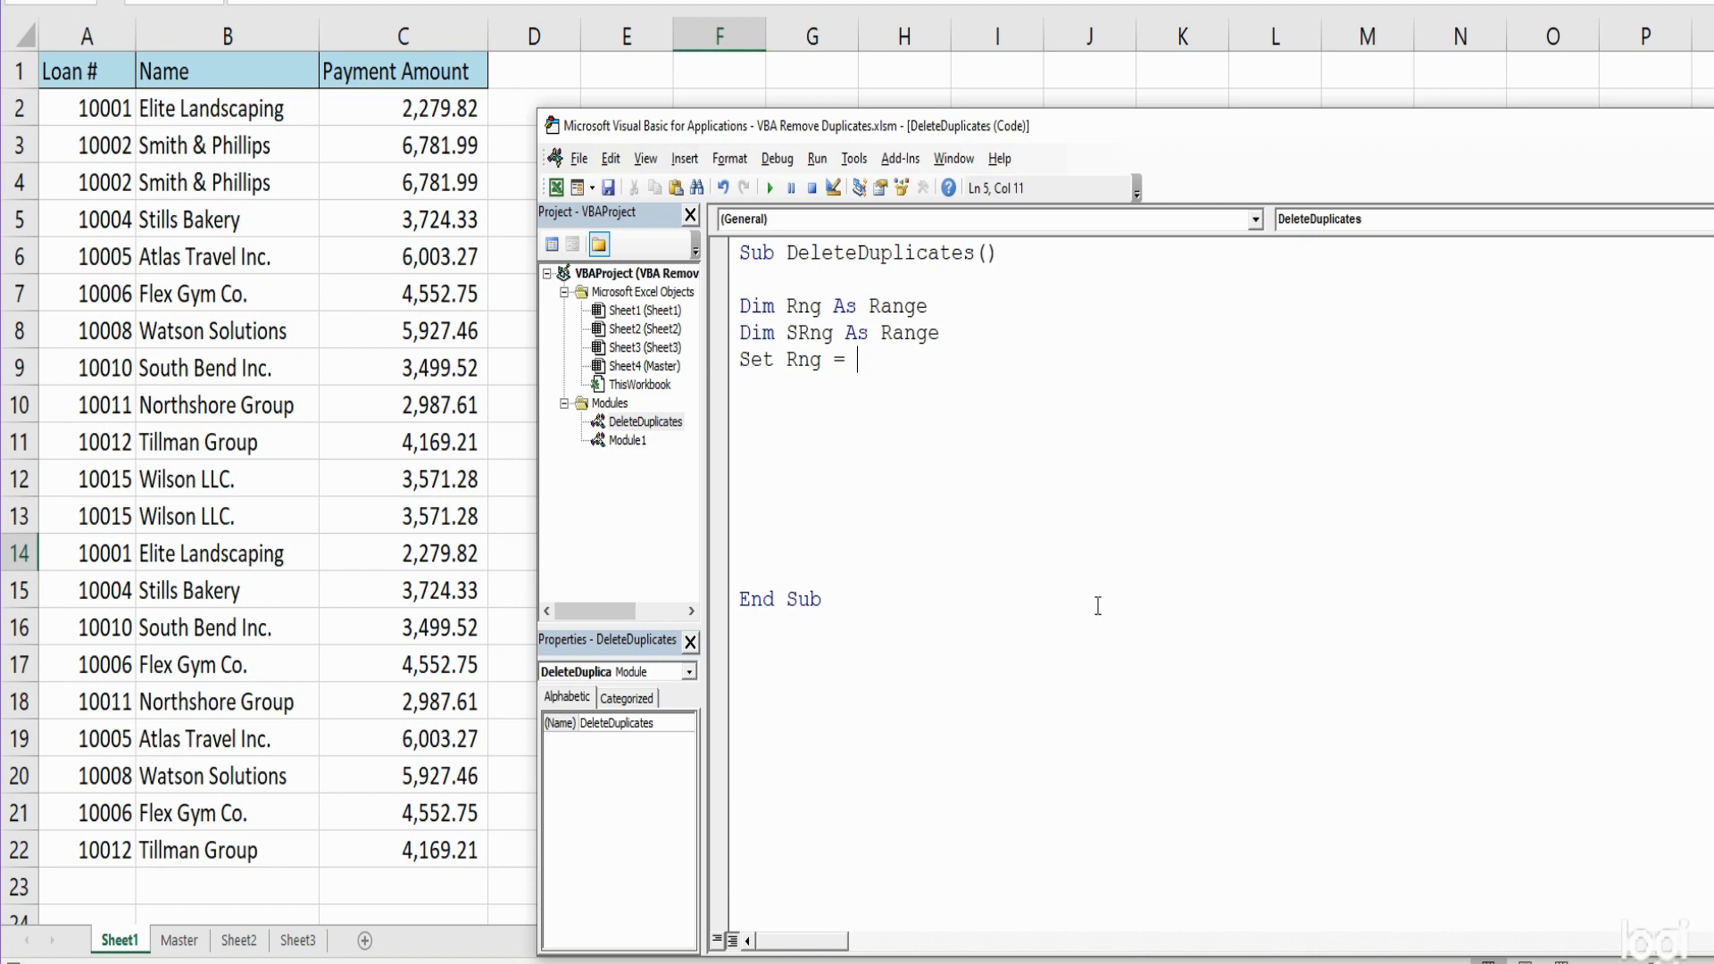
text(Range ()
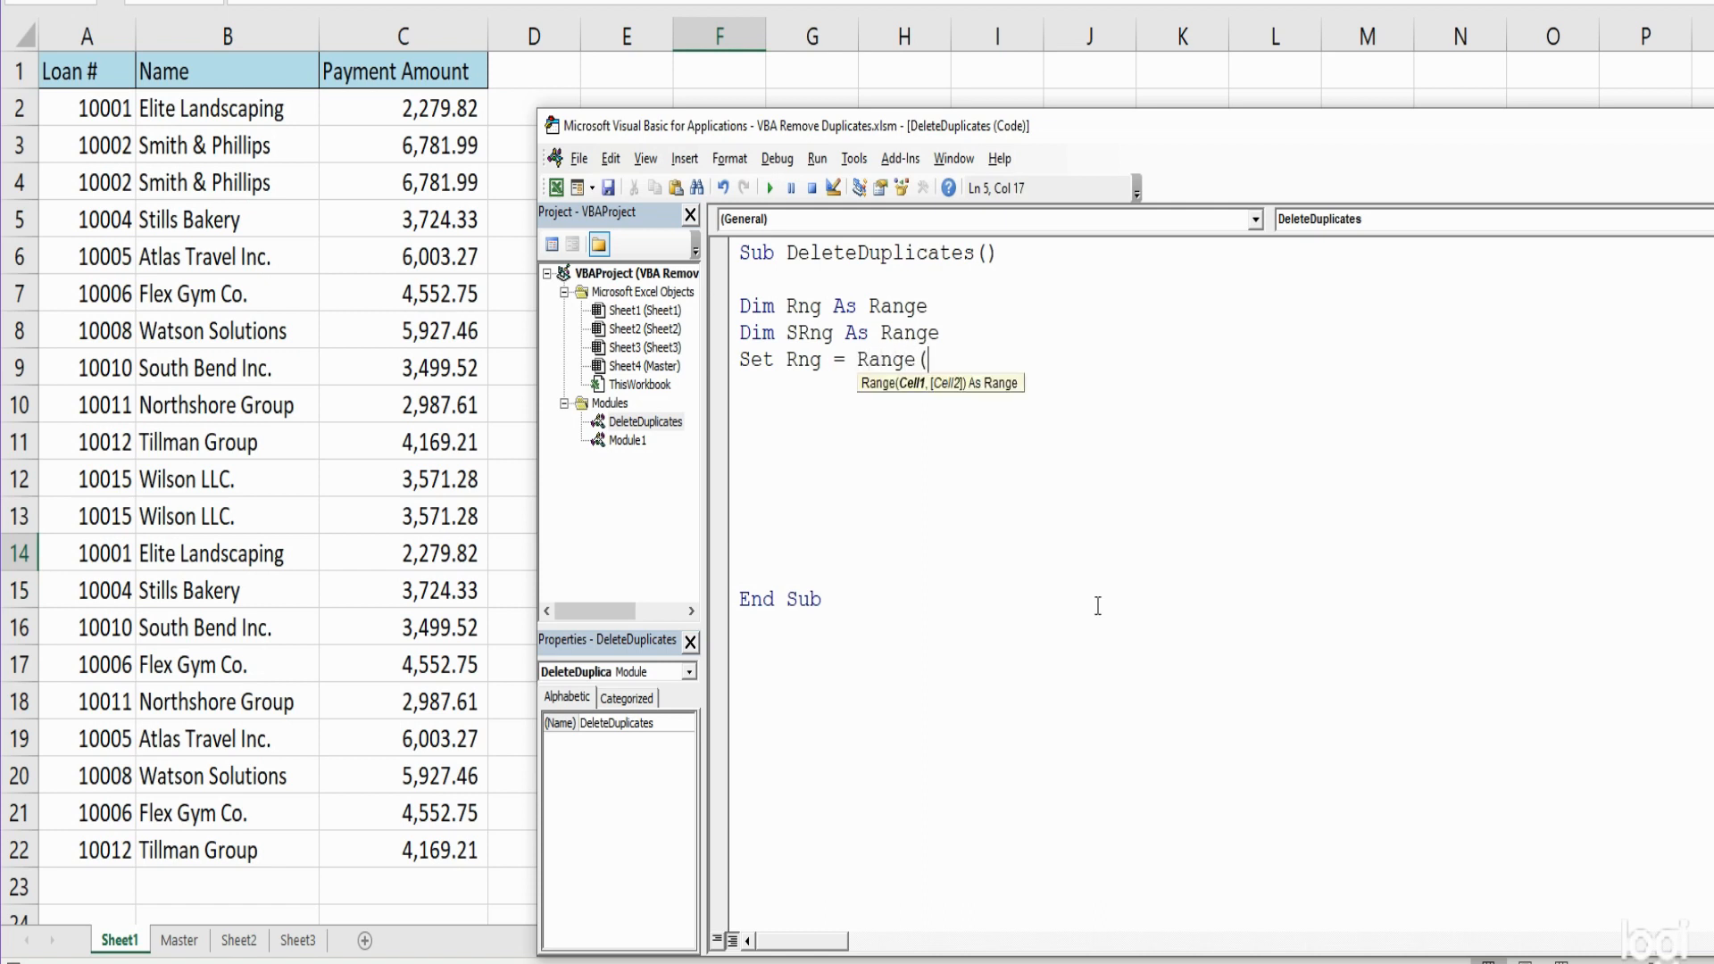
text("A)
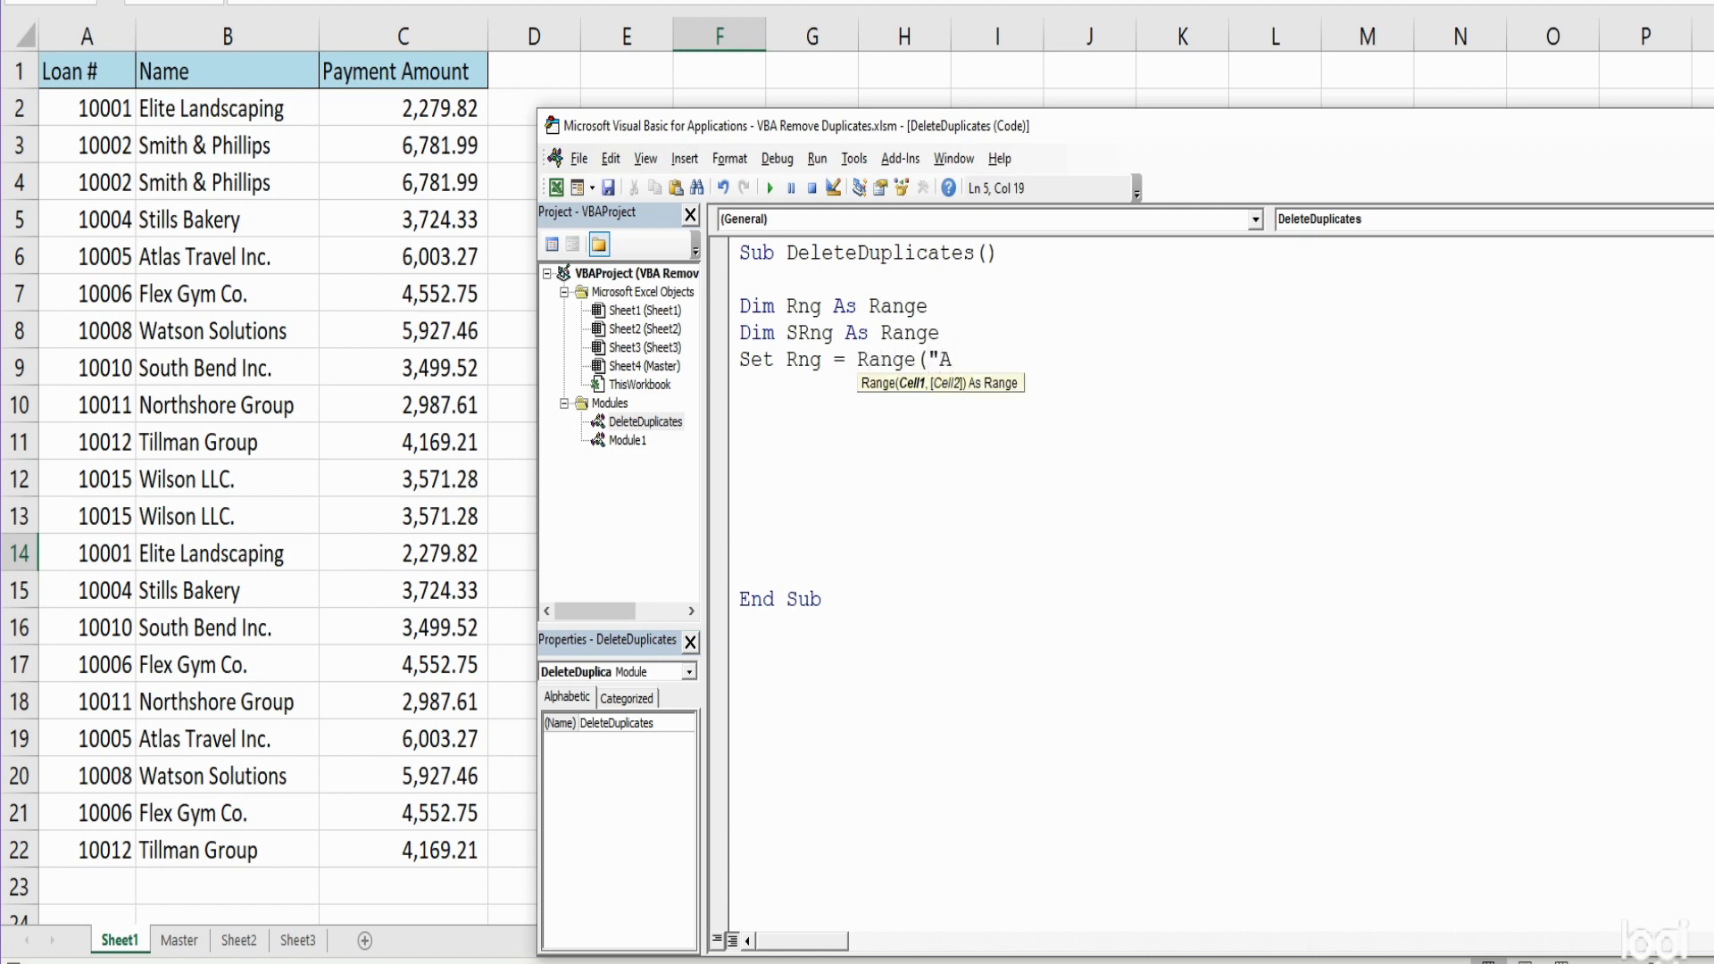
text(1",)
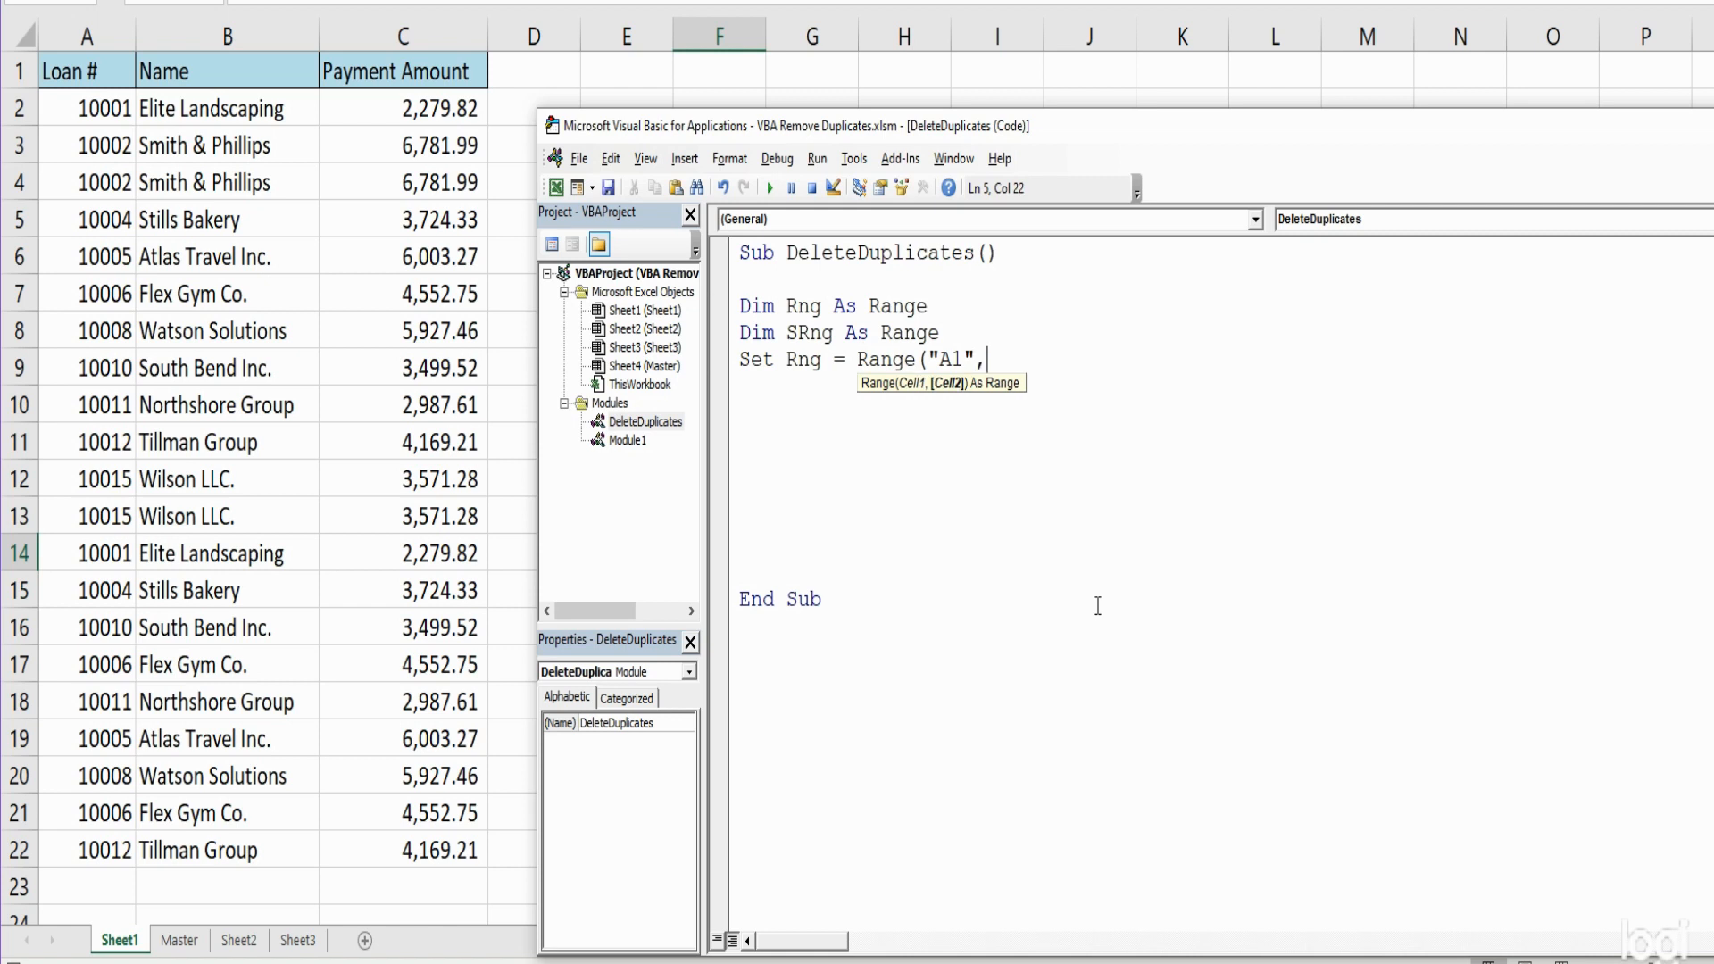
Add the far corner Range("A1").End(xlDown).End(xlToRight) and close the brackets
text(Range)
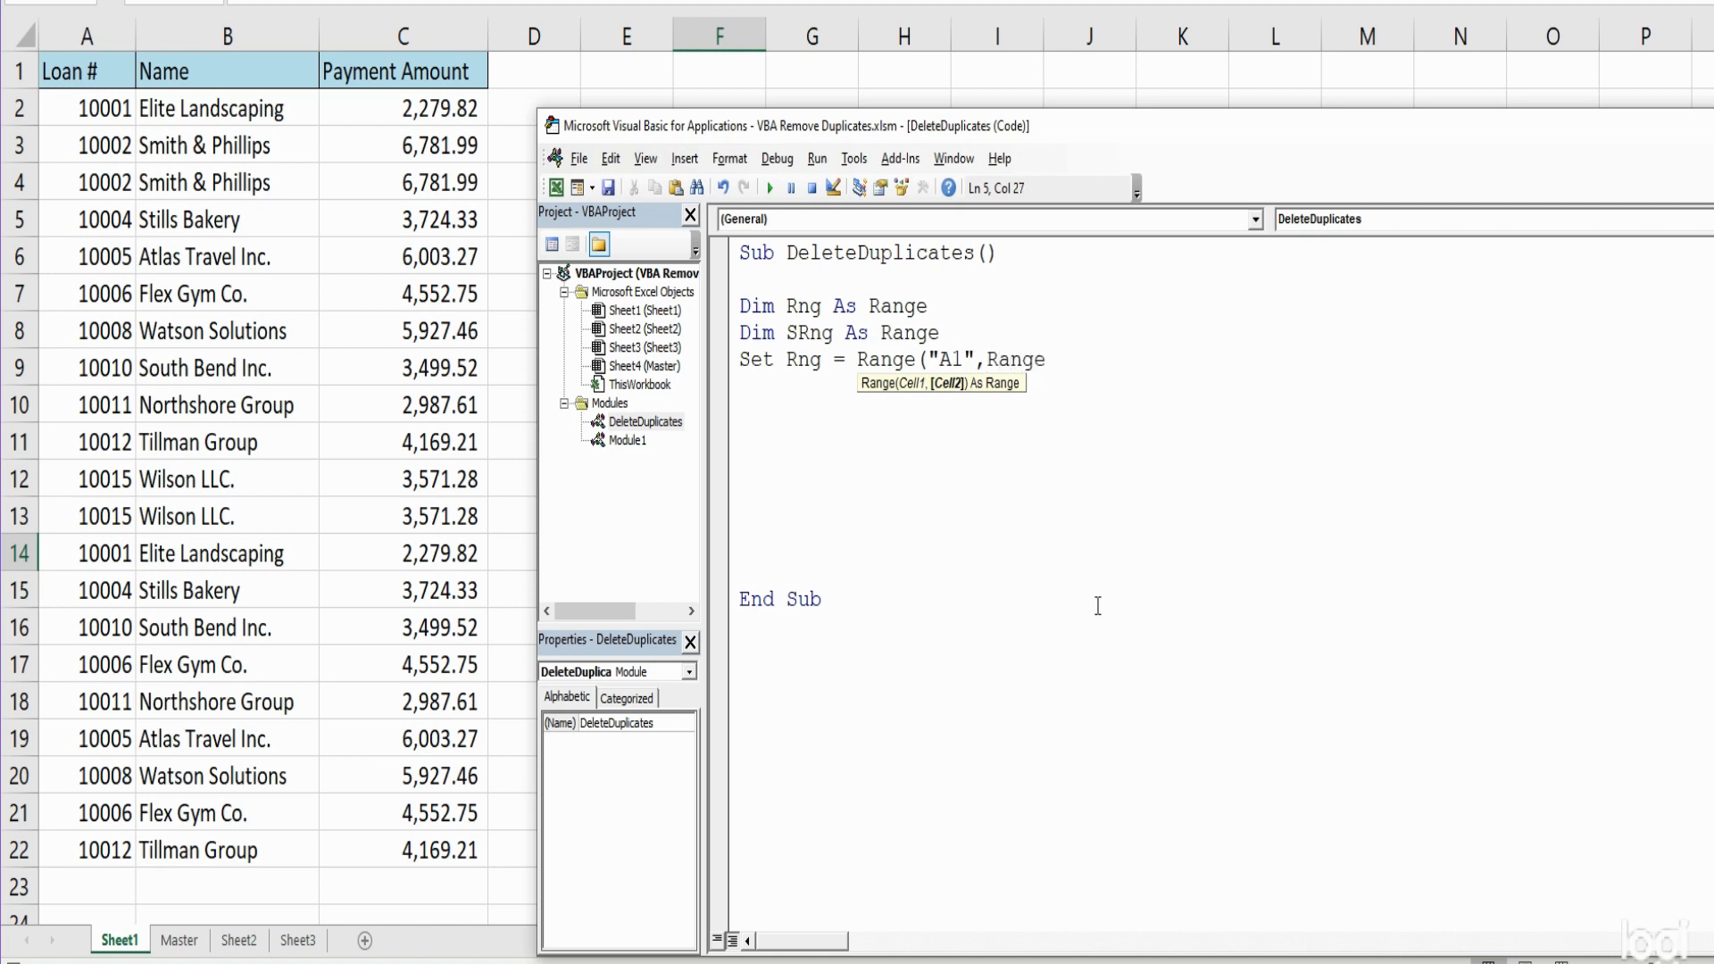
text(()
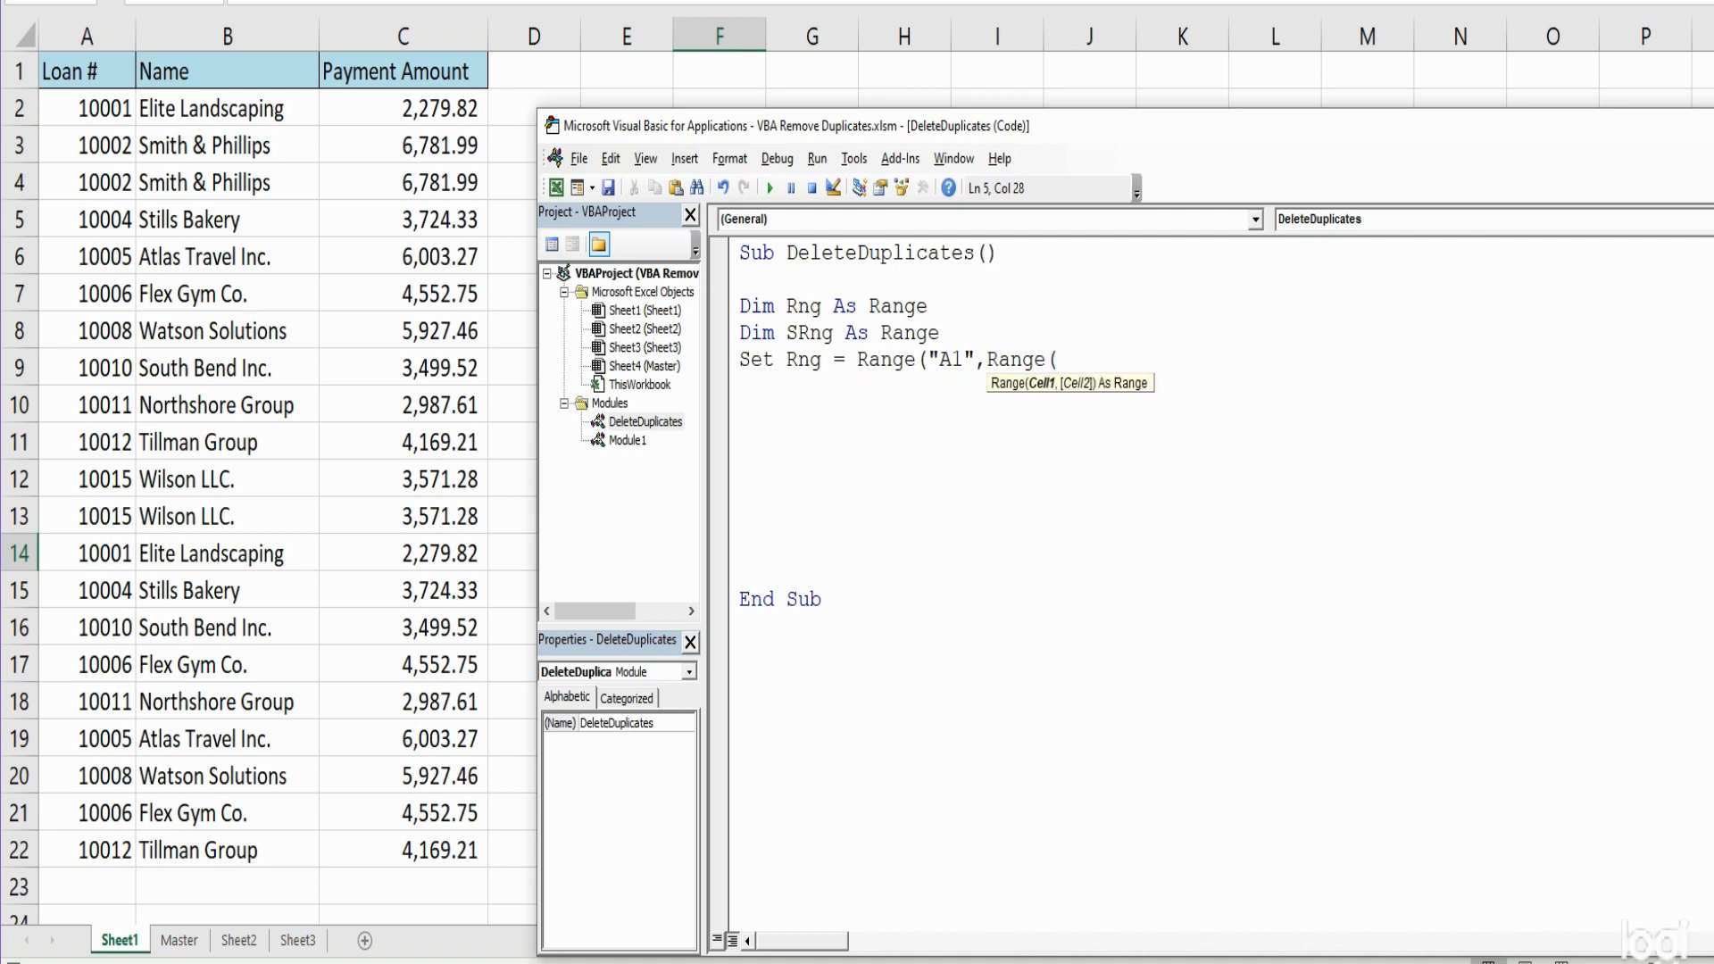
text("A1)
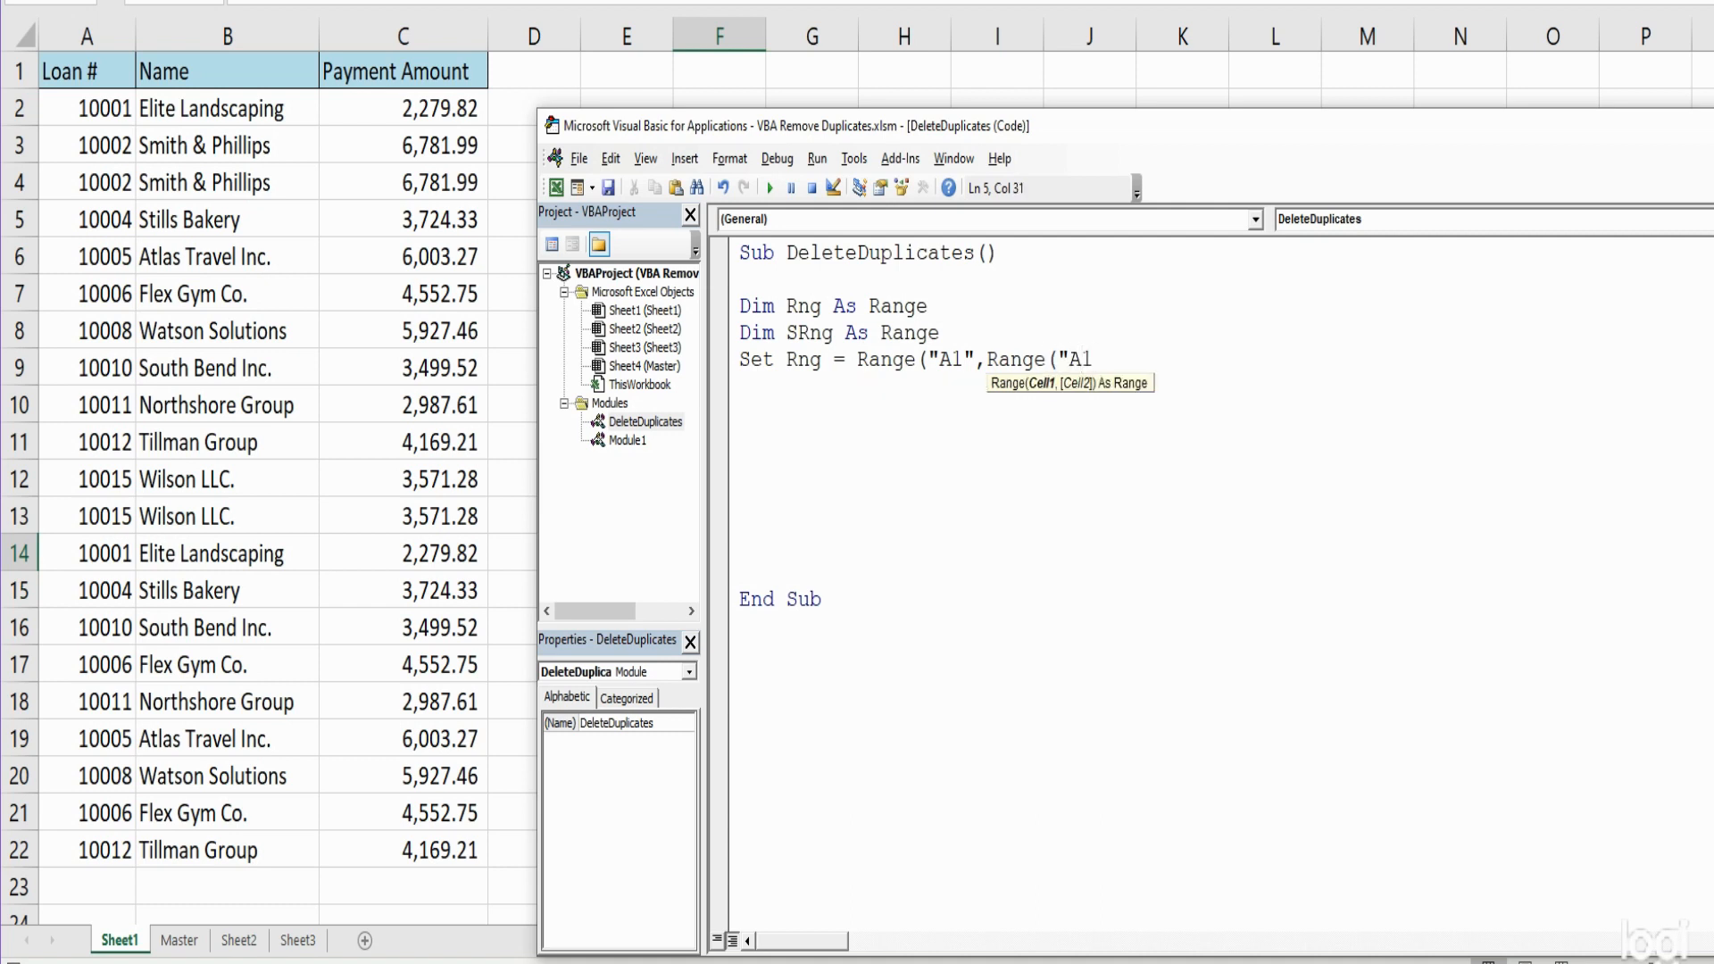
text("))
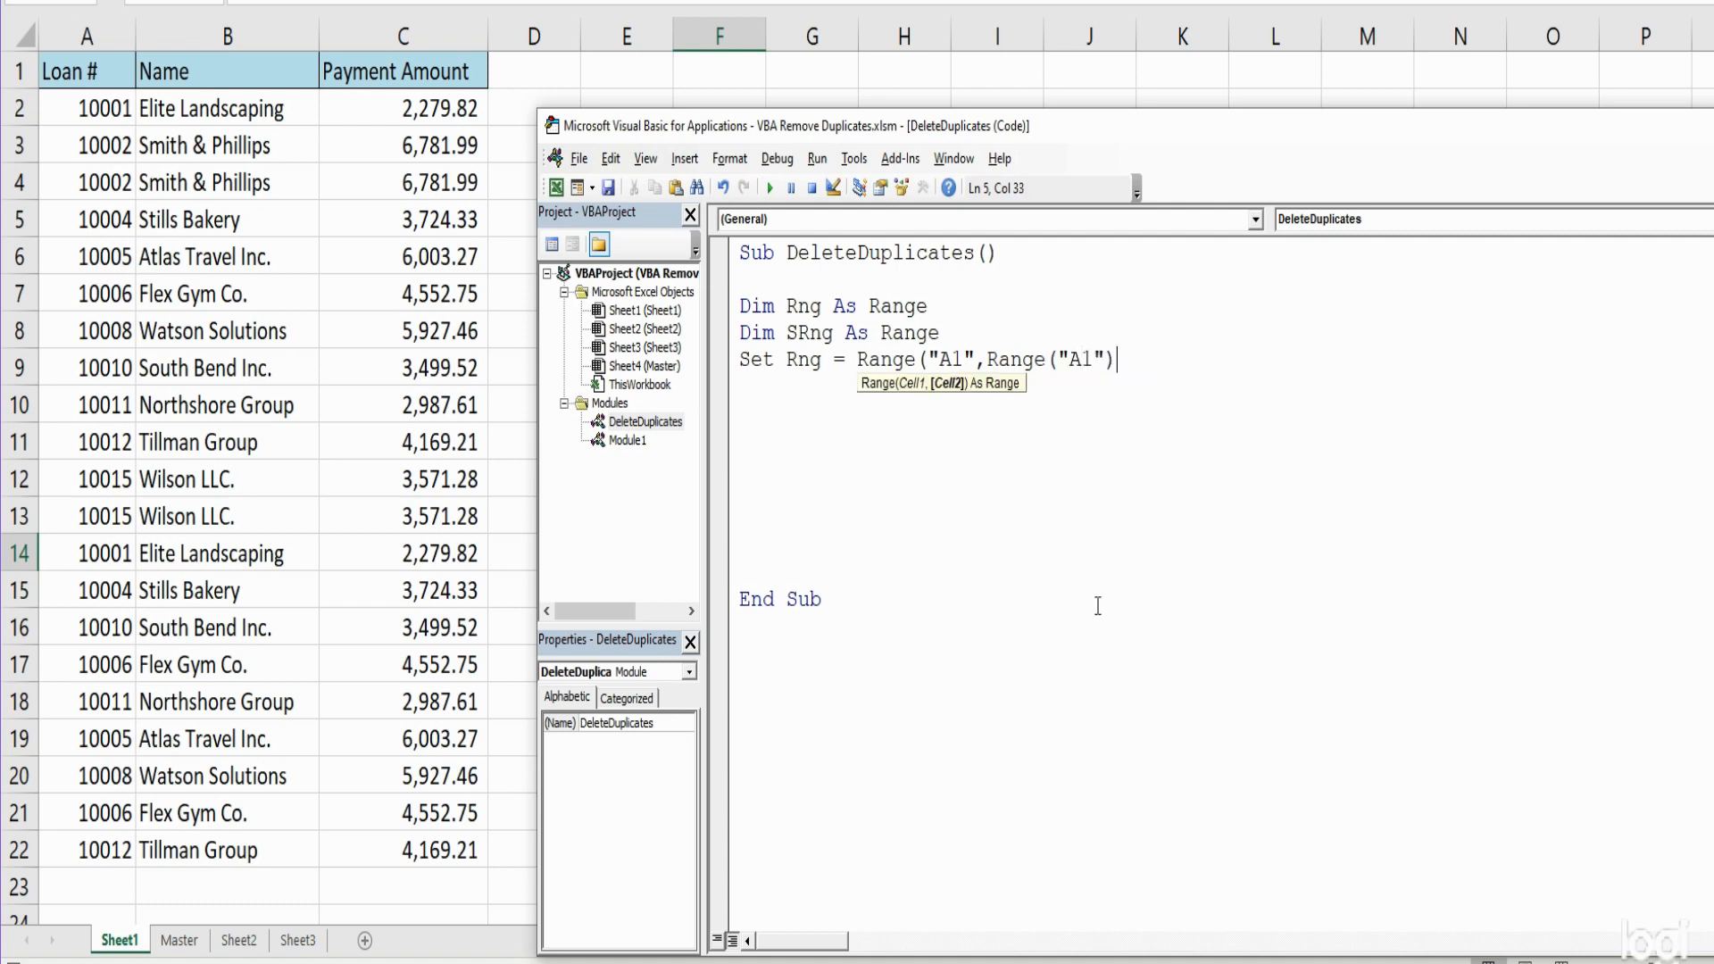
text(.End)
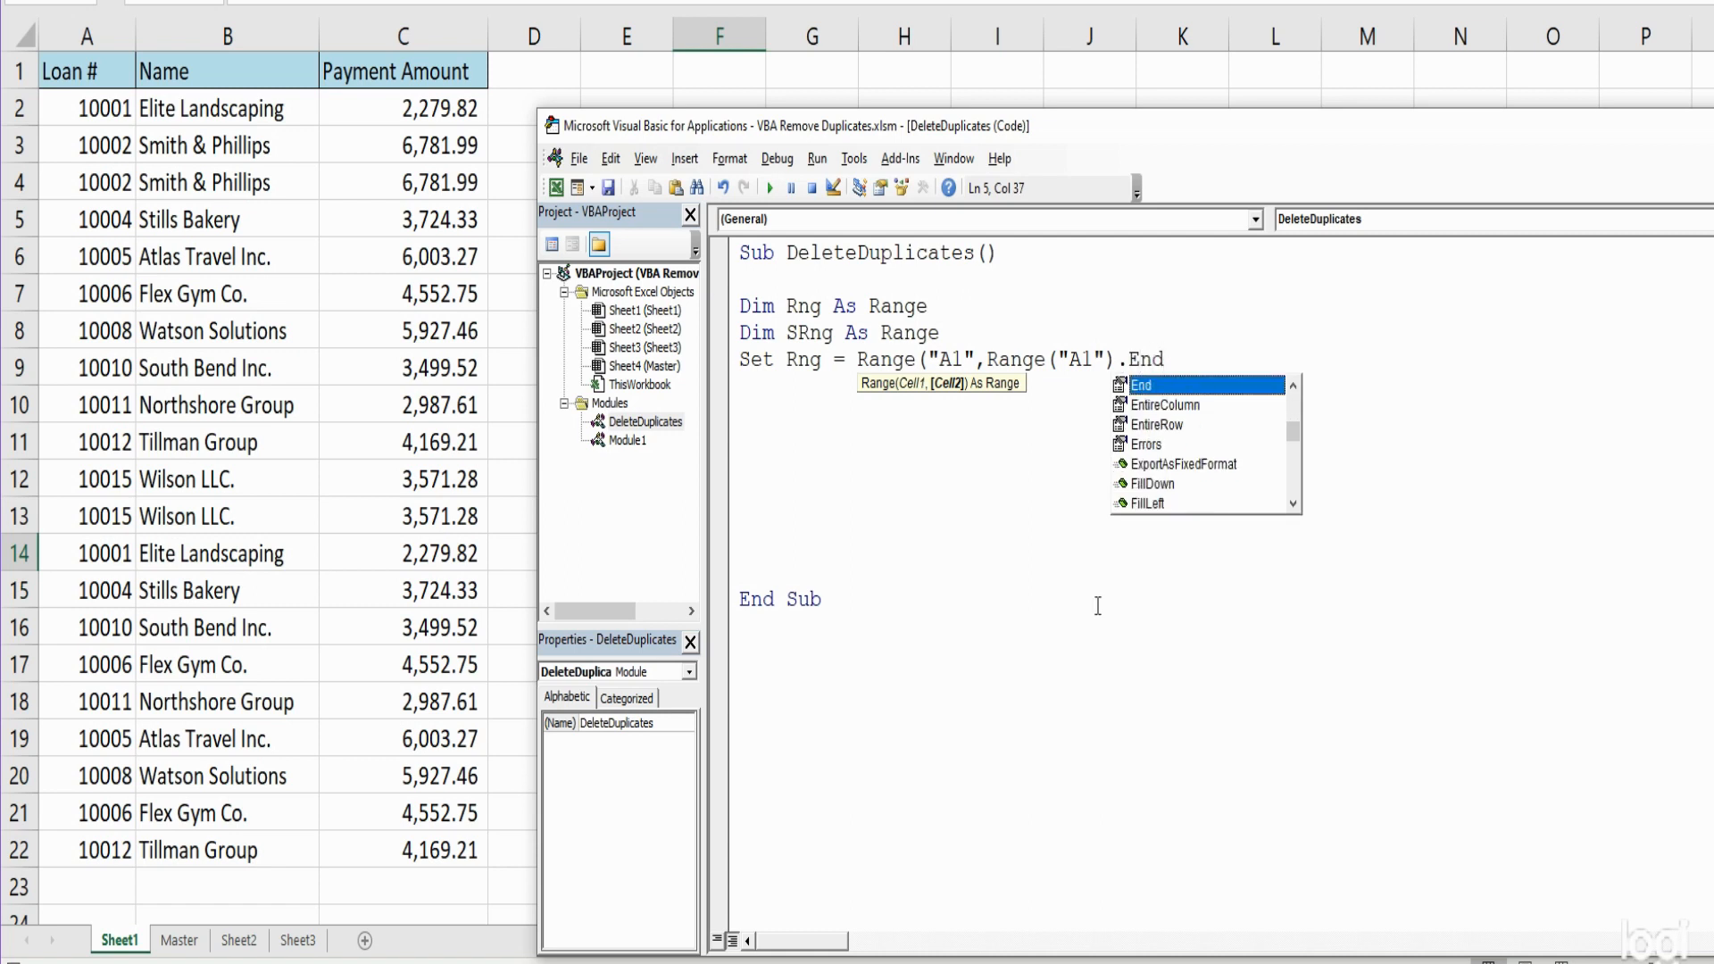
text((xlDown)
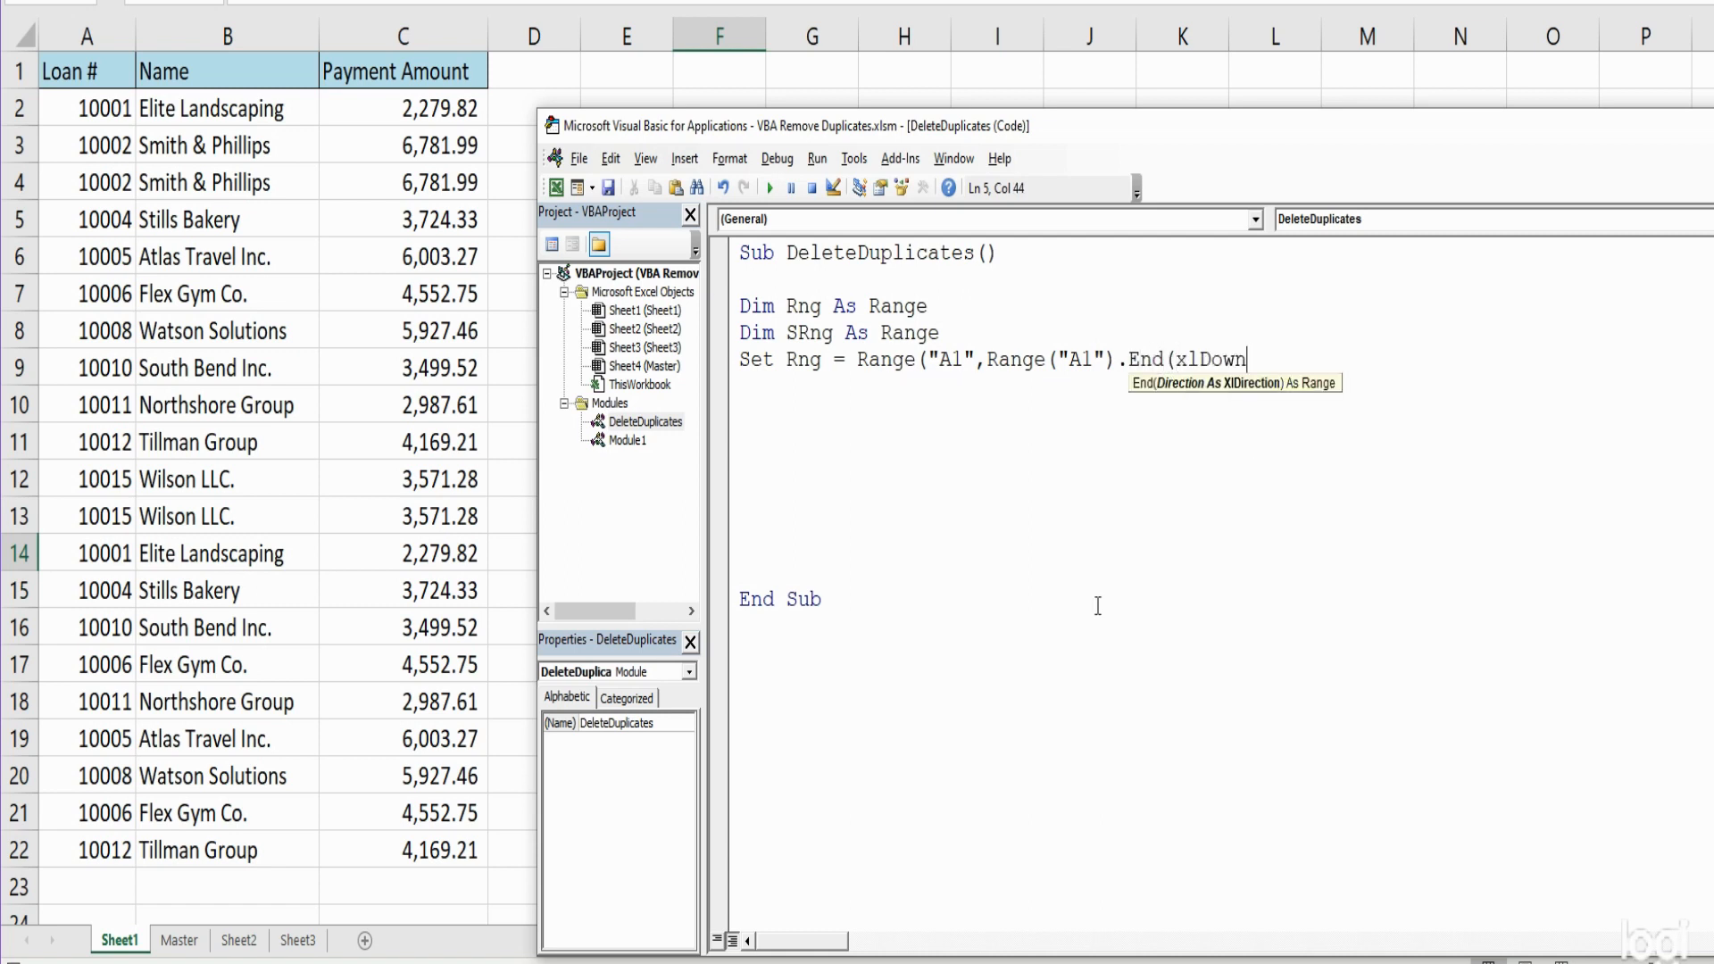
text().End(xlToRight)
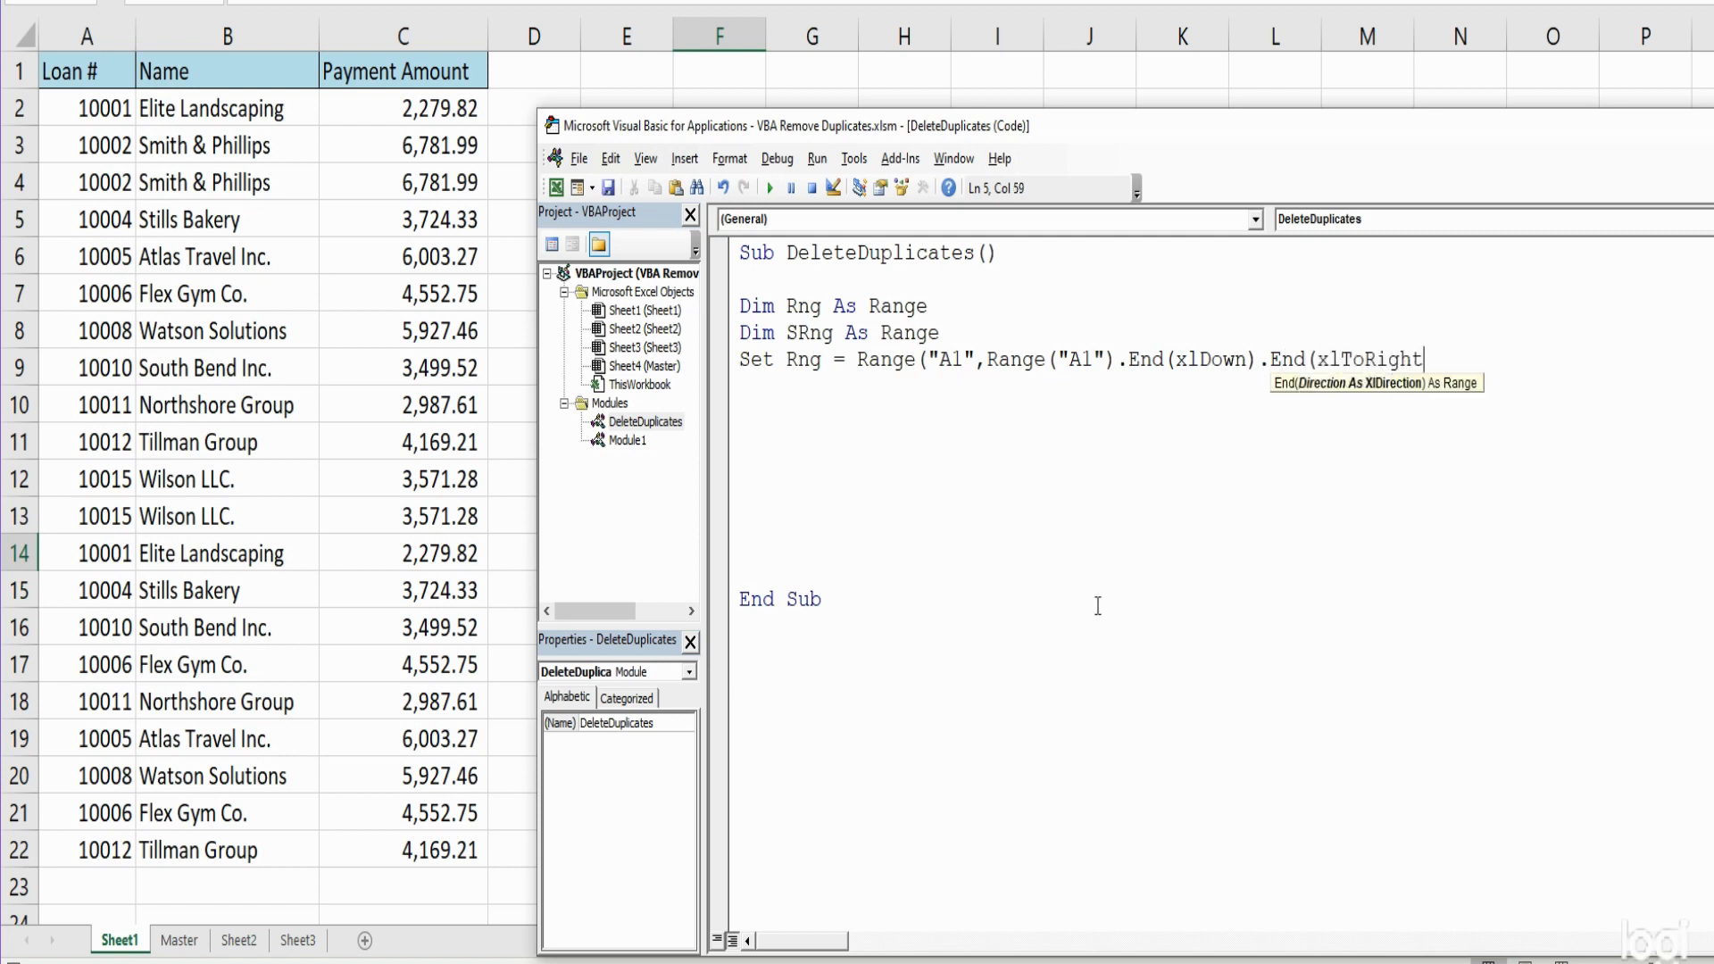
text())
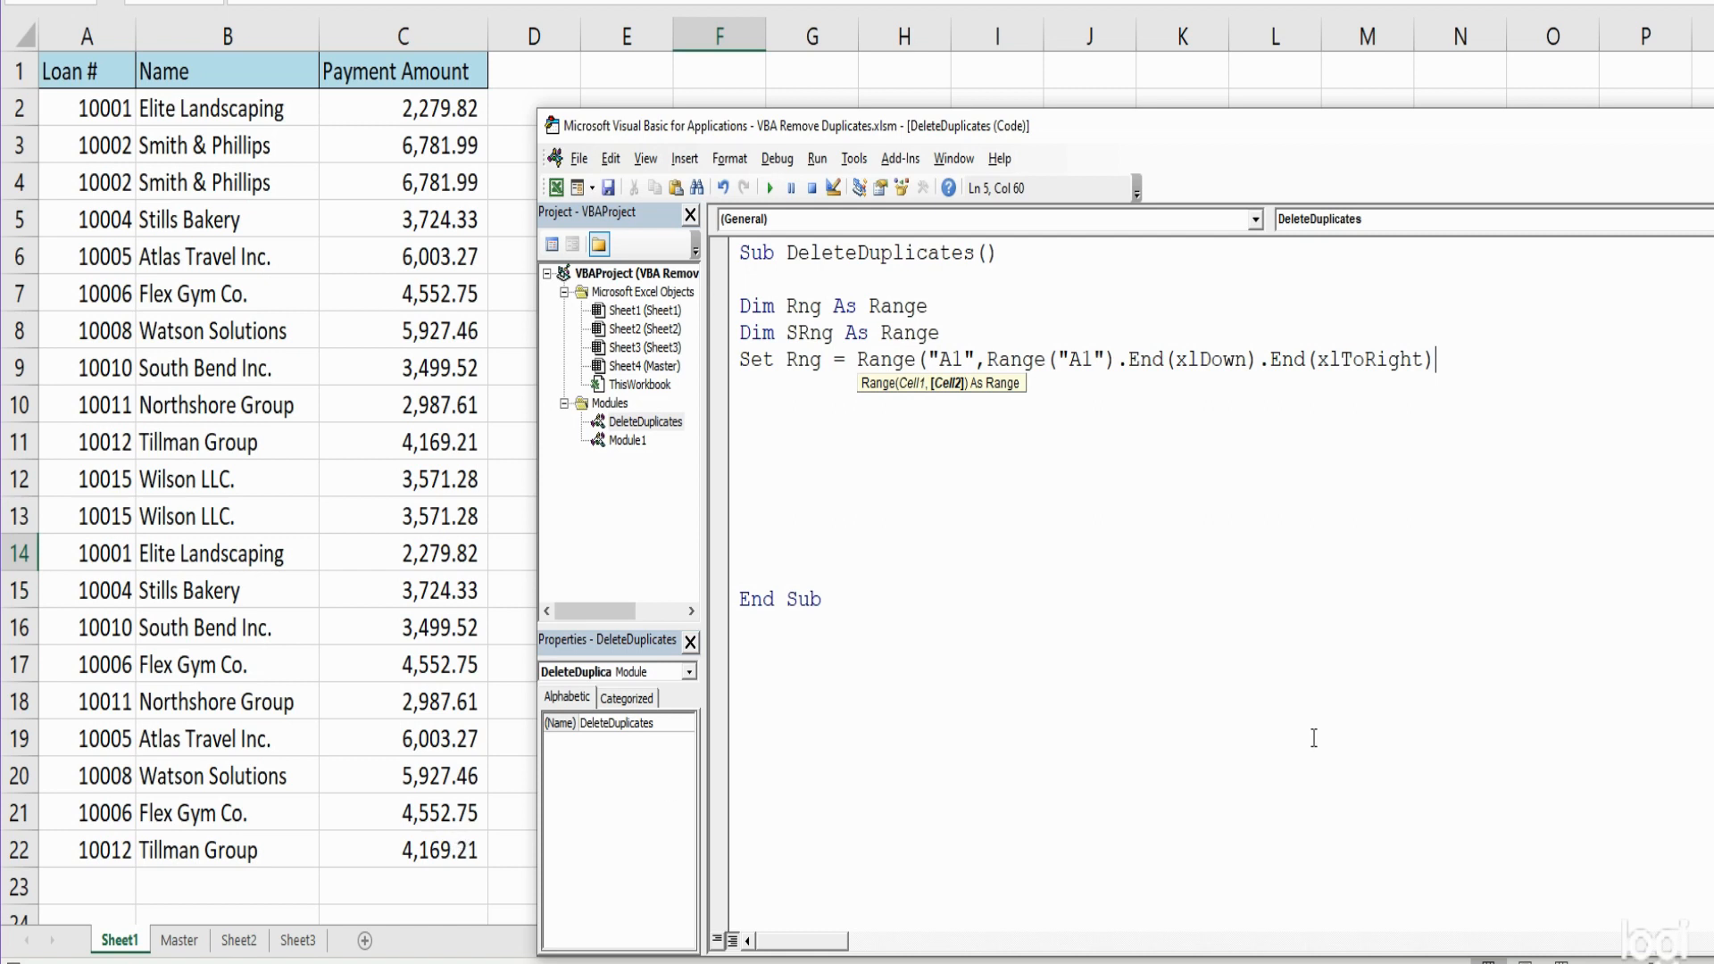
text())
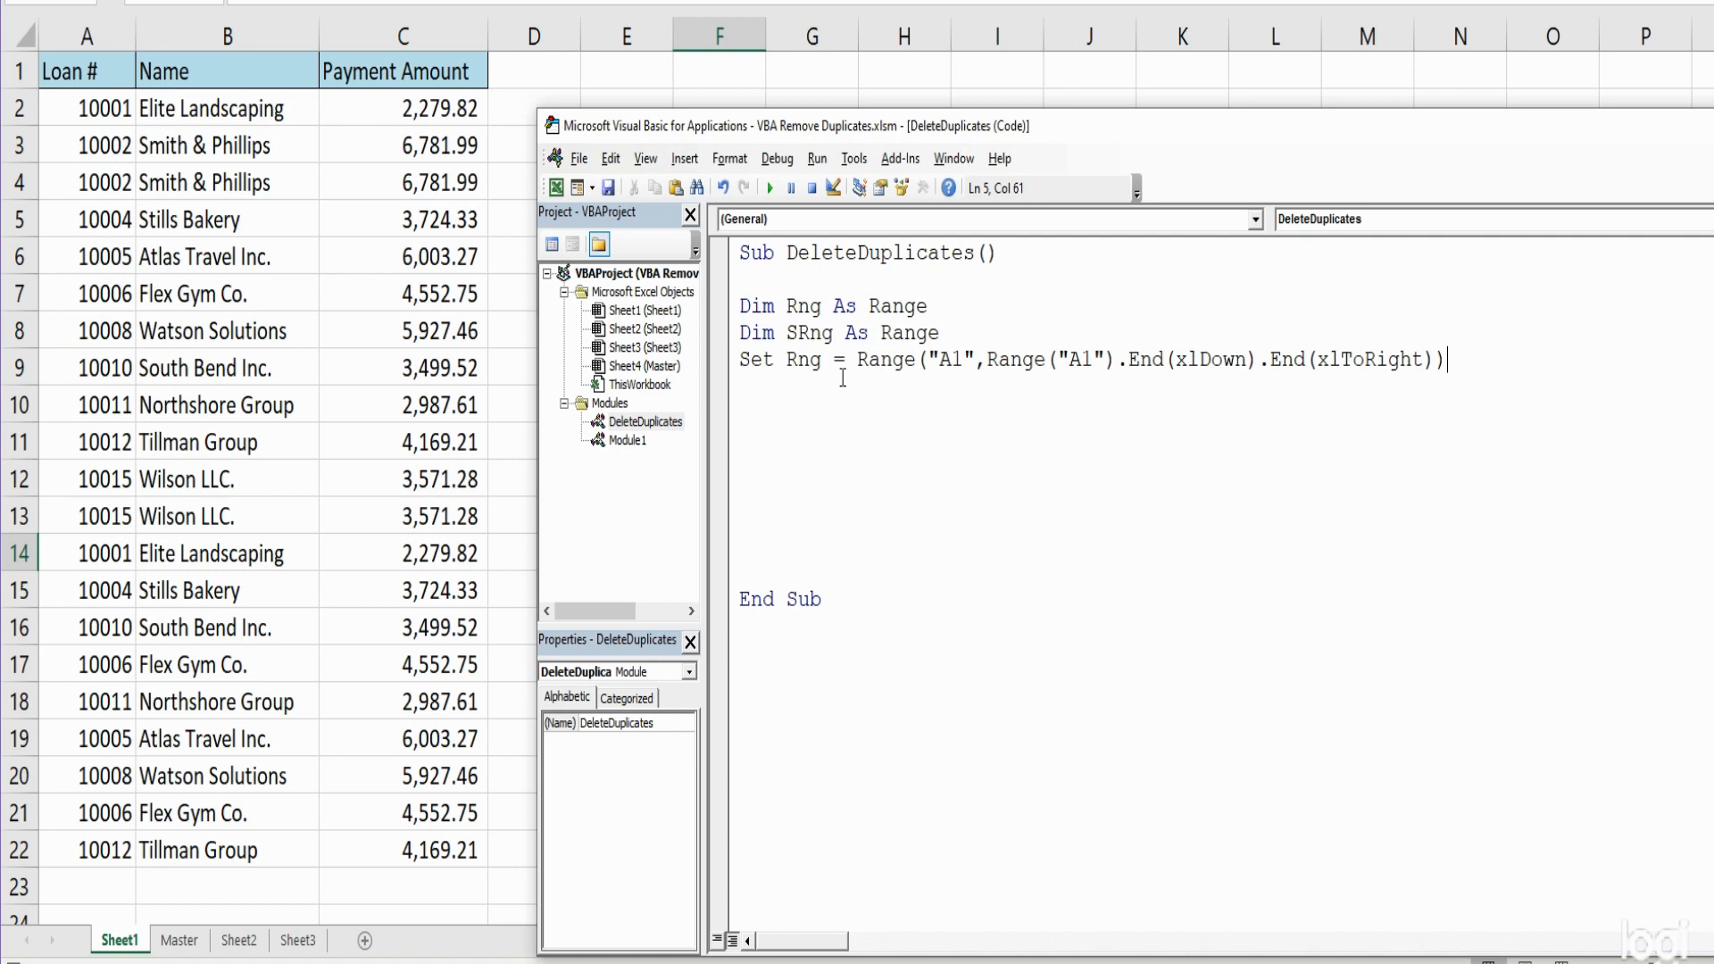
mouse_move(1260, 359)
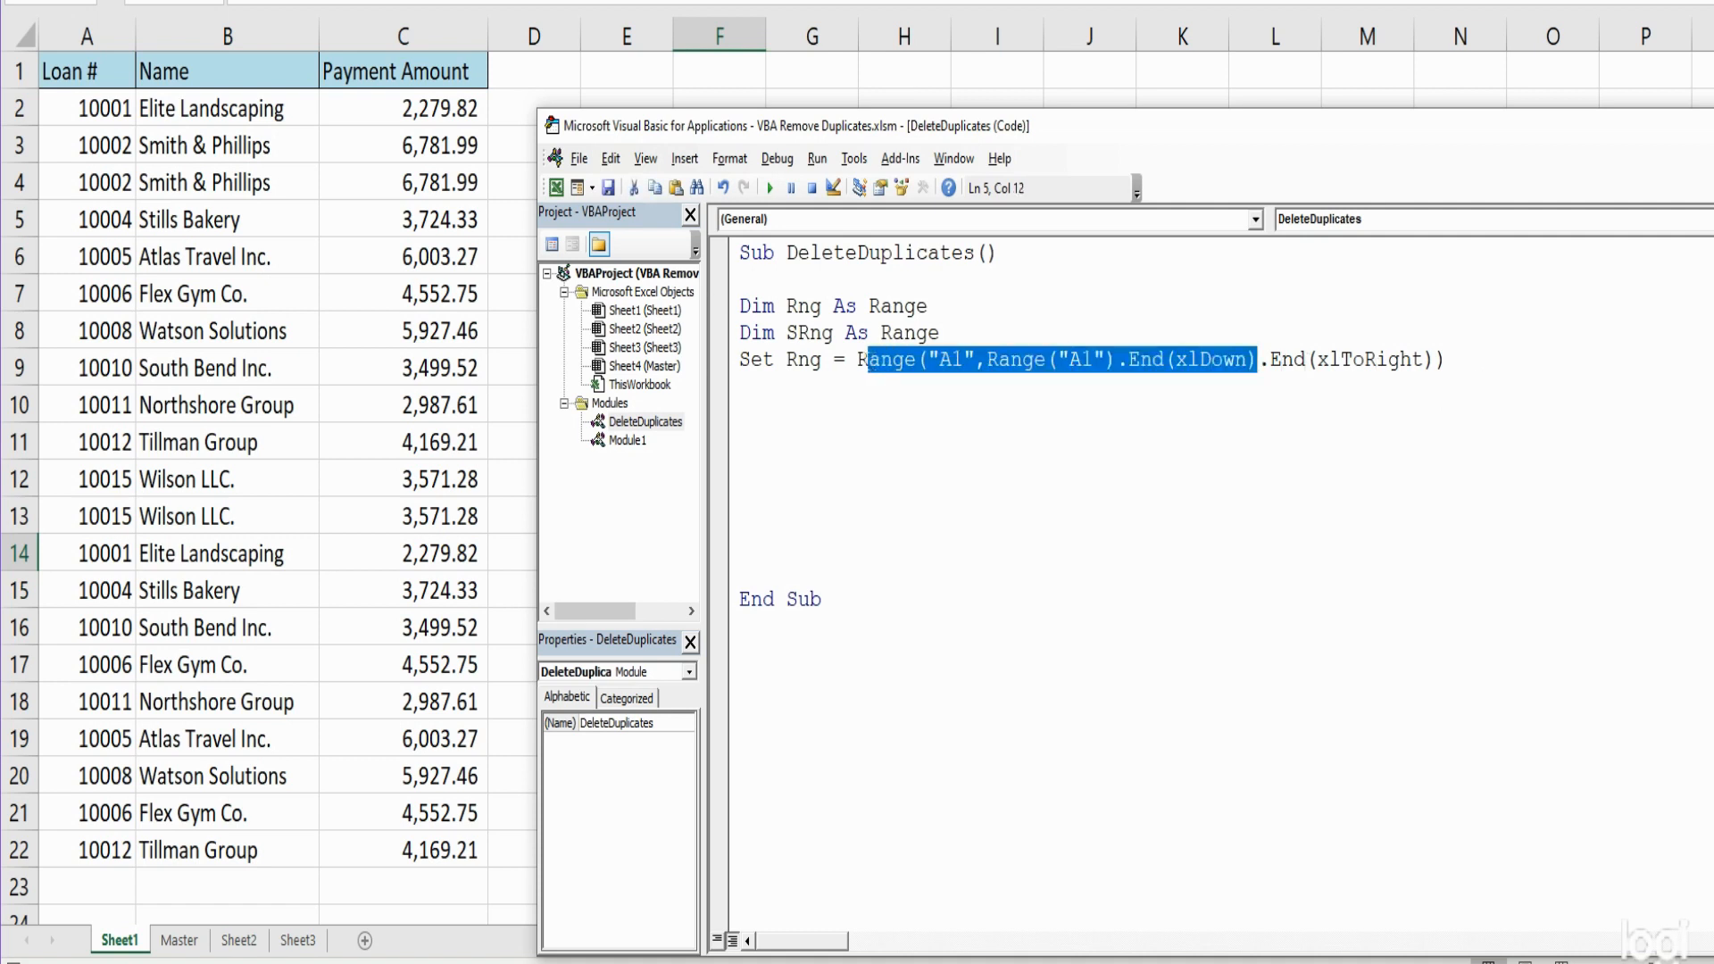
Add Set SRng = Range("A1",Range("A1").End(xlDown)) on a new line, followed by a blank line
click(872, 410)
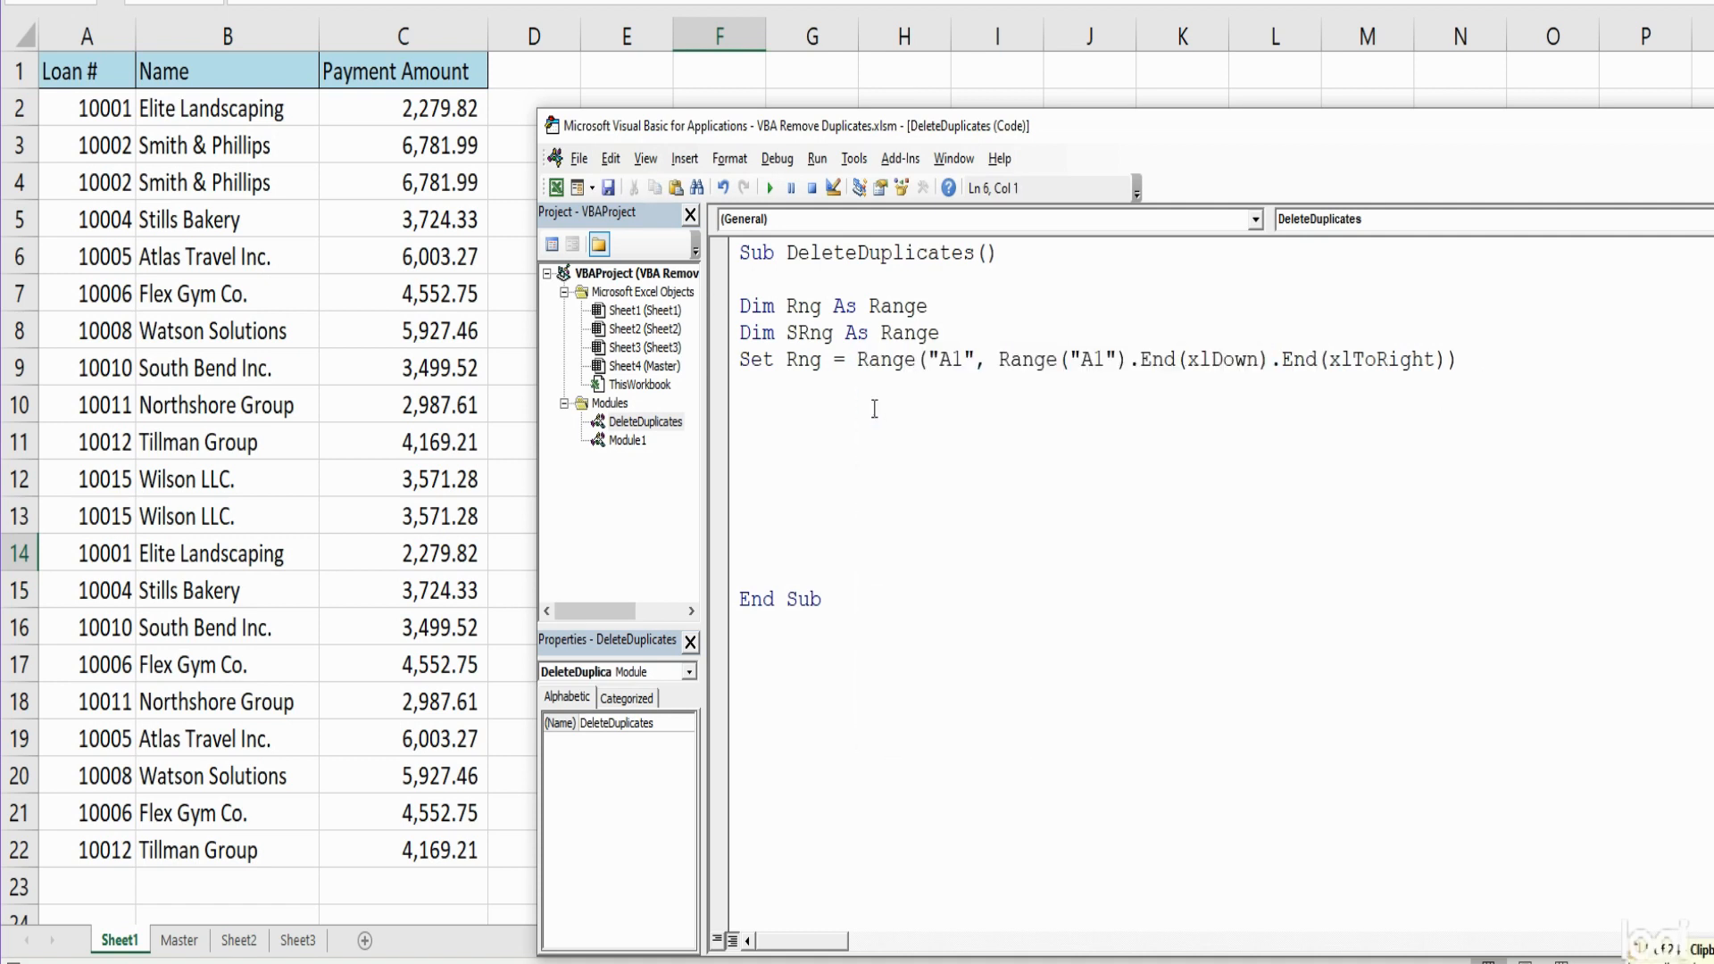
text(SEt S)
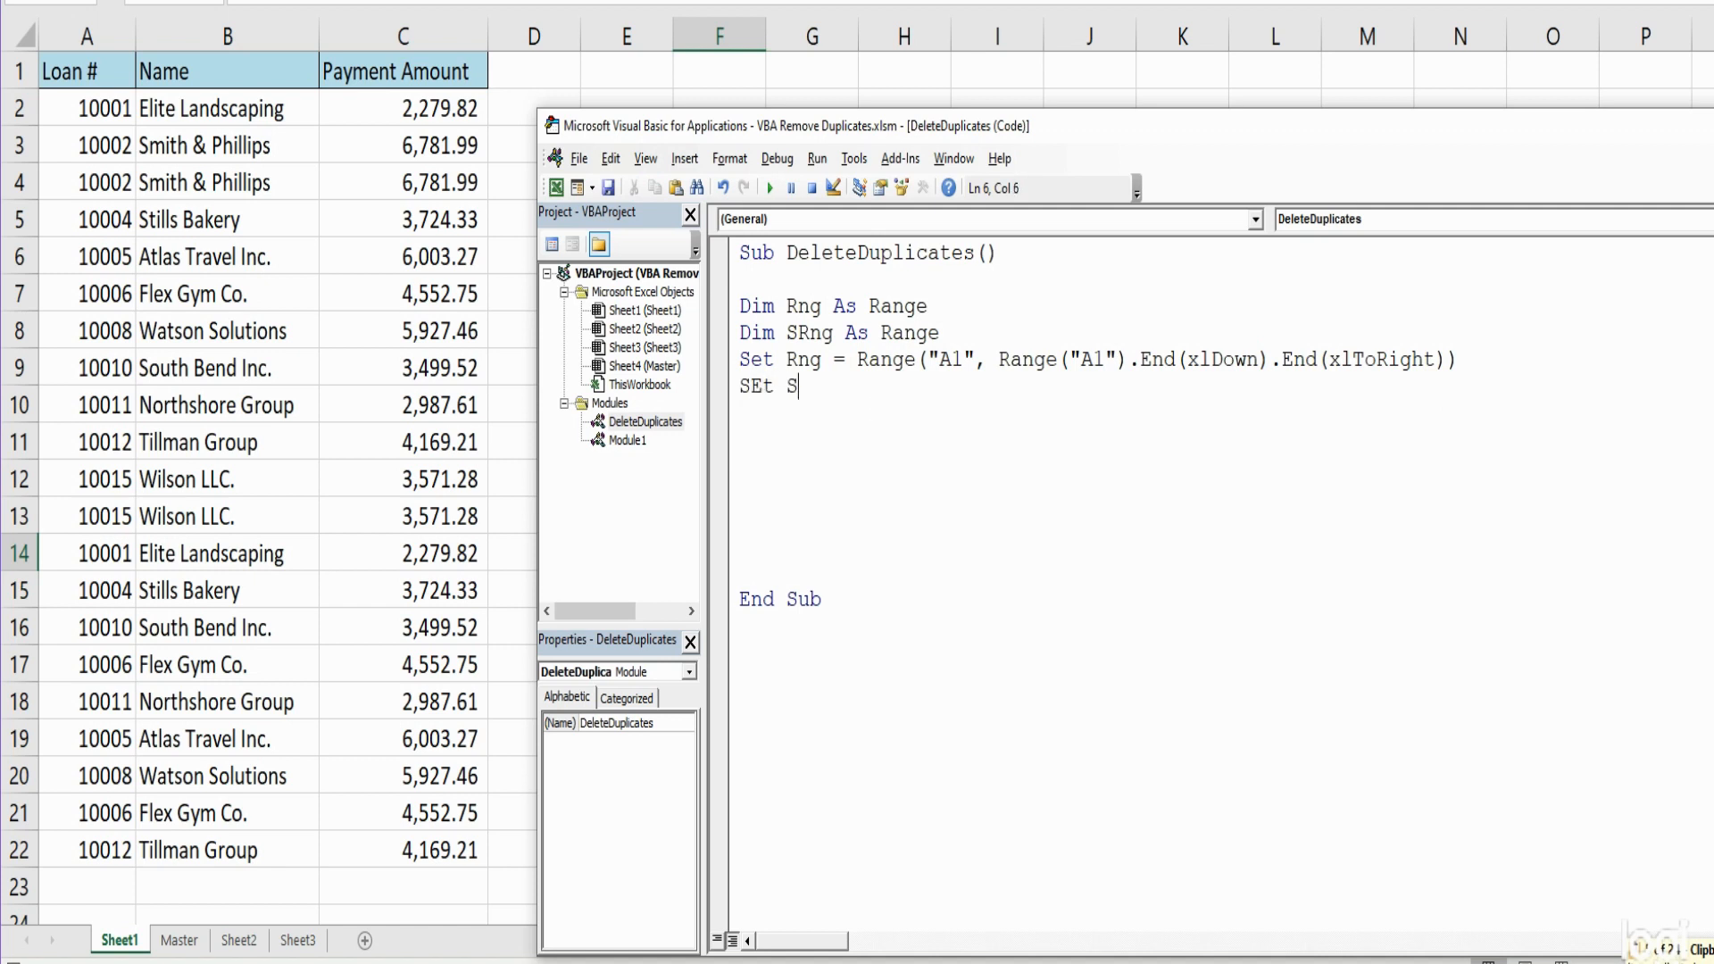
text(Rng)
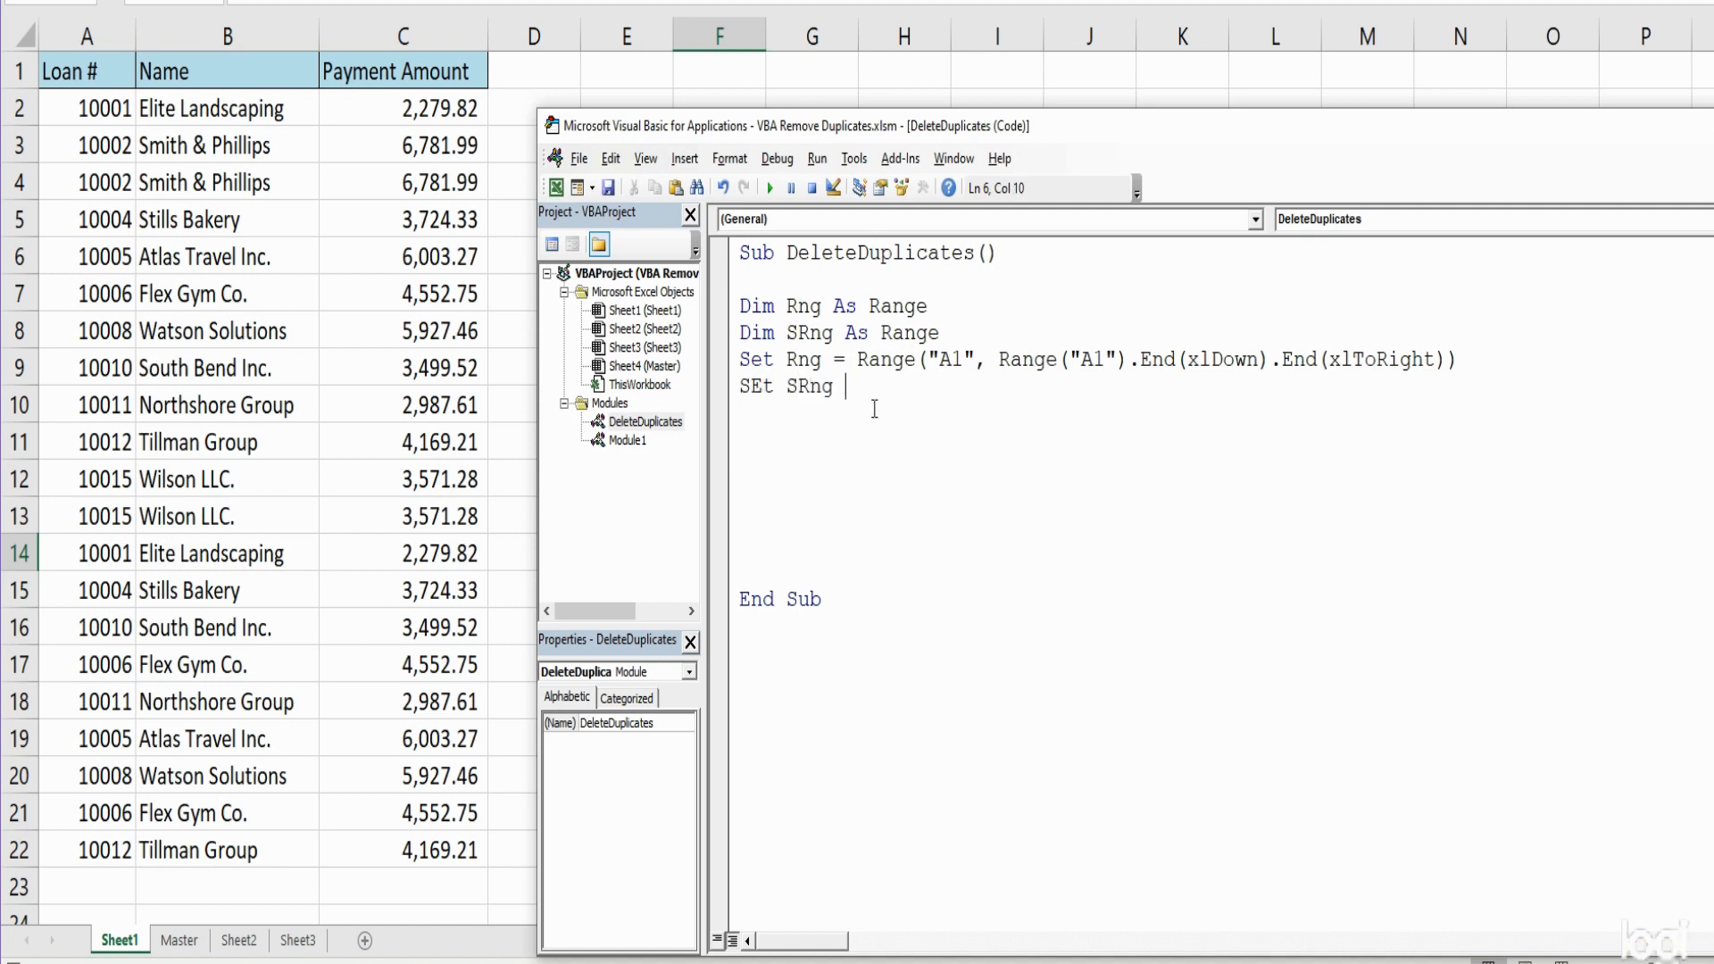
text(=)
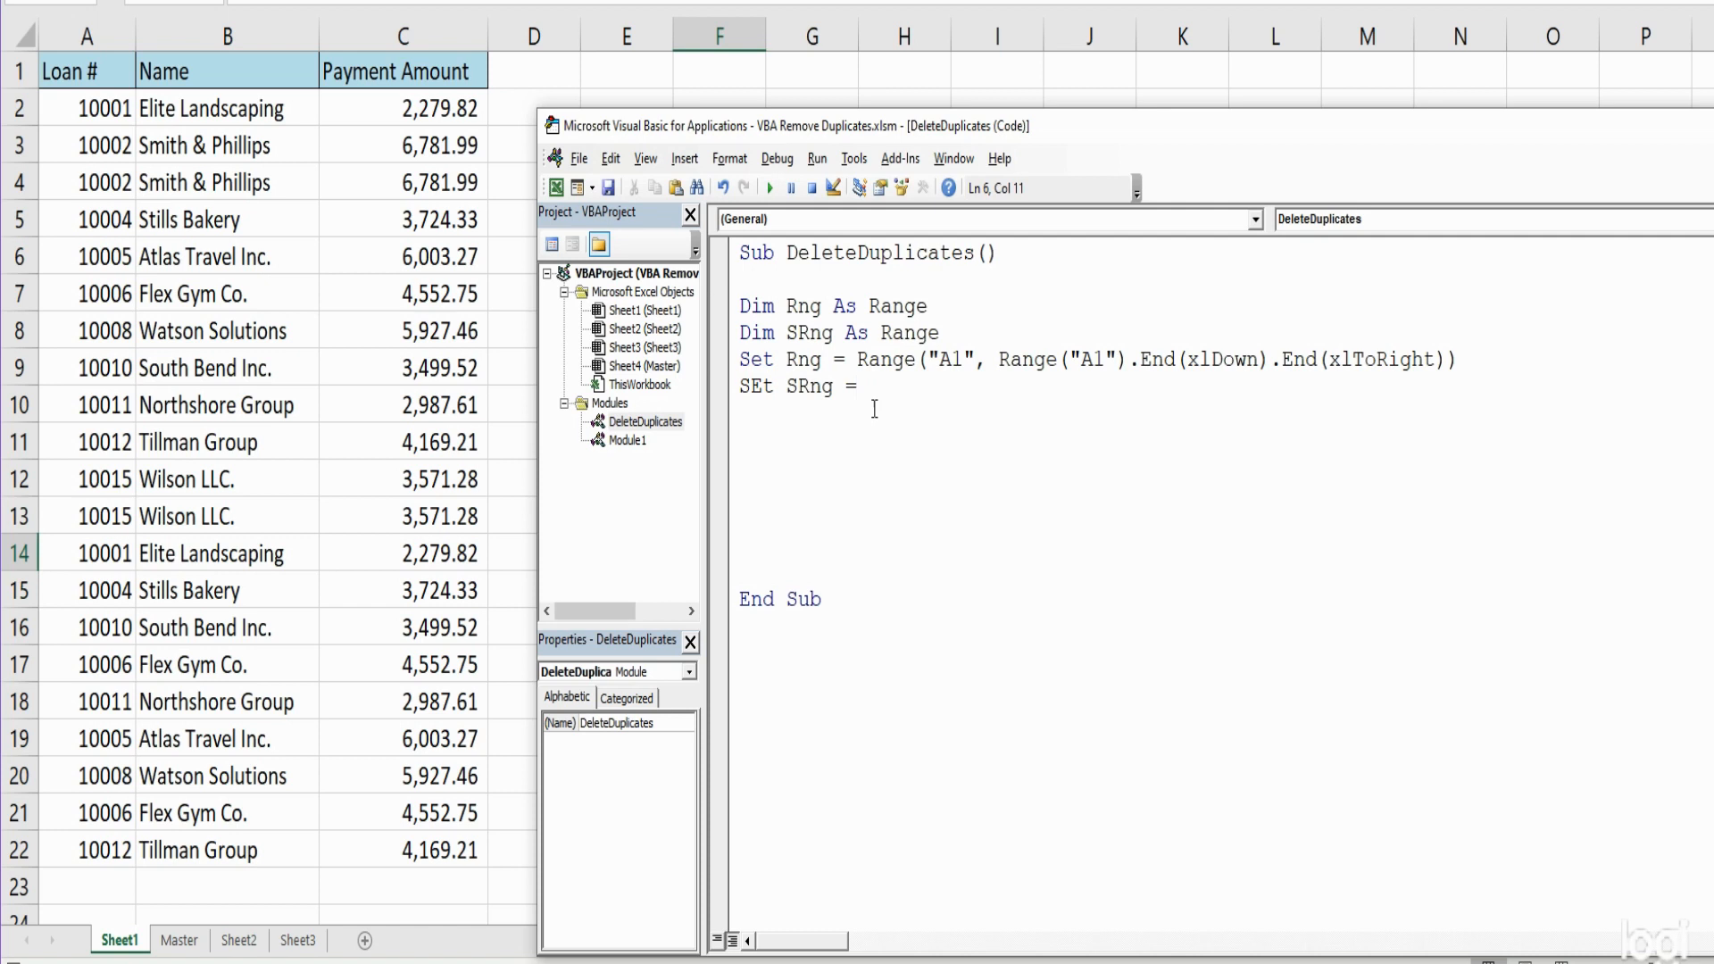
text(Range("A1",Range("A1").End(xlDown))
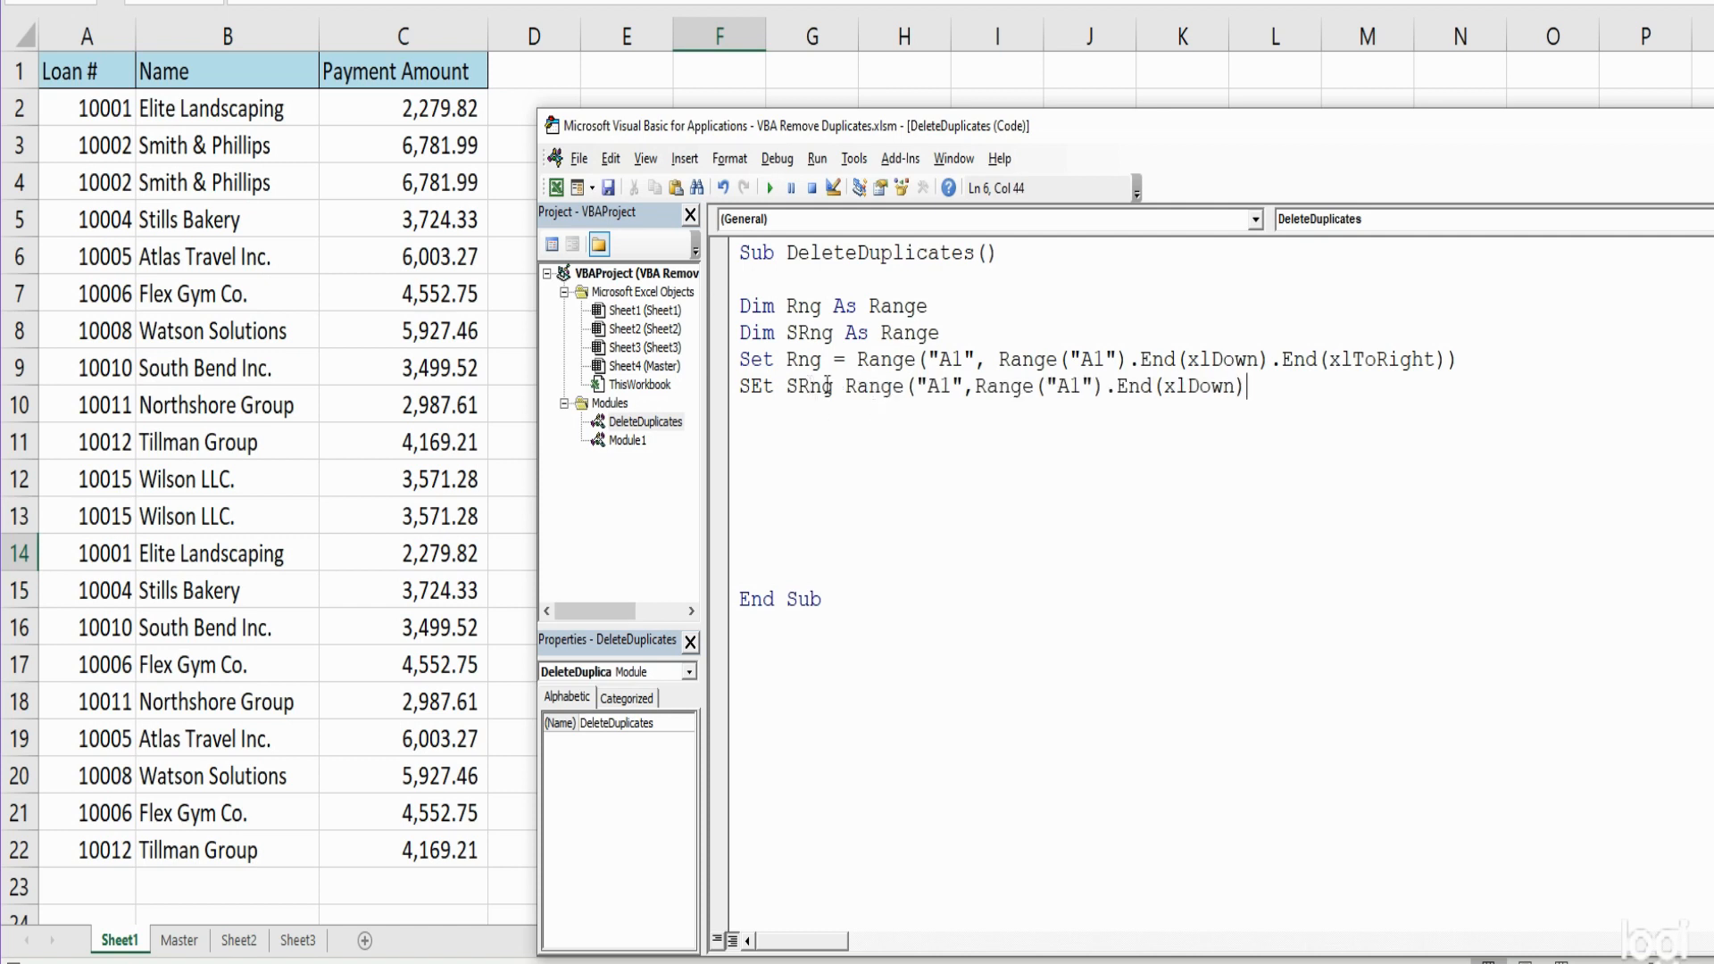
text(=)
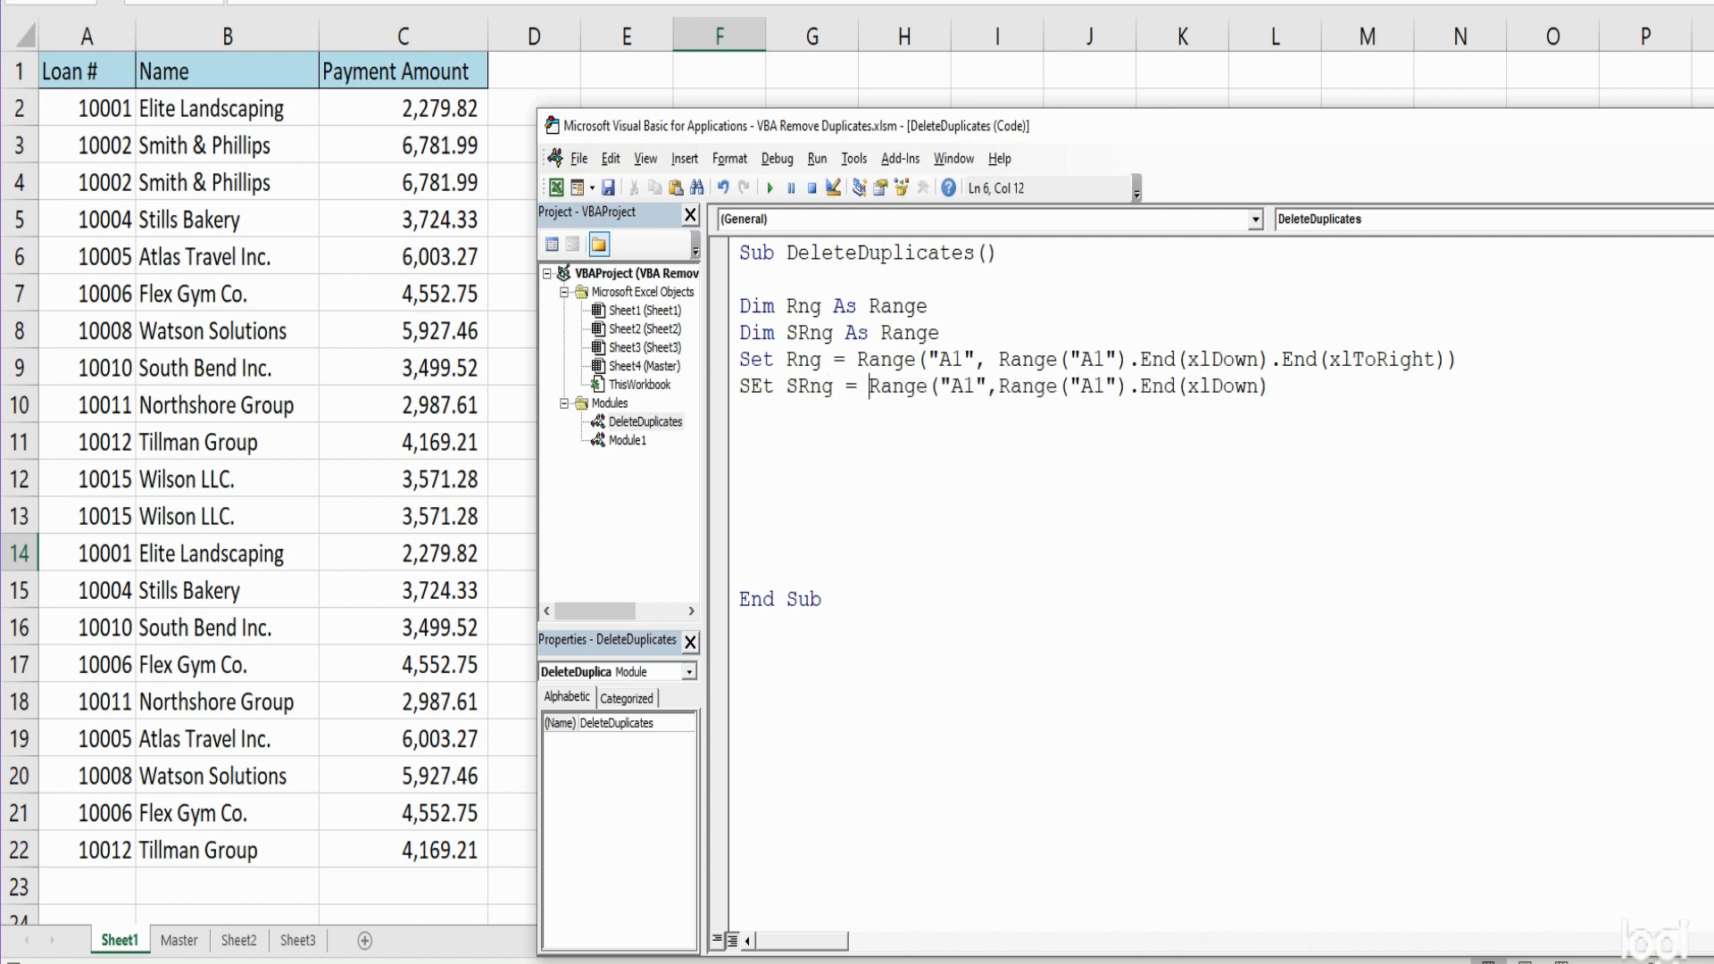
click(1311, 394)
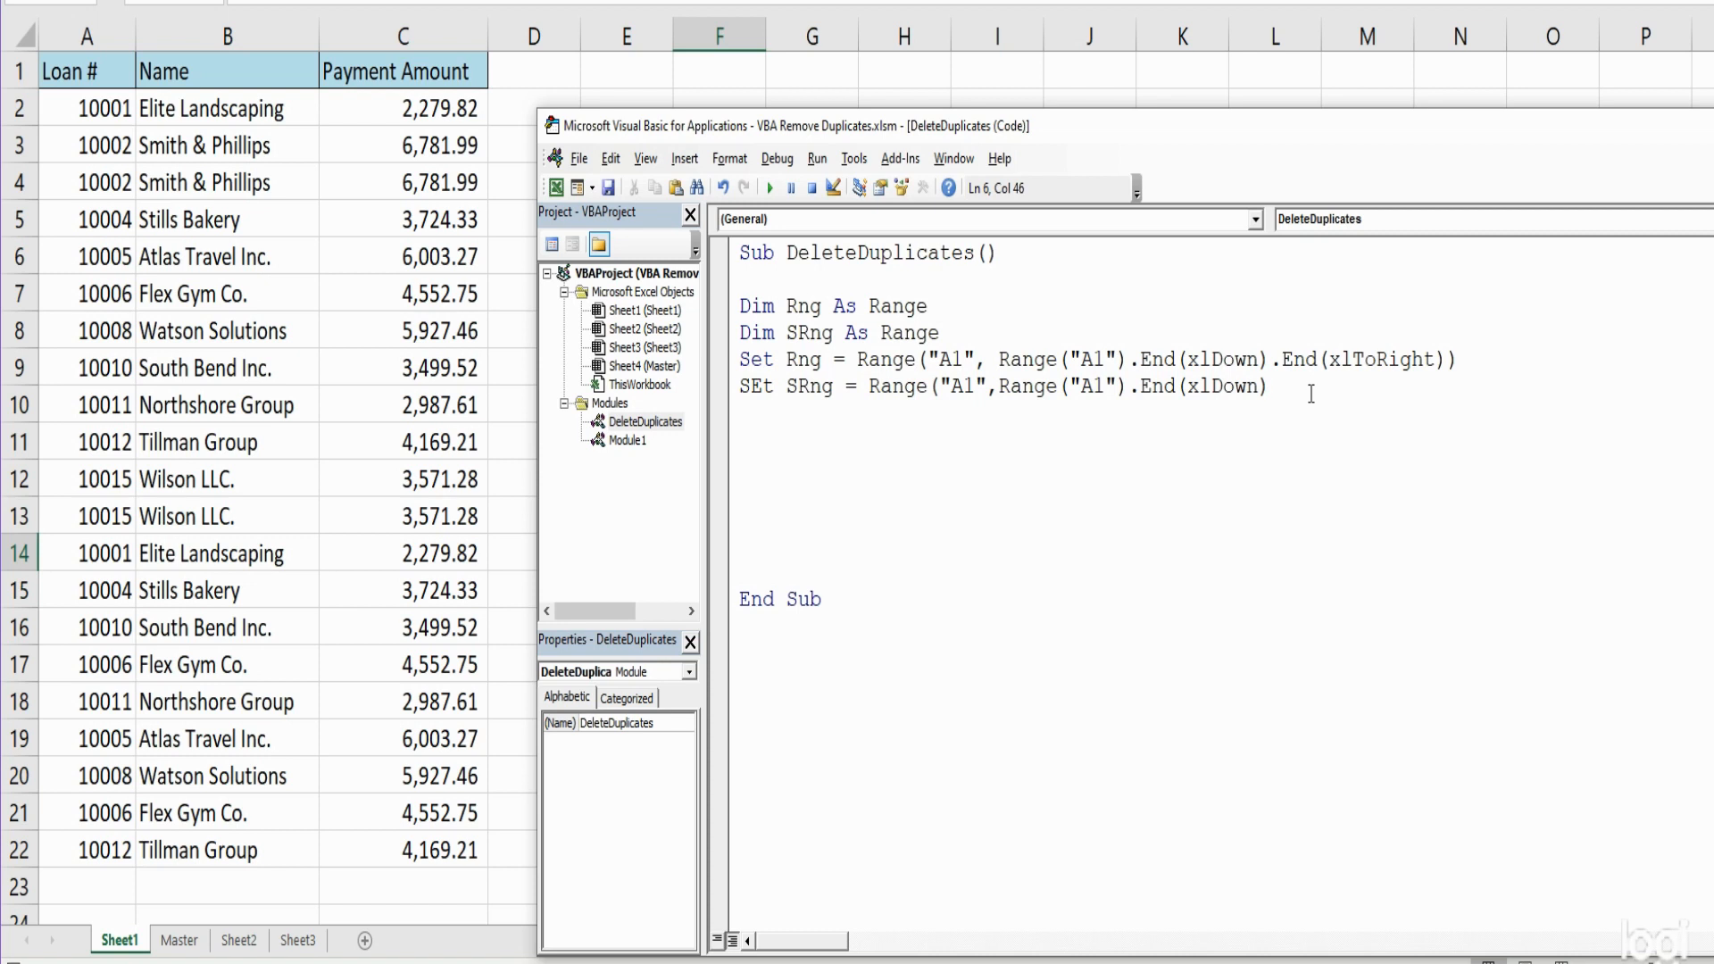
key(Return)
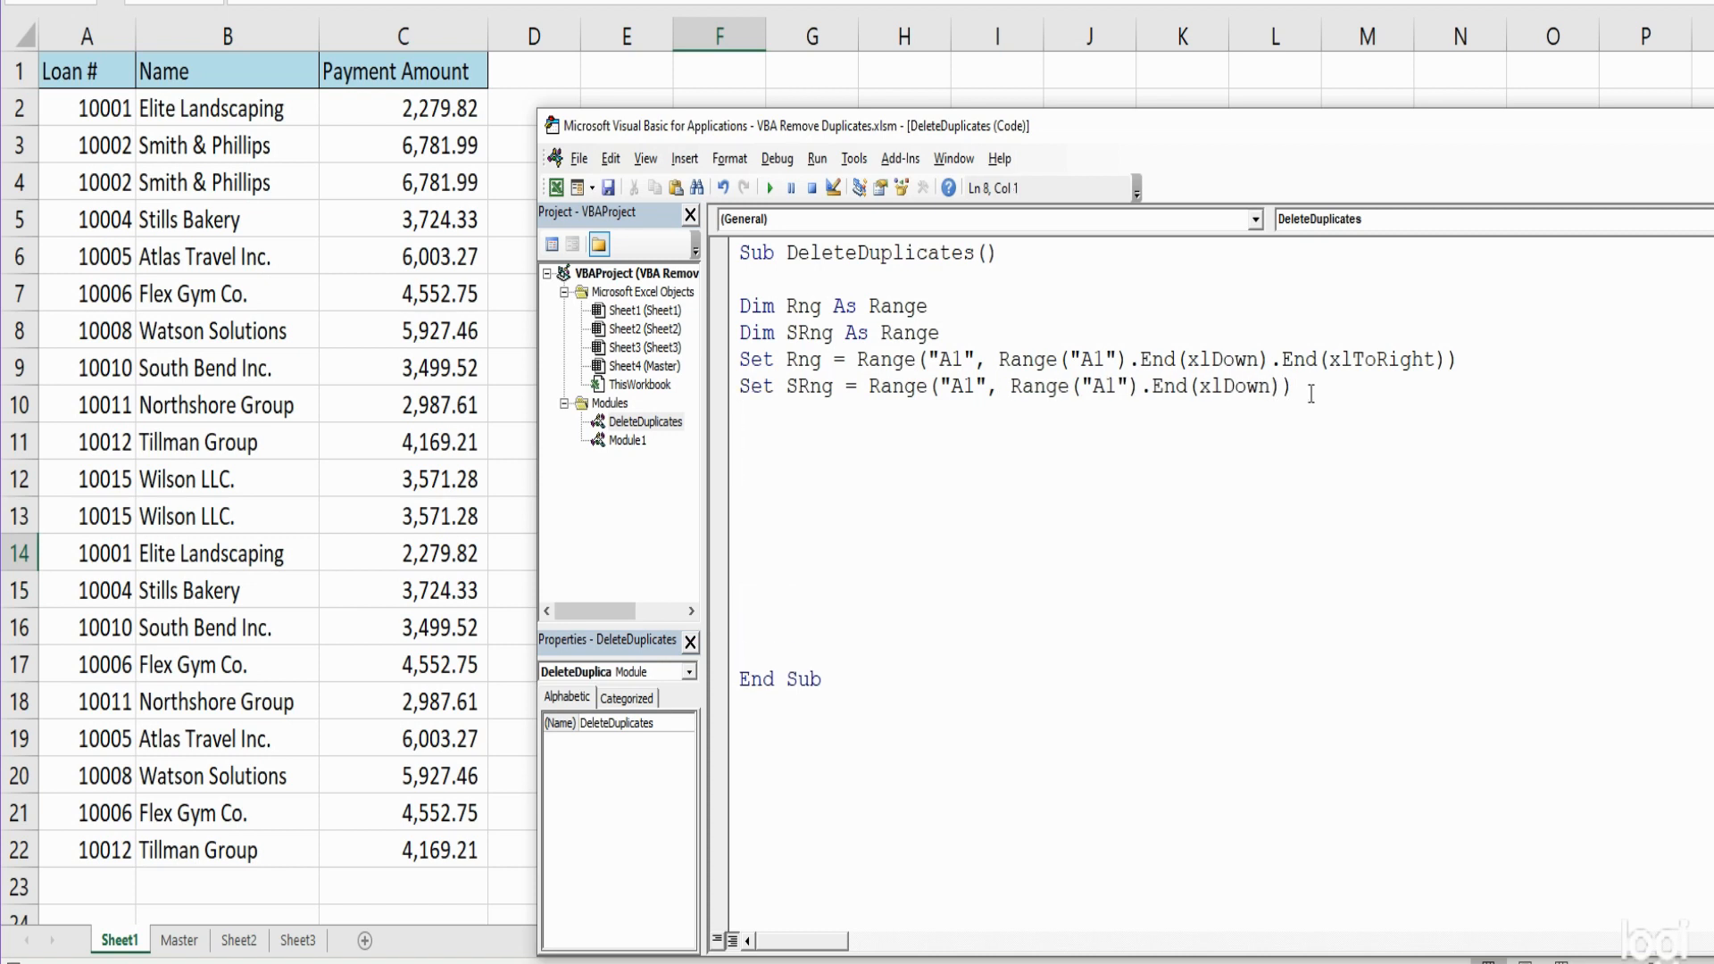
Start the Rng.Sort method call below the Set statements
text(Rng)
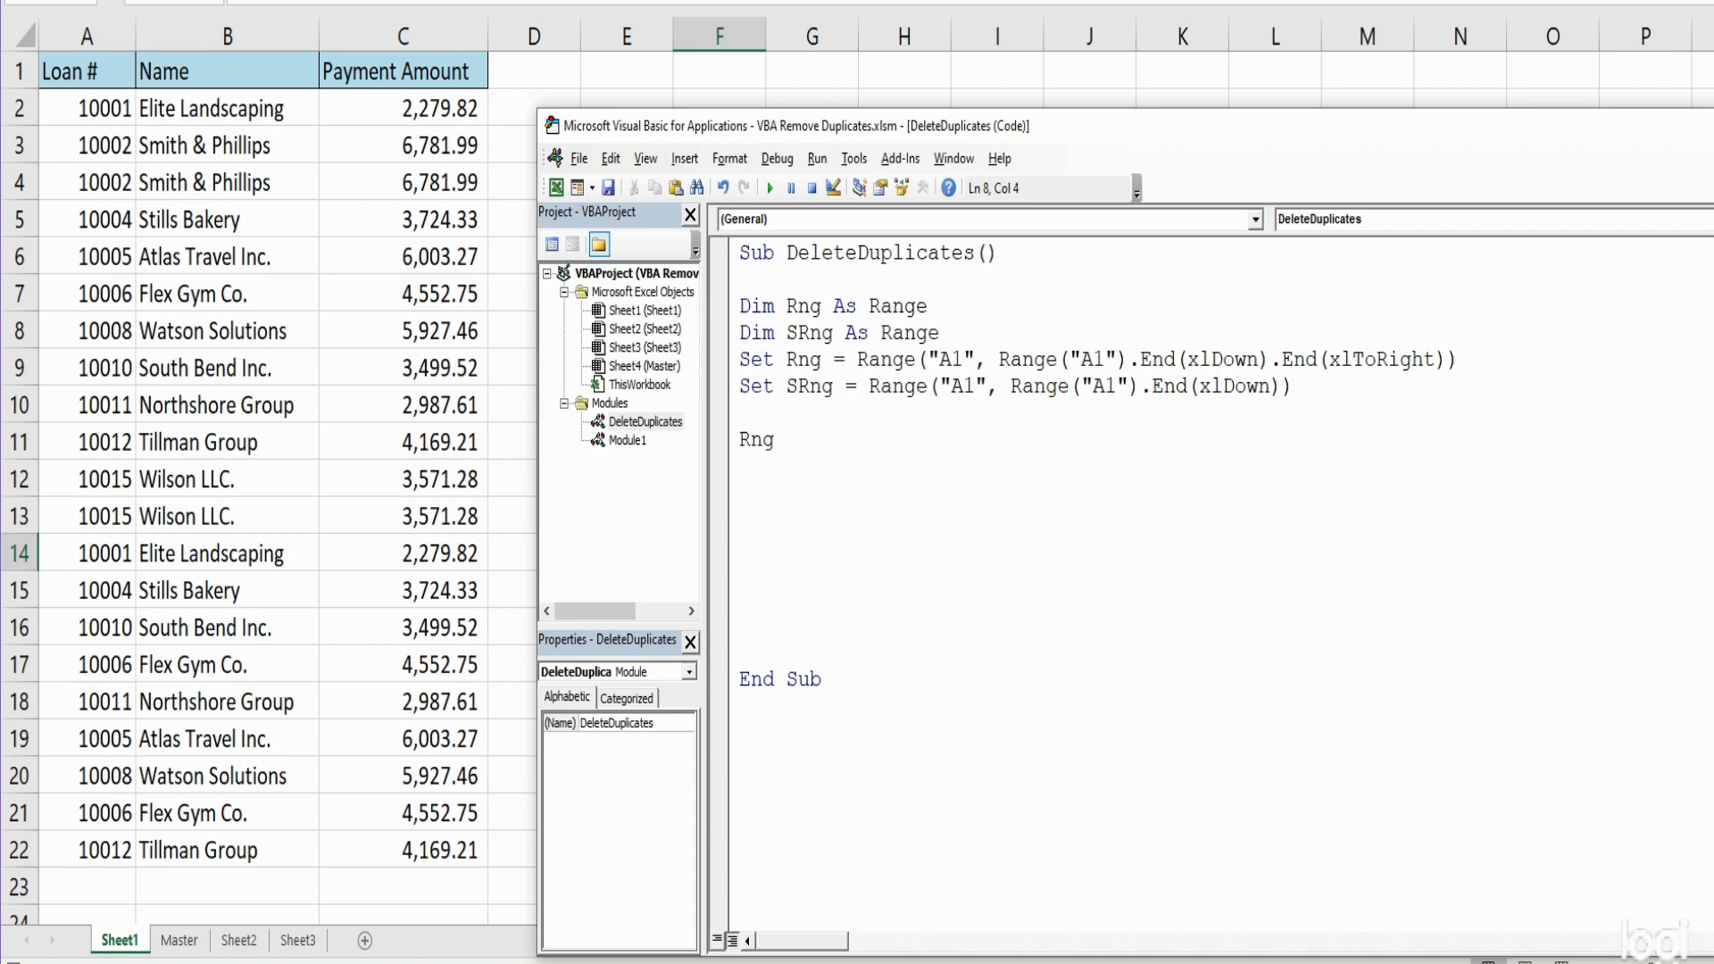
text(.)
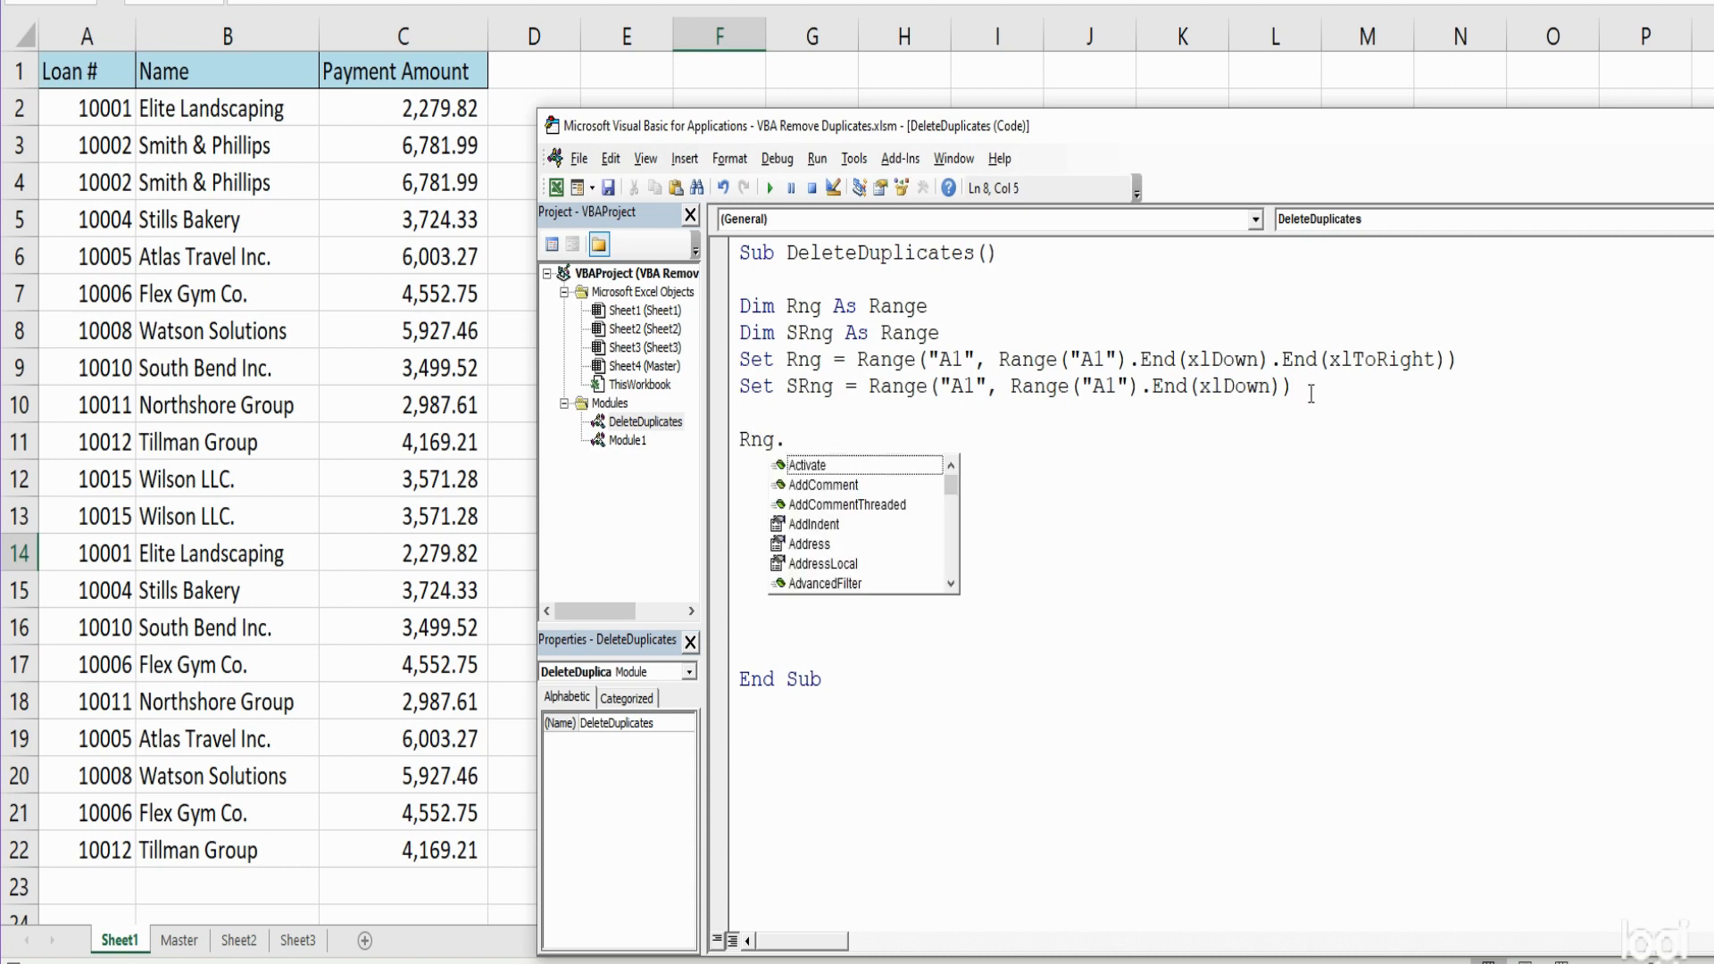
text(S)
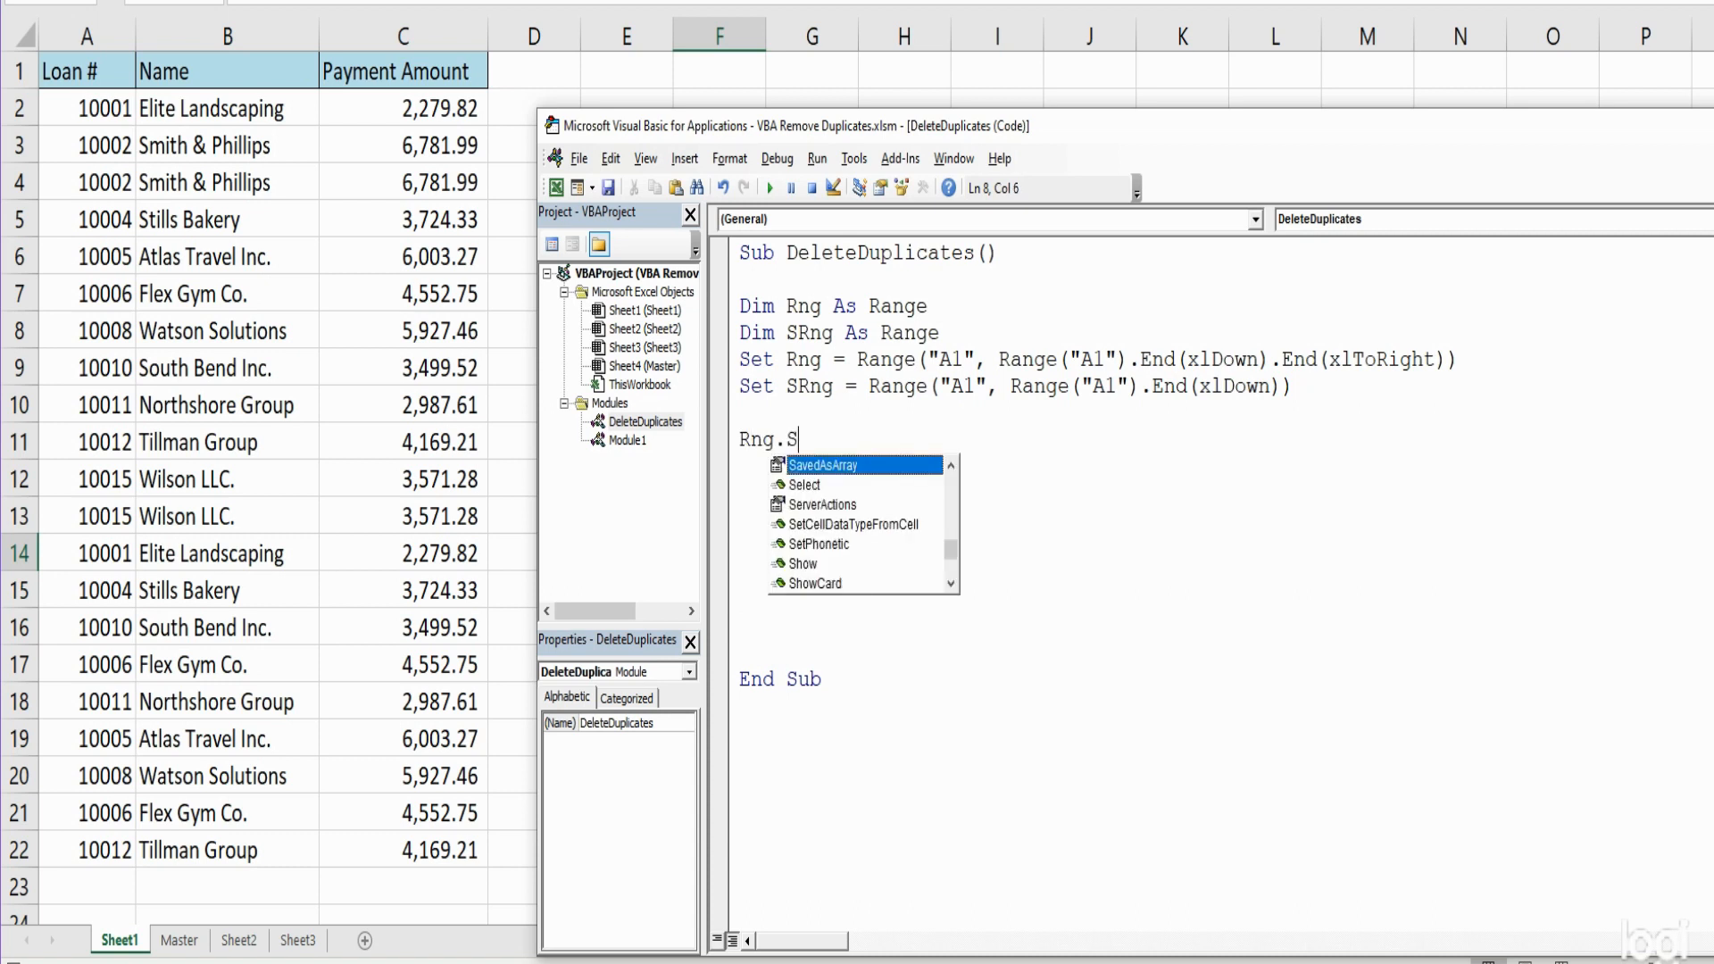
text(ort)
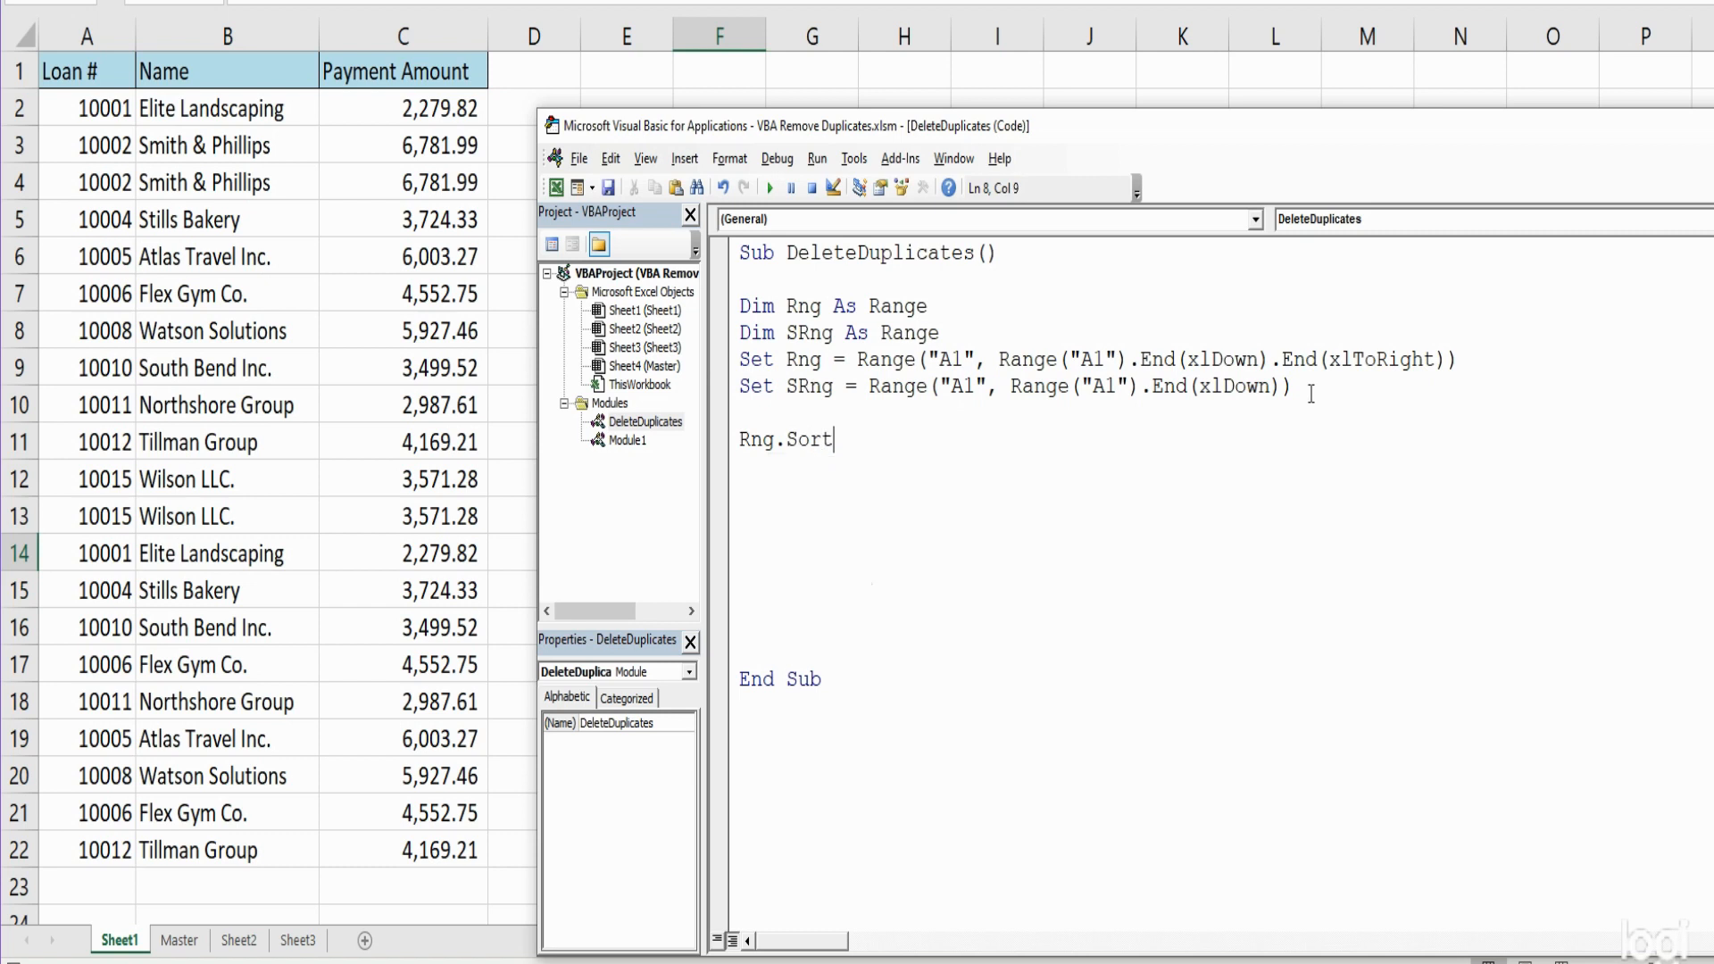
text(.)
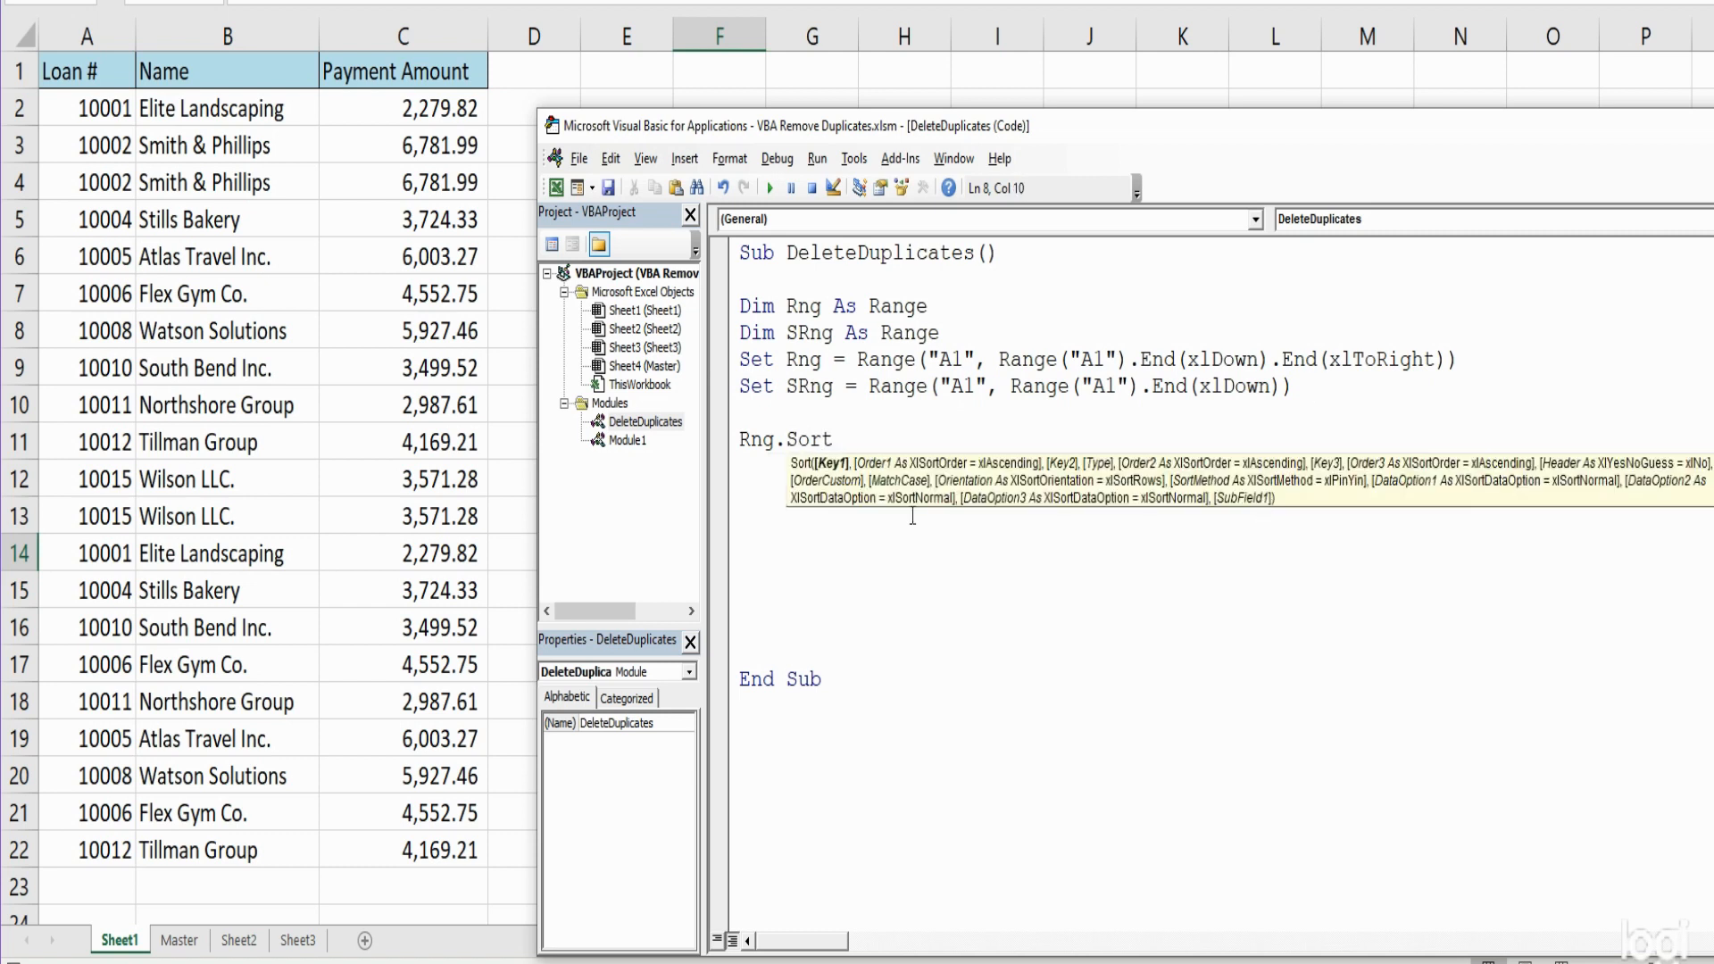
mouse_move(831, 487)
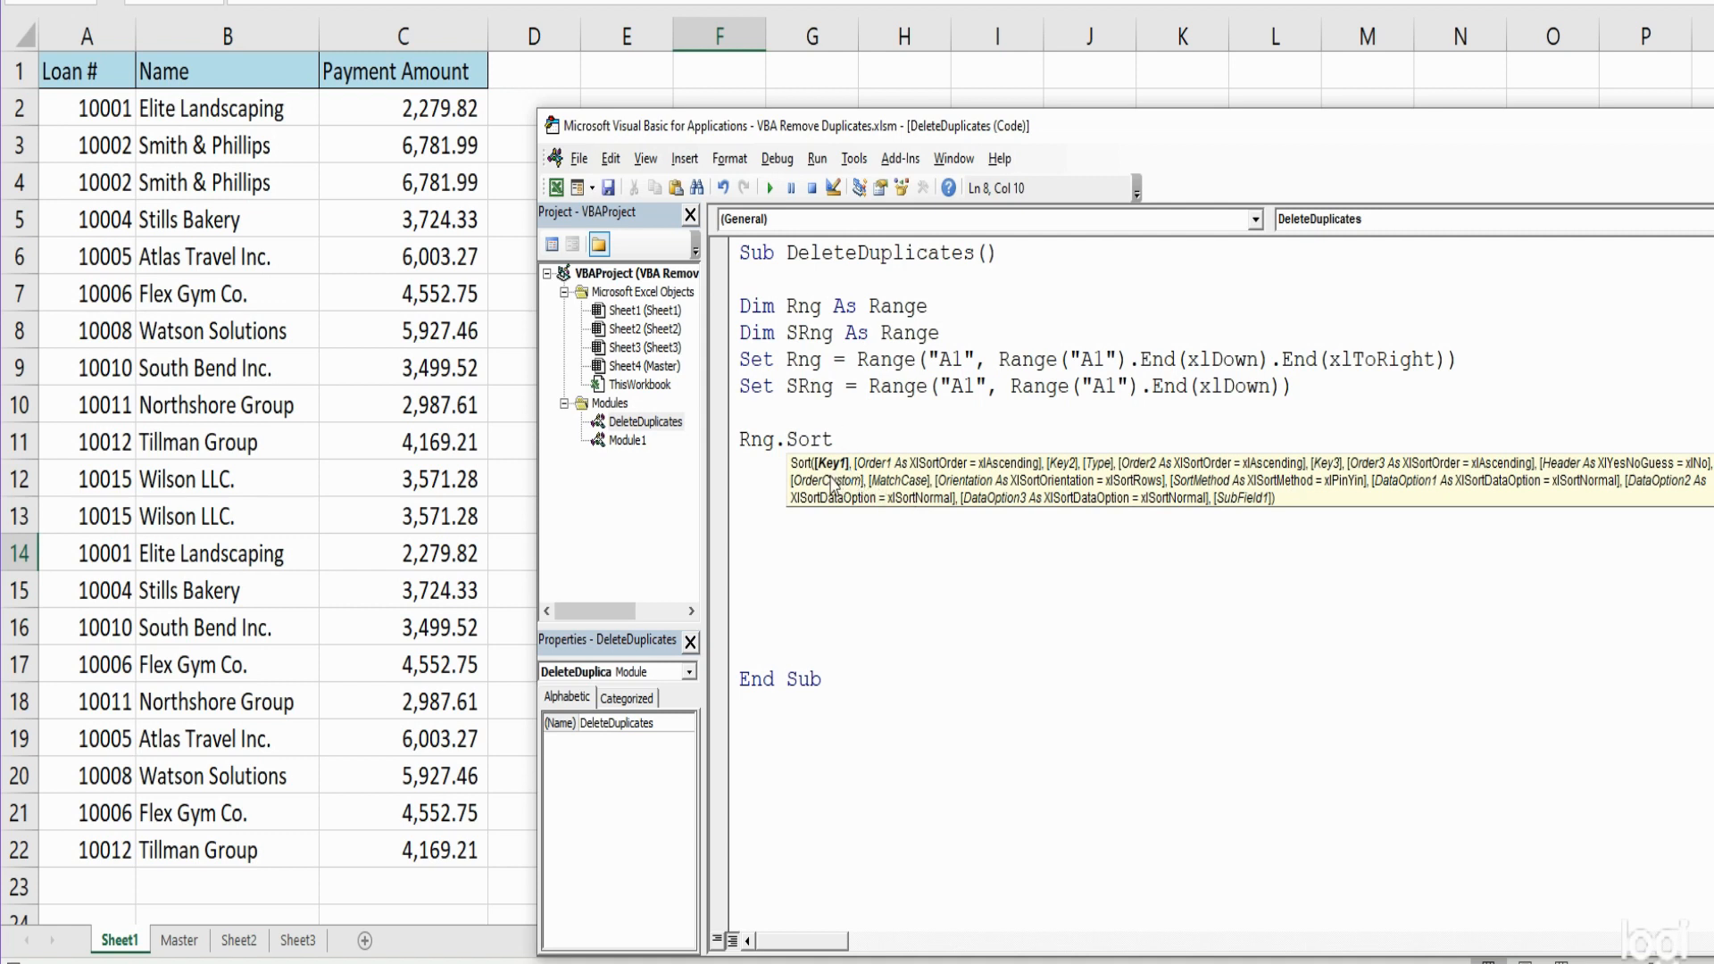
click(844, 439)
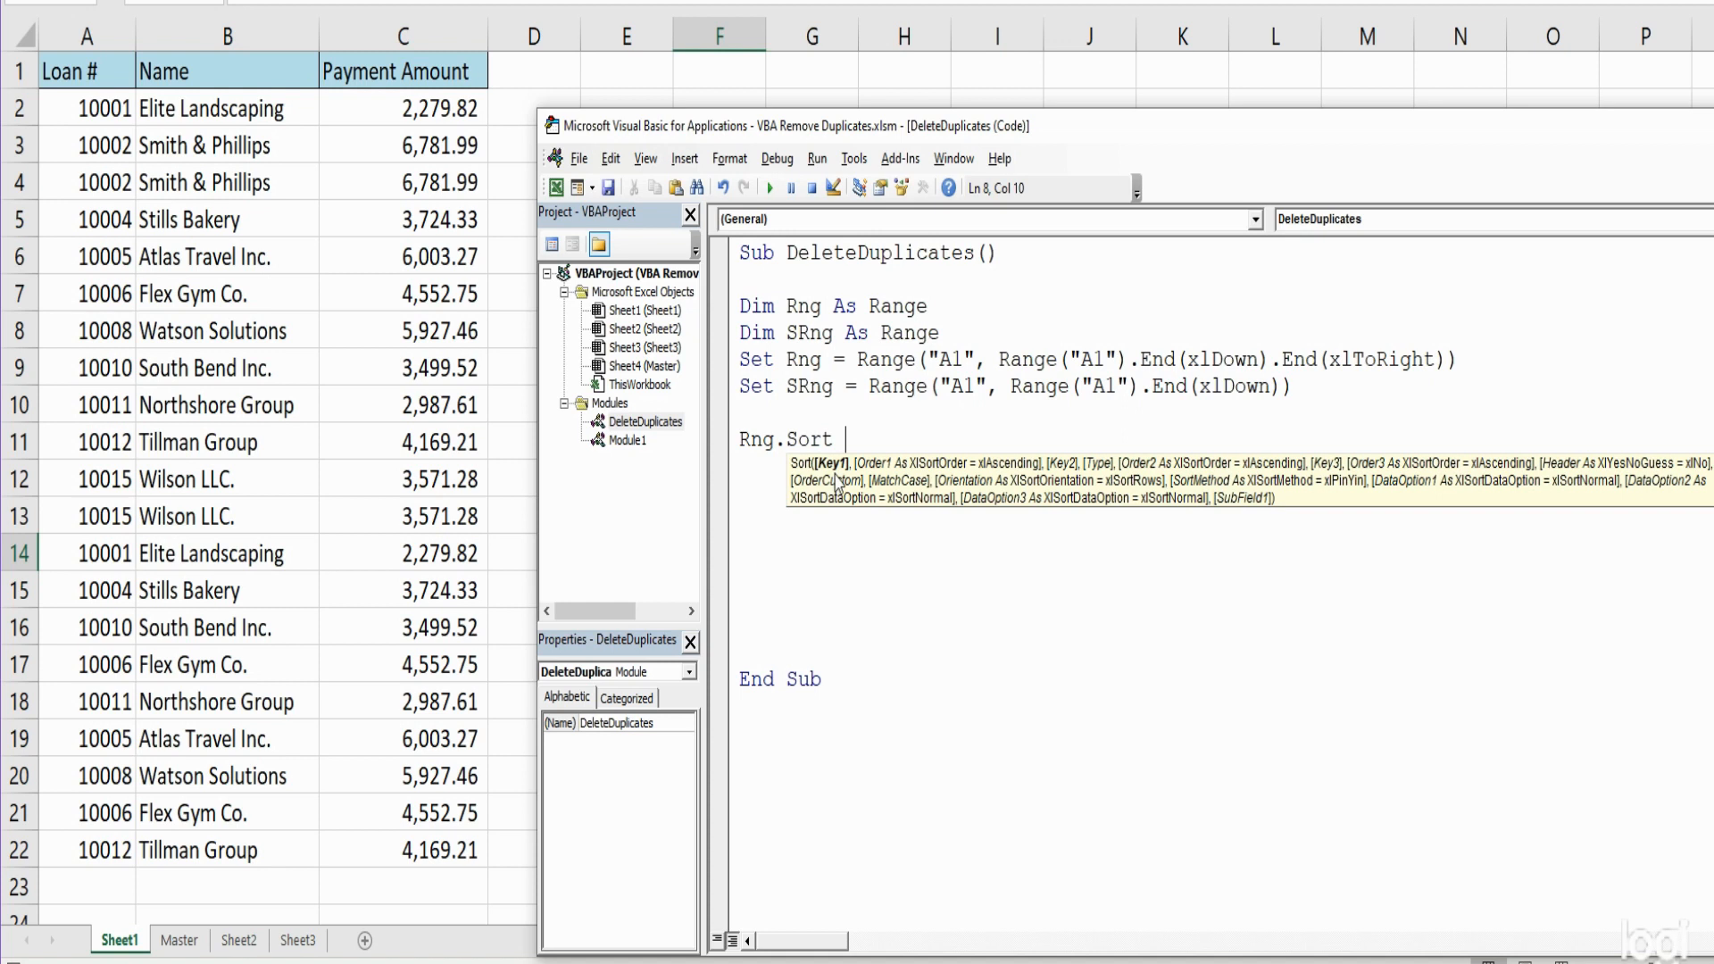
mouse_move(992, 526)
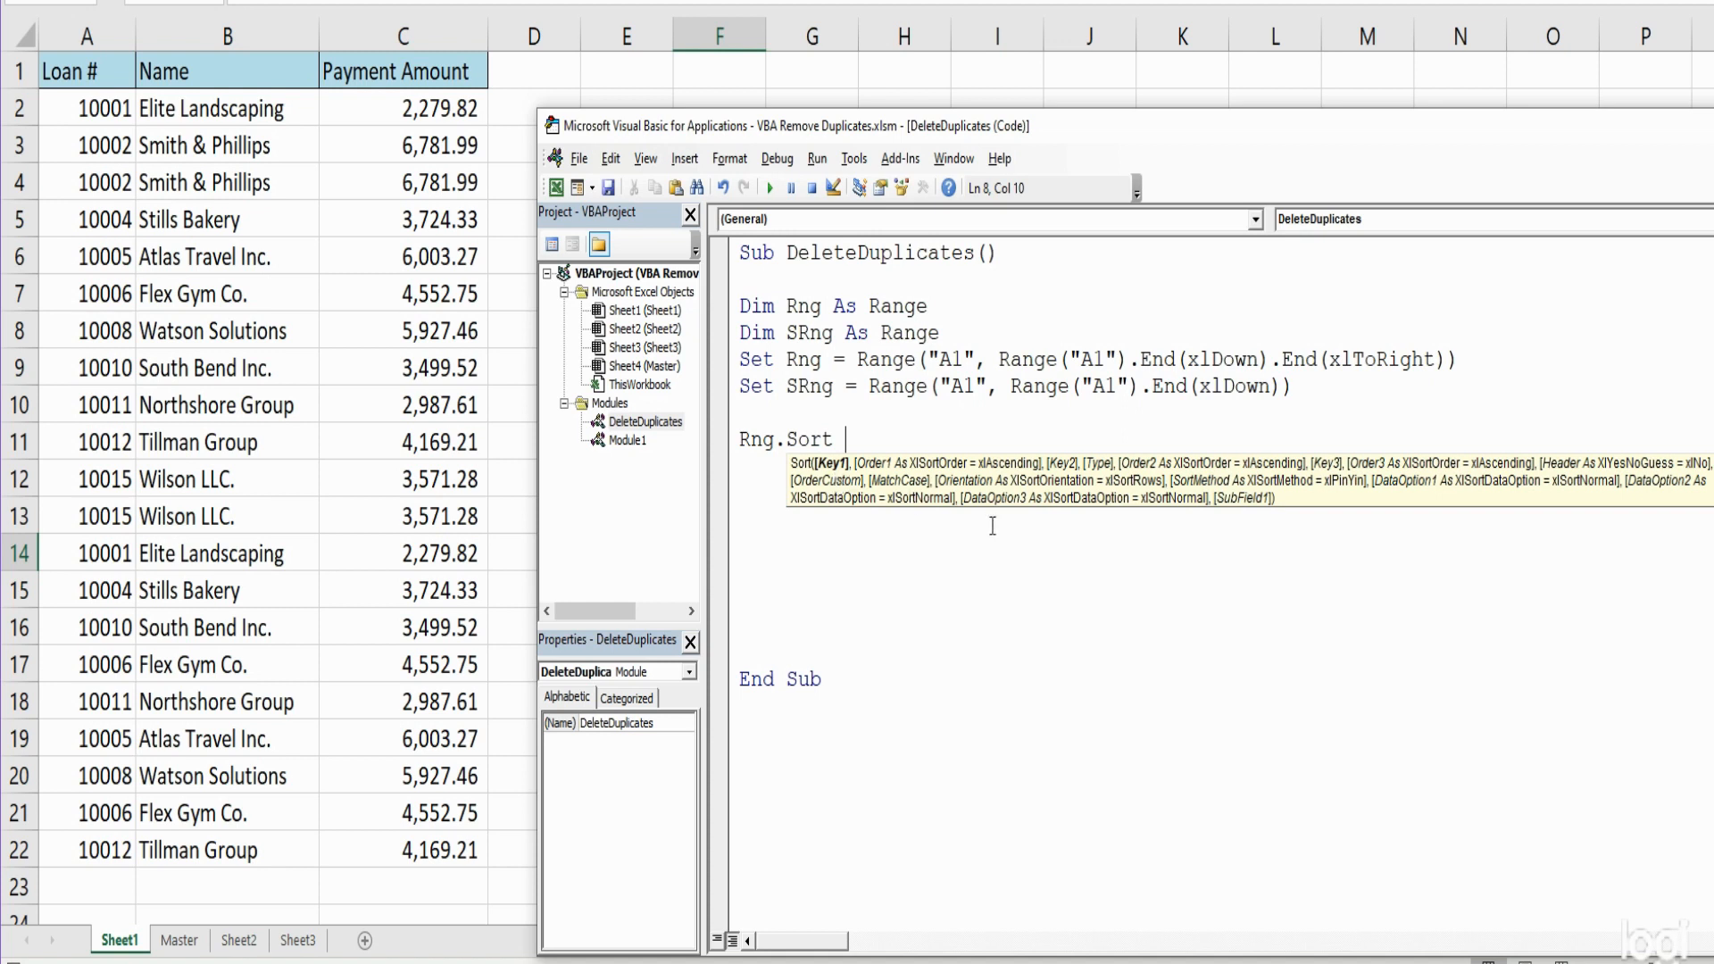
Add sort arguments Key1:=SRng, Order1:=xlAscending and Header:=xlYes
text(Ke)
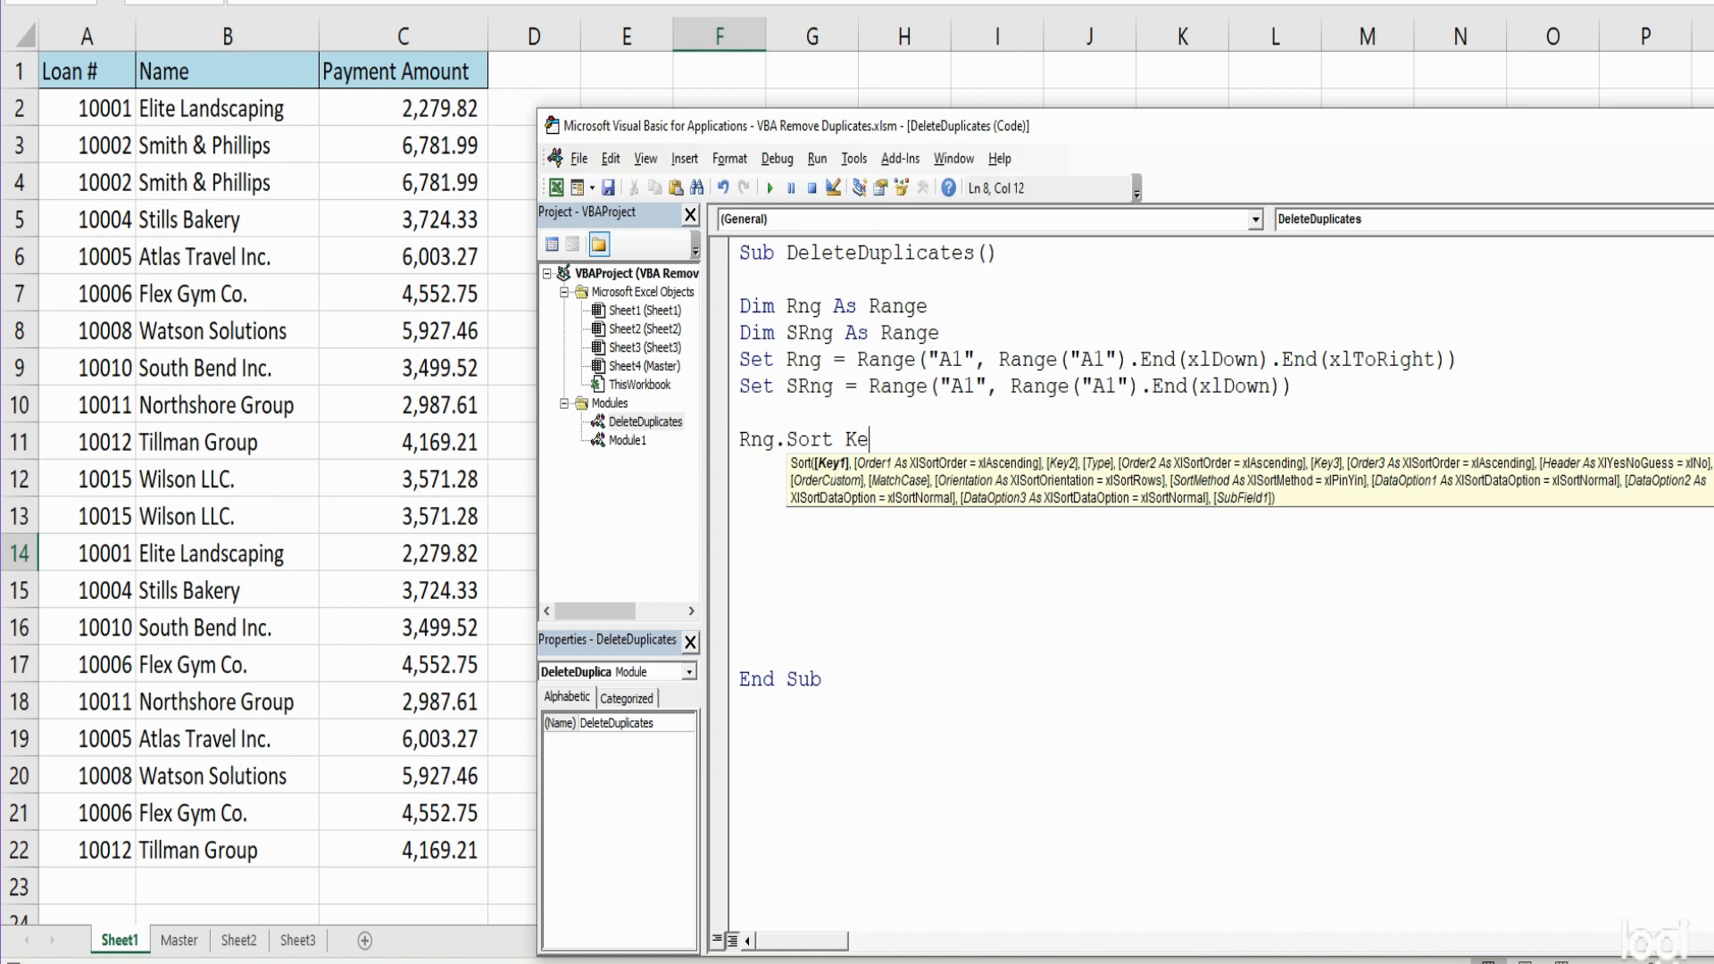
text(y1)
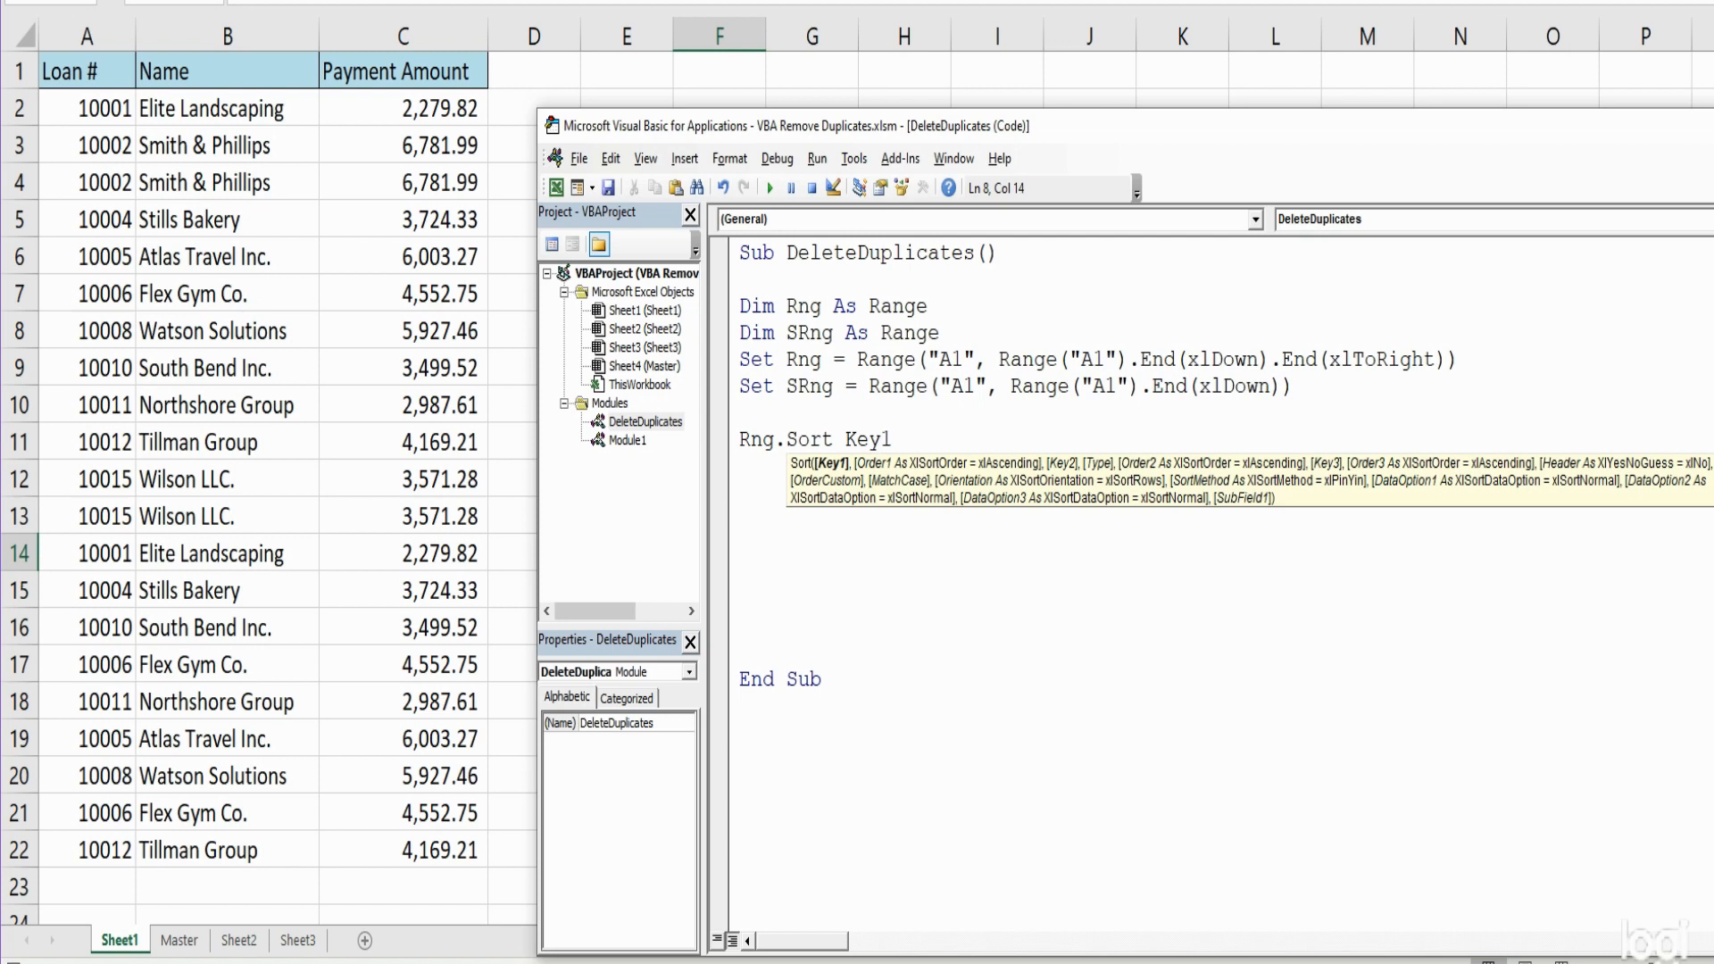
text(:=)
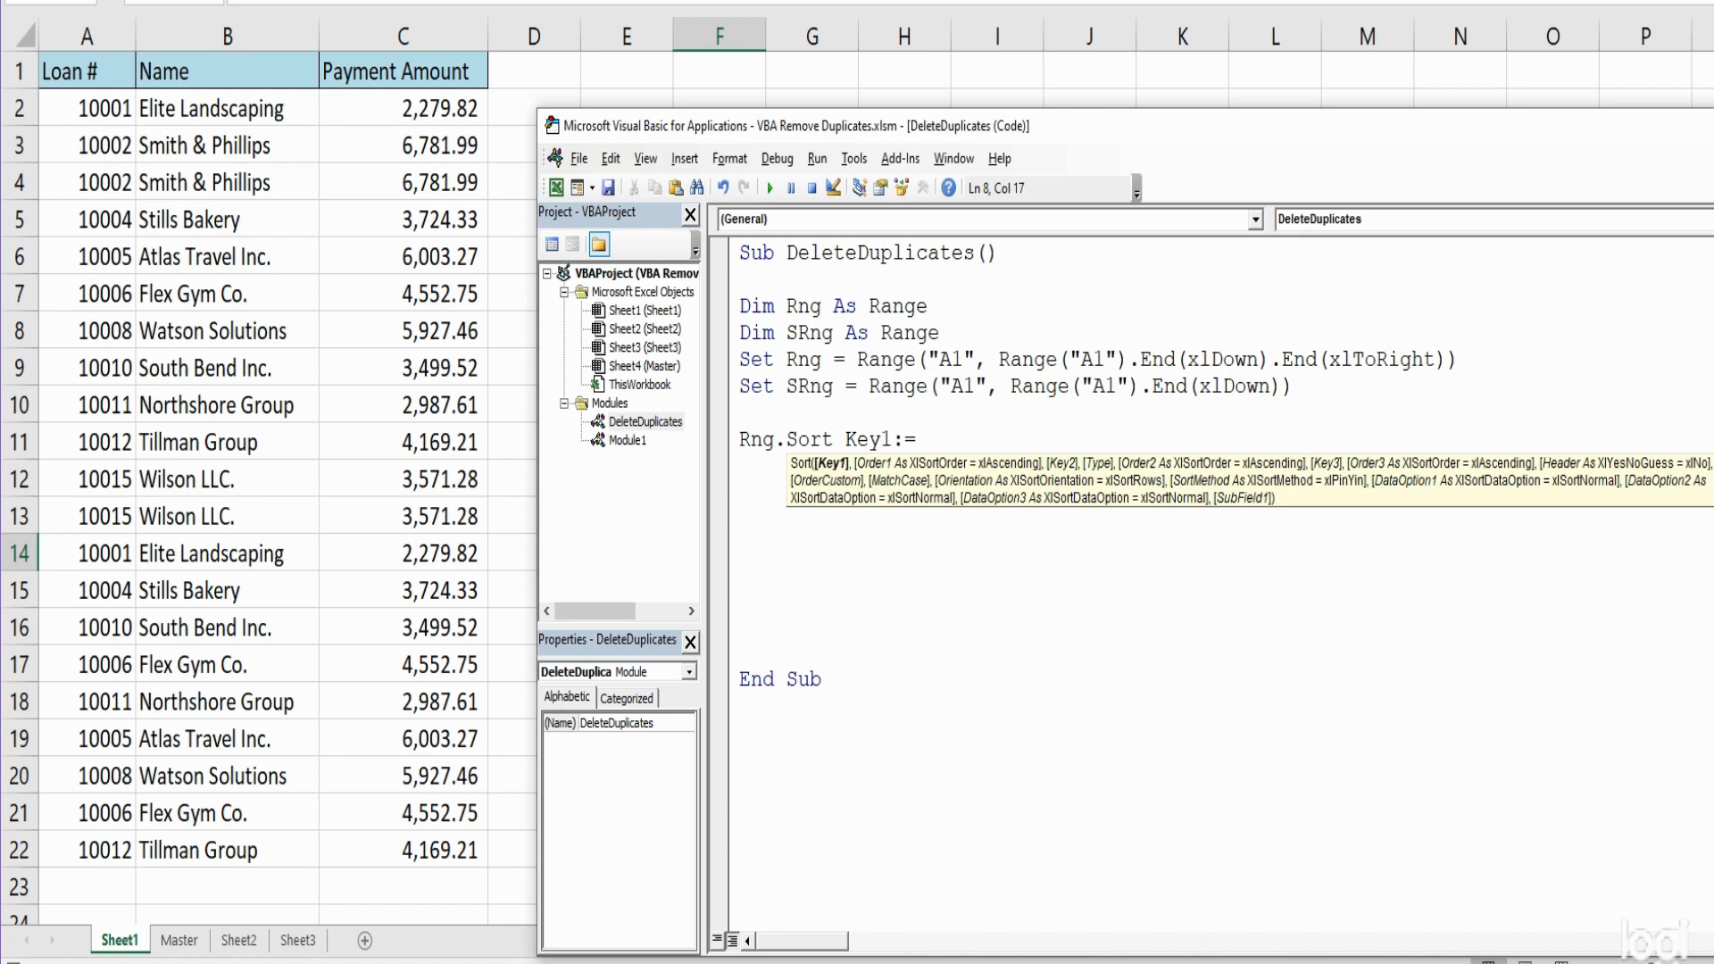
text(SRng)
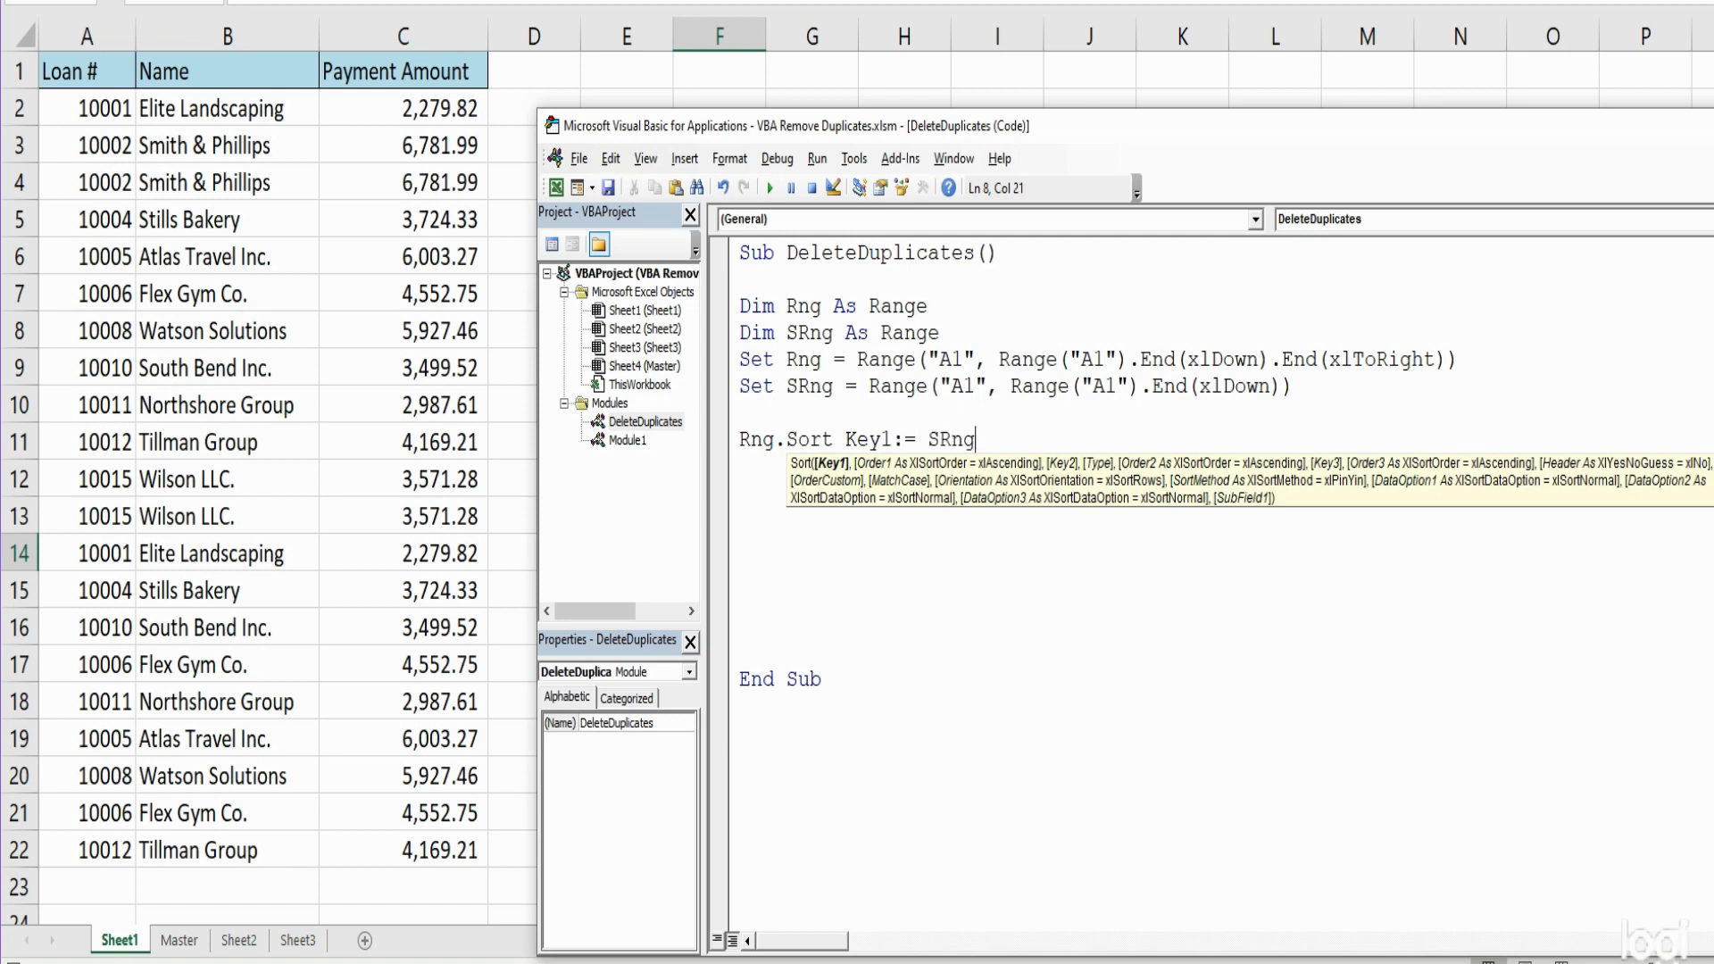
mouse_move(992, 526)
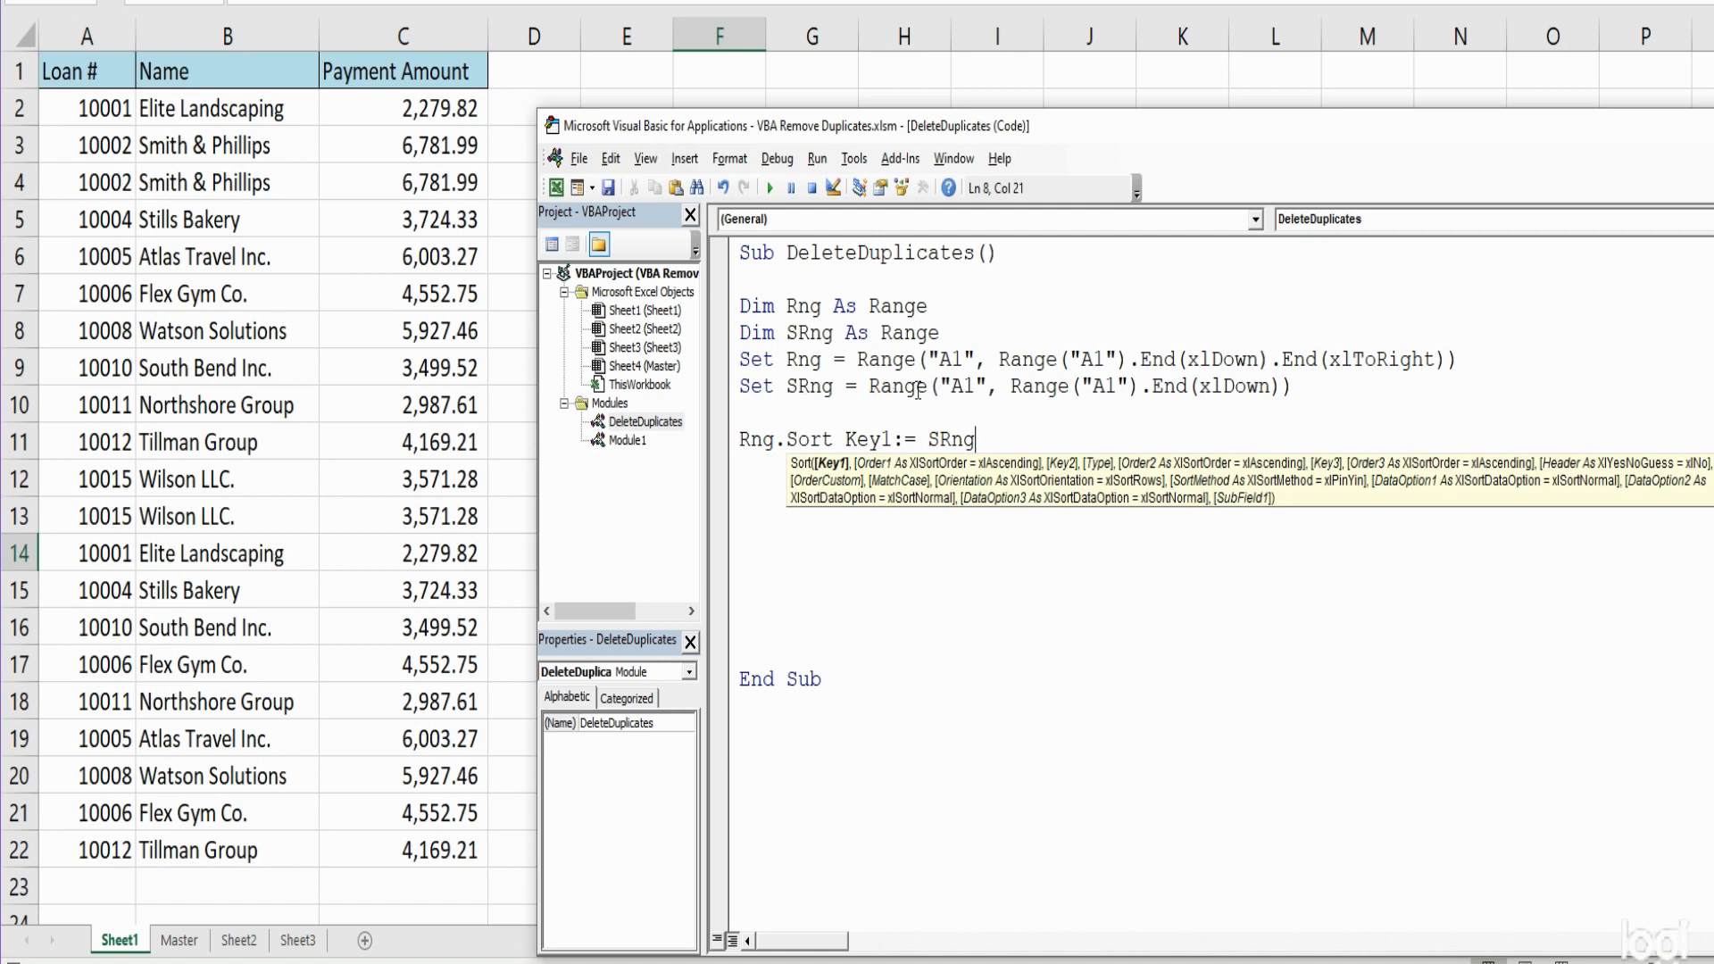
mouse_move(1157, 433)
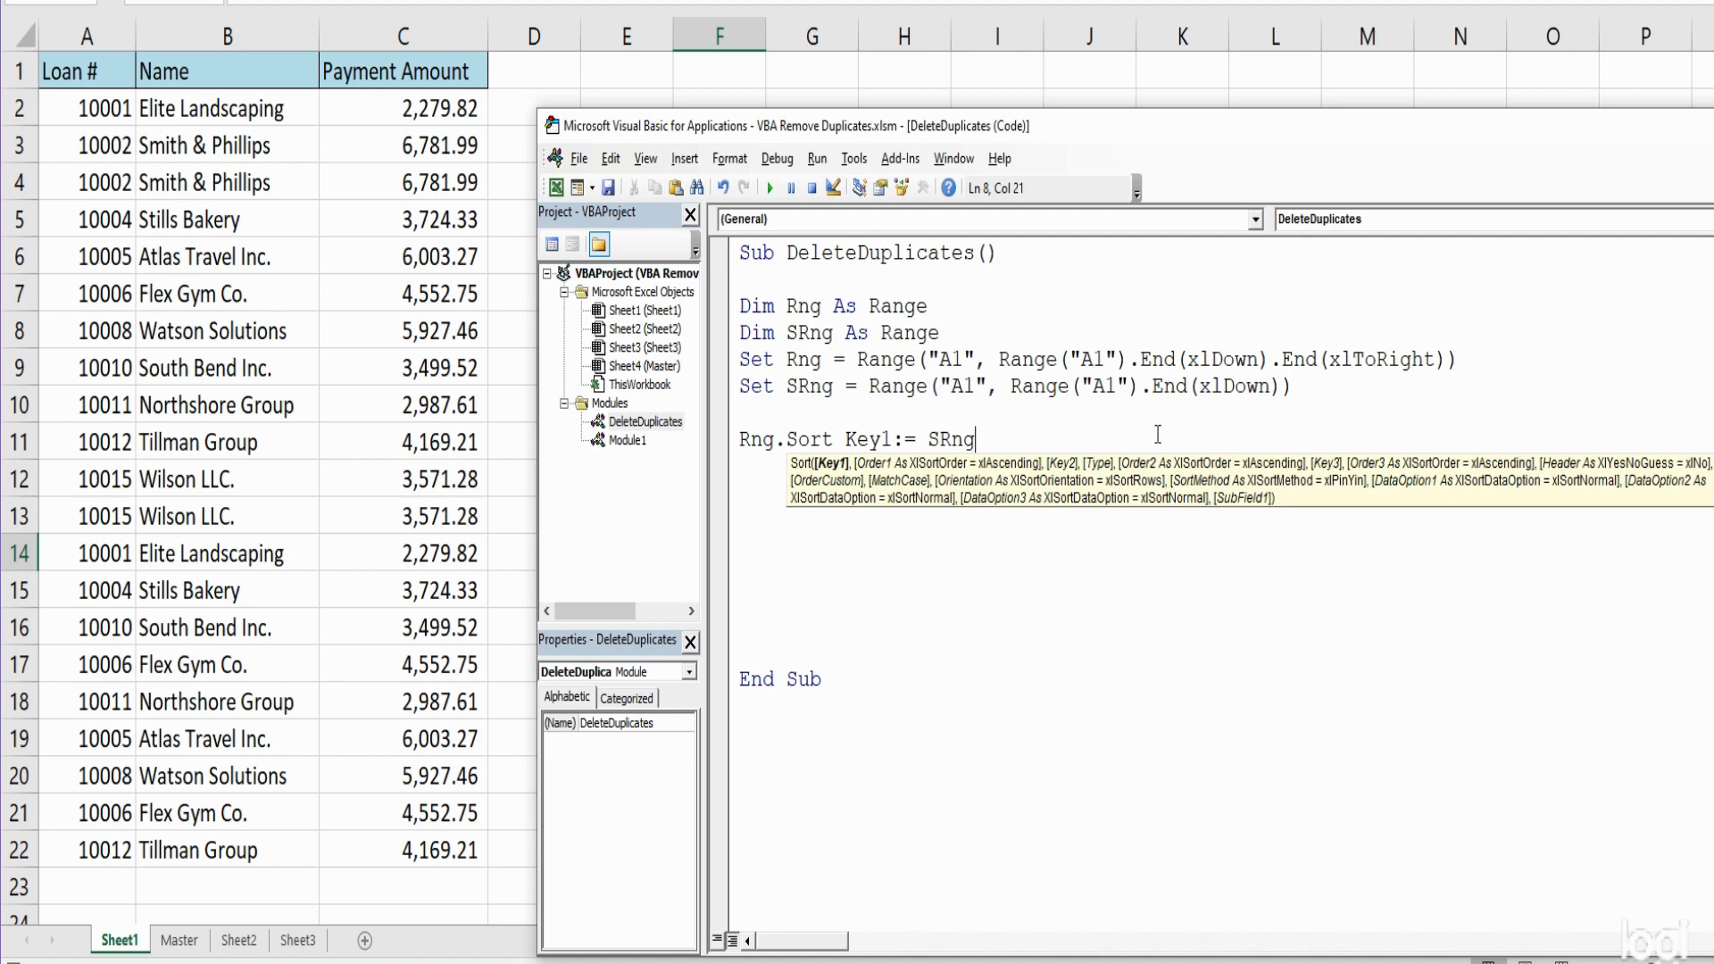
text(, Or)
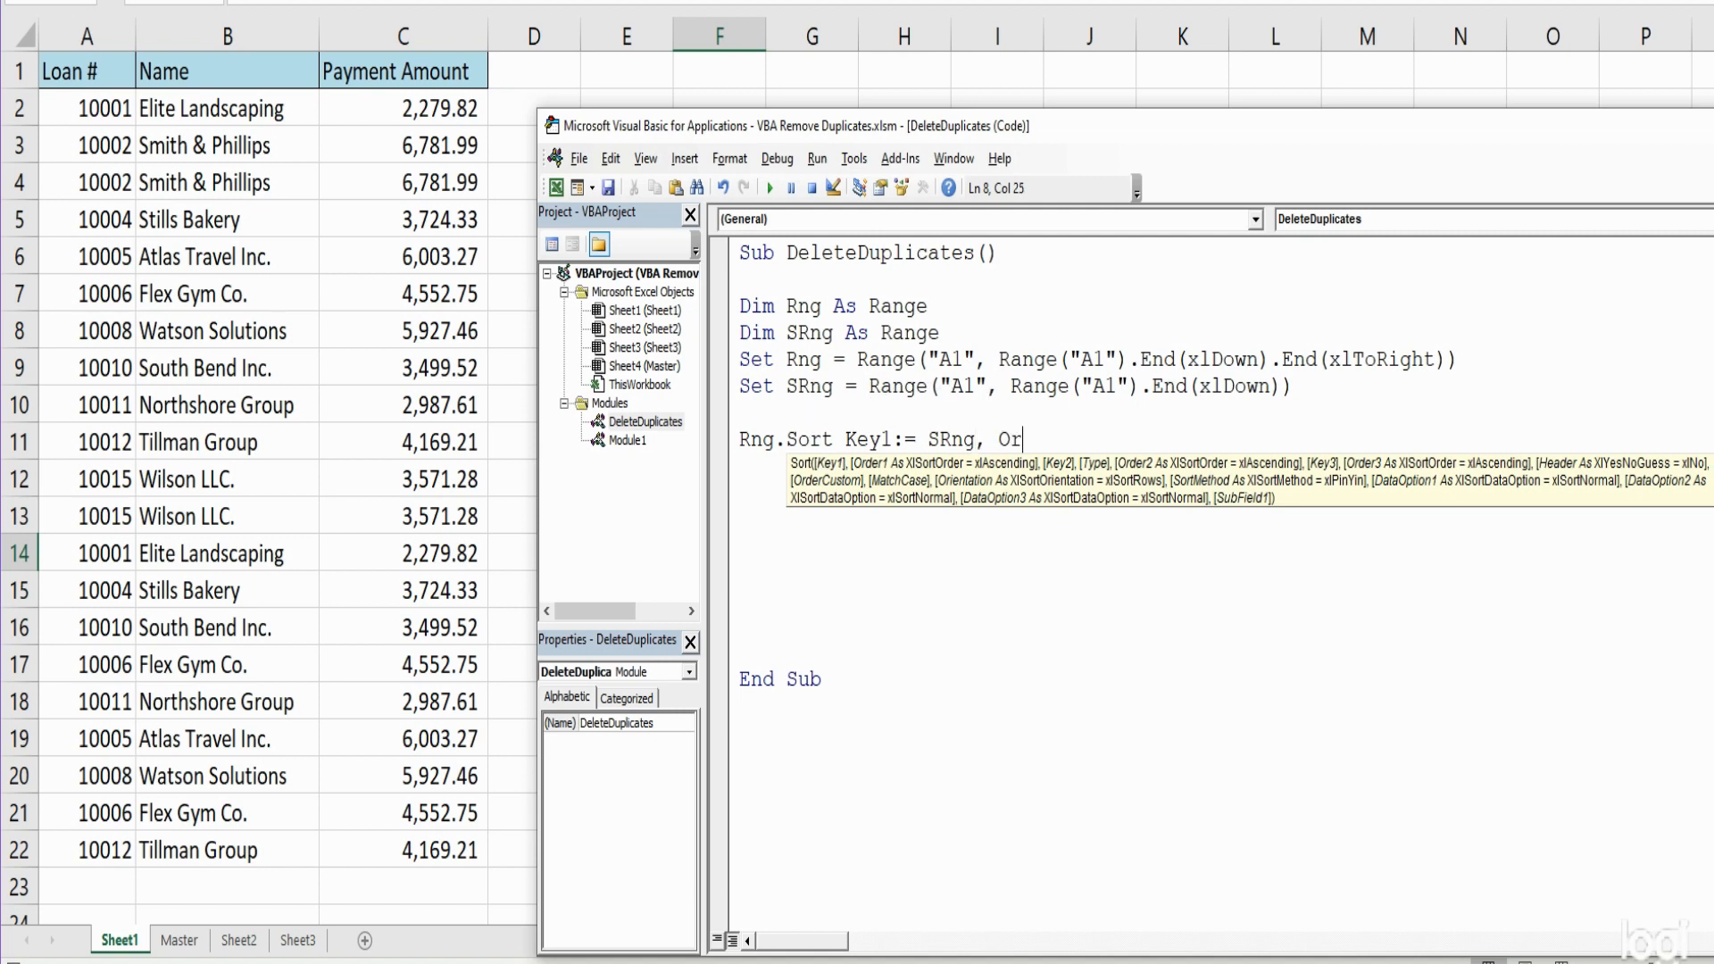
text(der)
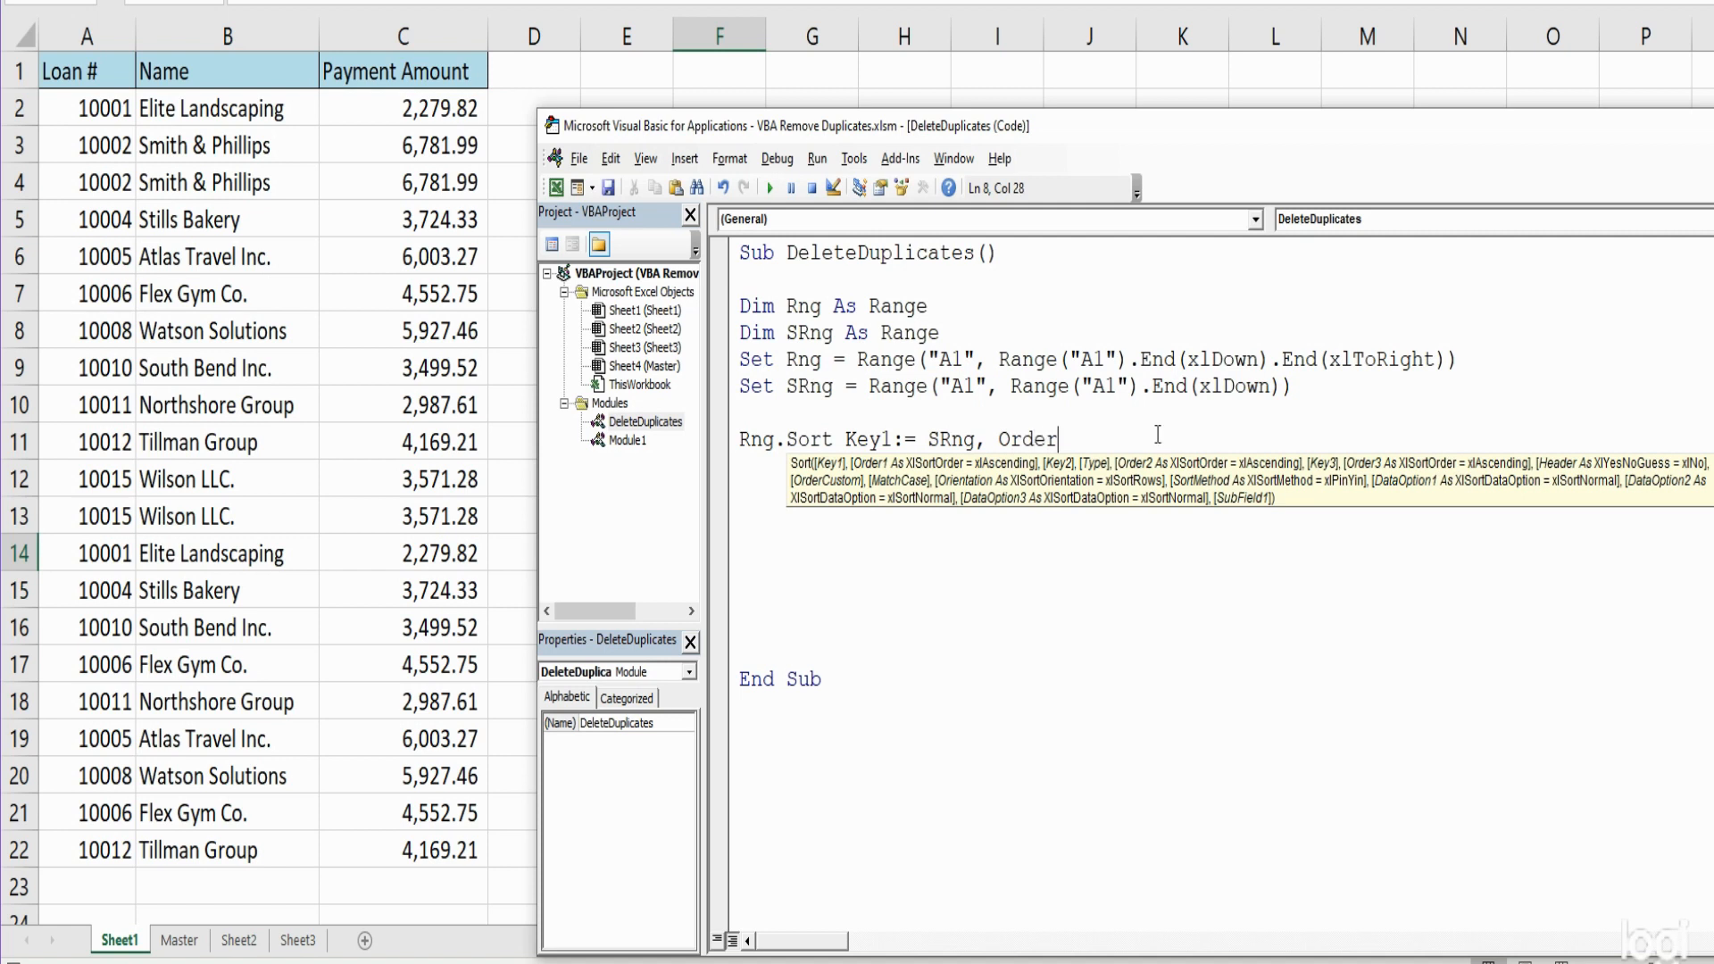
text(1:=xlAscending)
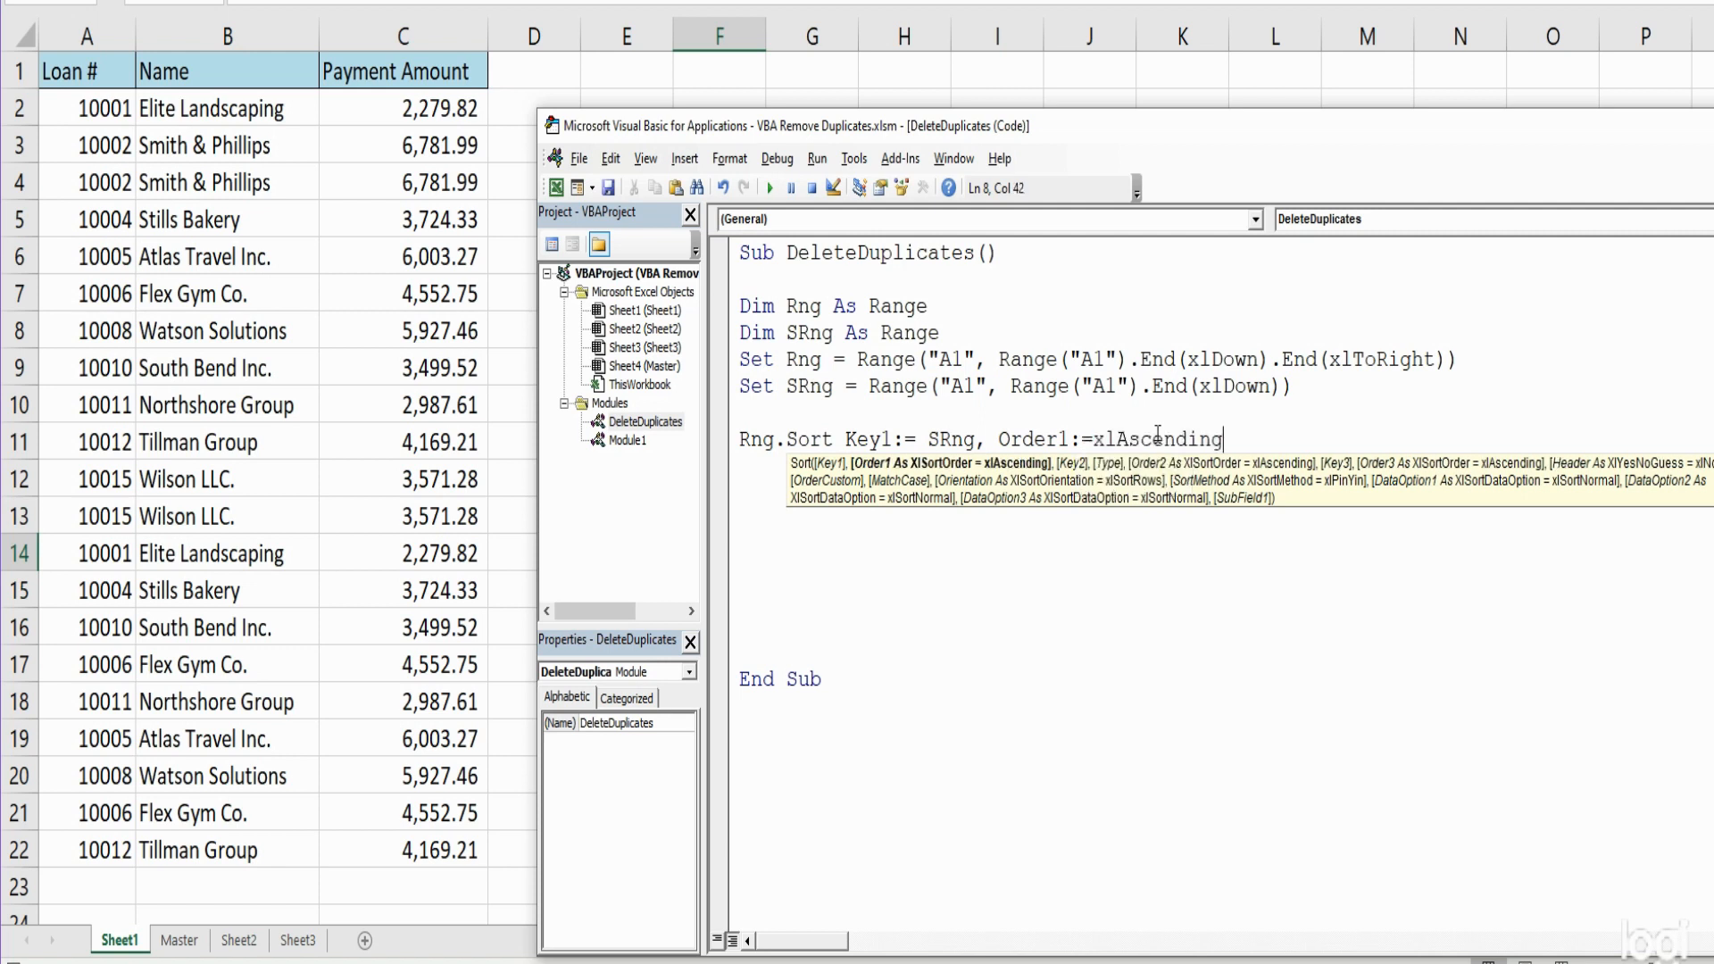
text(,Hea)
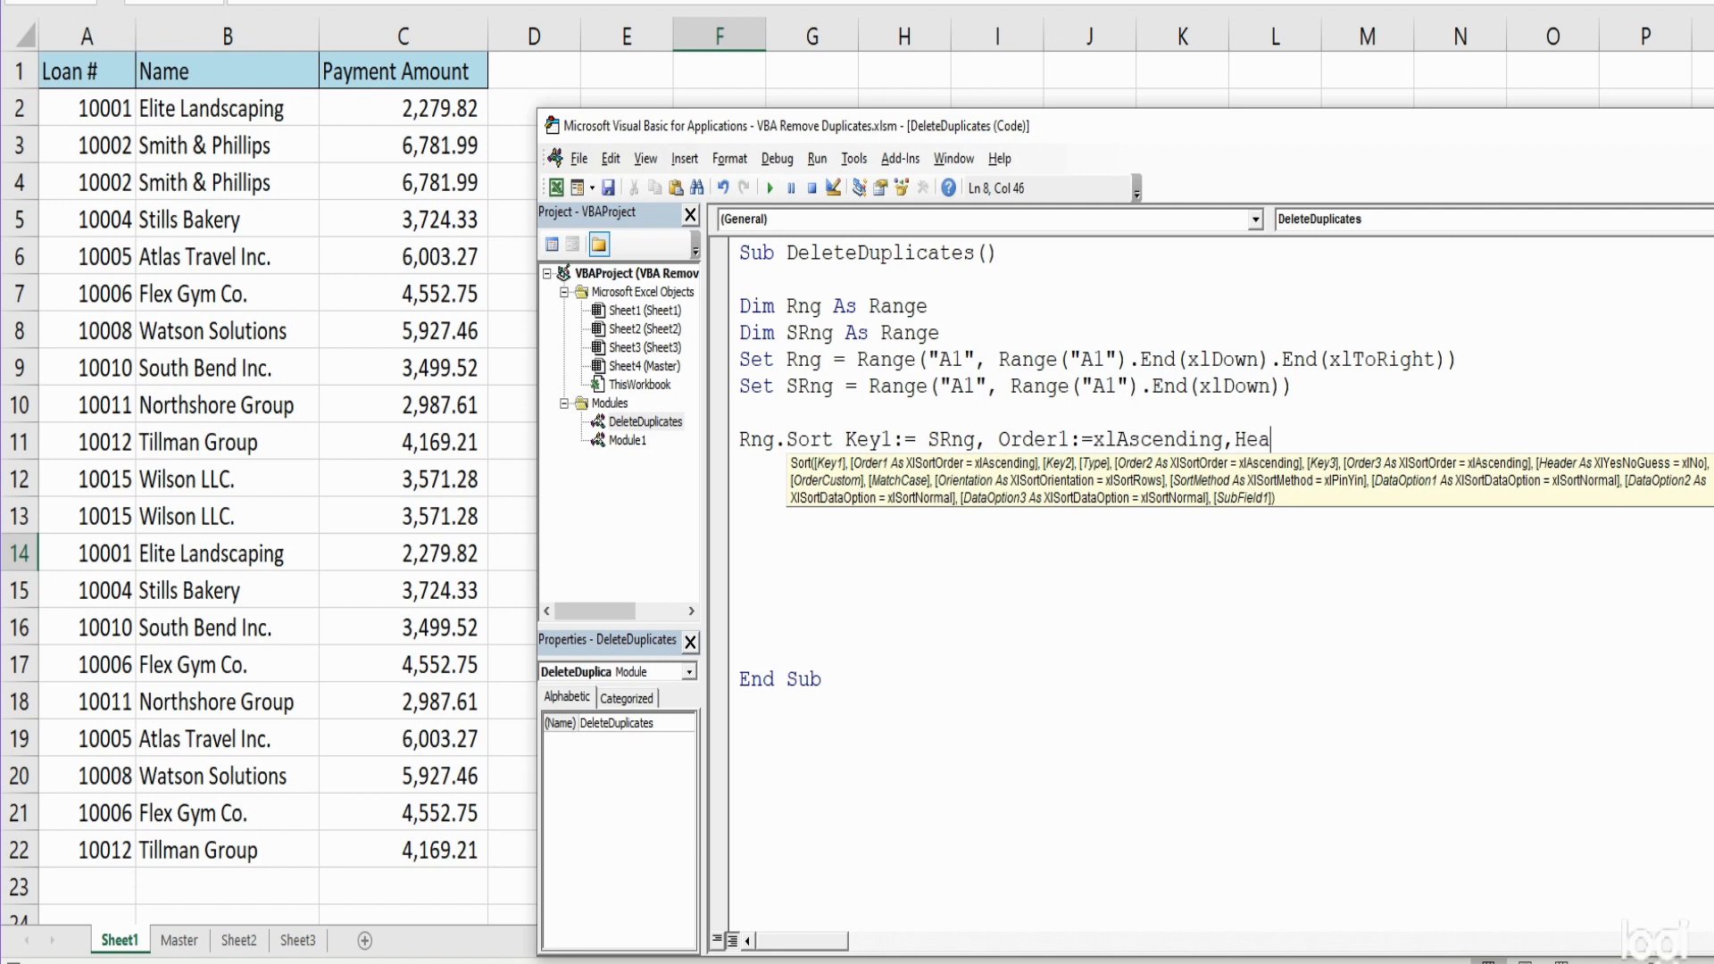
text(der)
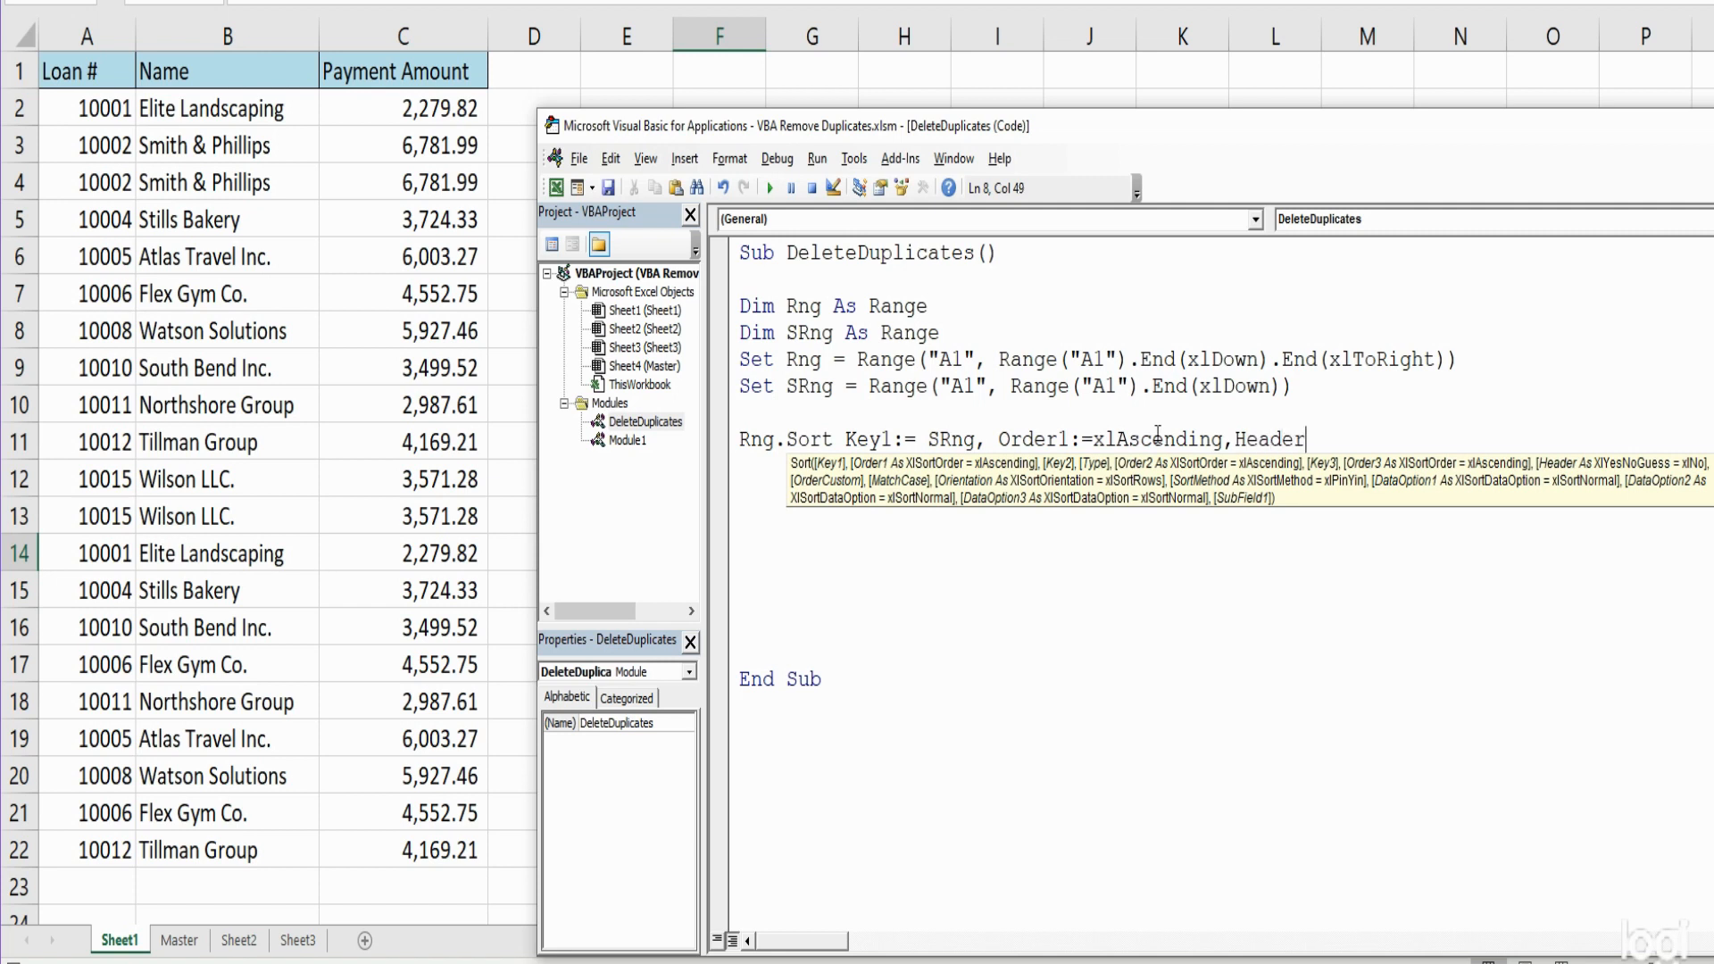
text(:=xlYes)
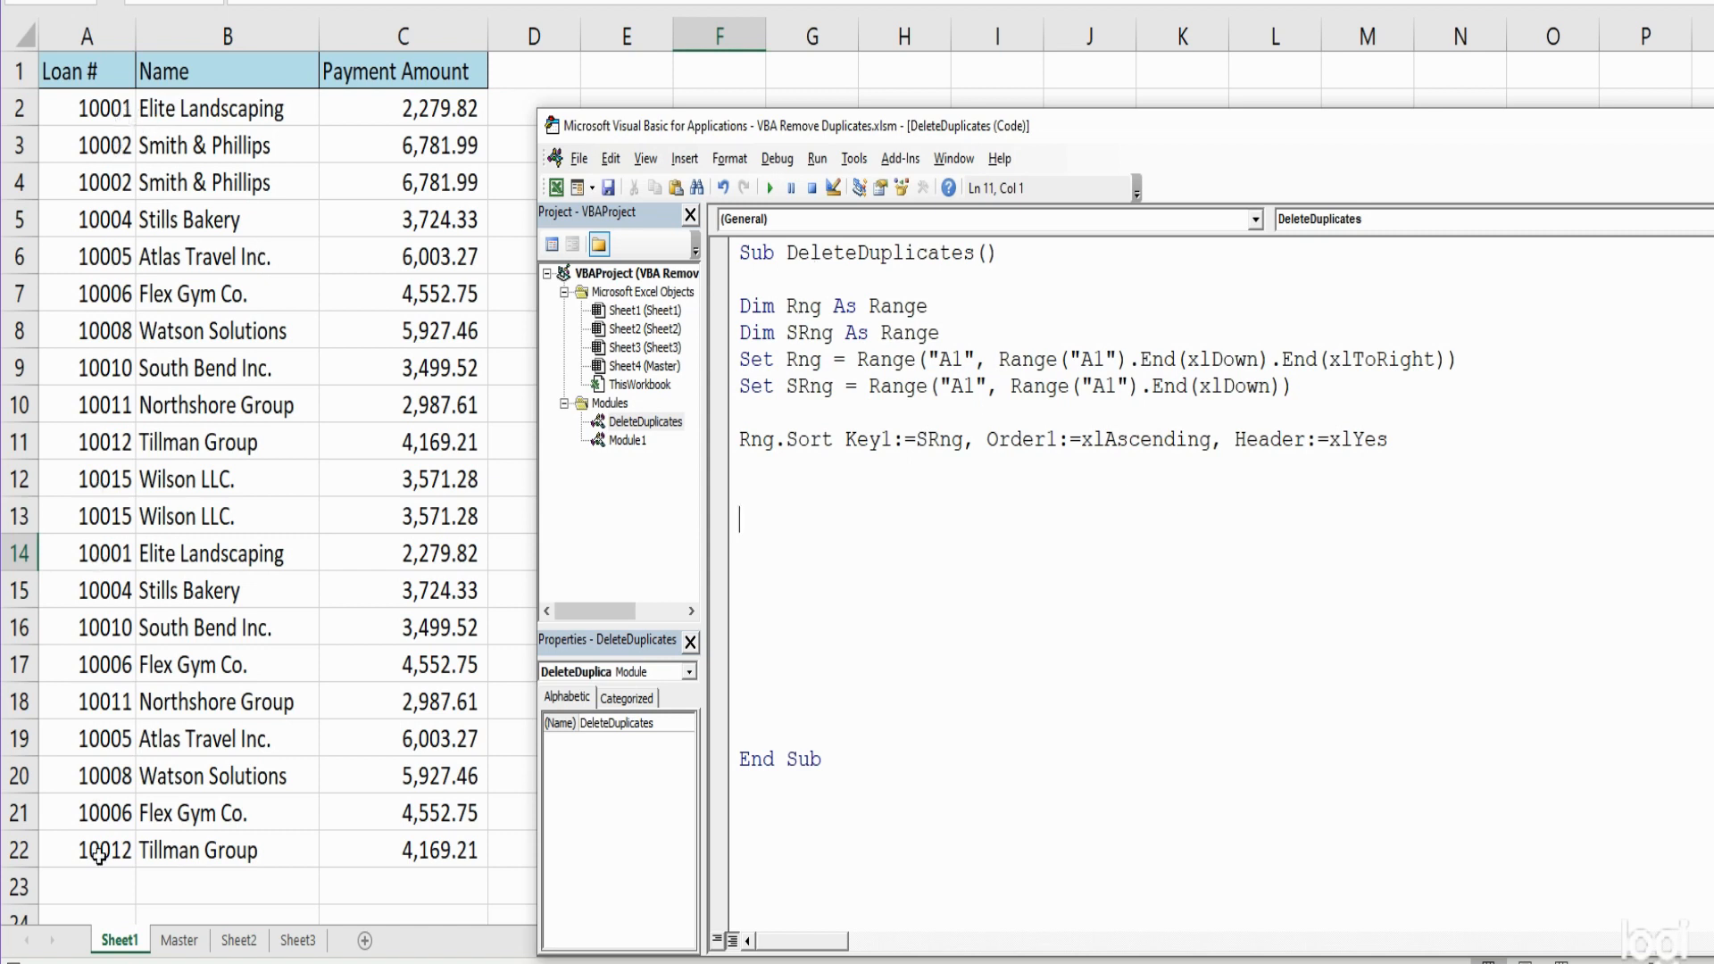
mouse_move(104, 394)
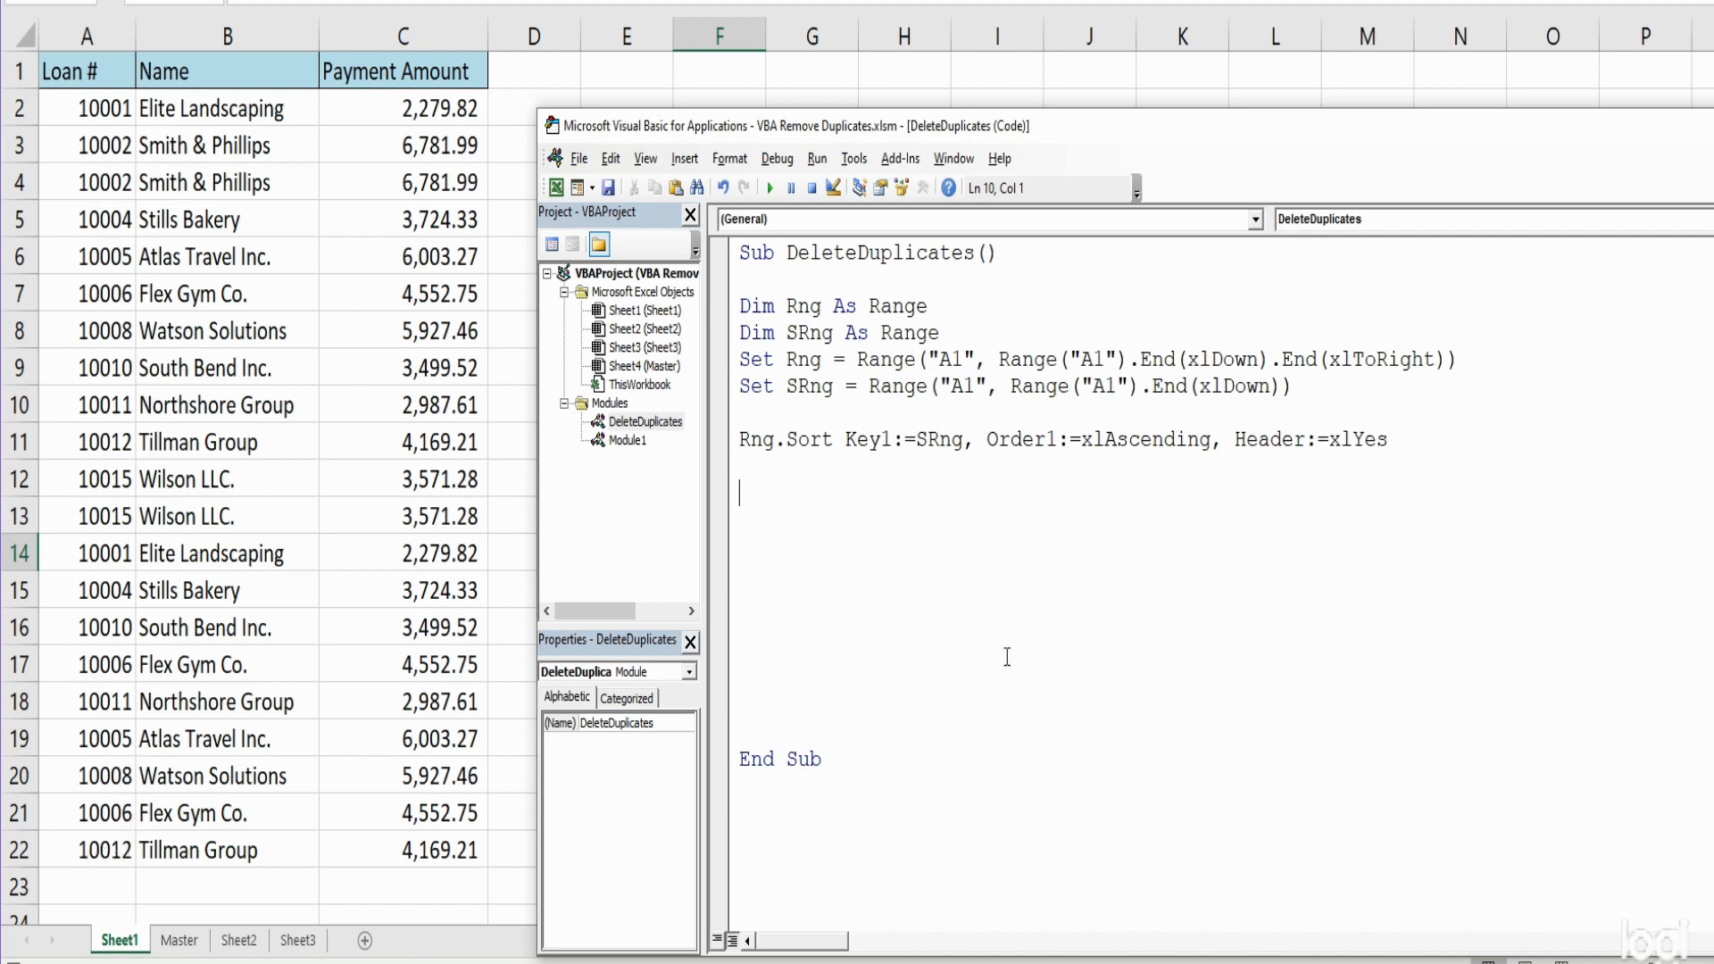
Declare Dim LastRow As Long and start the LastRow = assignment
text(D)
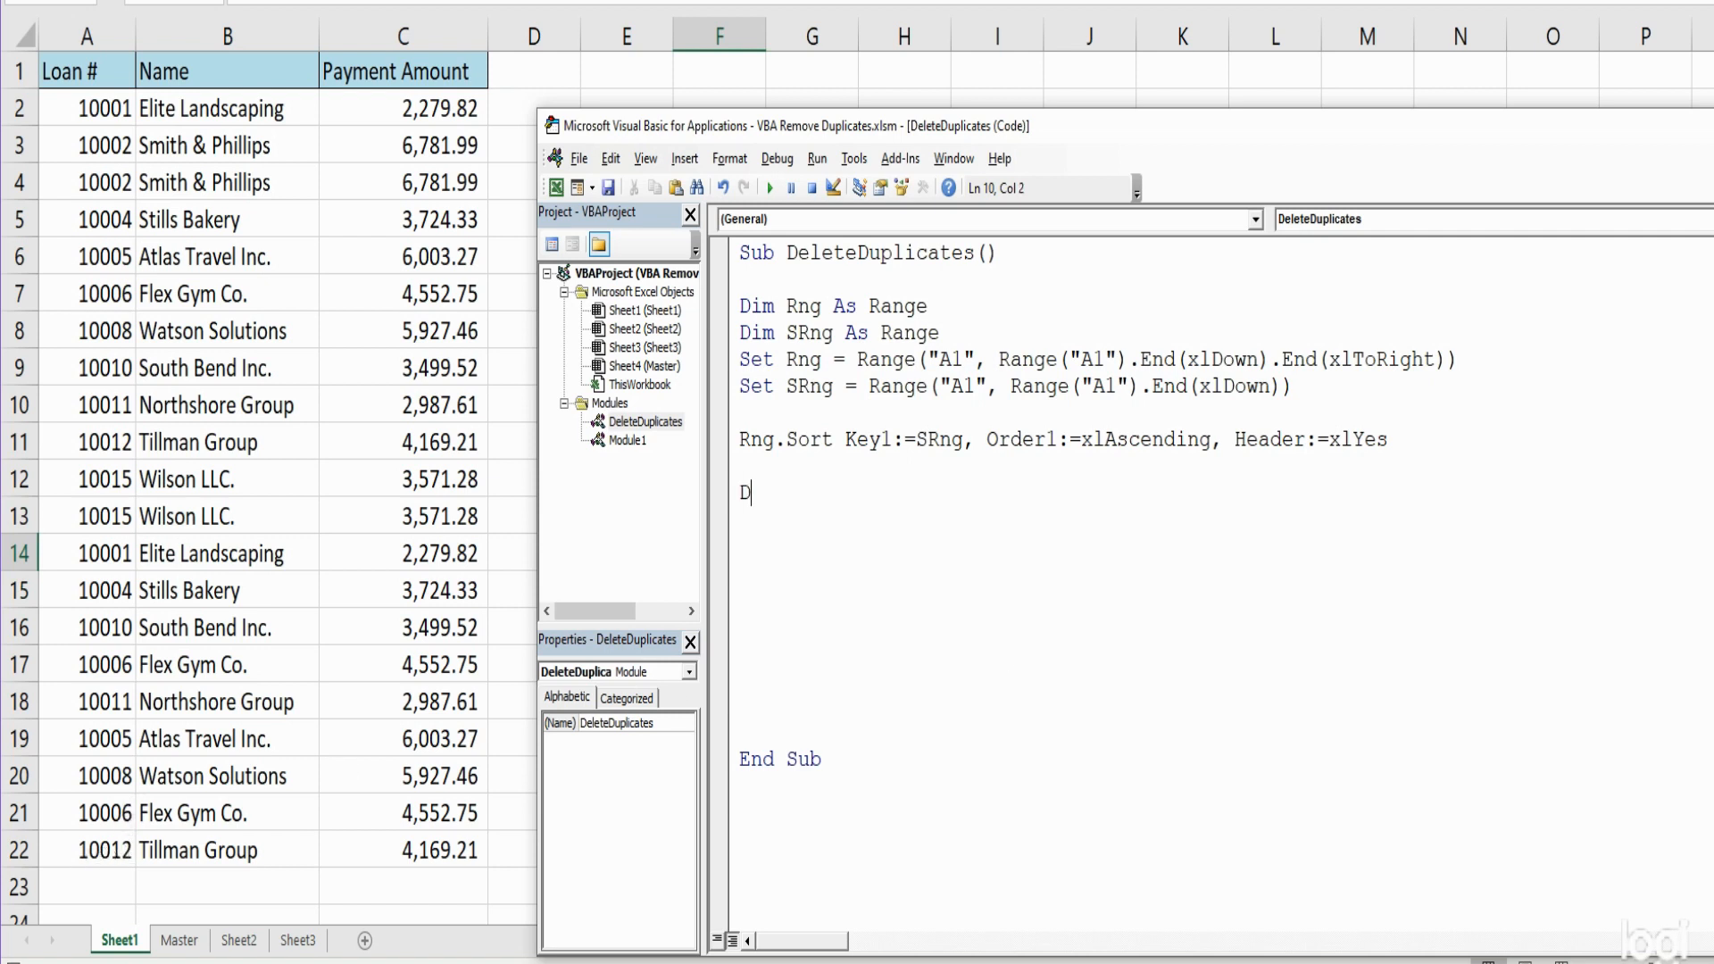
text(im Last)
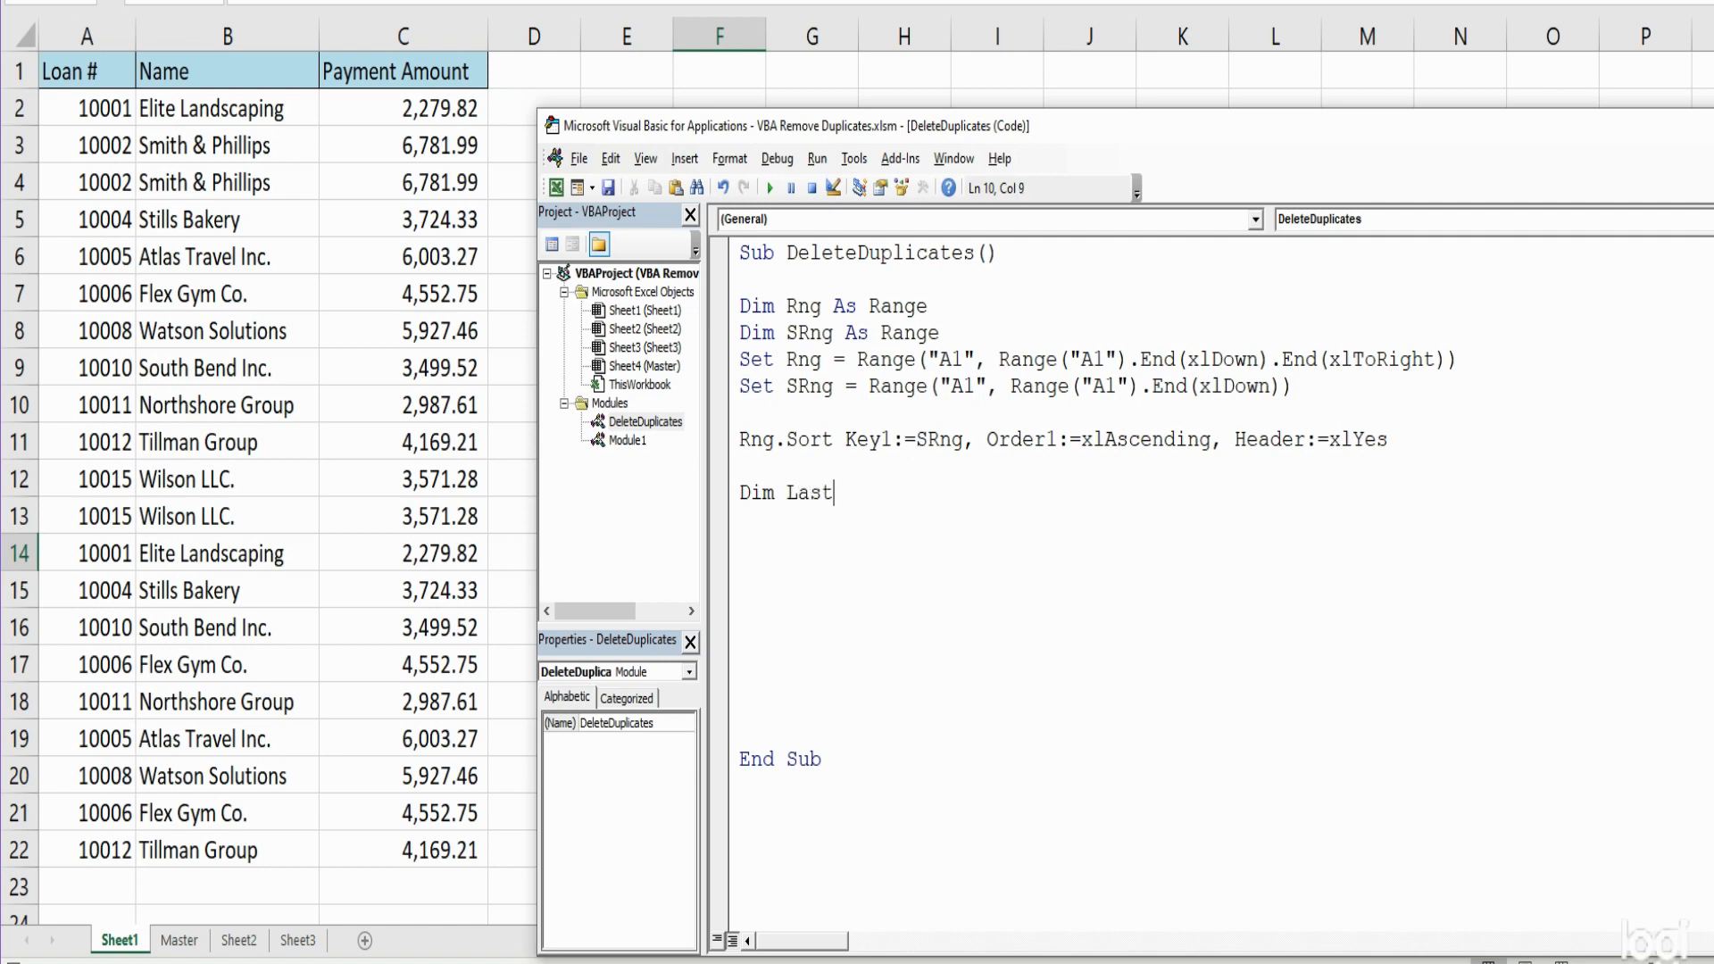
text(Row)
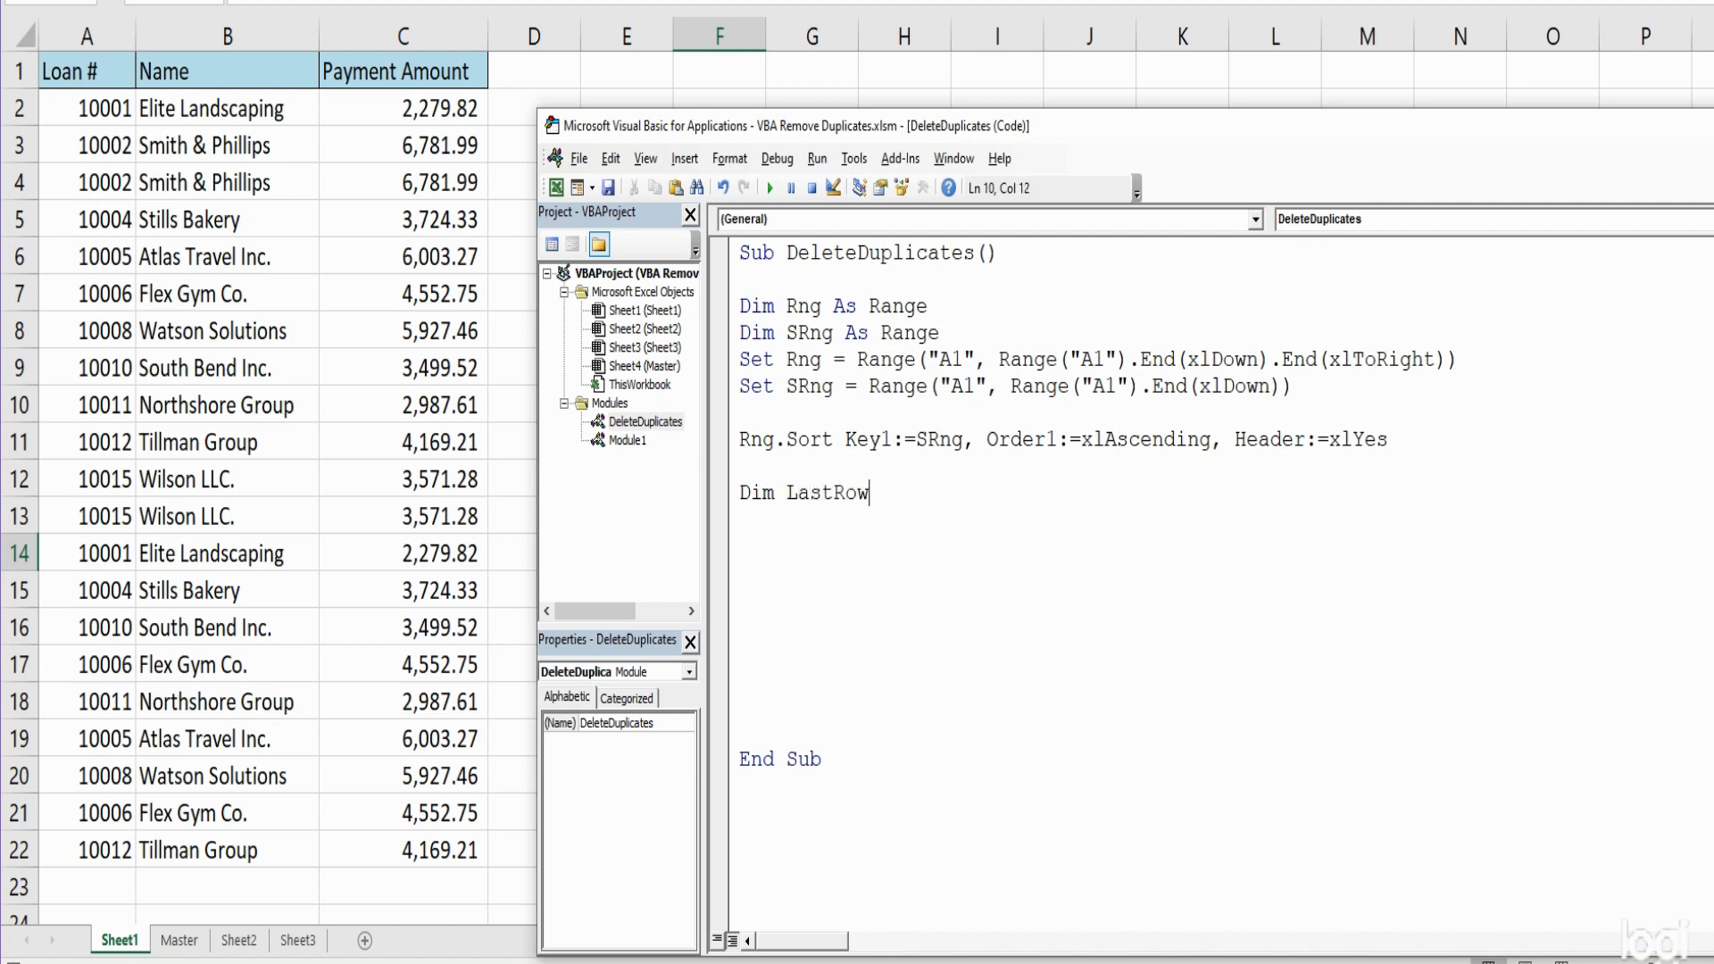
text(as Long)
click(1224, 520)
text(Las)
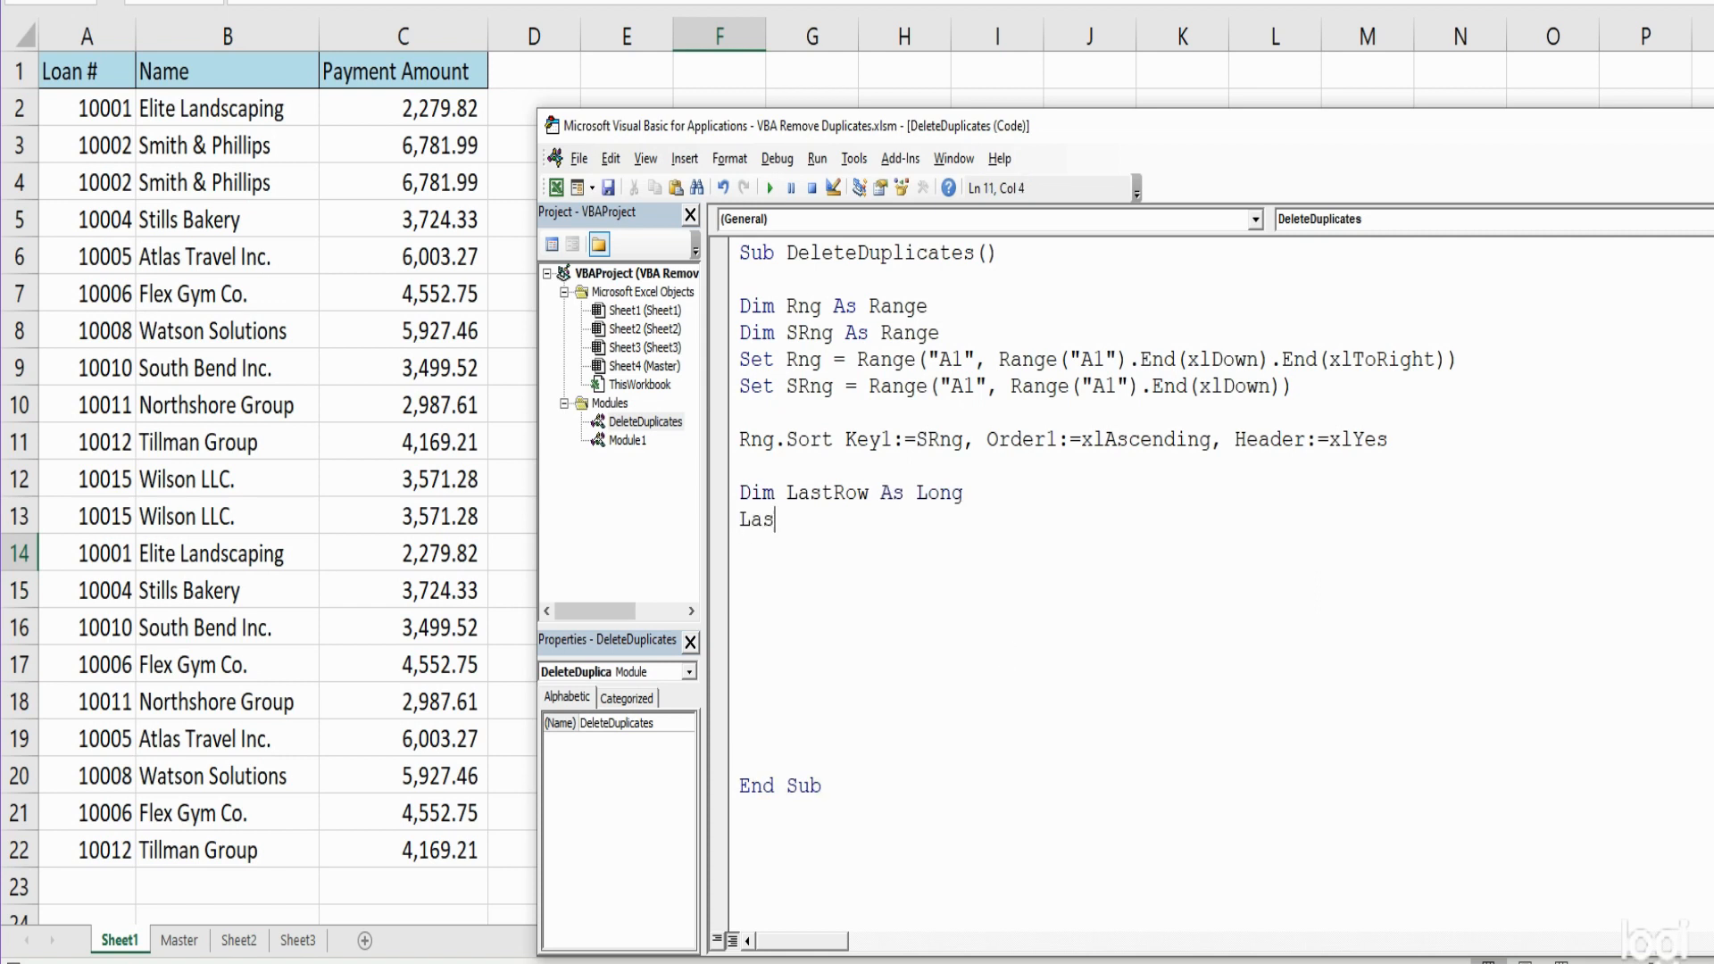
text(tRow)
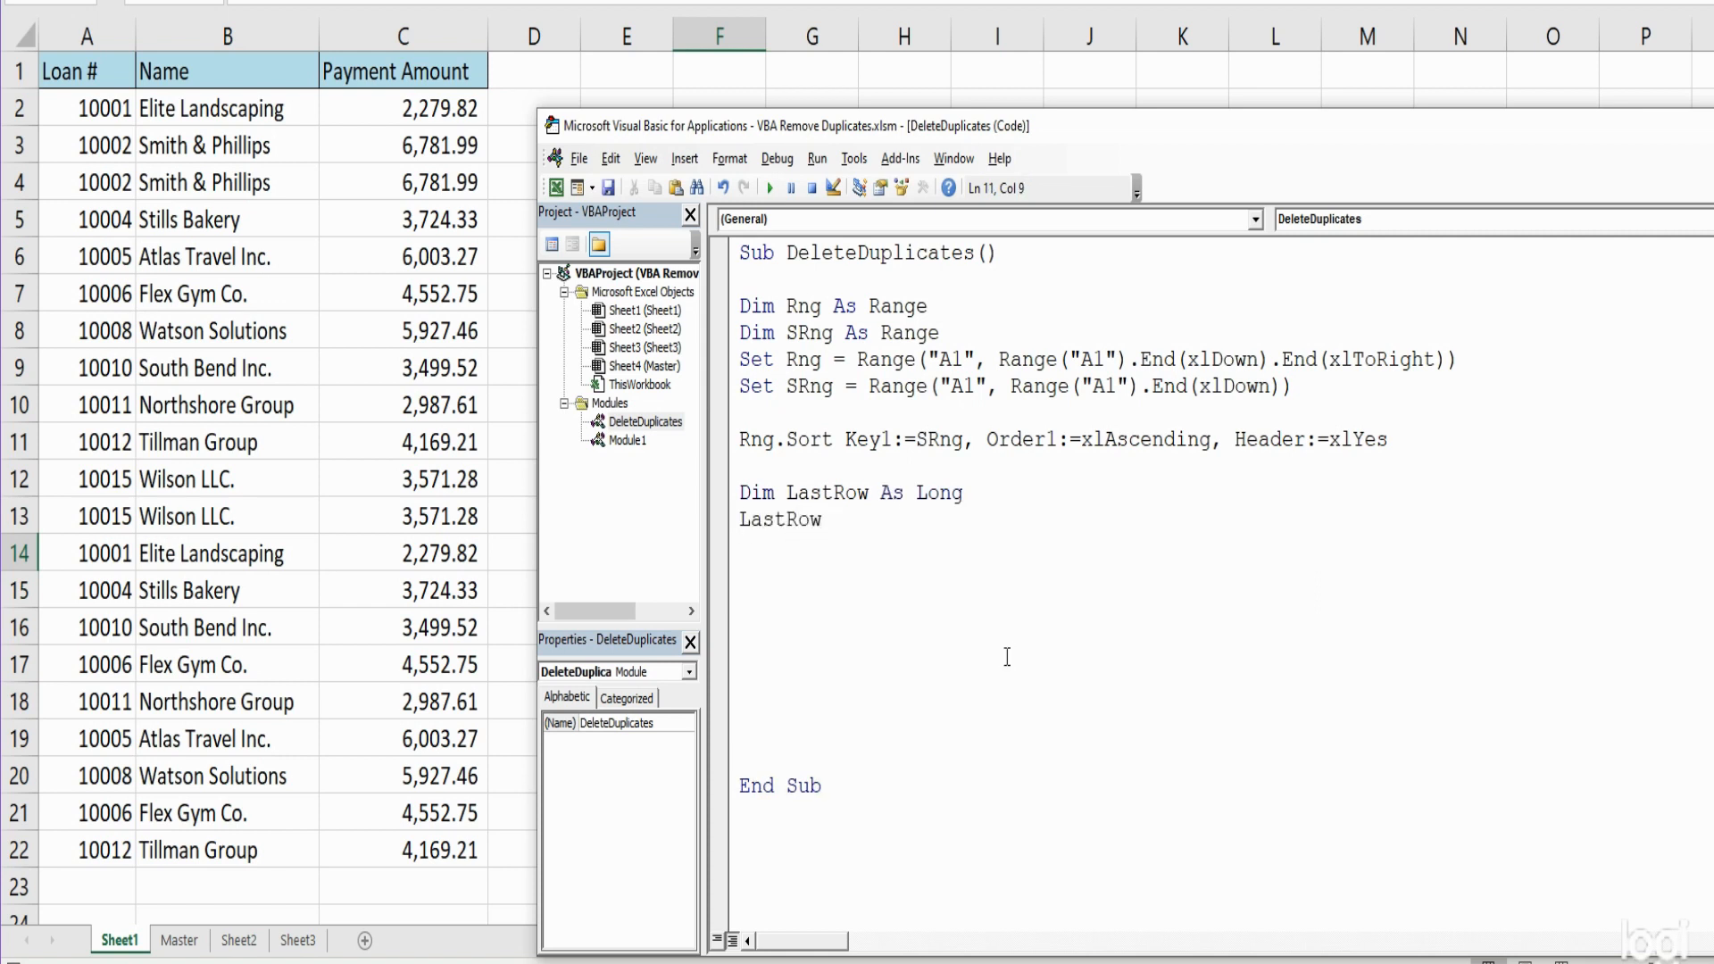
text(=)
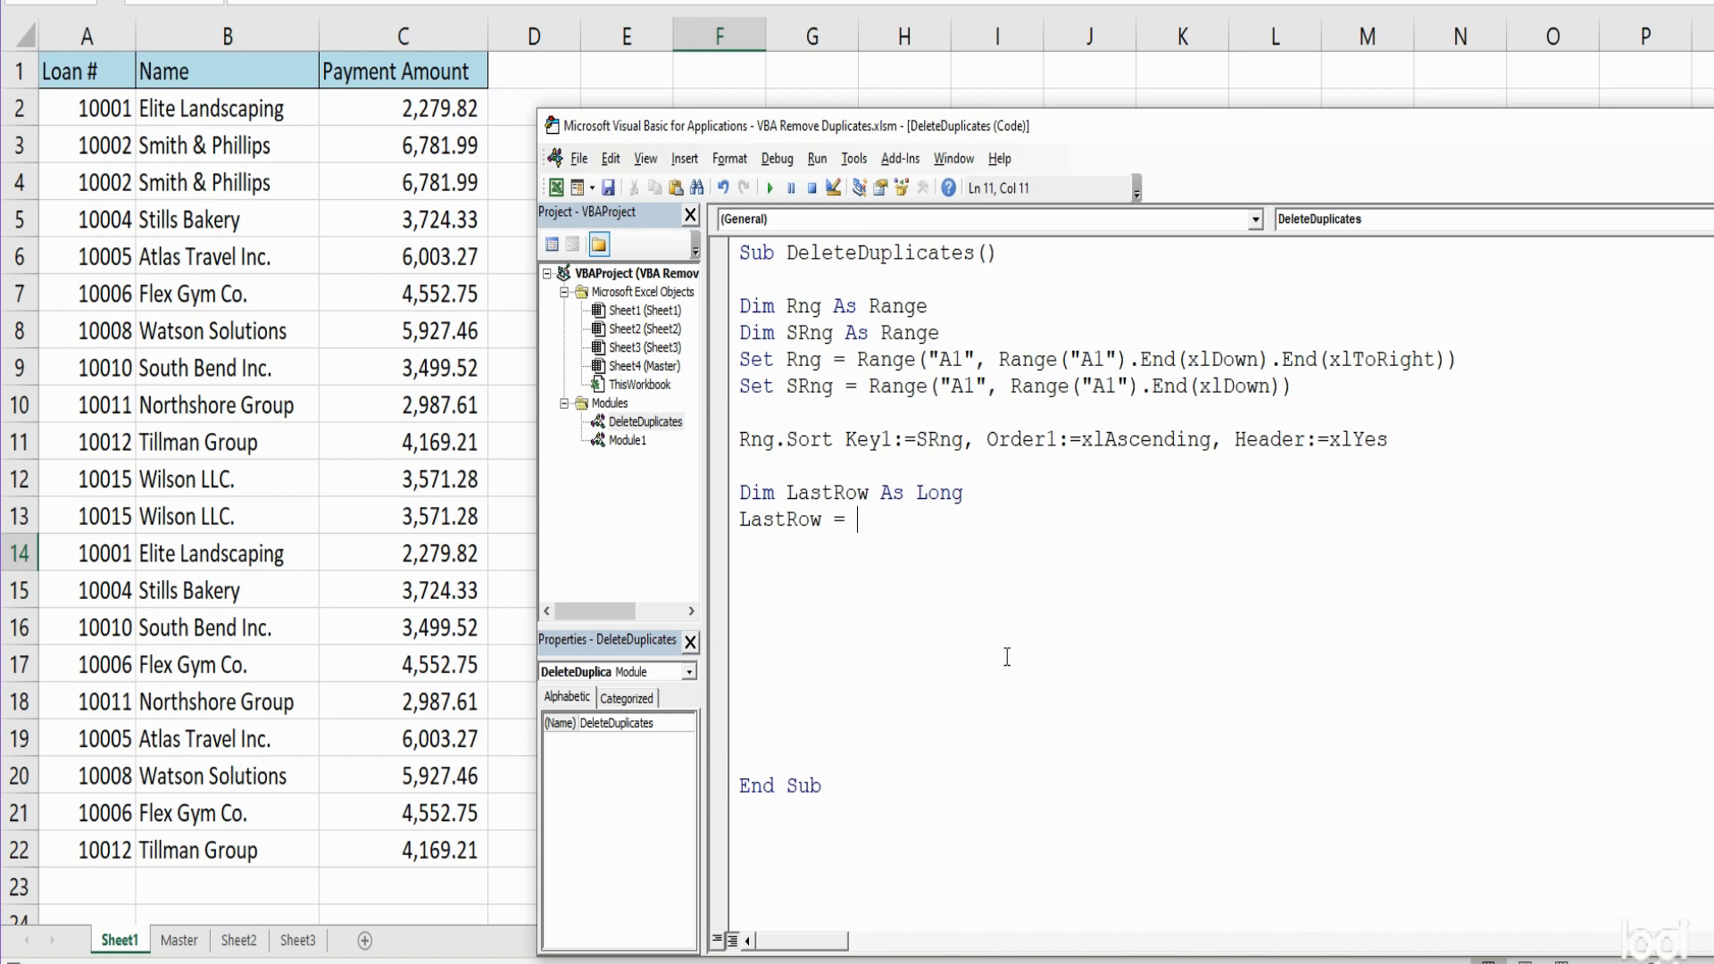
Assign LastRow = Cells(Rows.Count, 1).End(xlUp).Row
text(Cells)
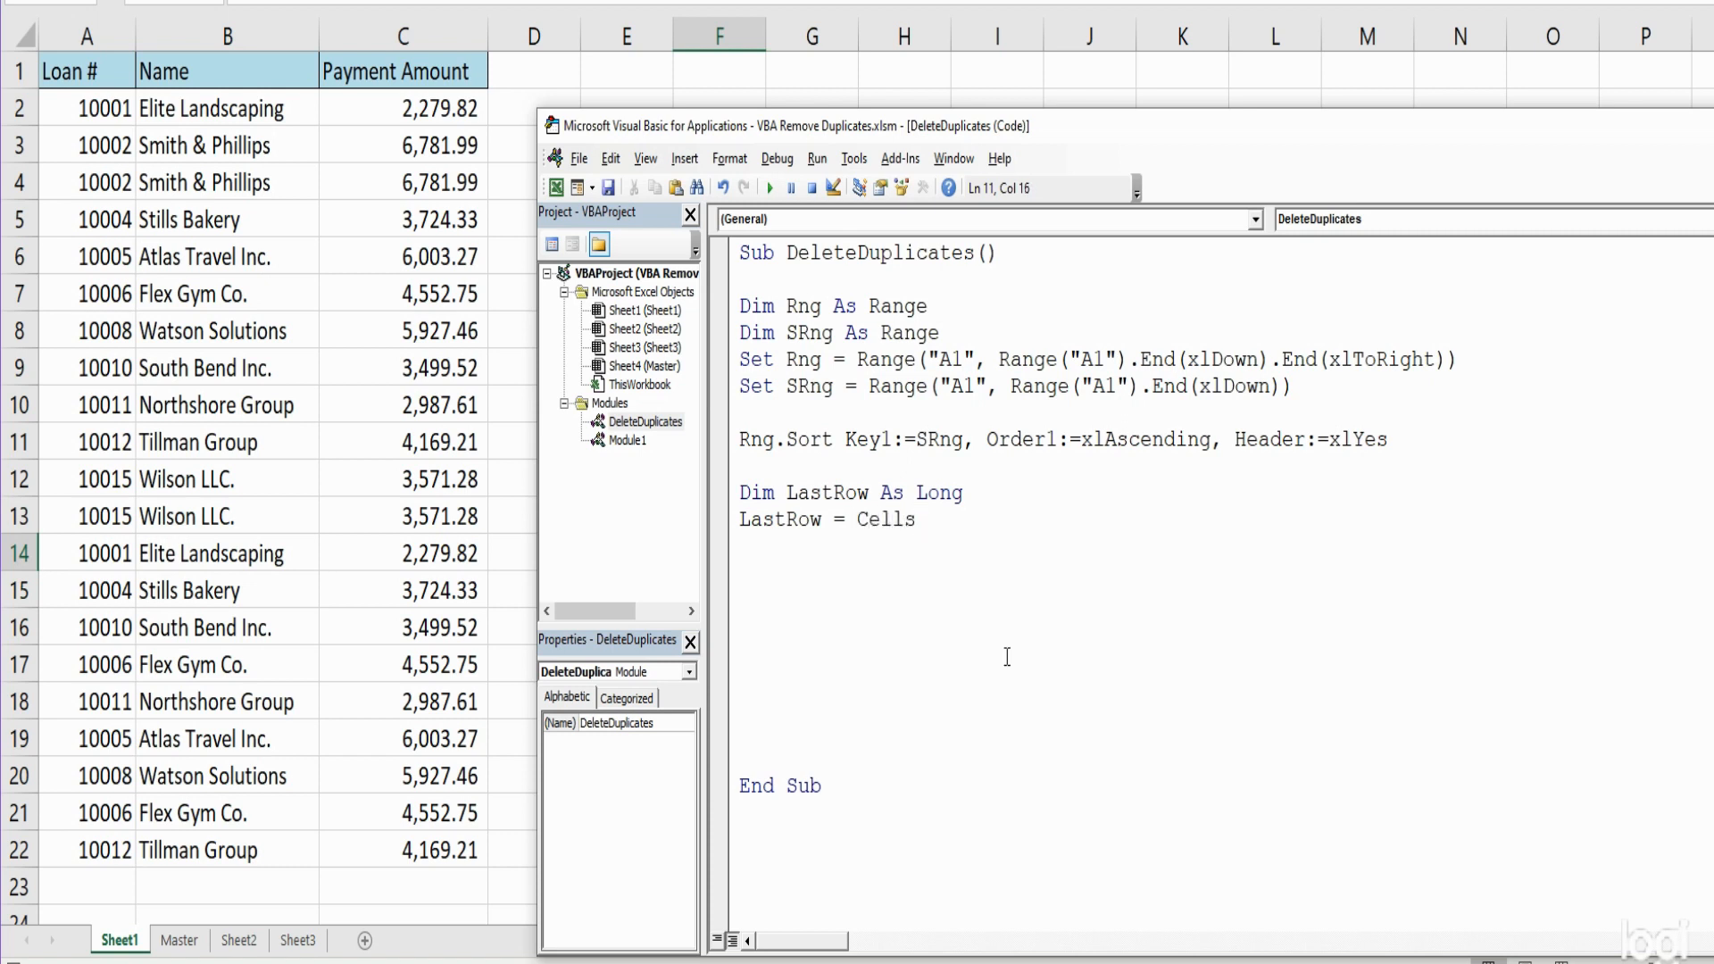
text(()
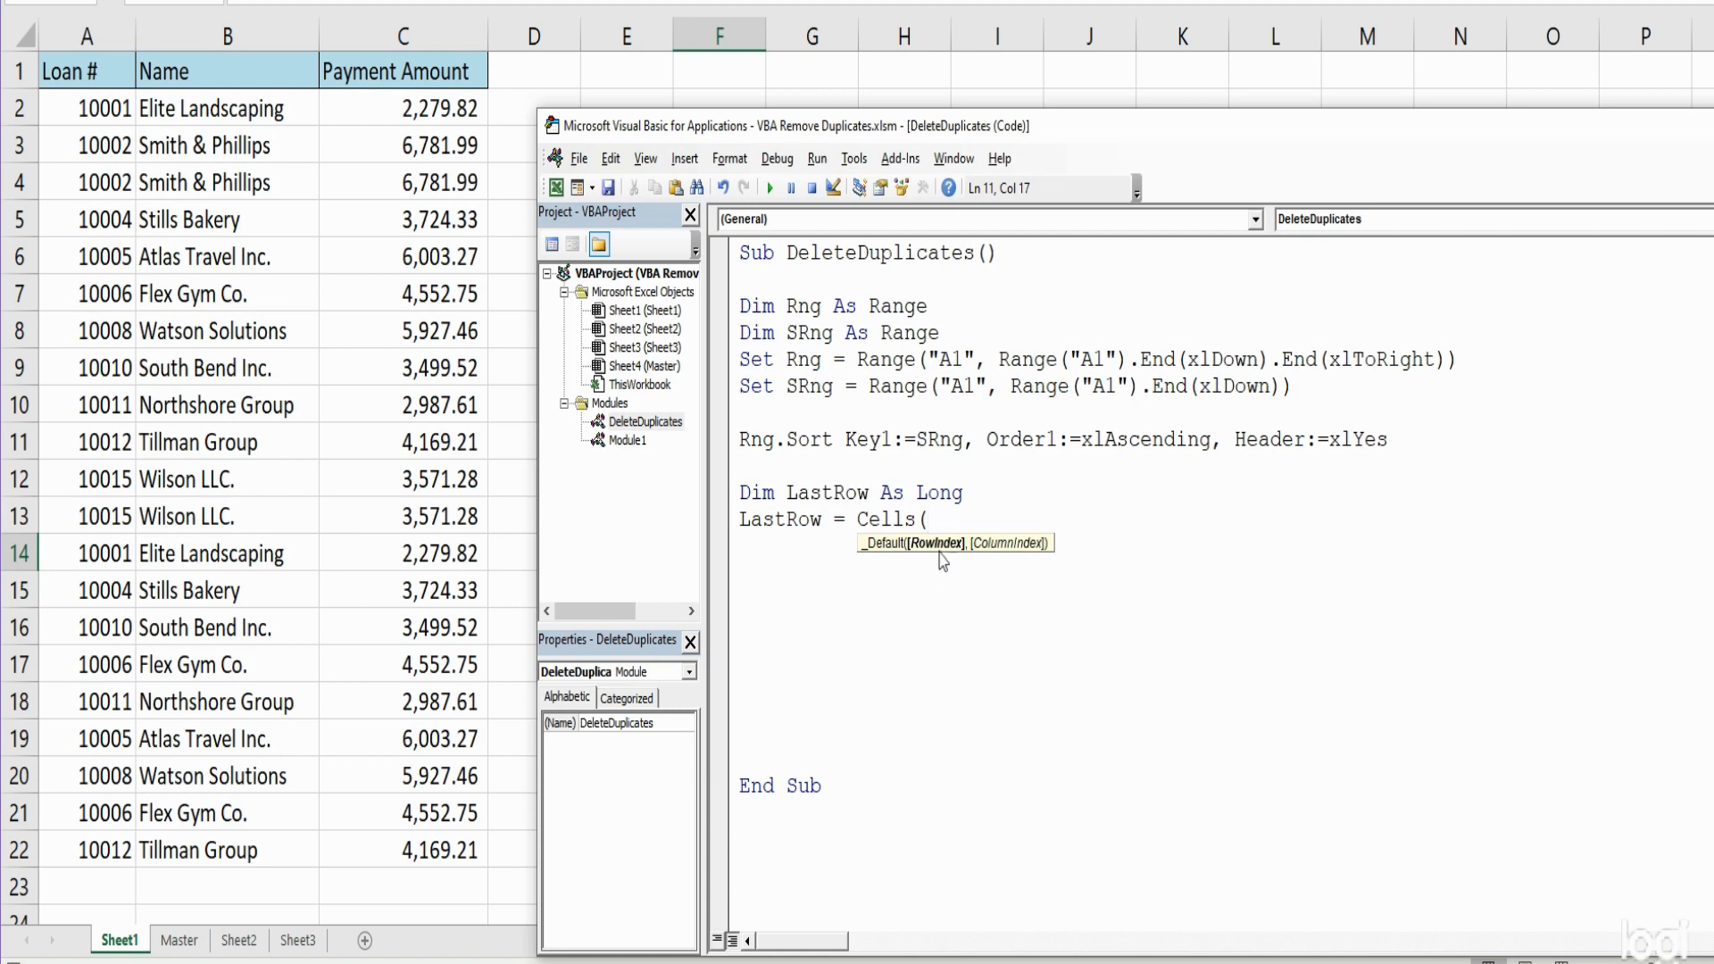
mouse_move(1133, 616)
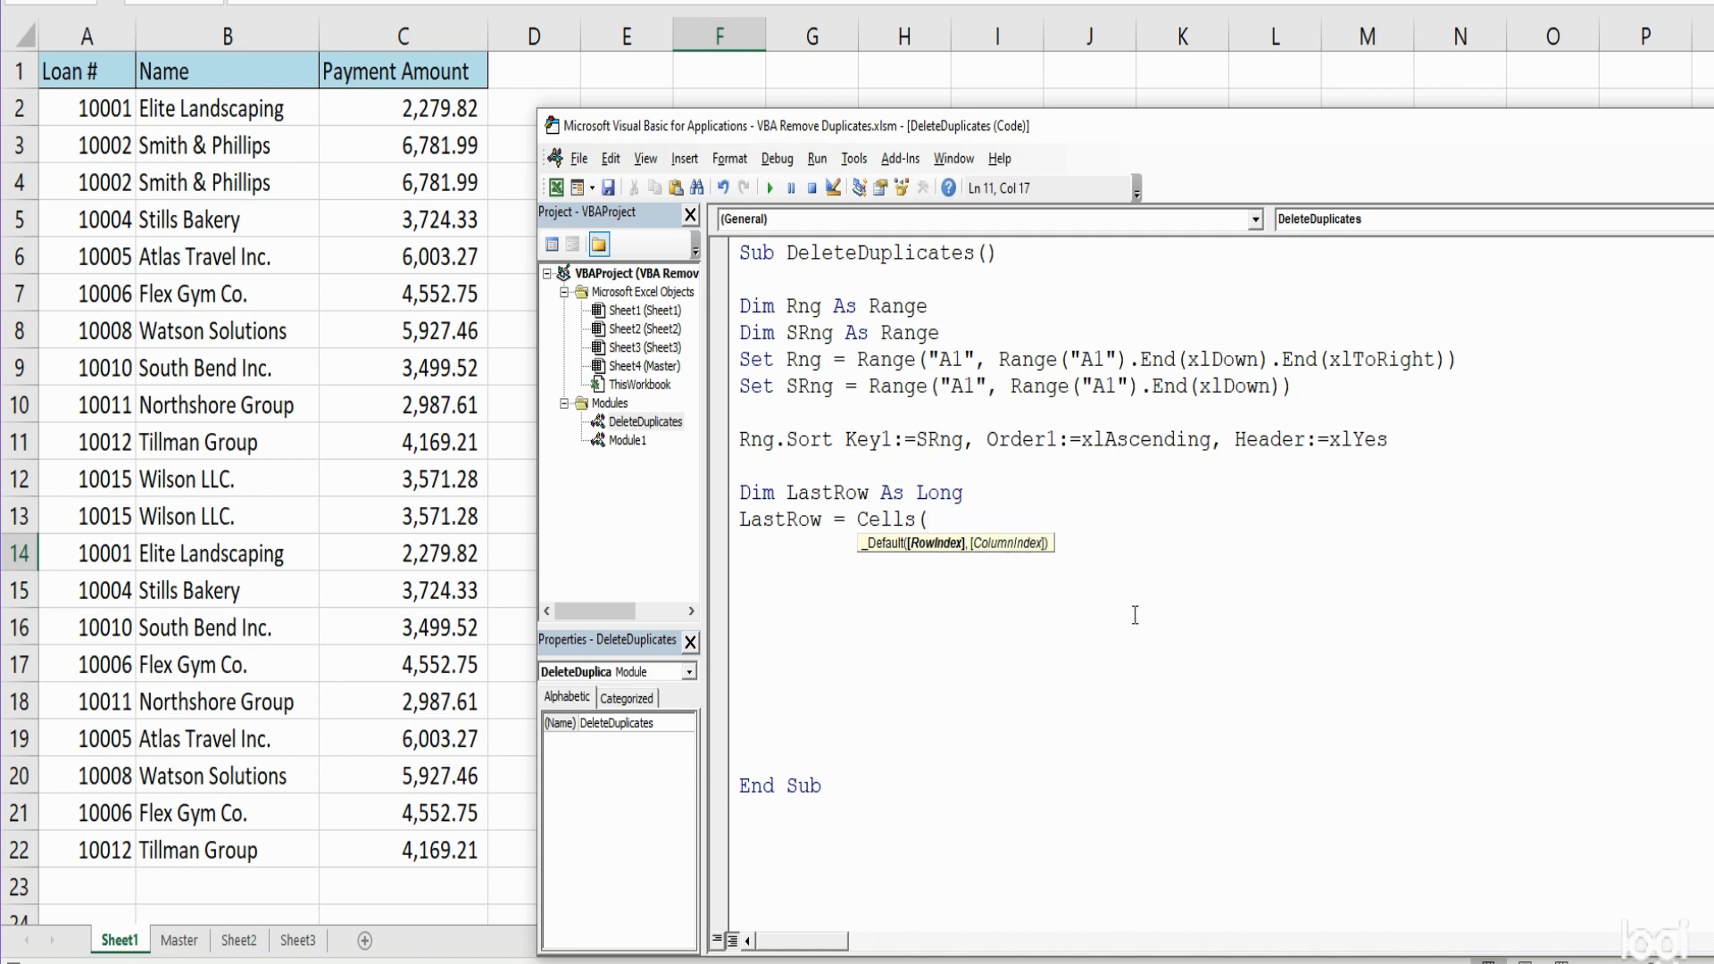
text(Rows)
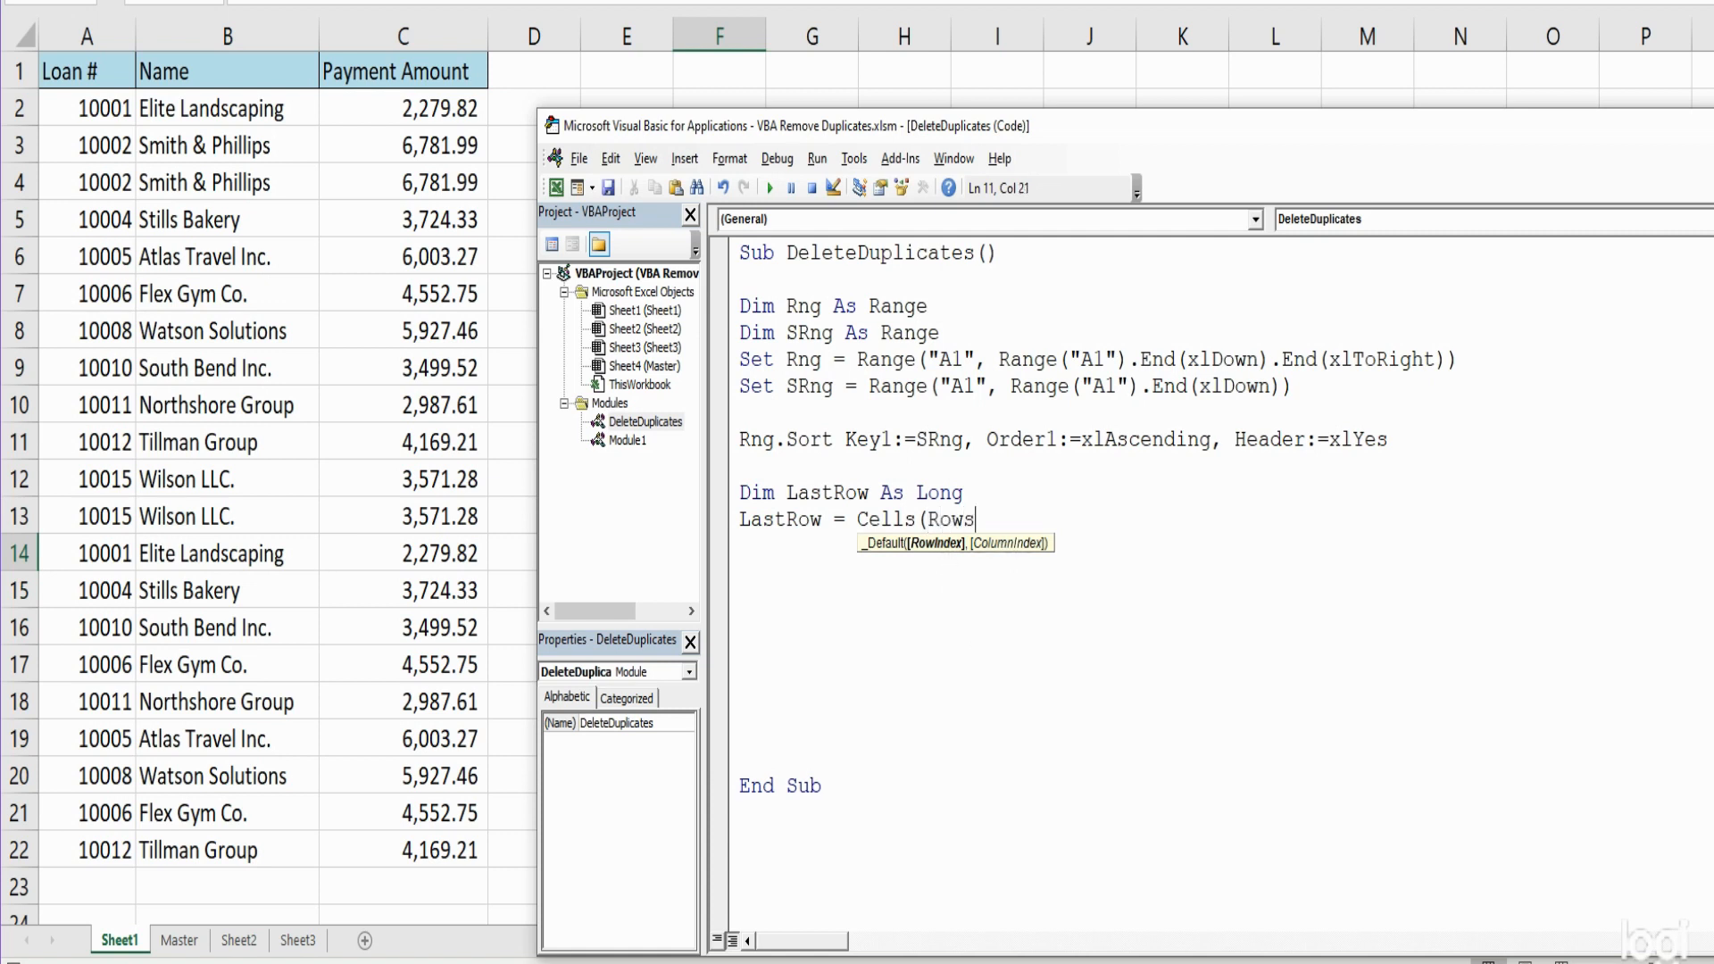
text(.Count,)
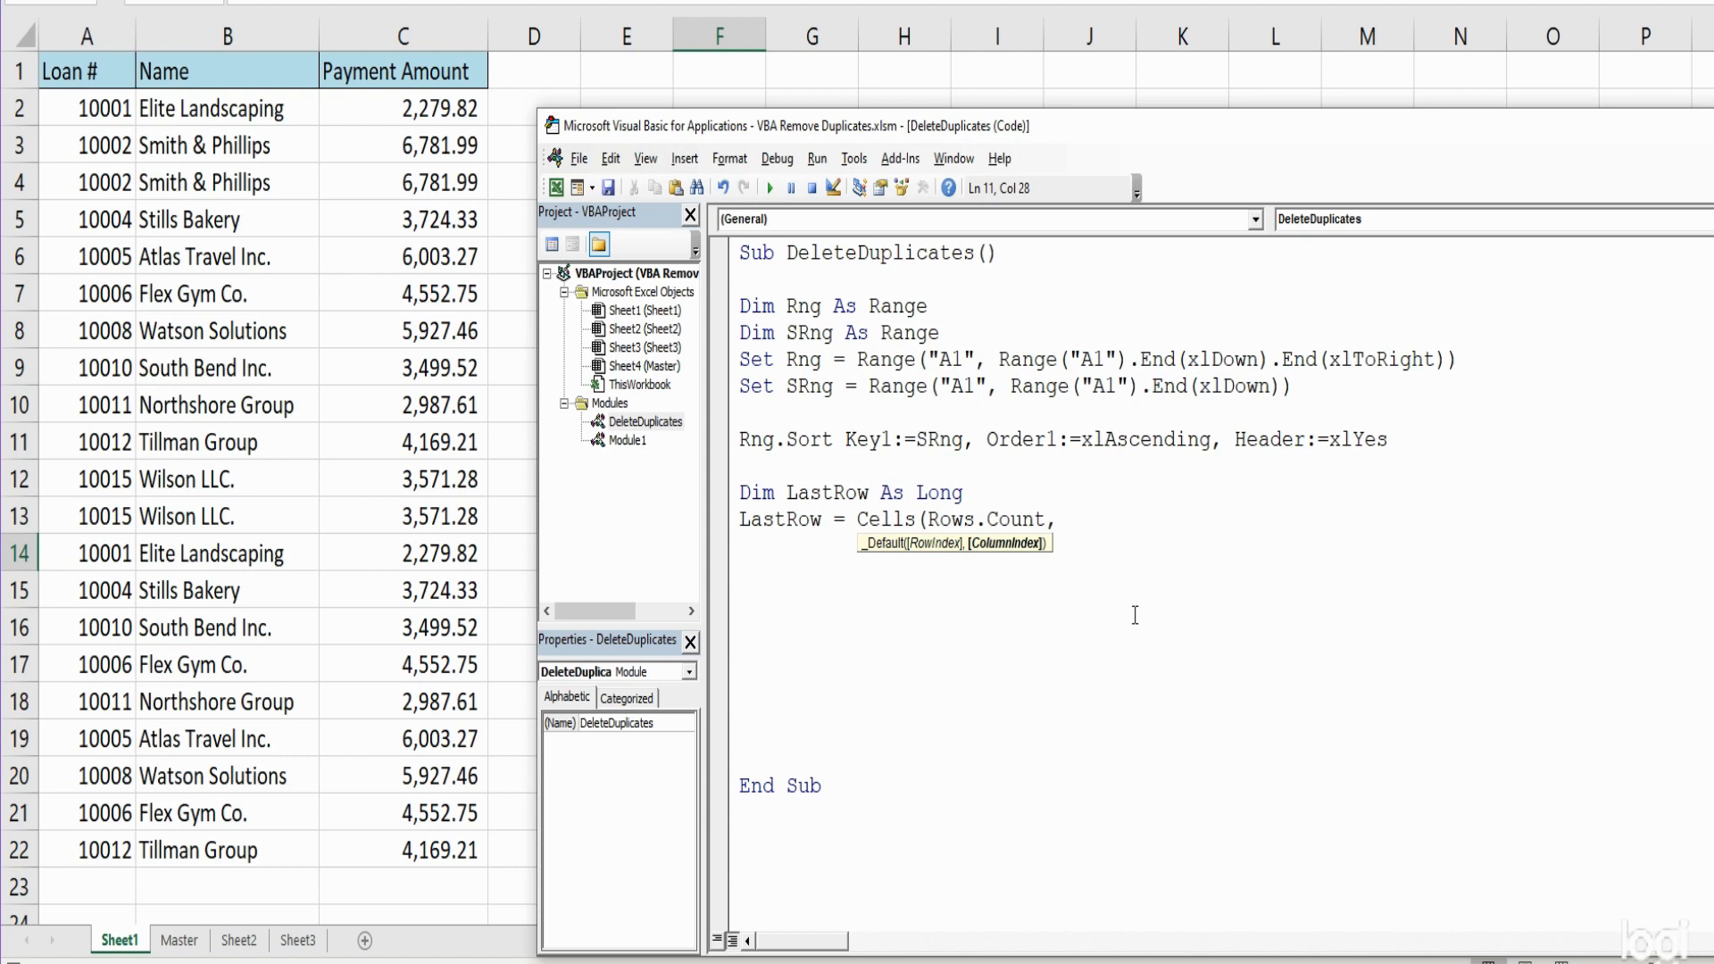
click(1057, 519)
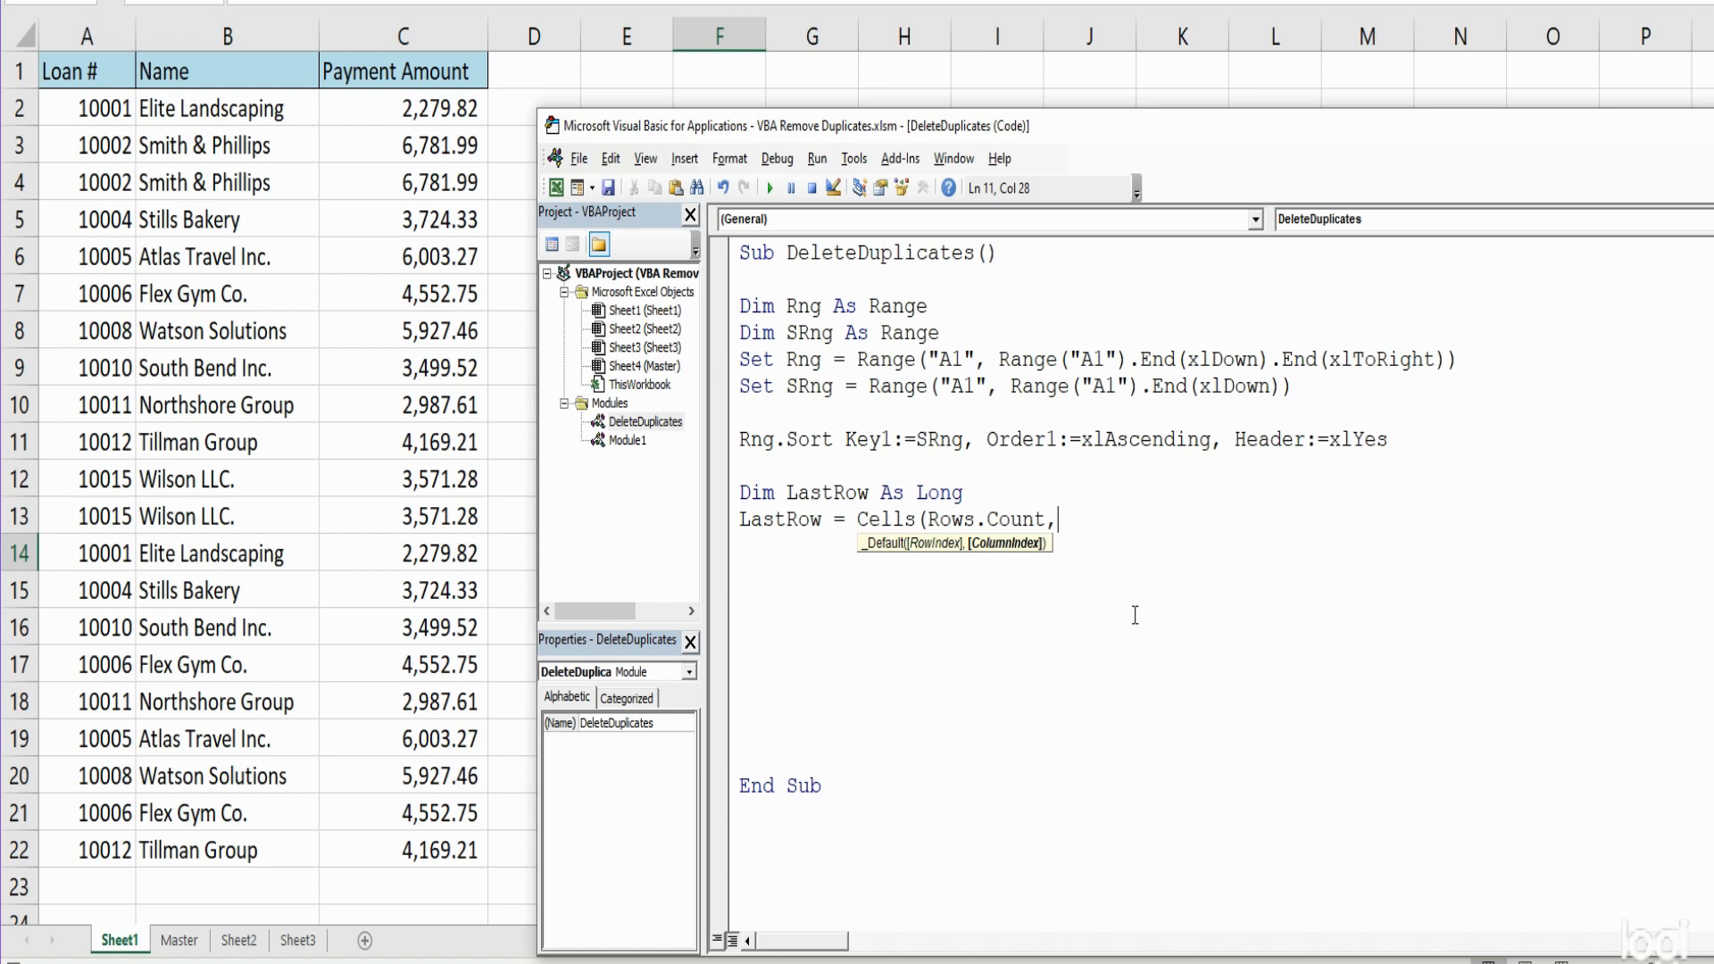
text(1)
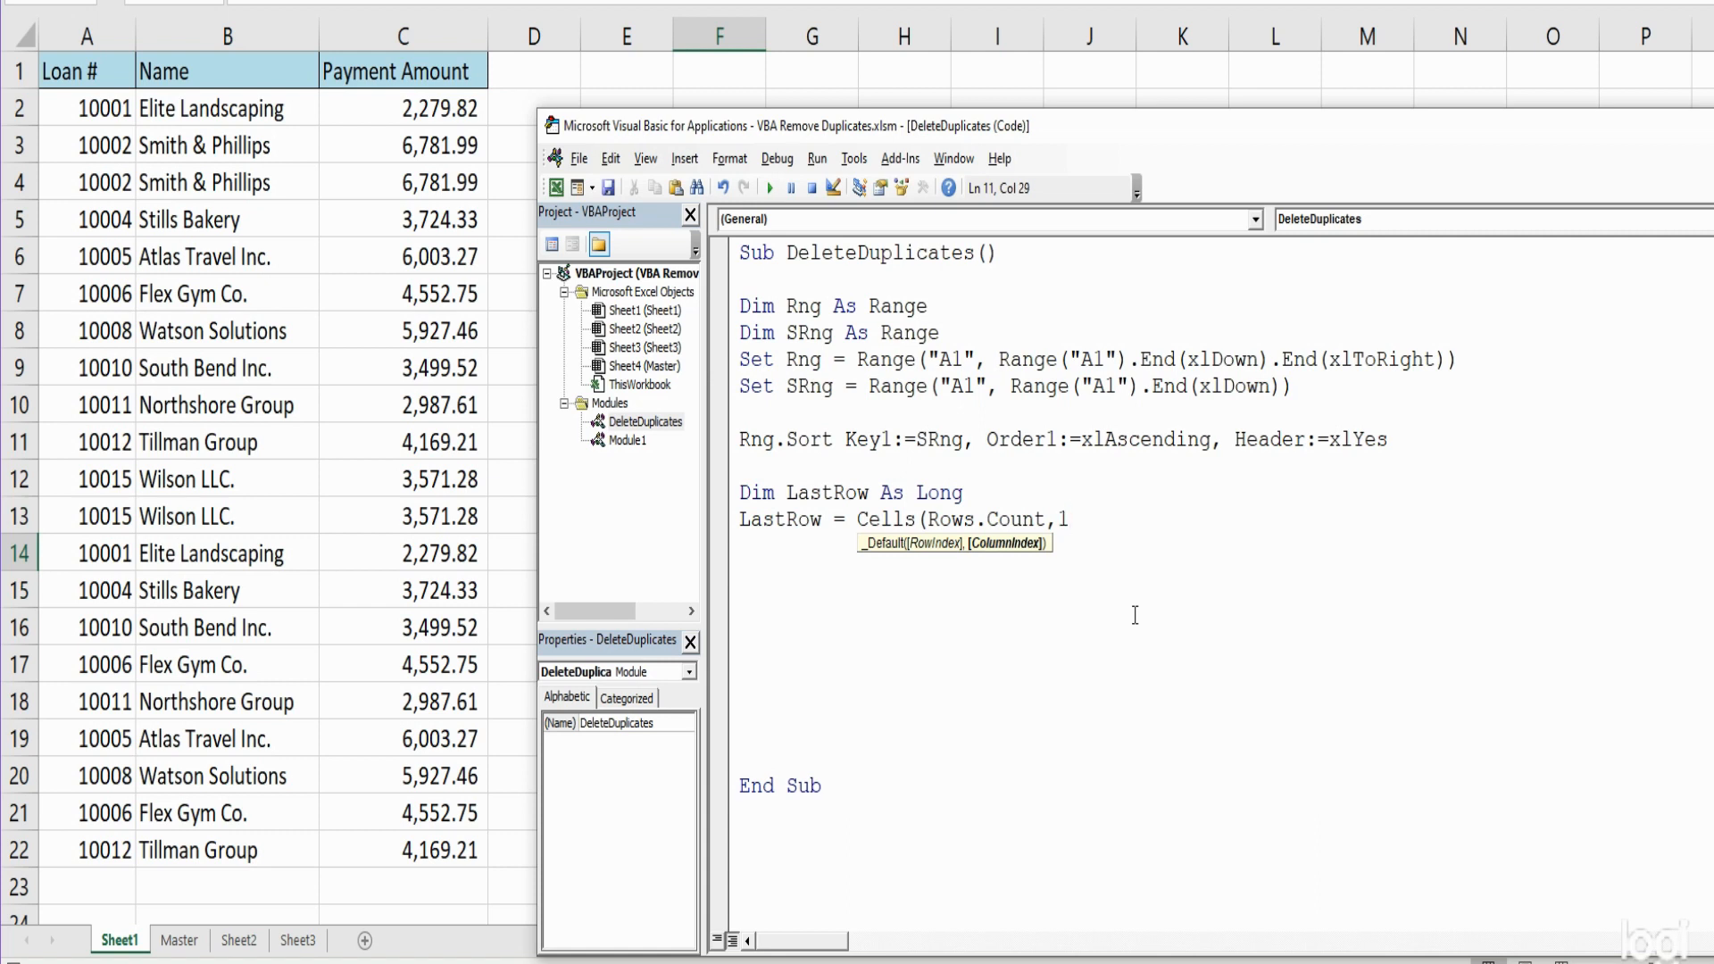
text())
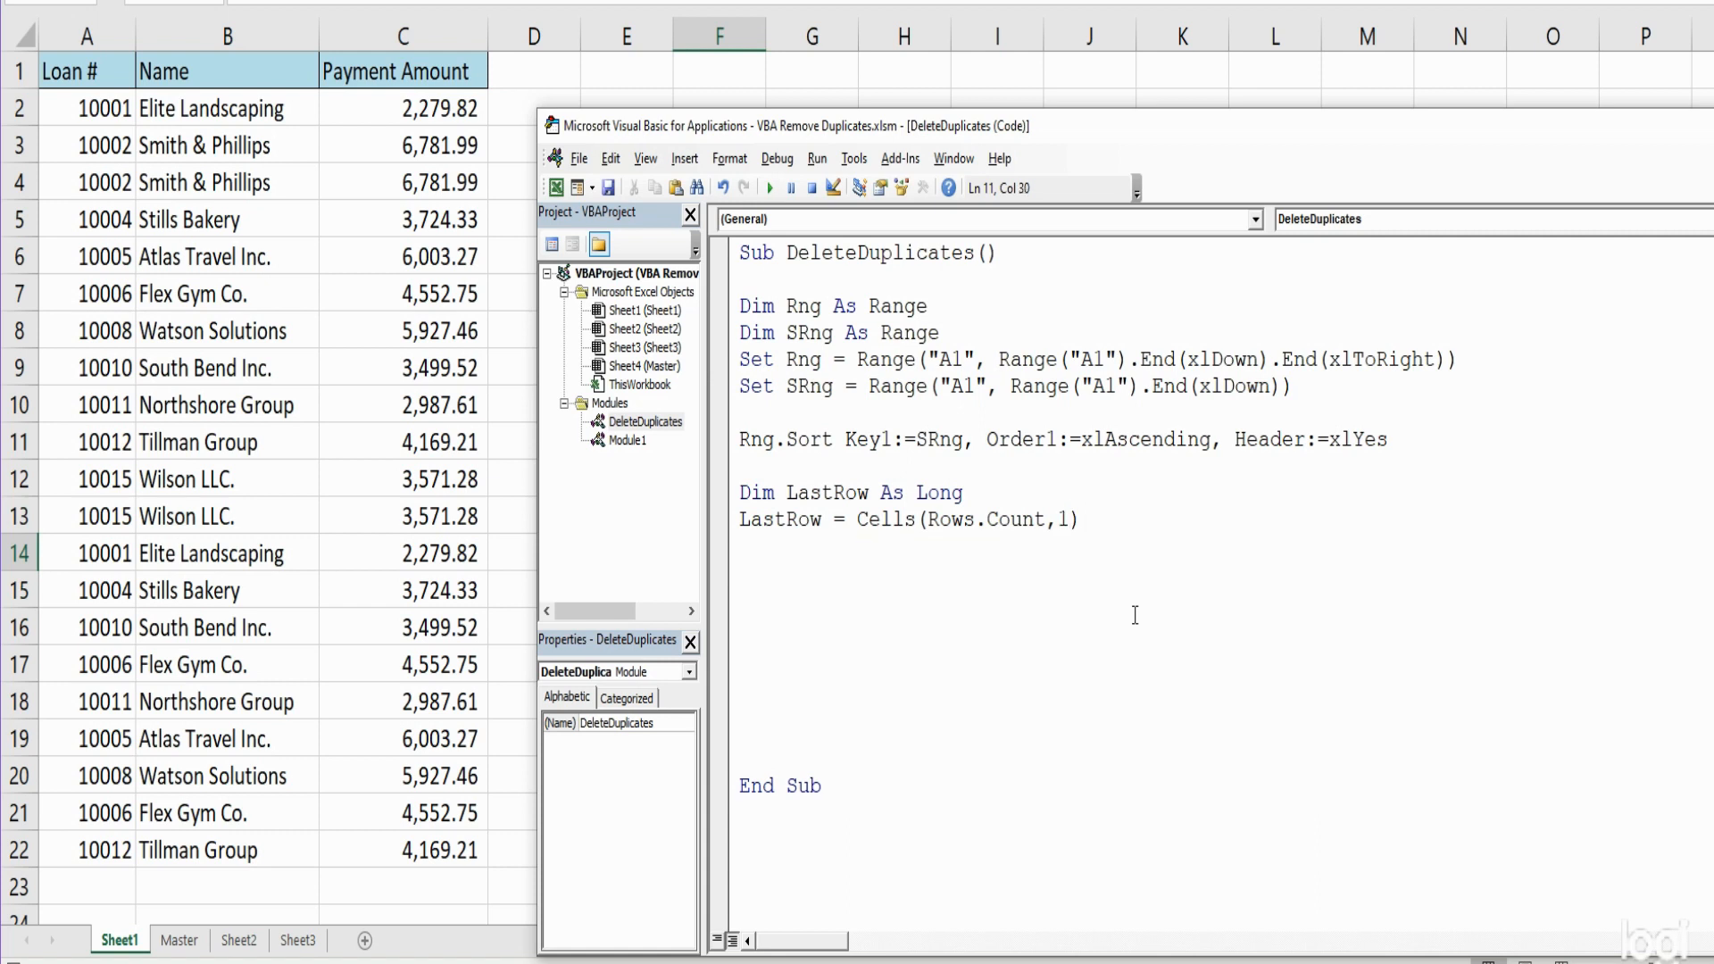
mouse_move(971, 561)
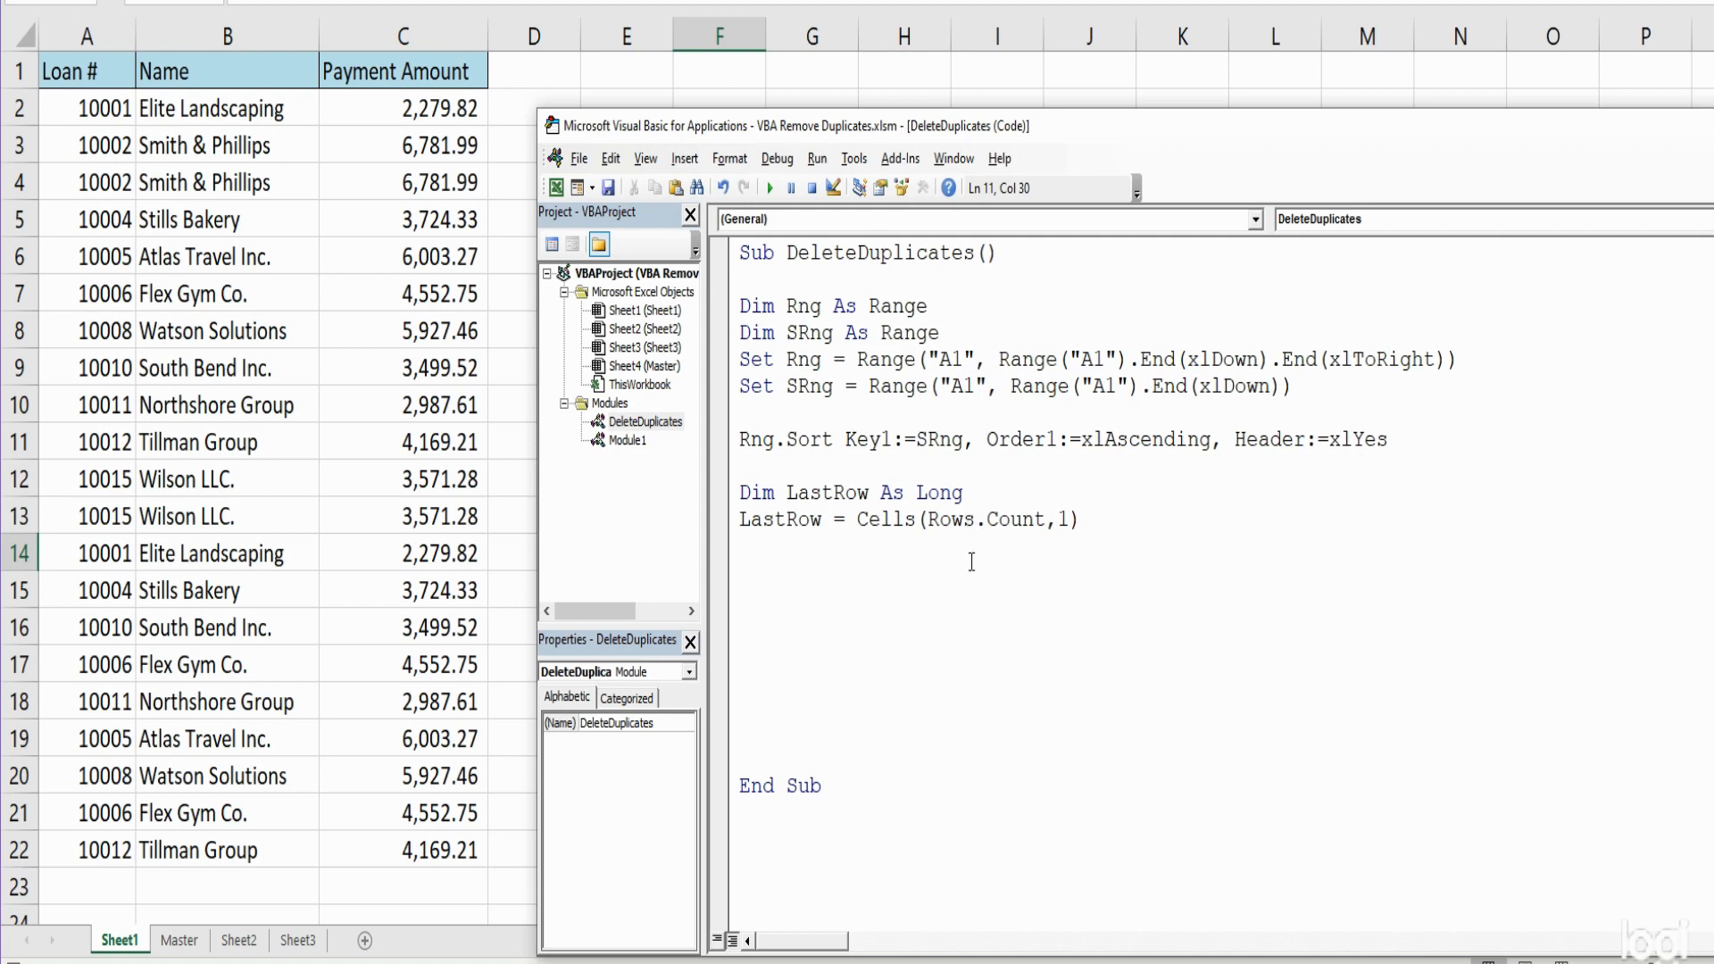
click(1077, 520)
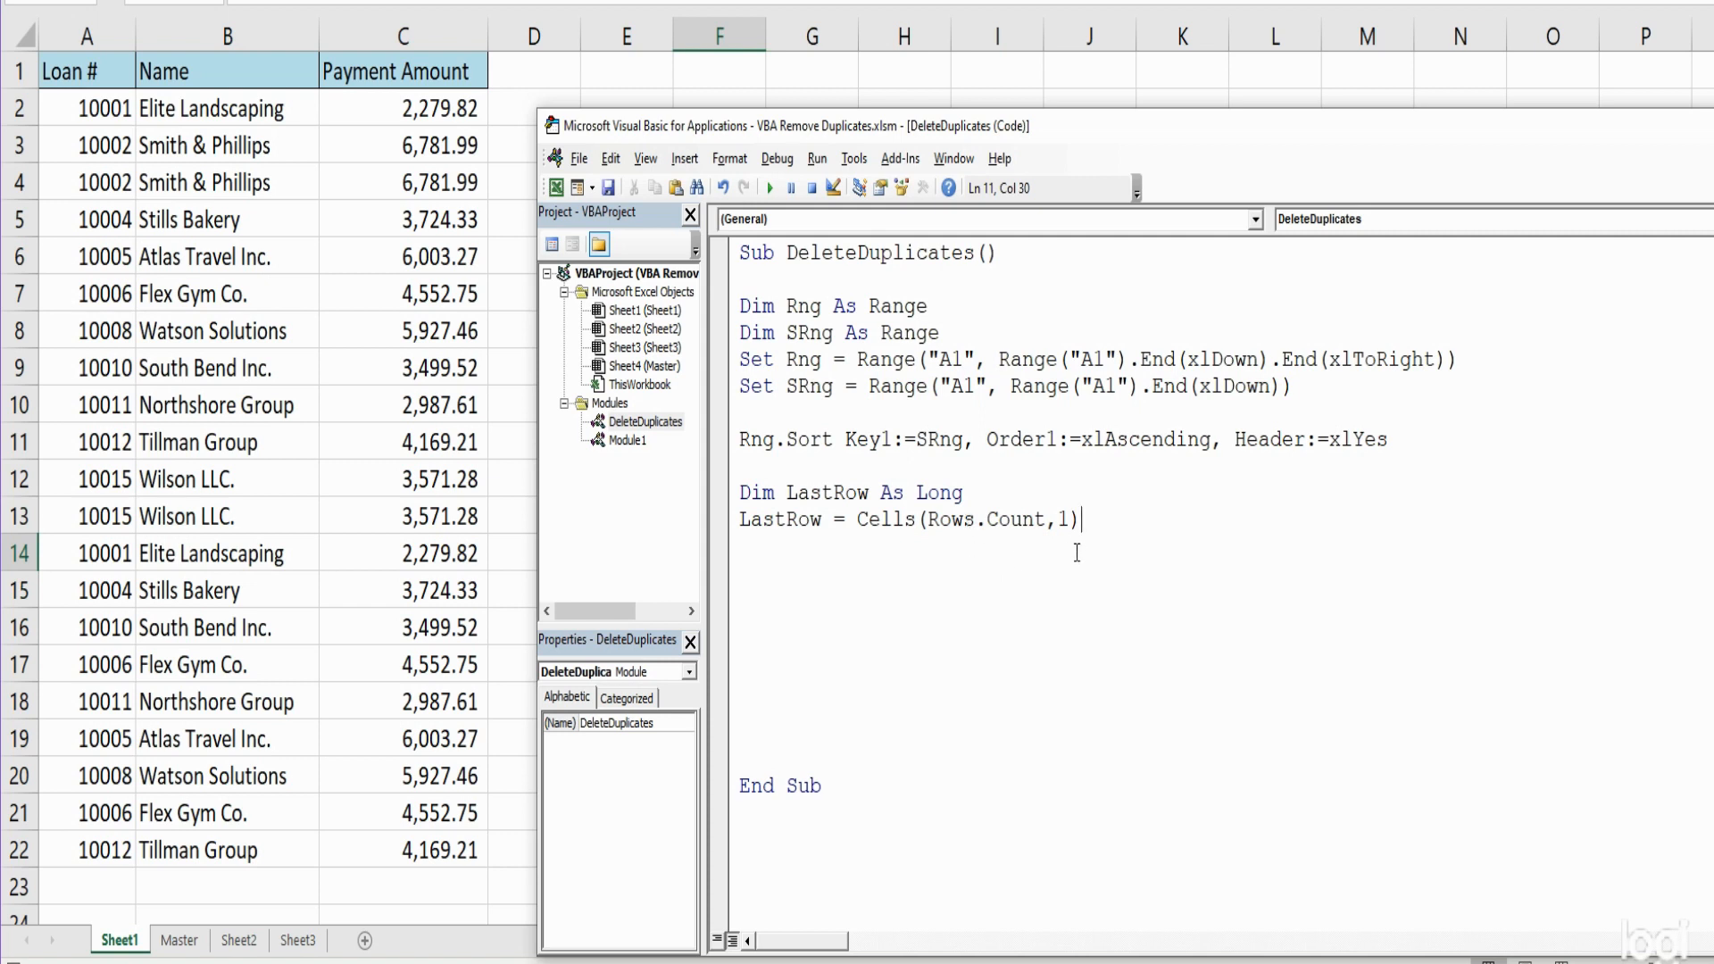
text(.En)
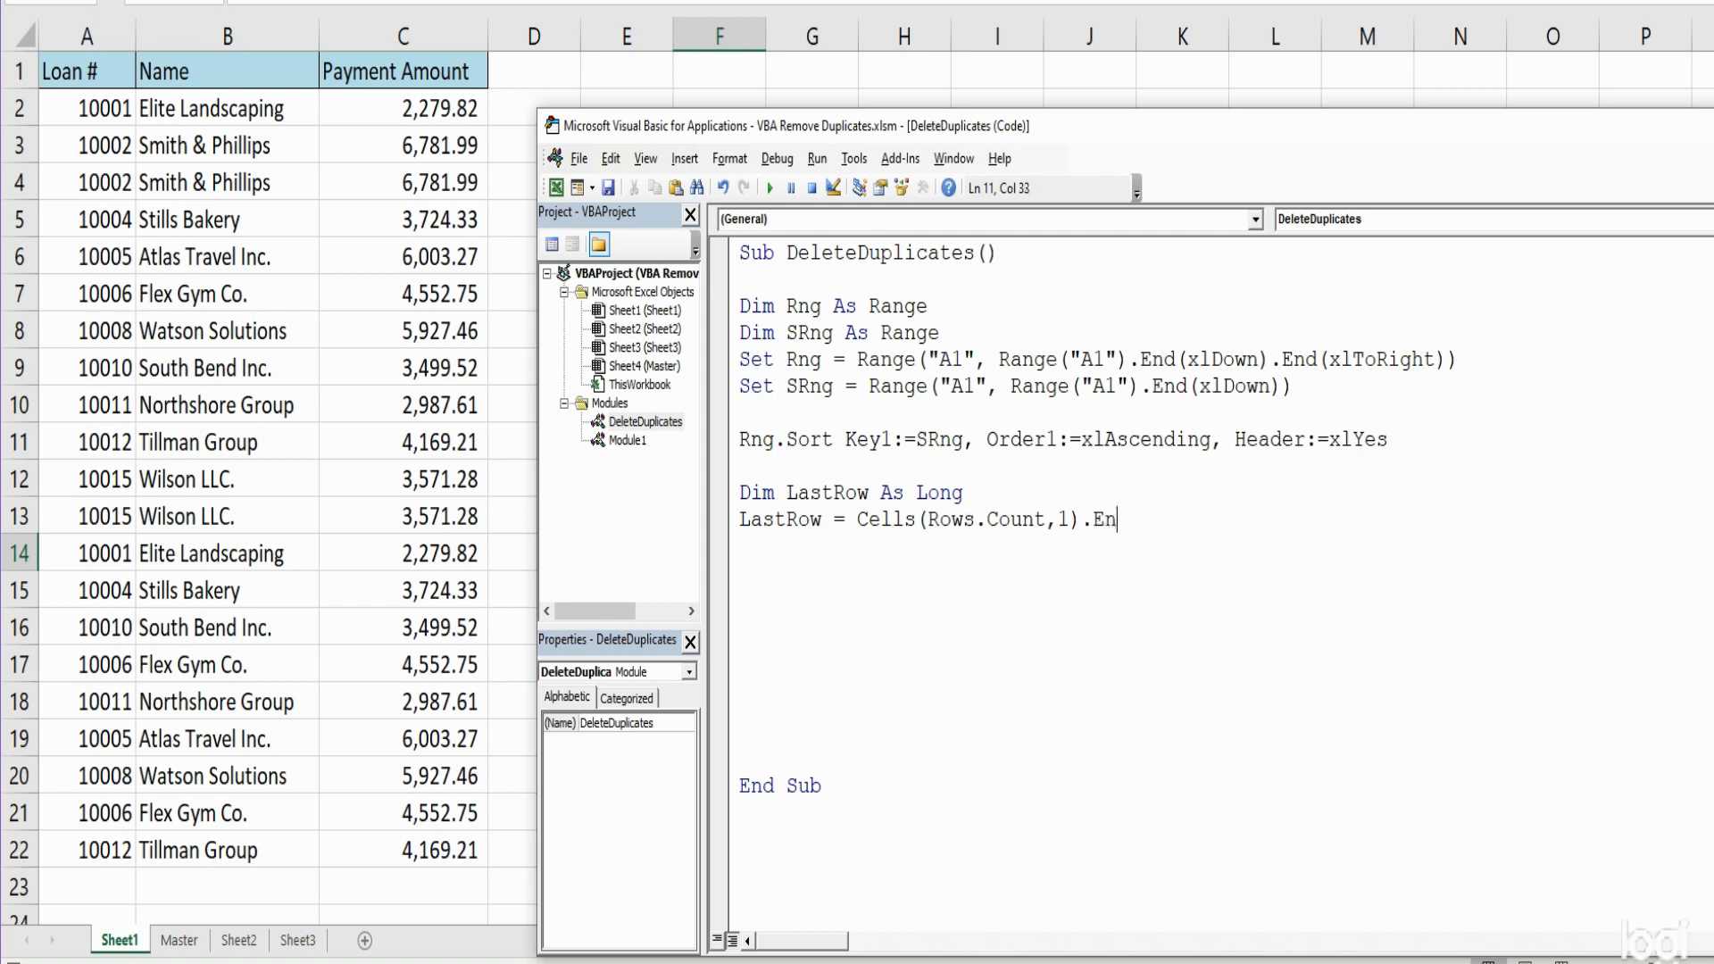
text(d(xlup)
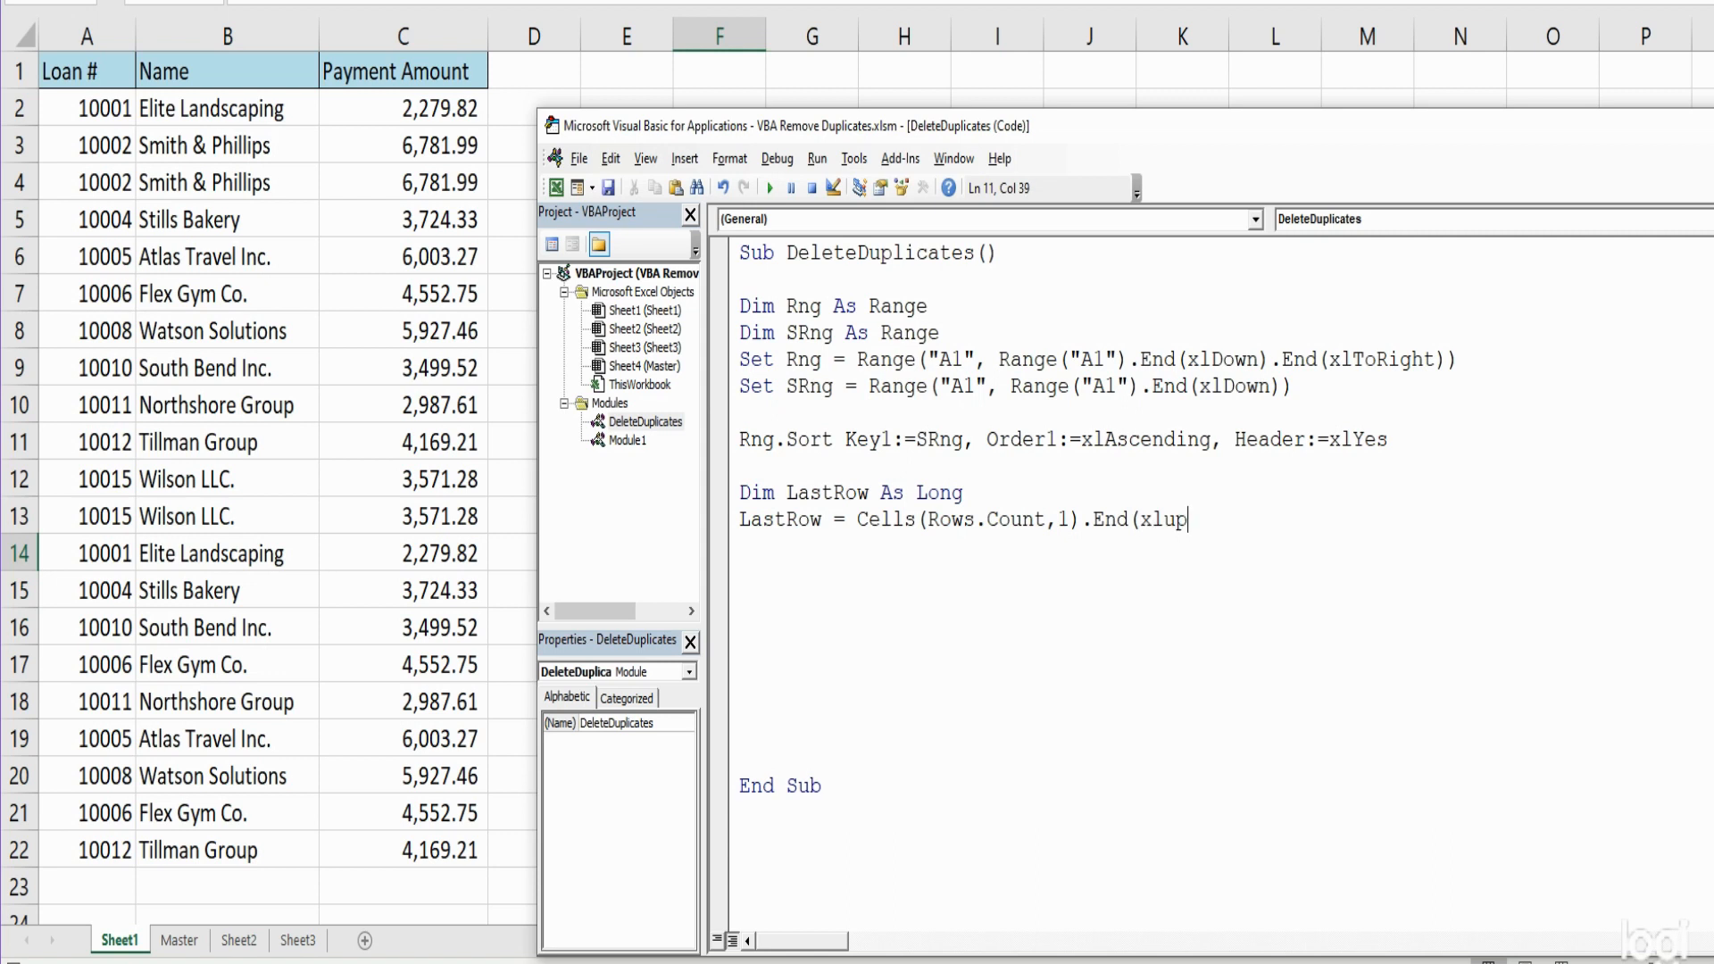
text())
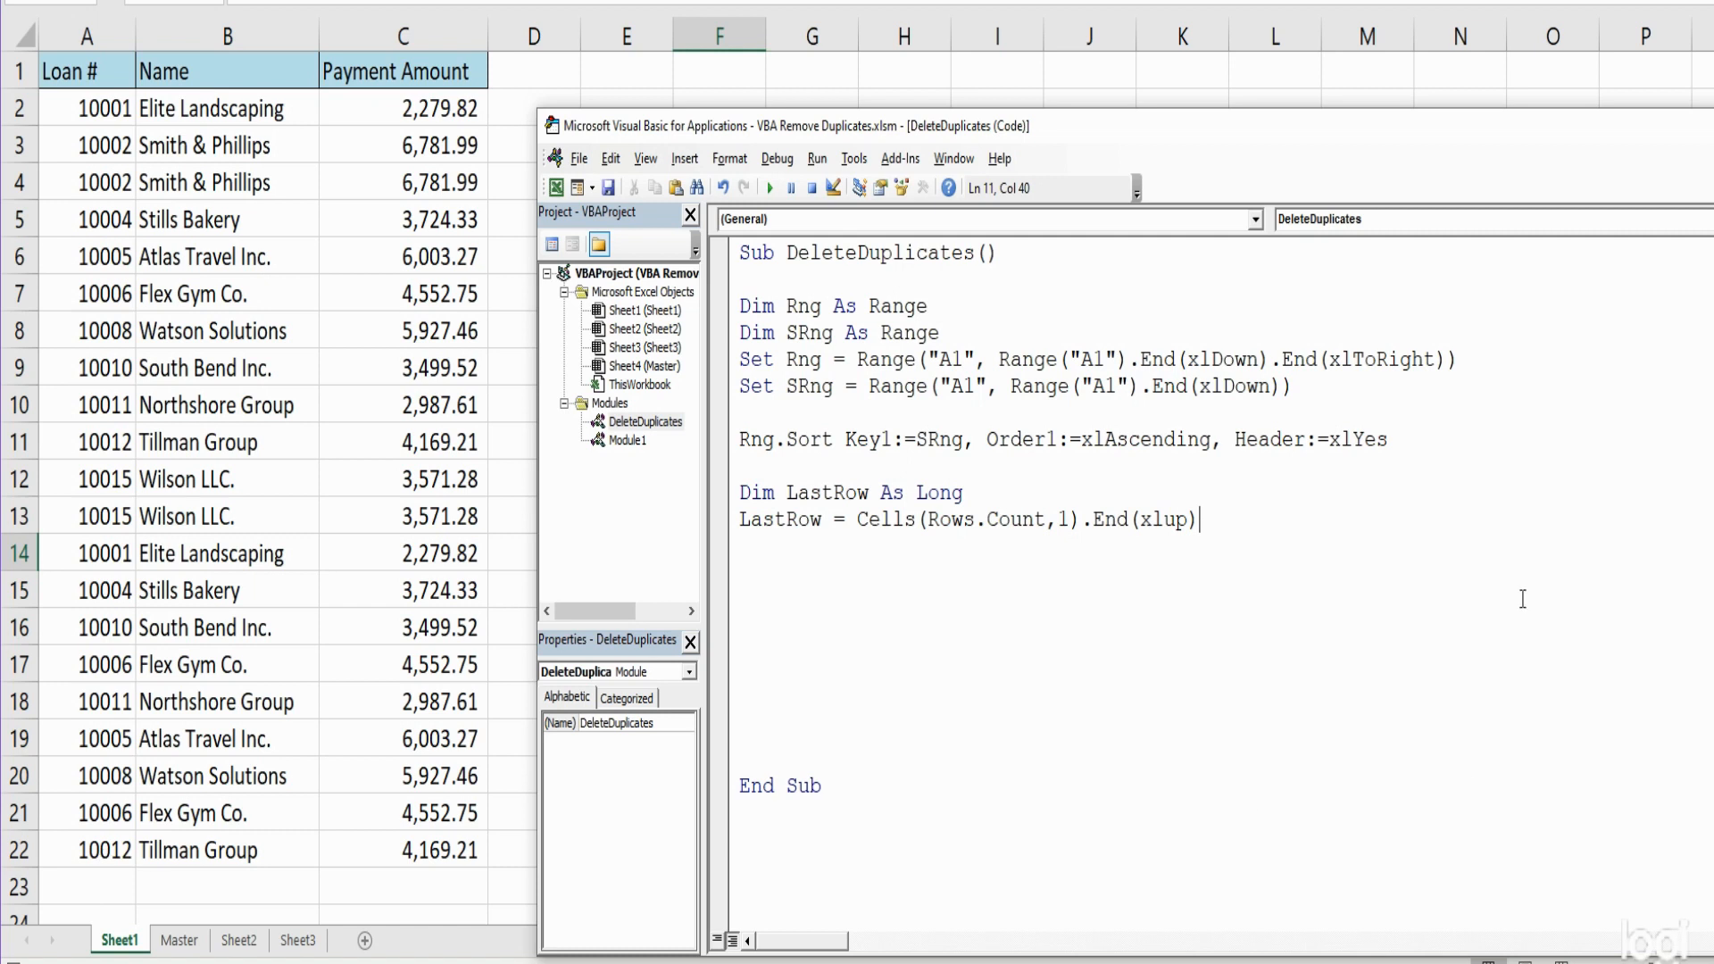
text(.Row)
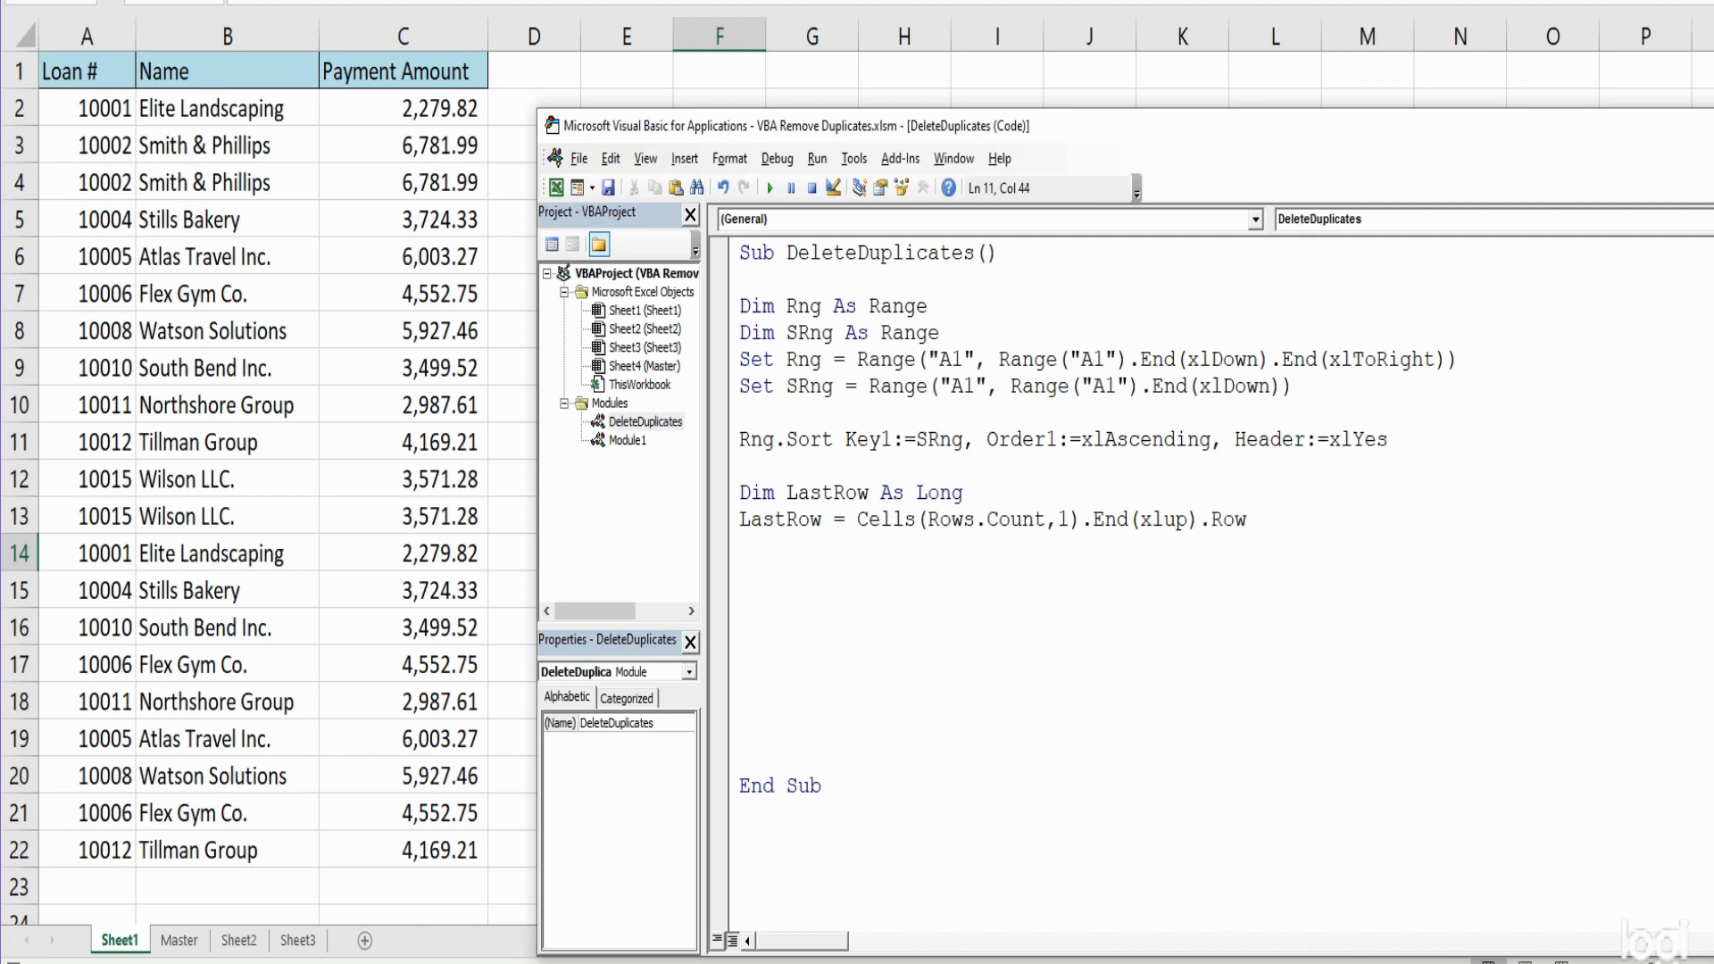
mouse_move(1522, 599)
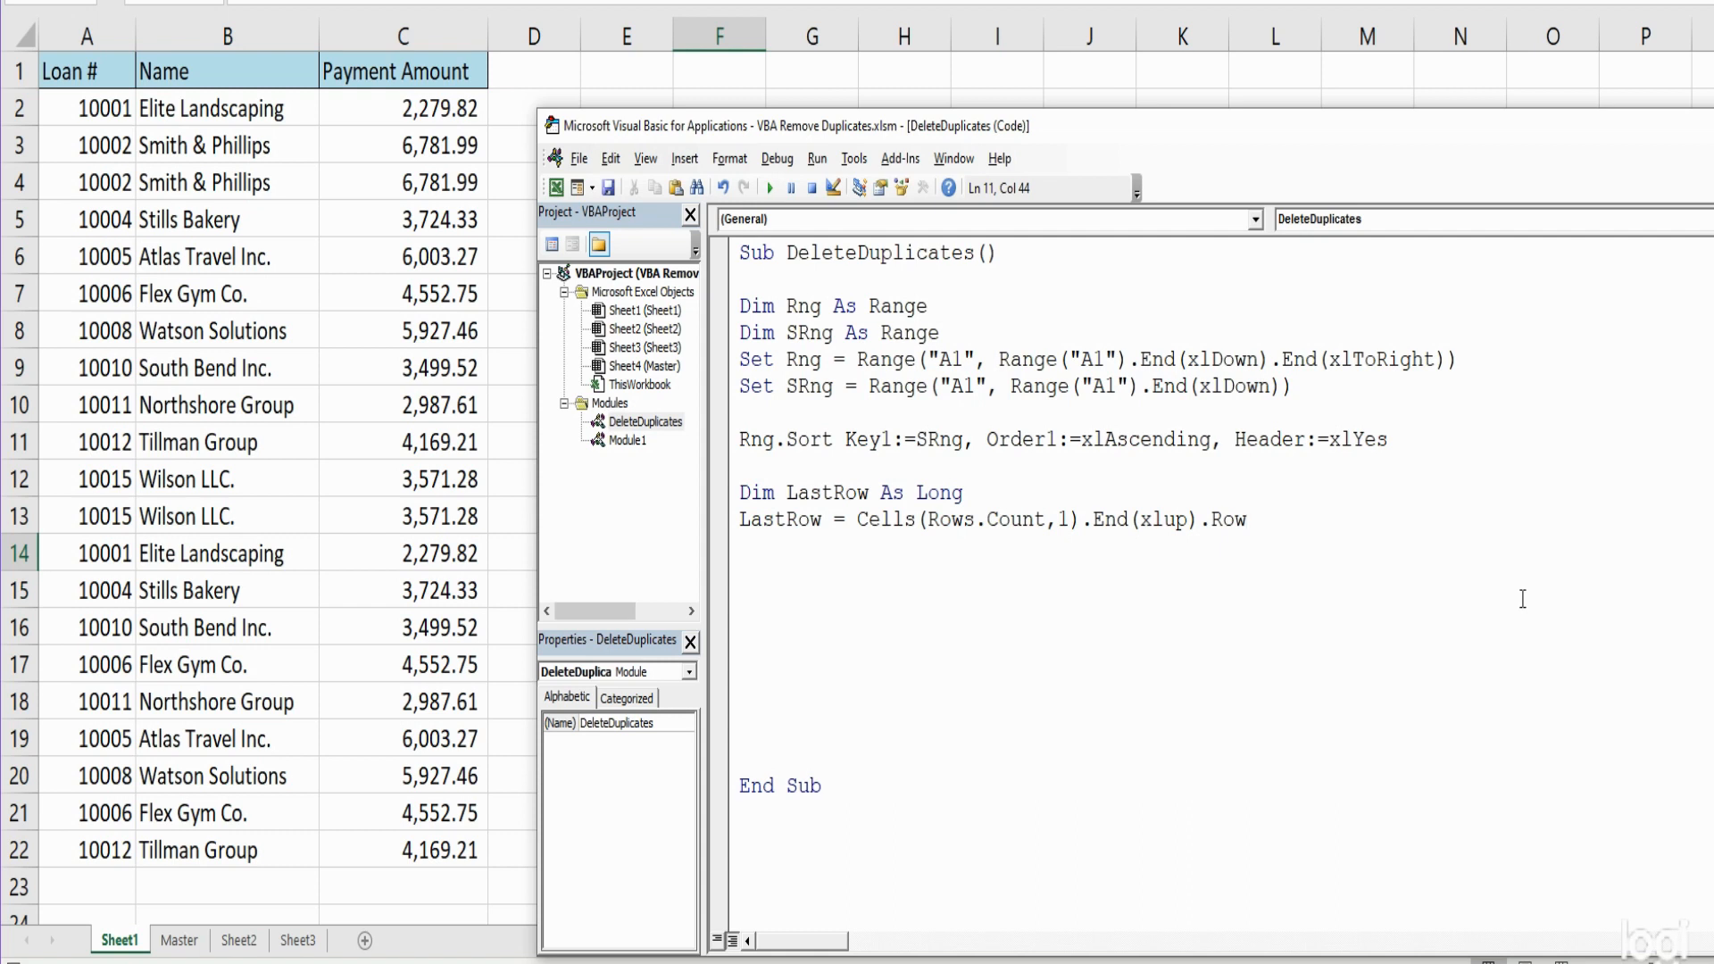
Declare the loop counter Dim x As Long on a new line
key(enter)
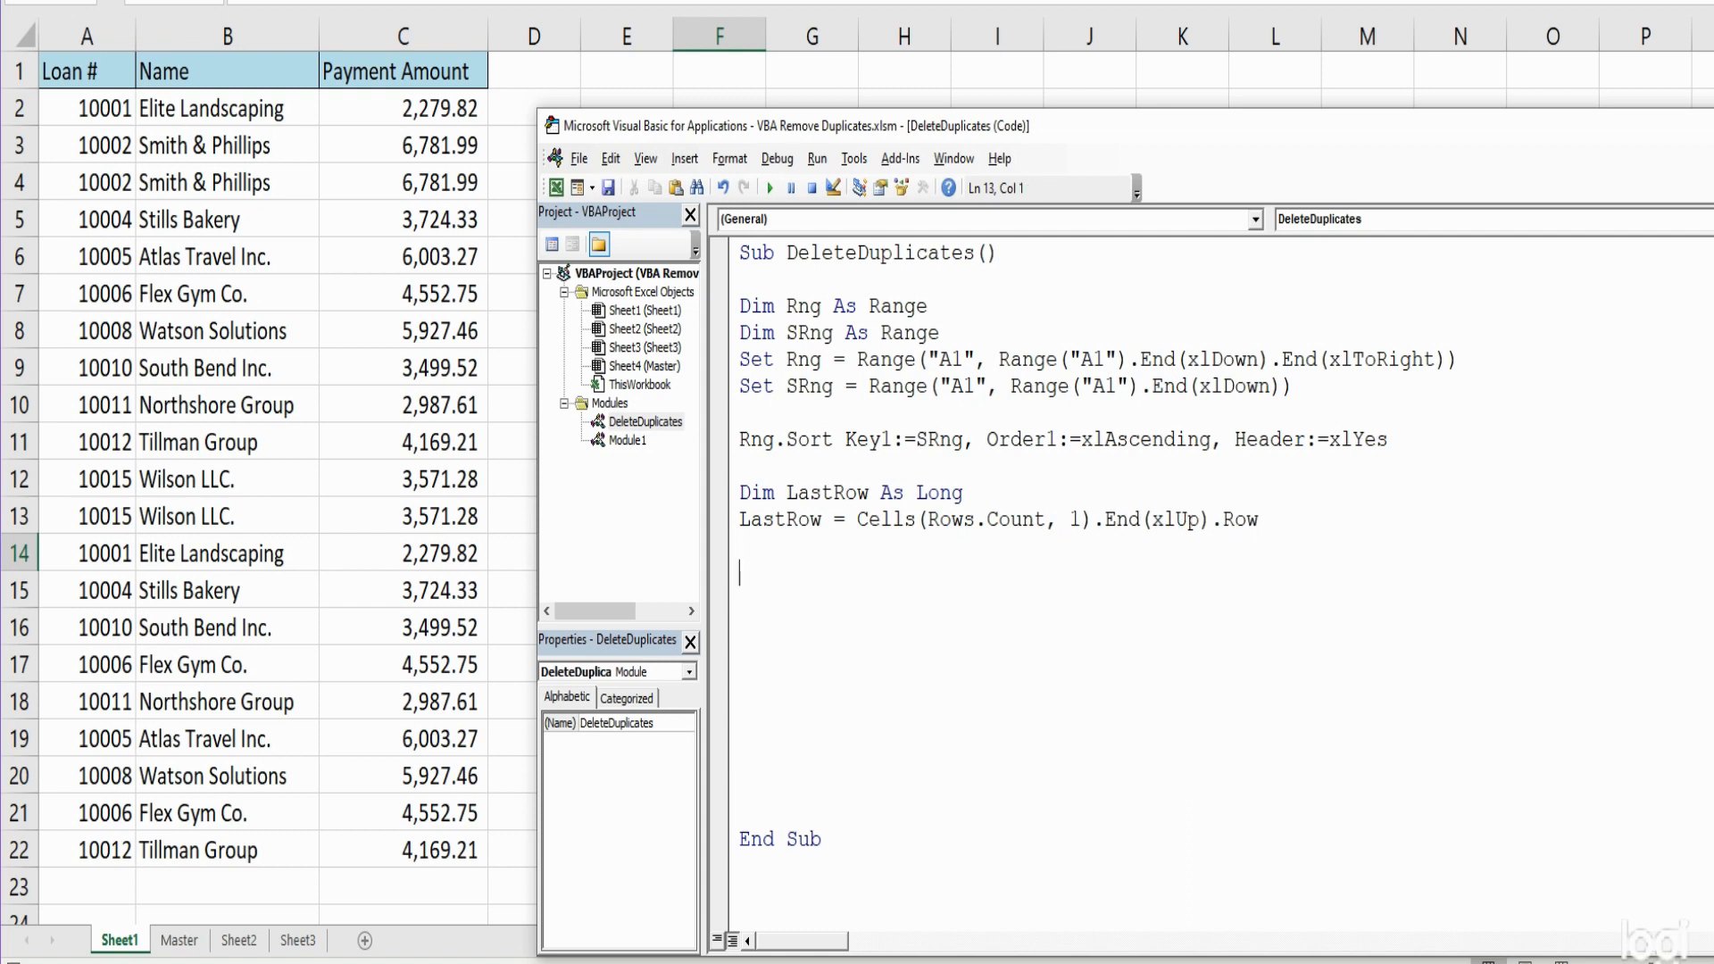
mouse_move(1521, 599)
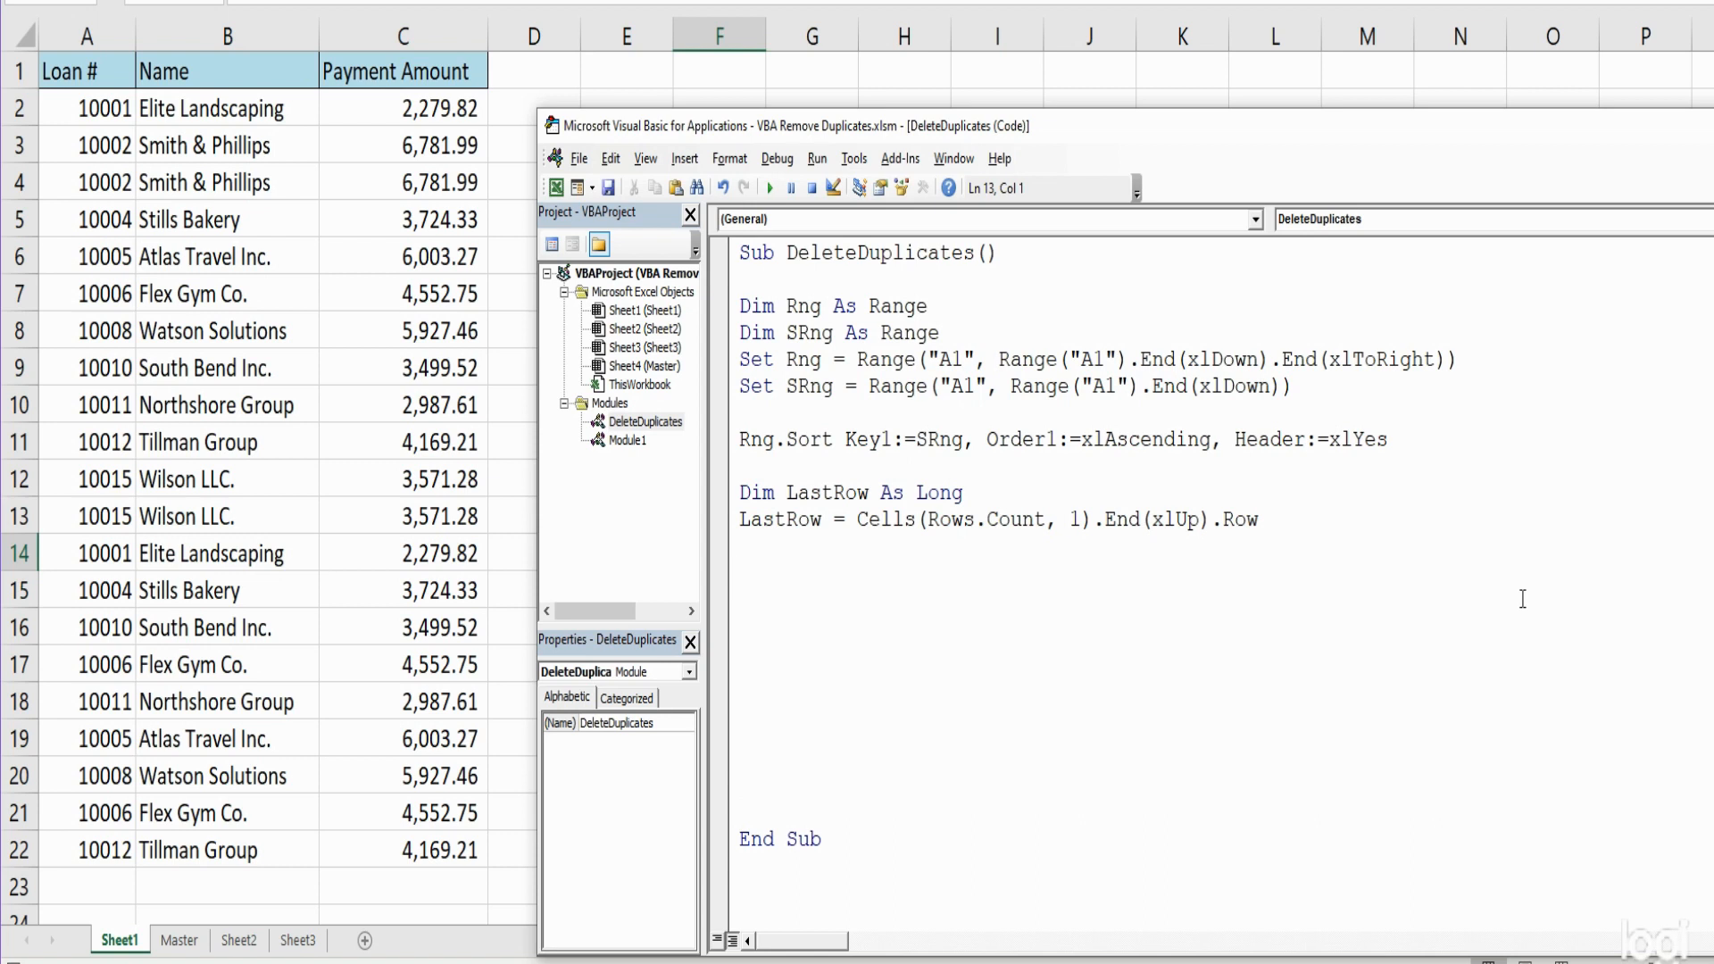
text(Dim x)
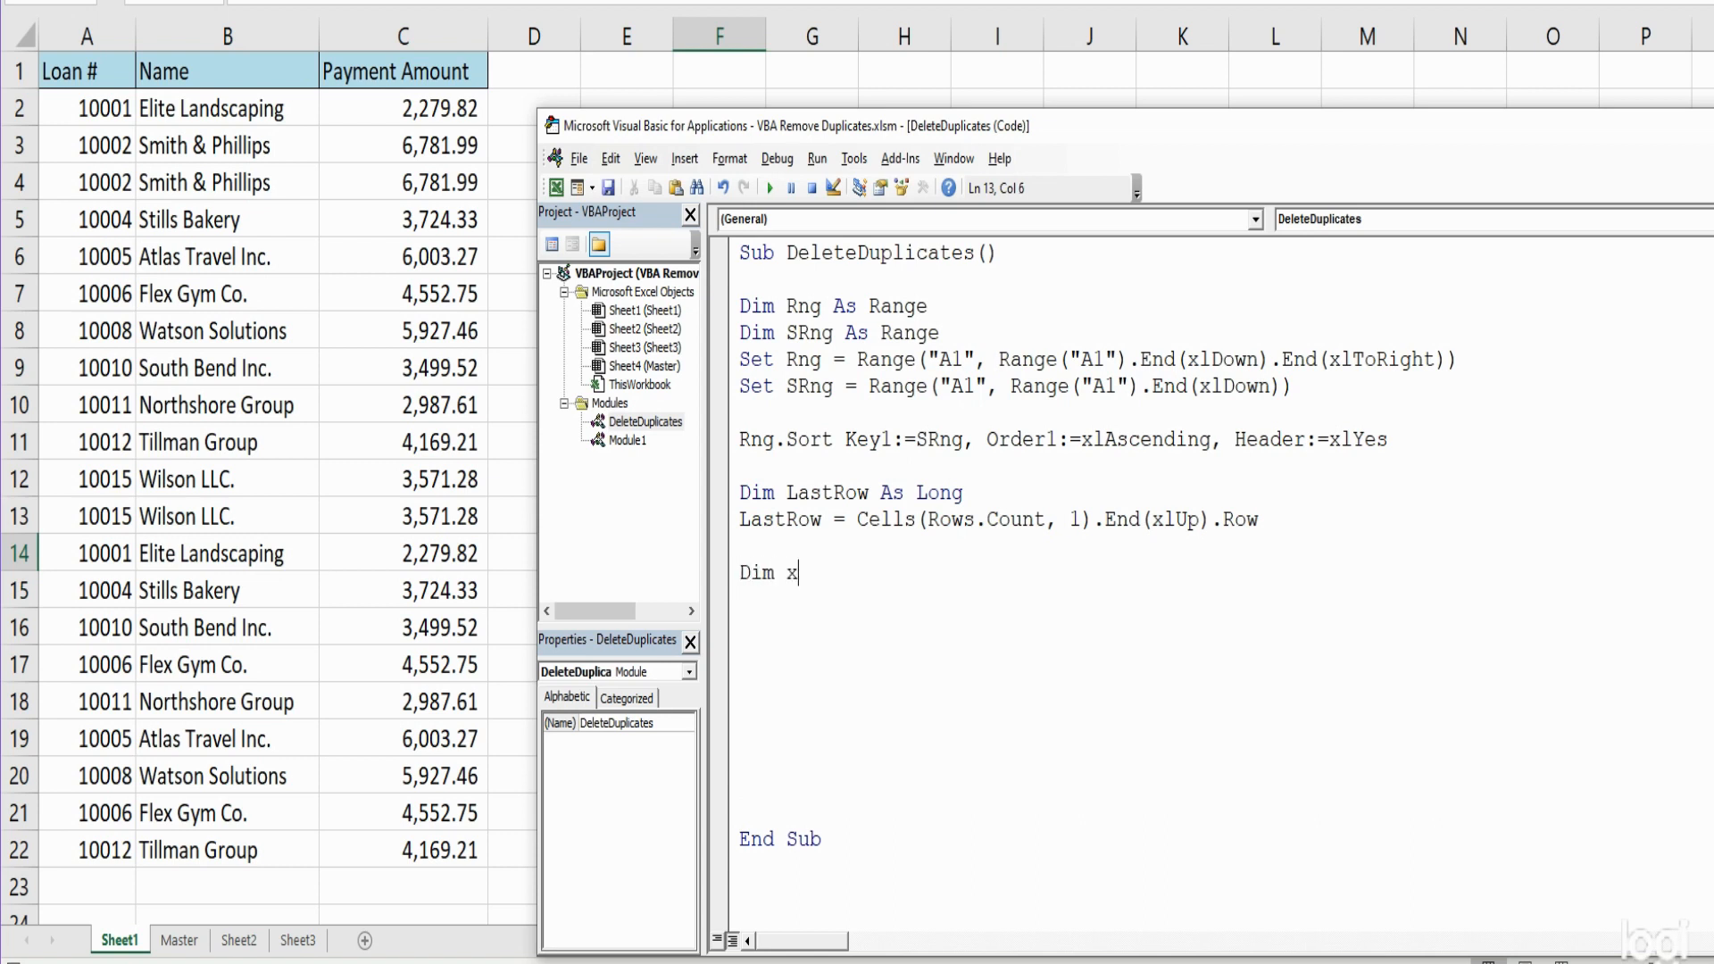
text(a)
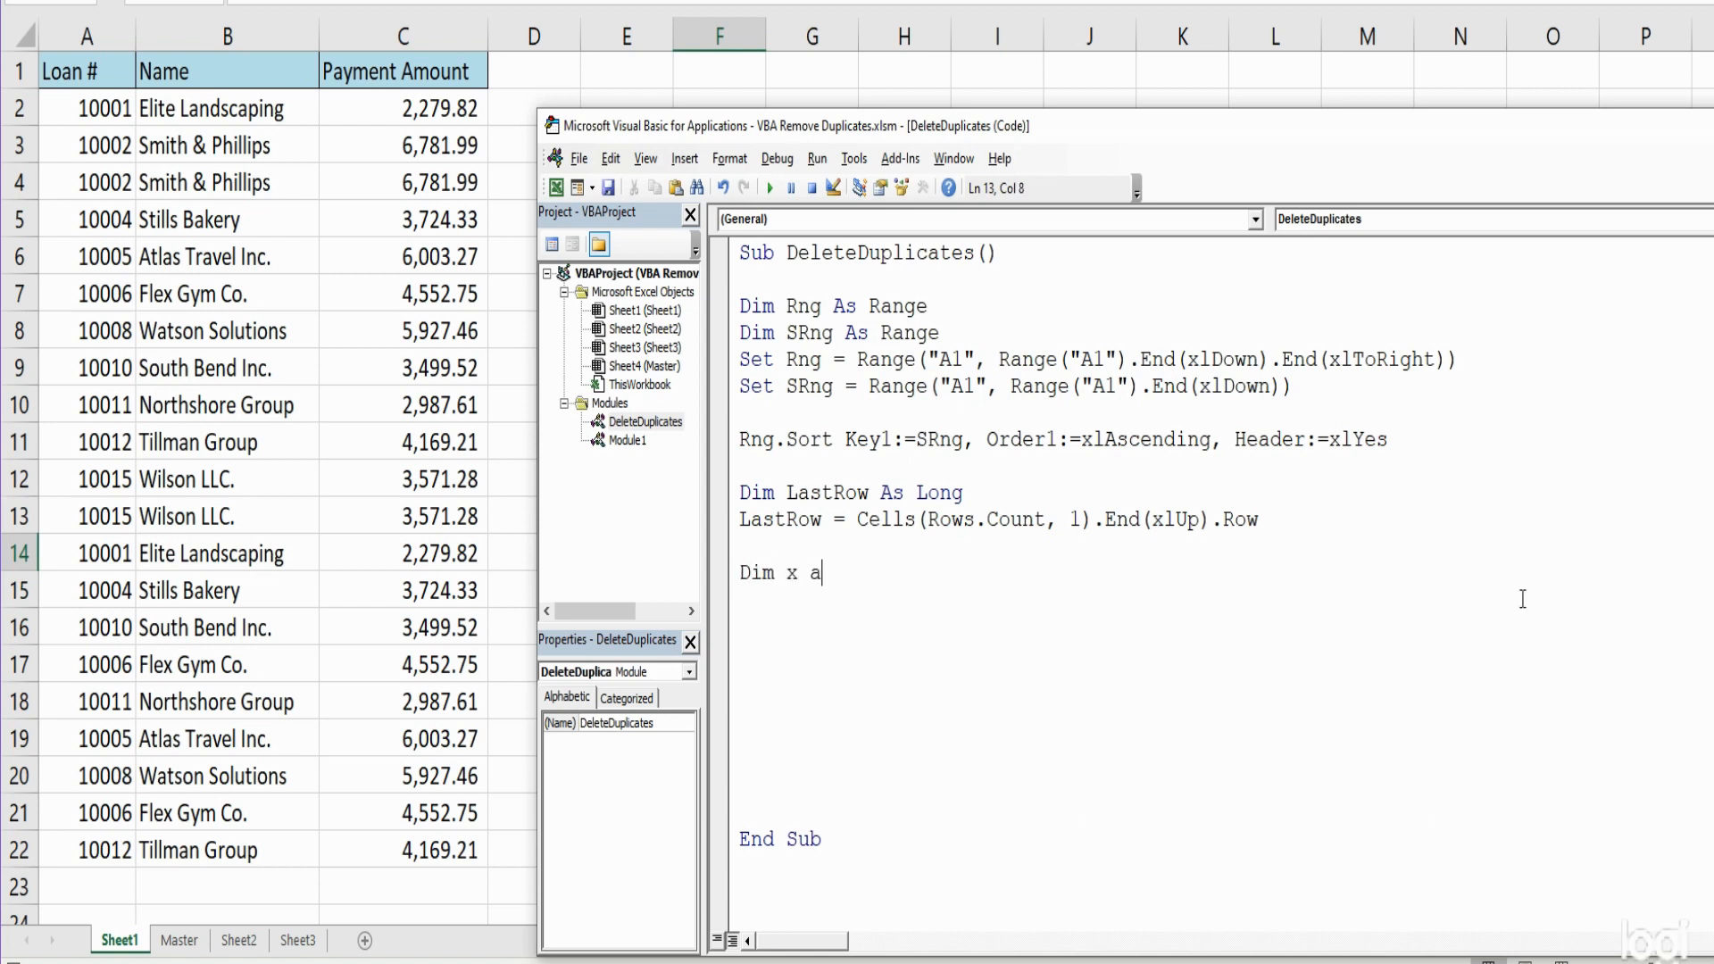
text(as Long)
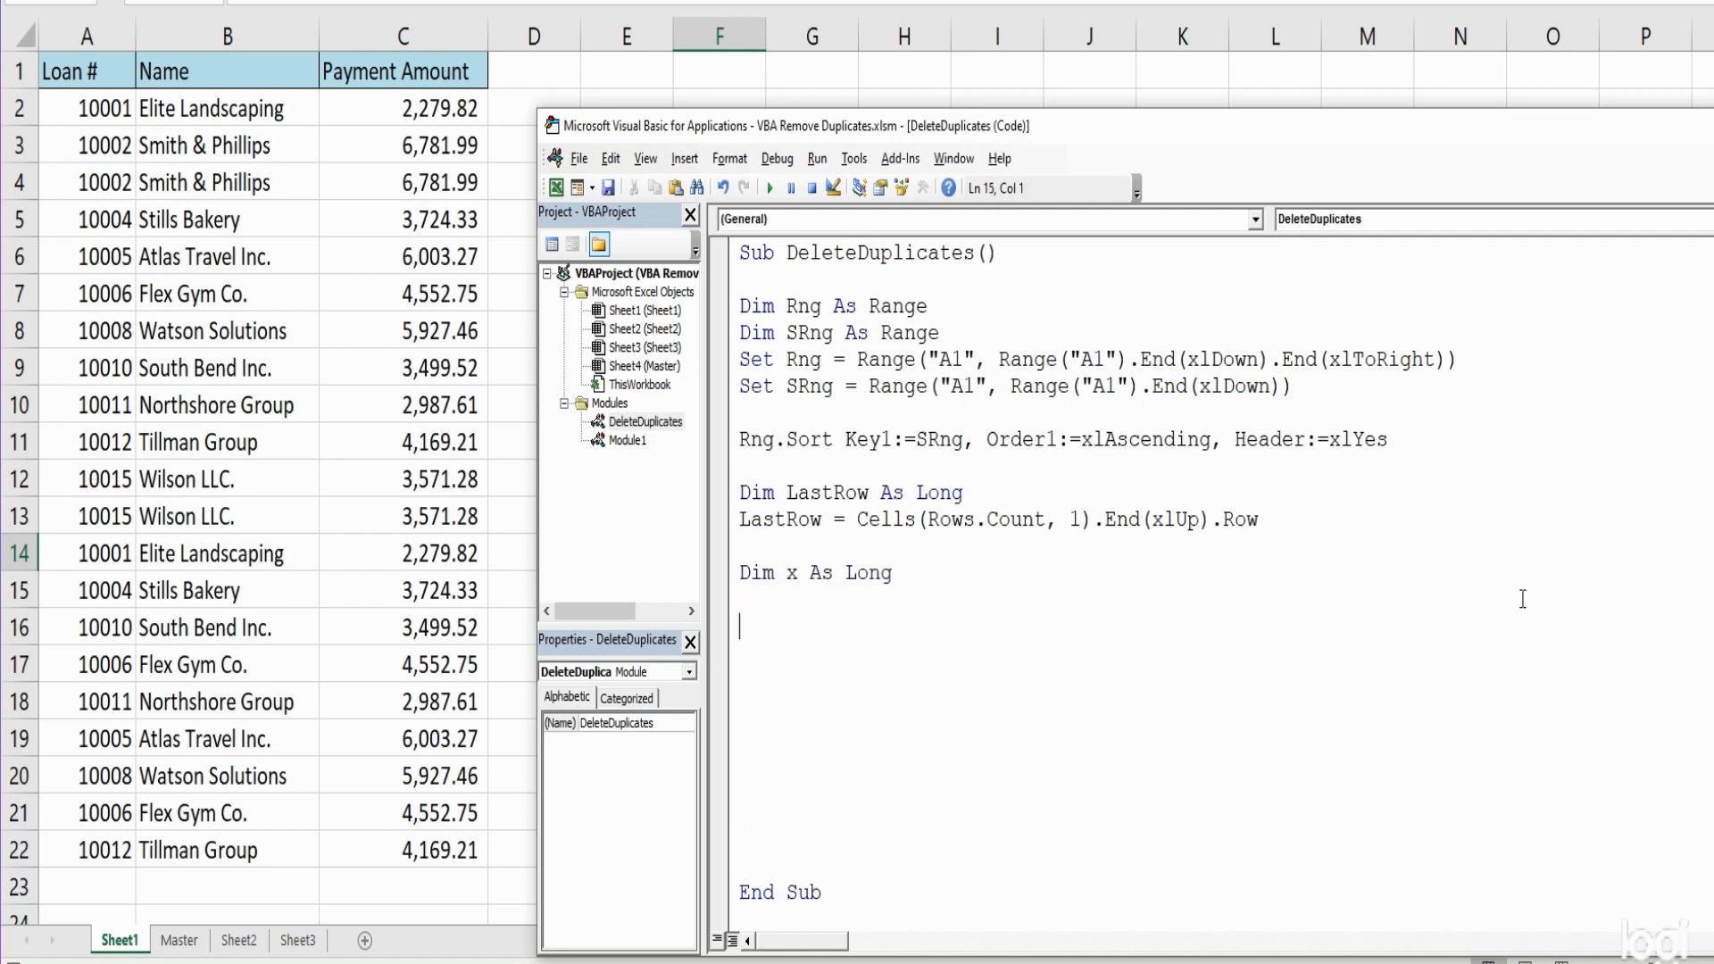
Write For x = LastRow To 2 Step -1 and start an If statement
text(Fo)
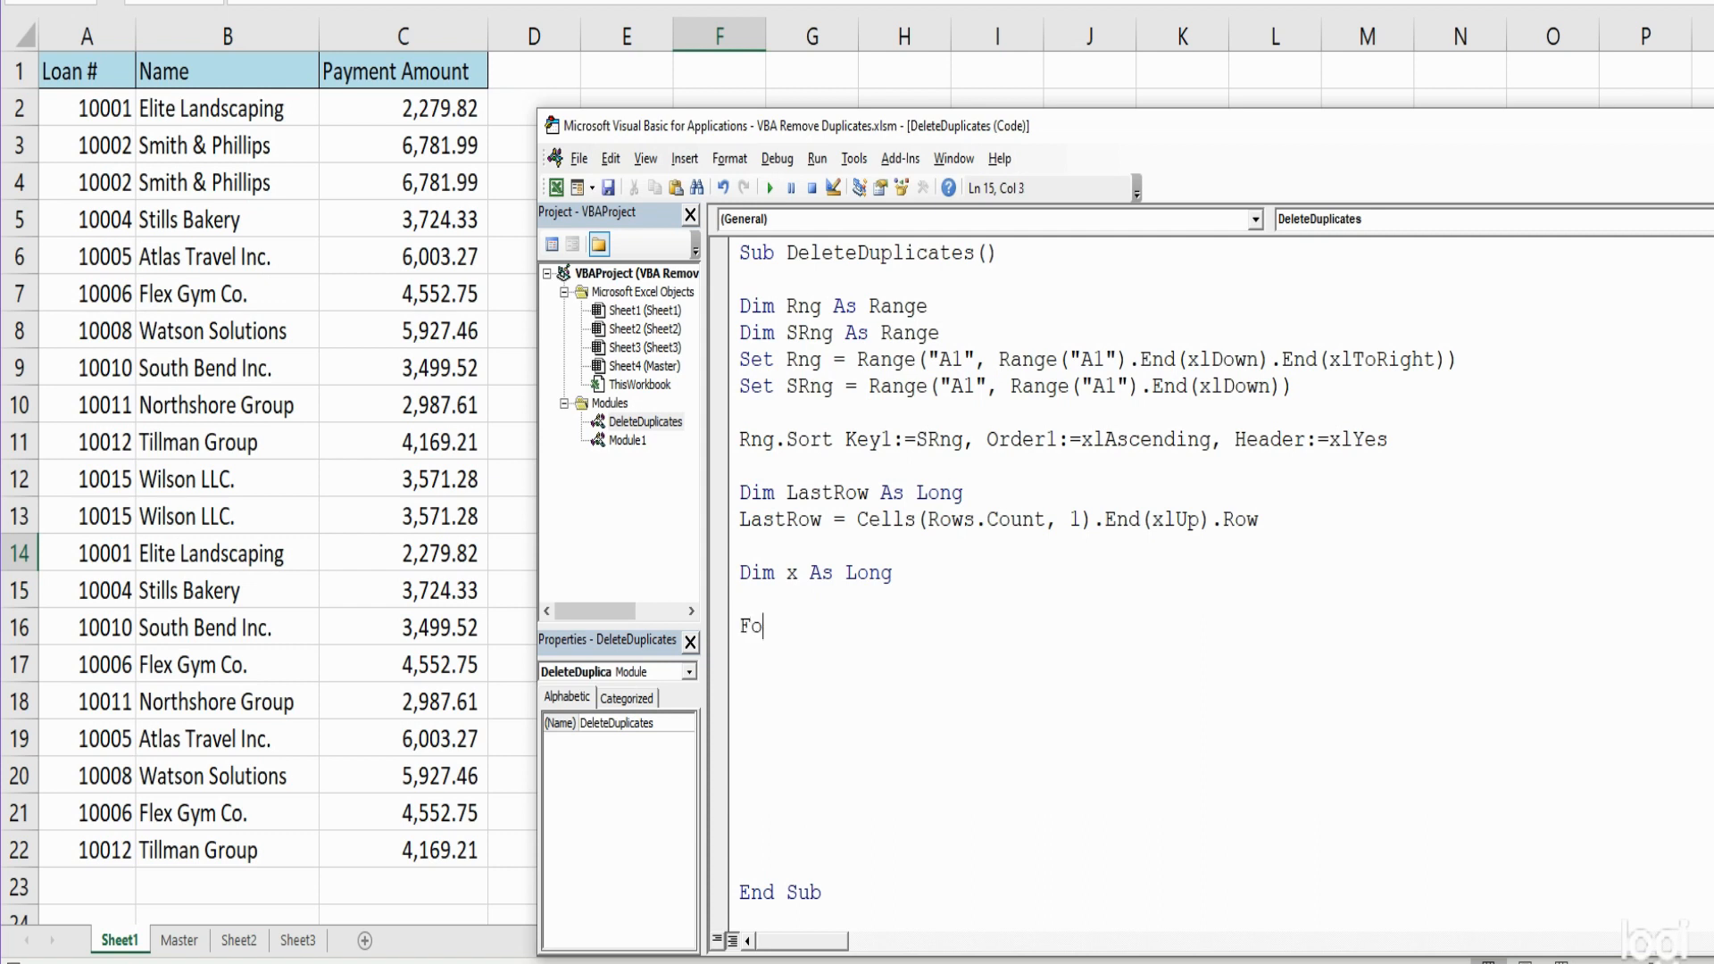
text(r x)
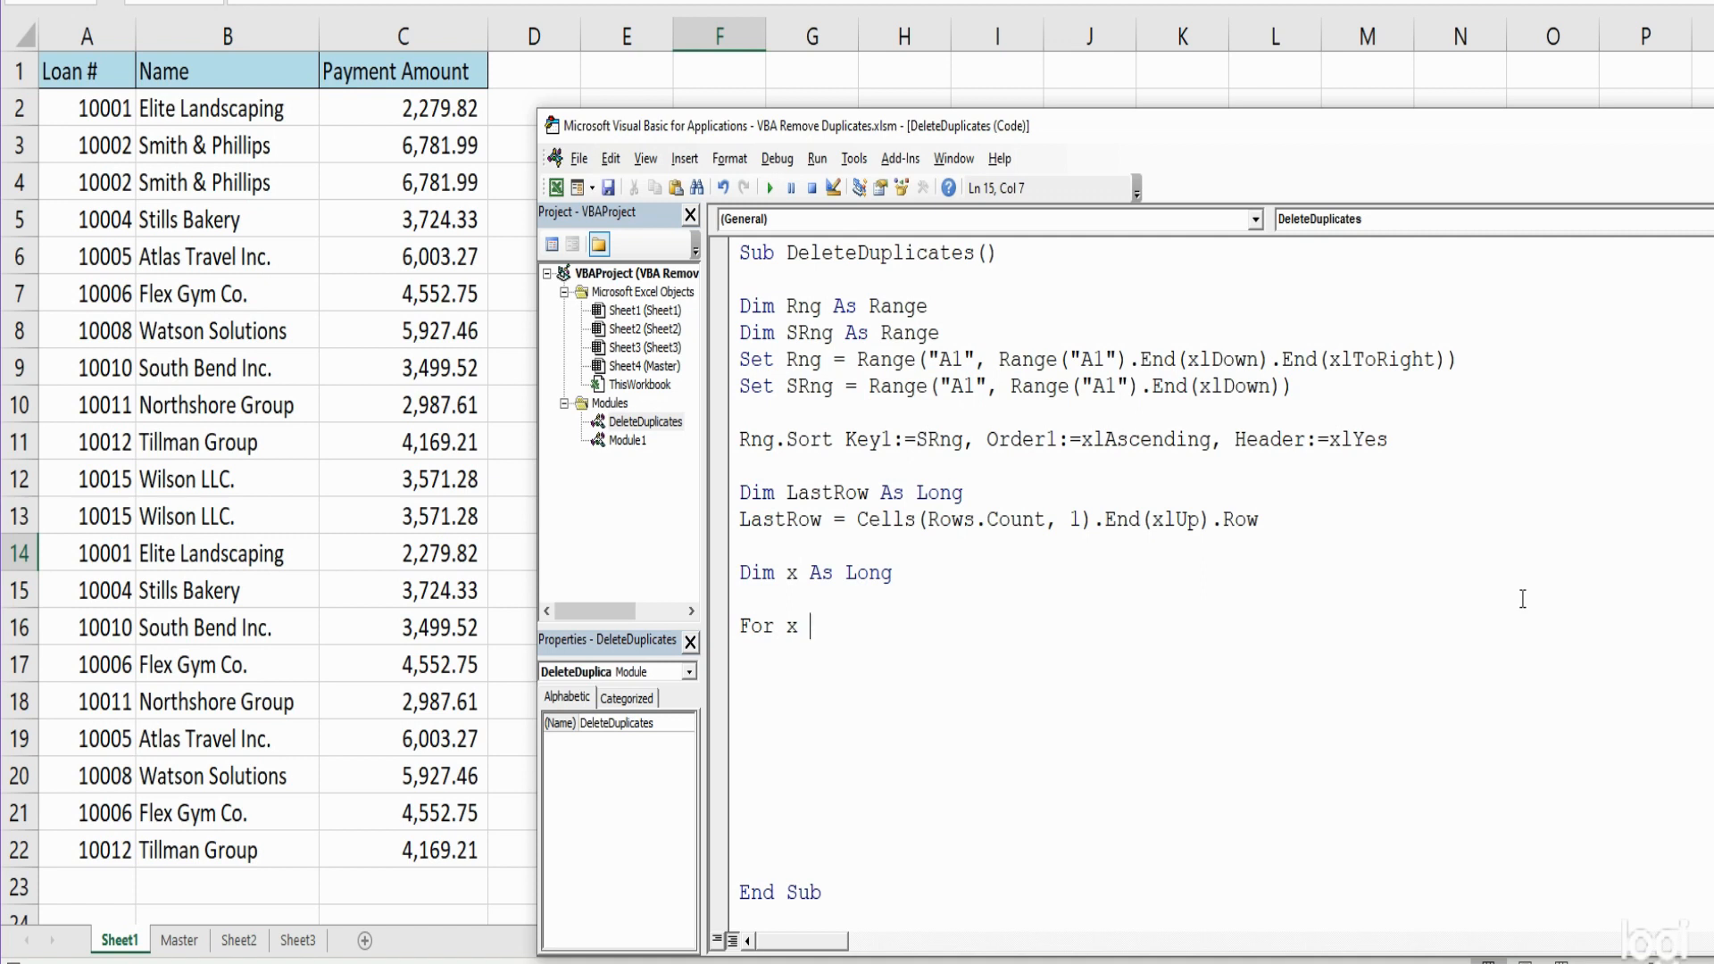
text(=)
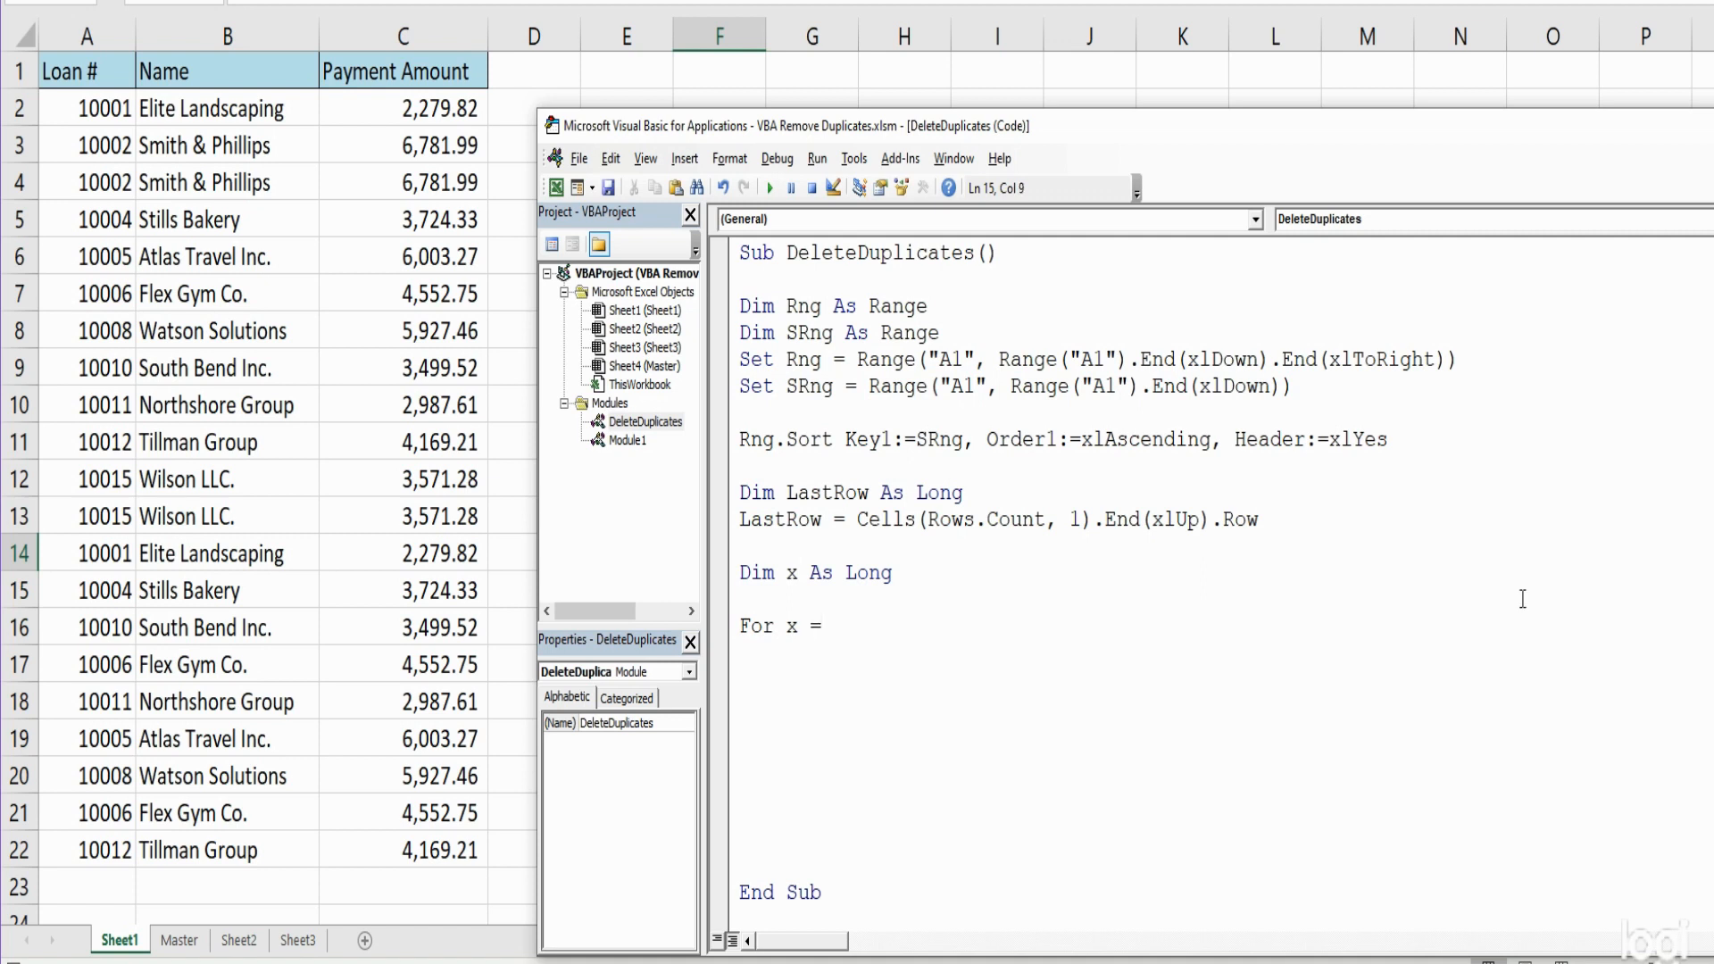
text(Last)
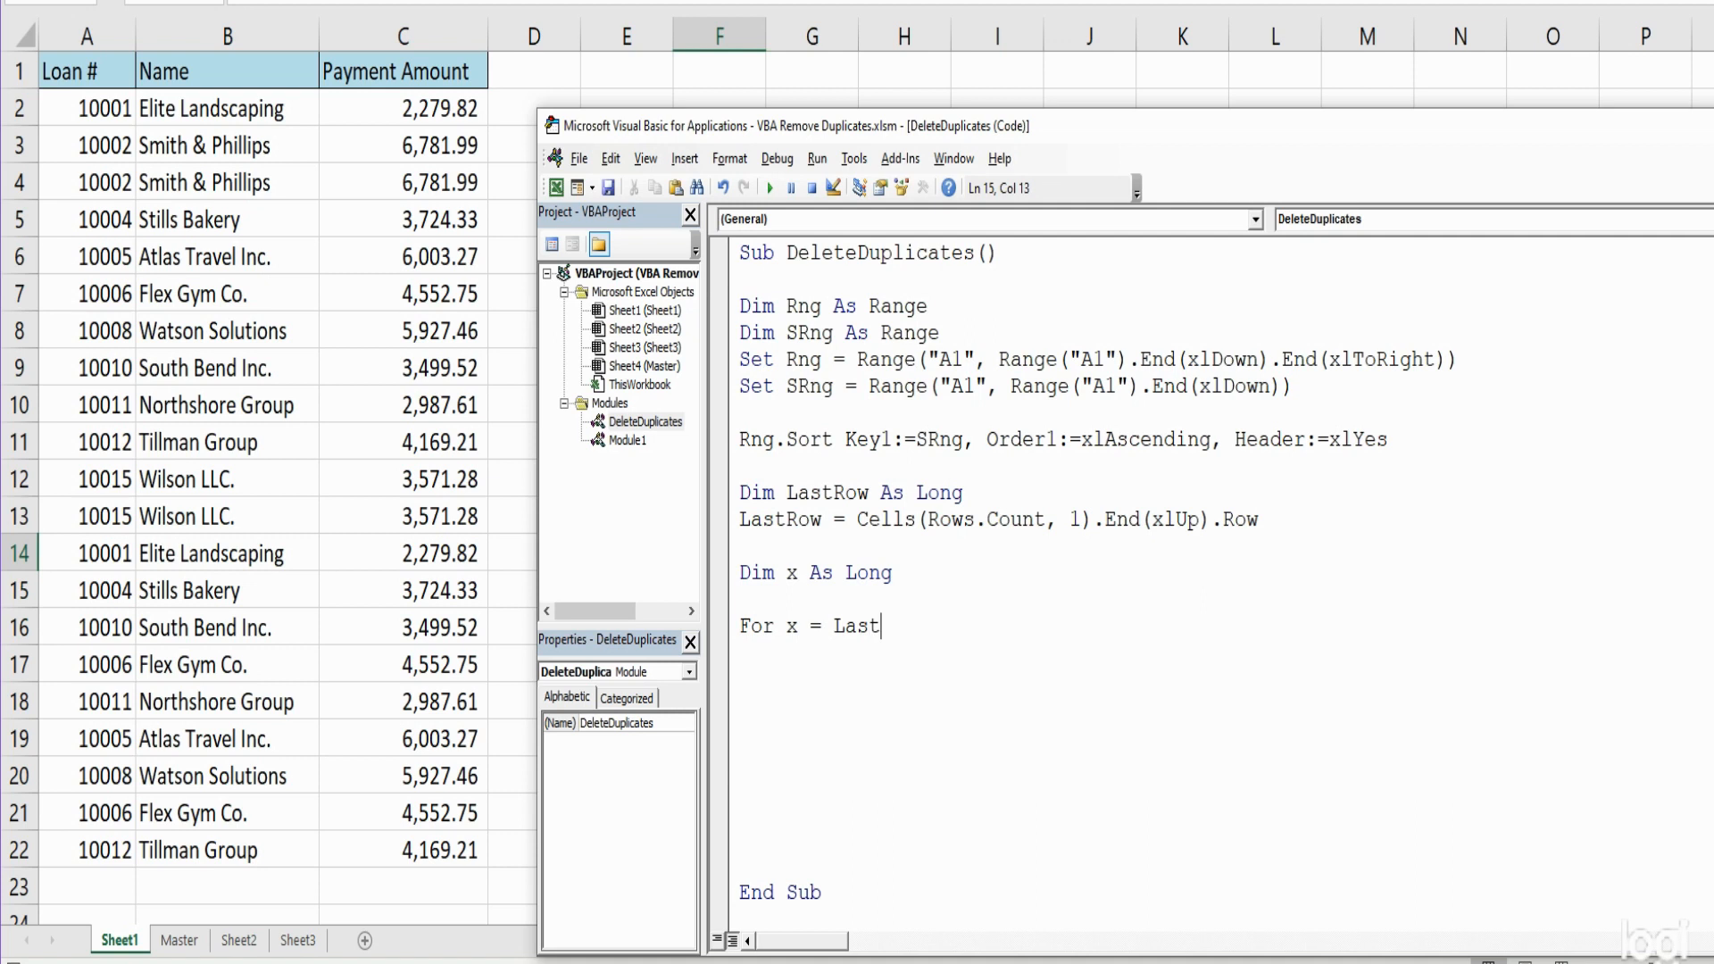
text(Row)
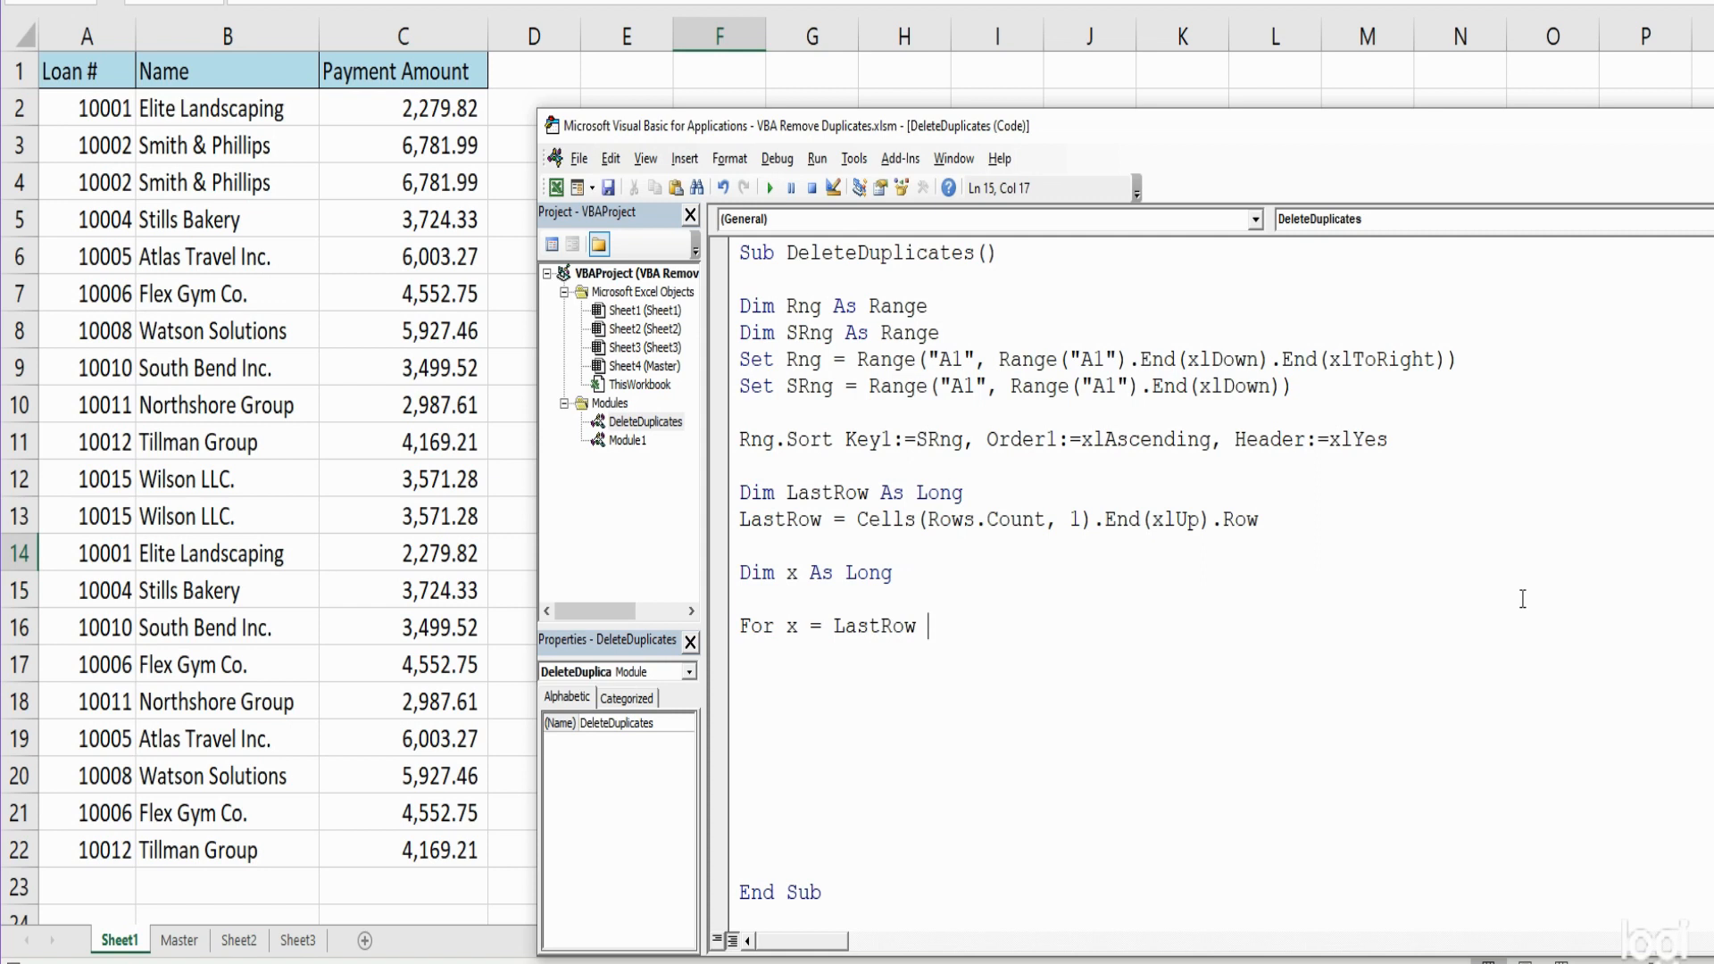
text(to)
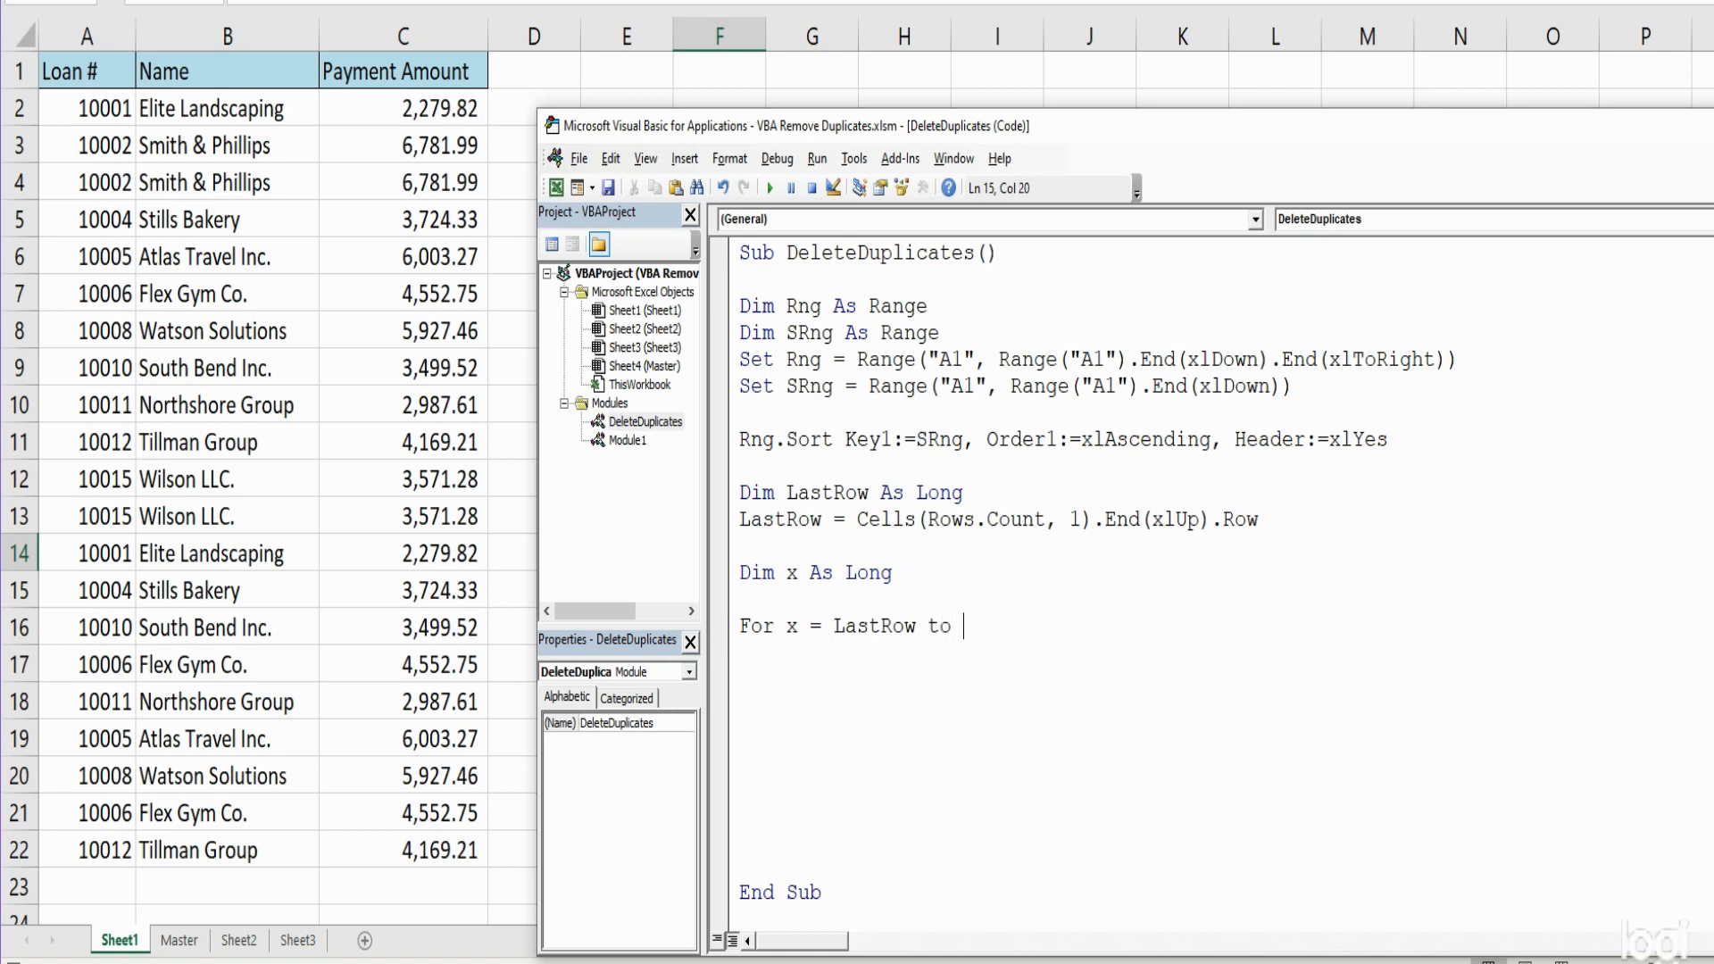
text(2)
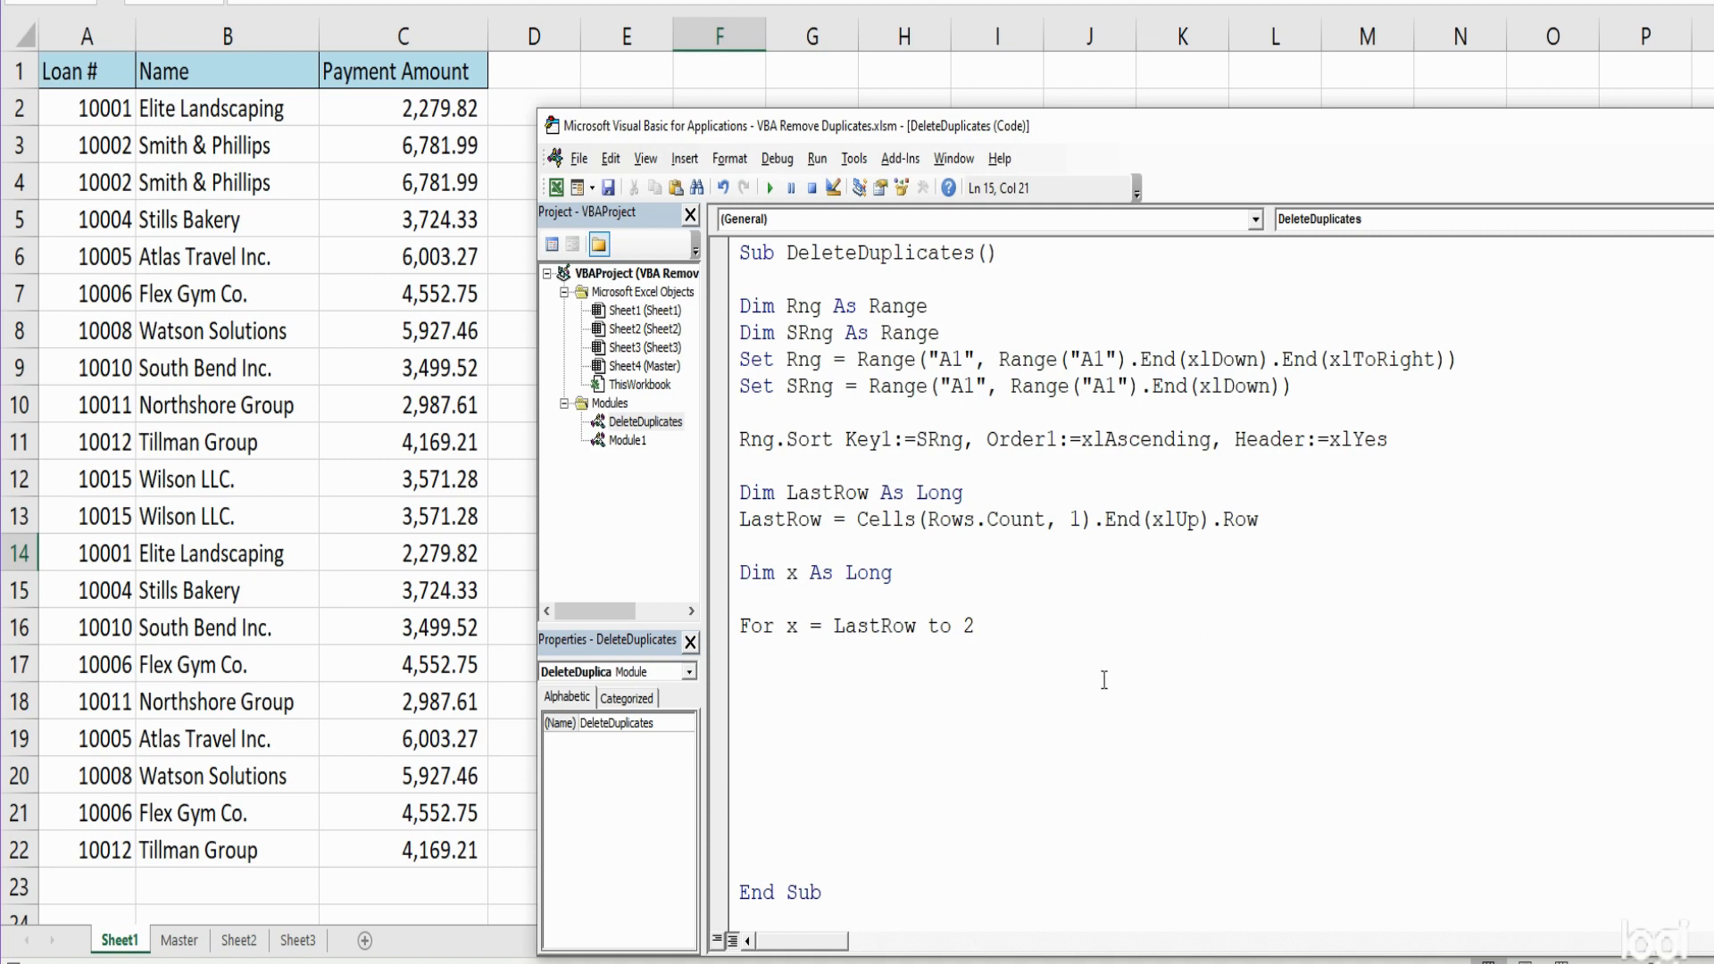
text(Ste)
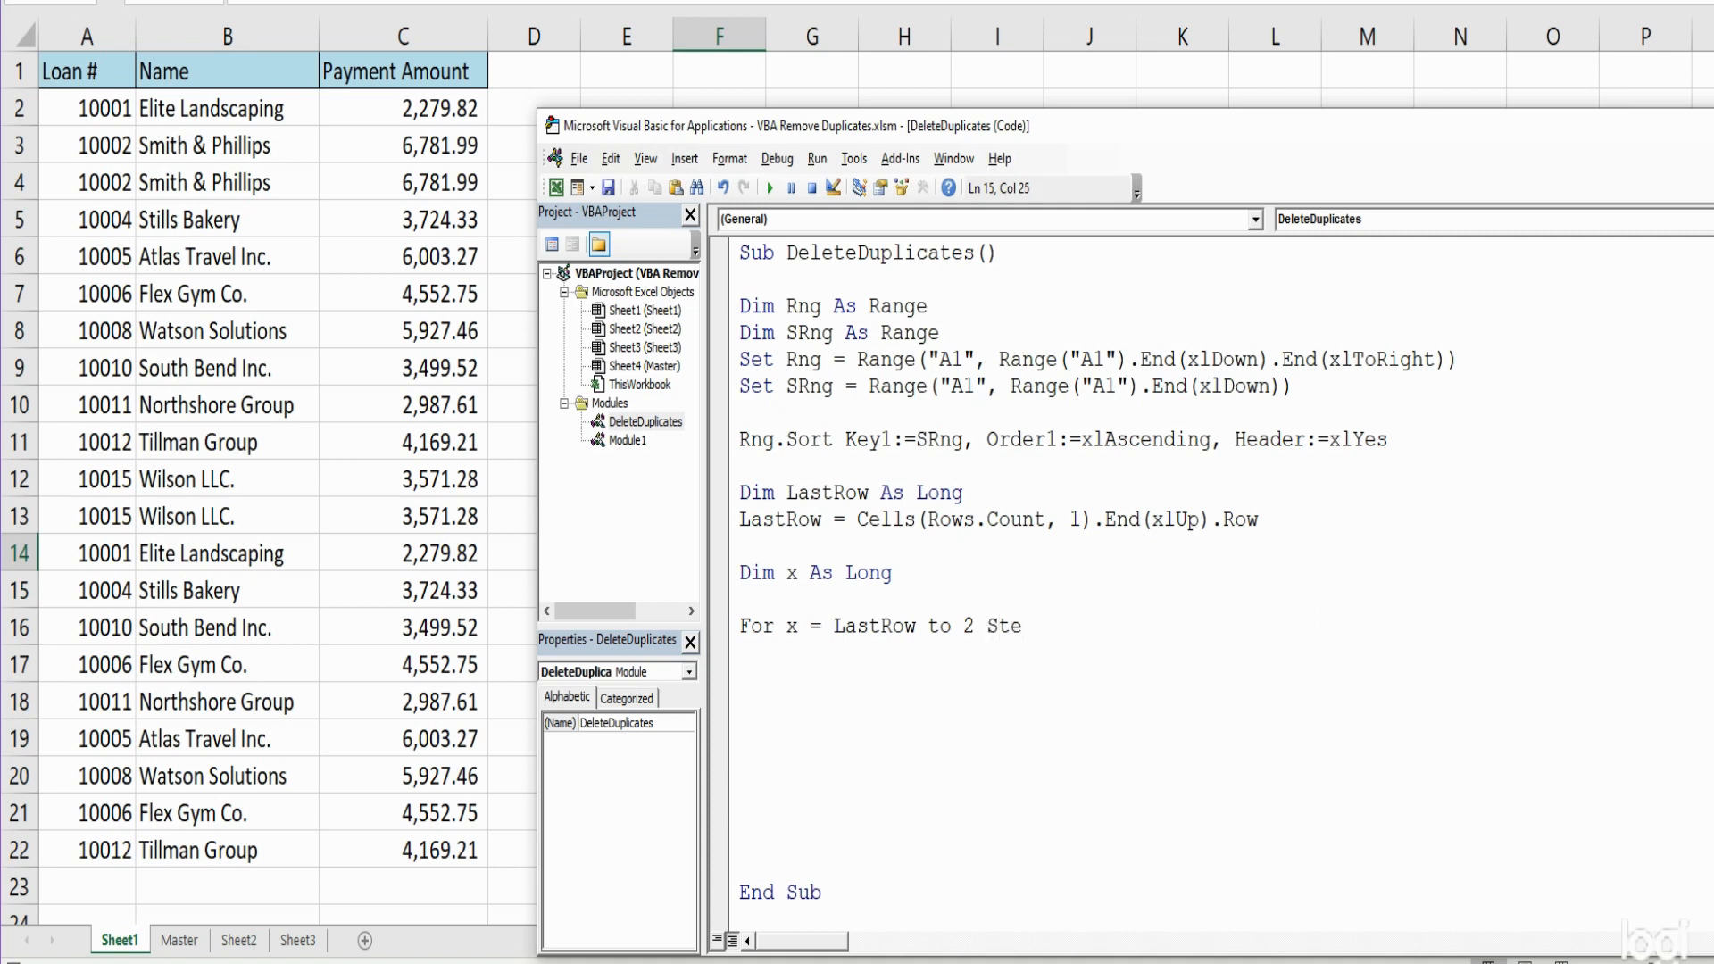
text(p)
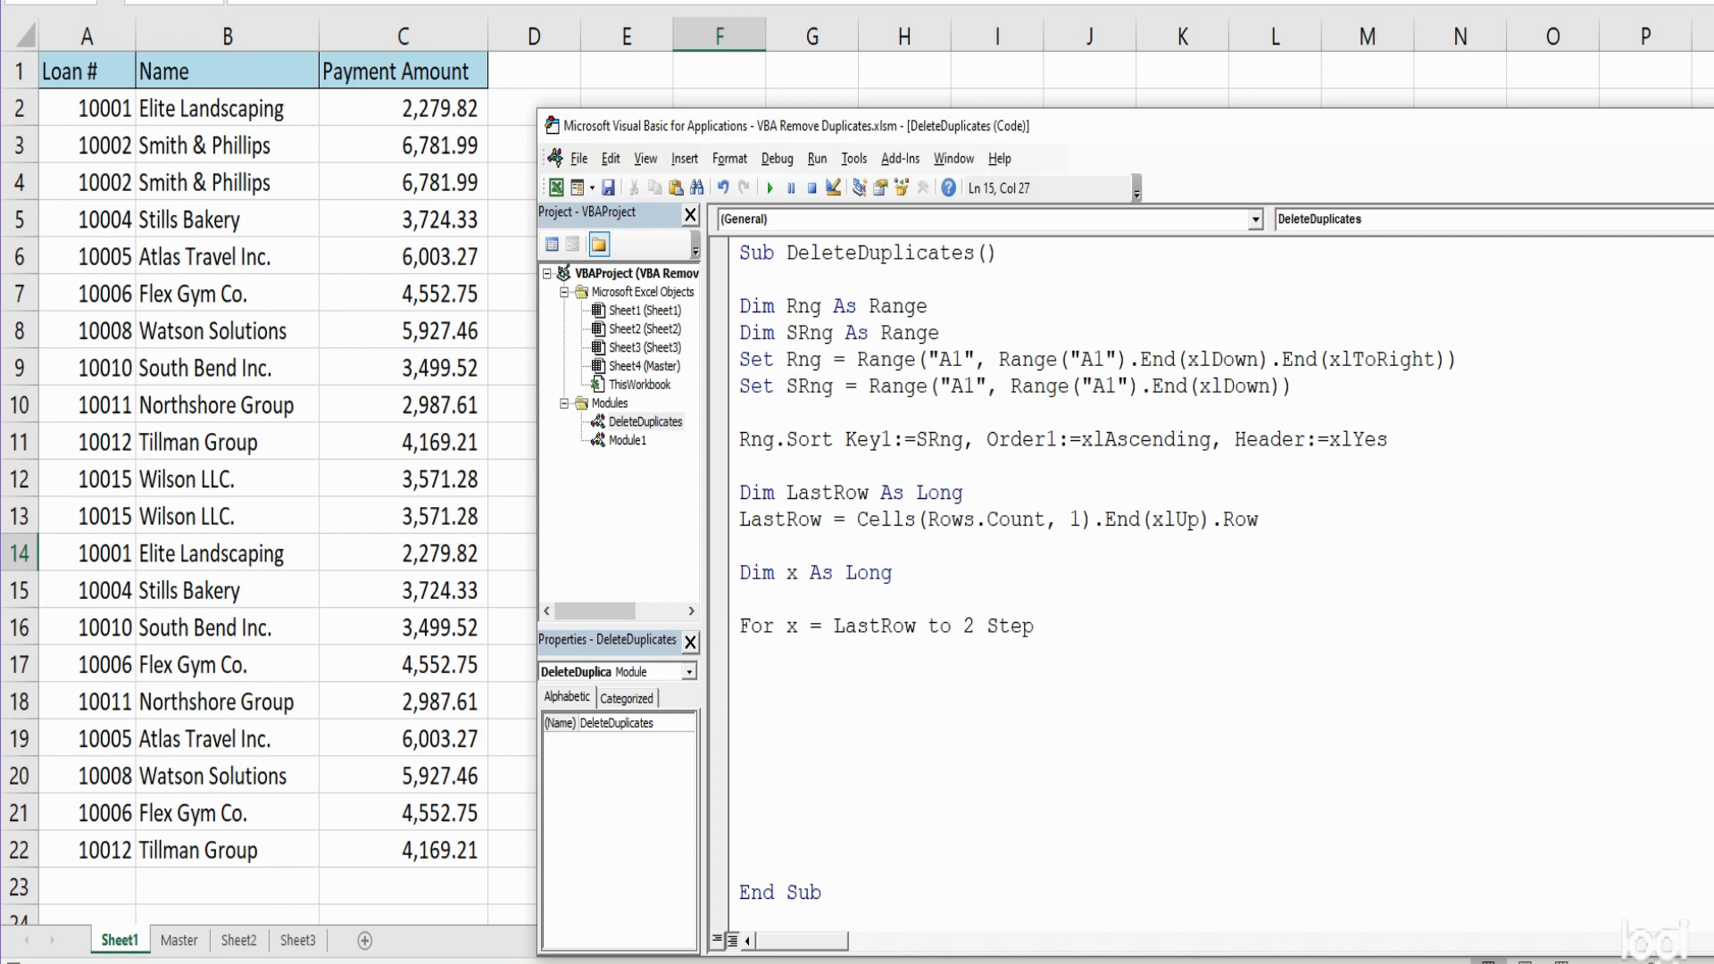
text(-1)
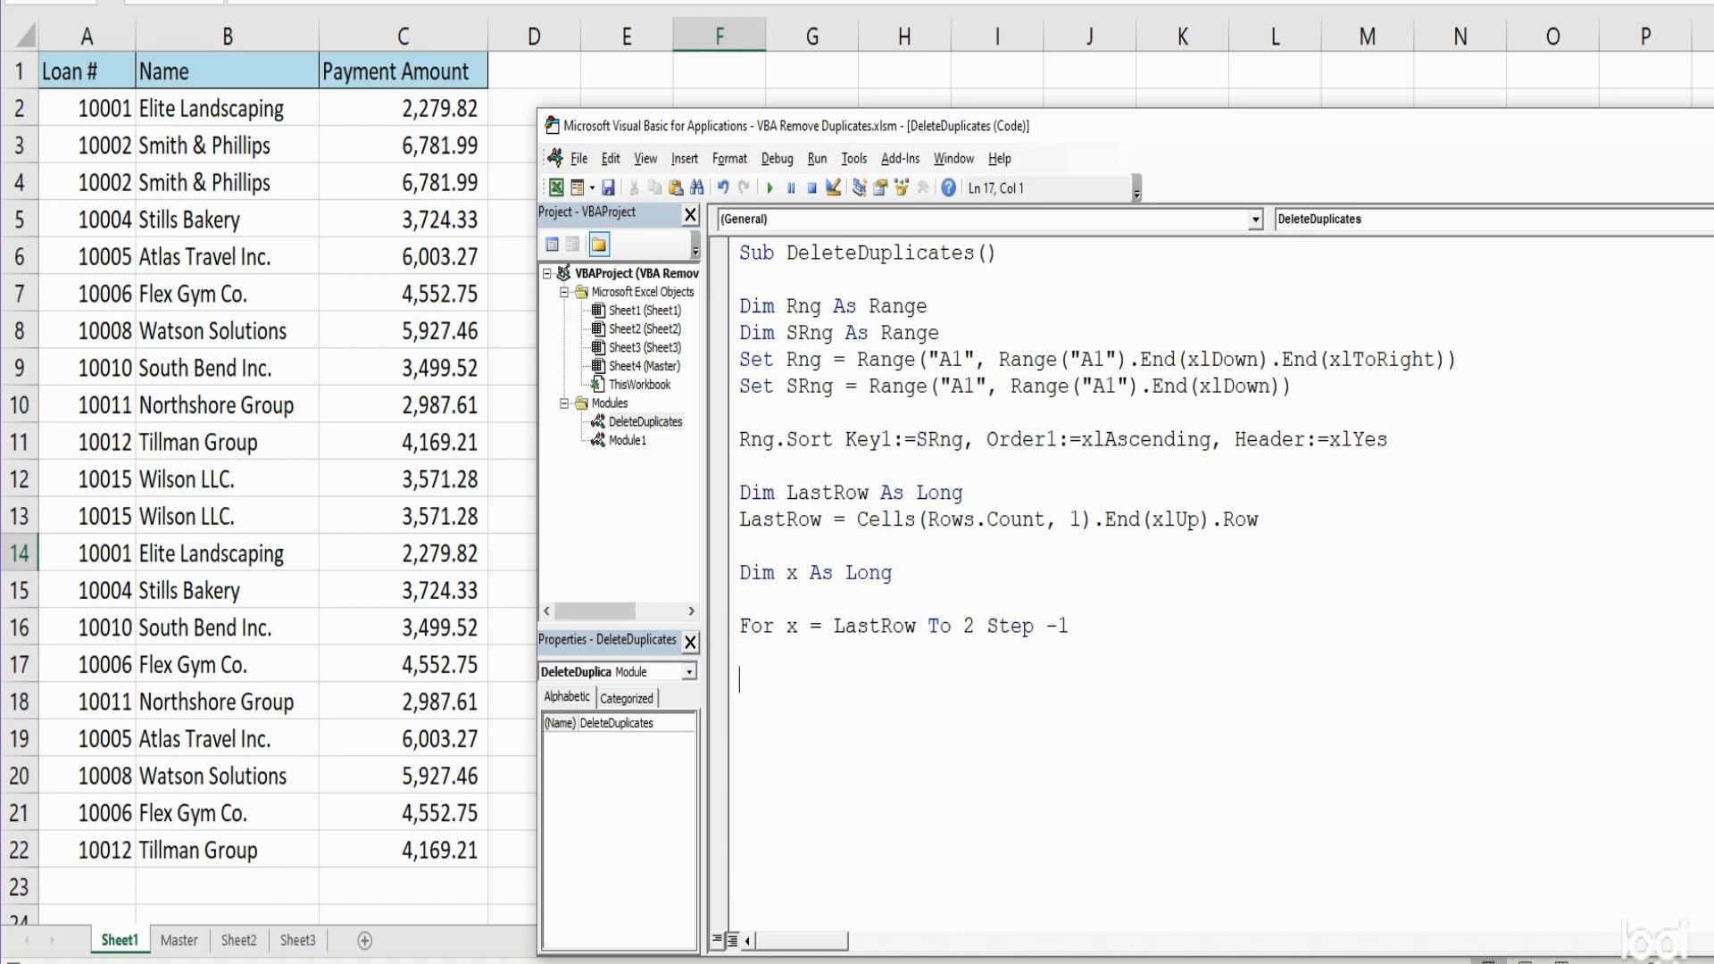
text(If)
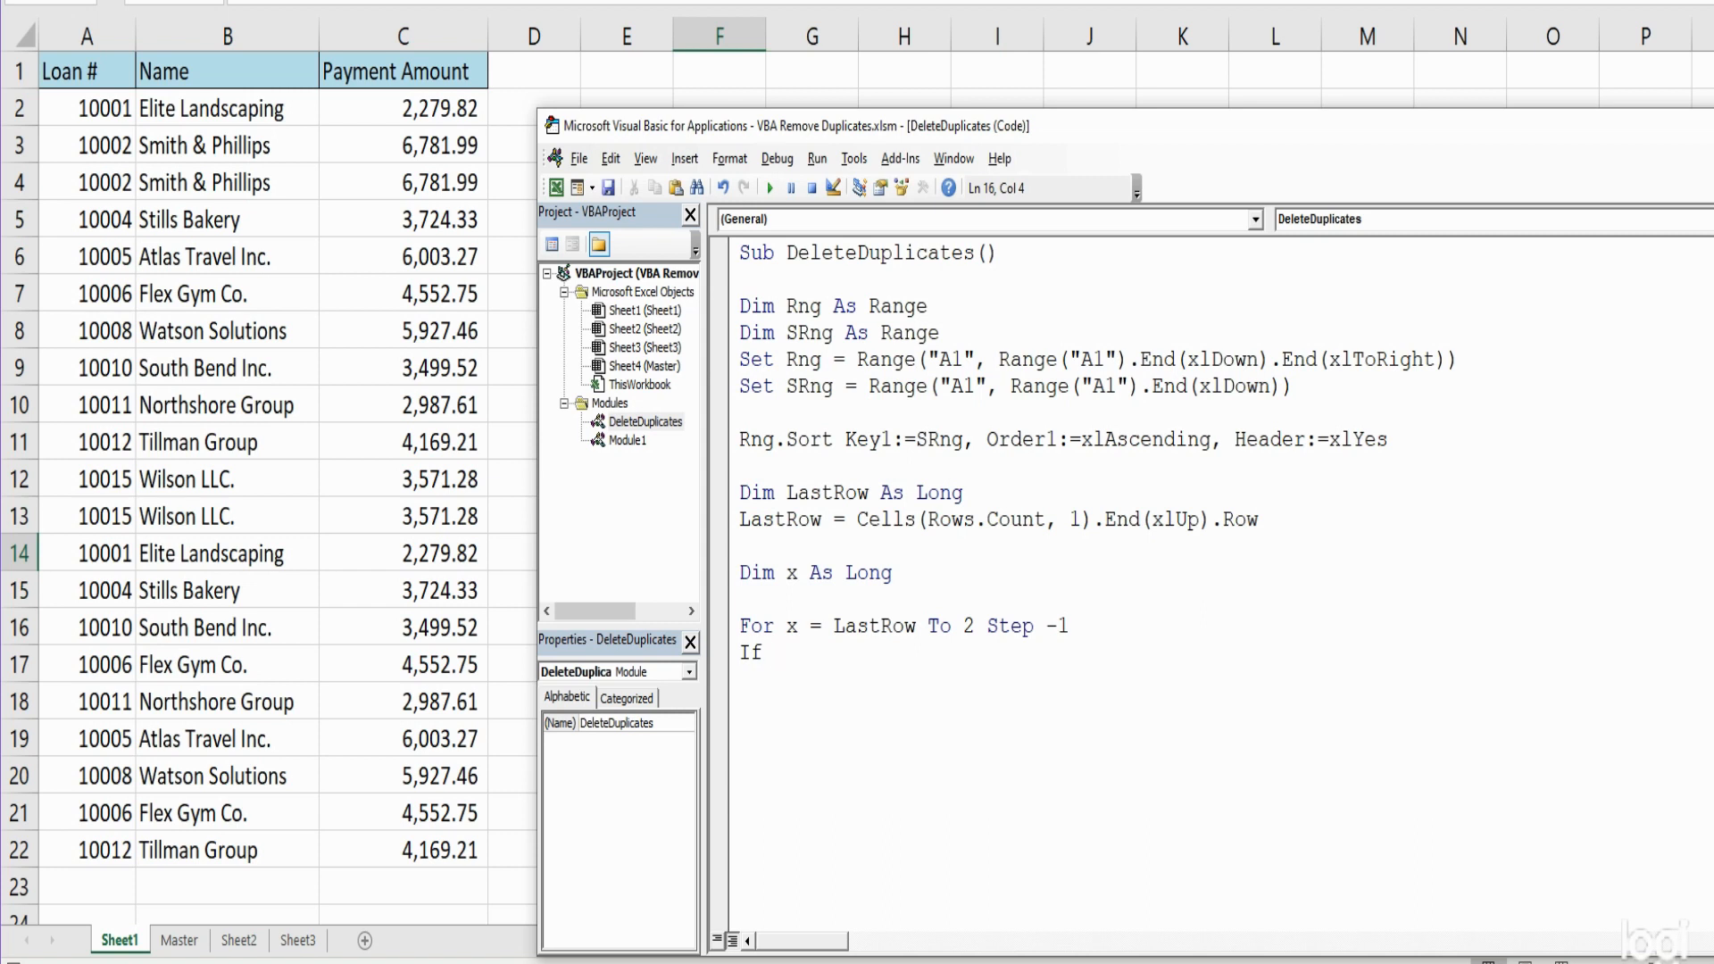
Complete the If condition comparing Cells(x,1) with Cells(x-1,1)
text(Cells()
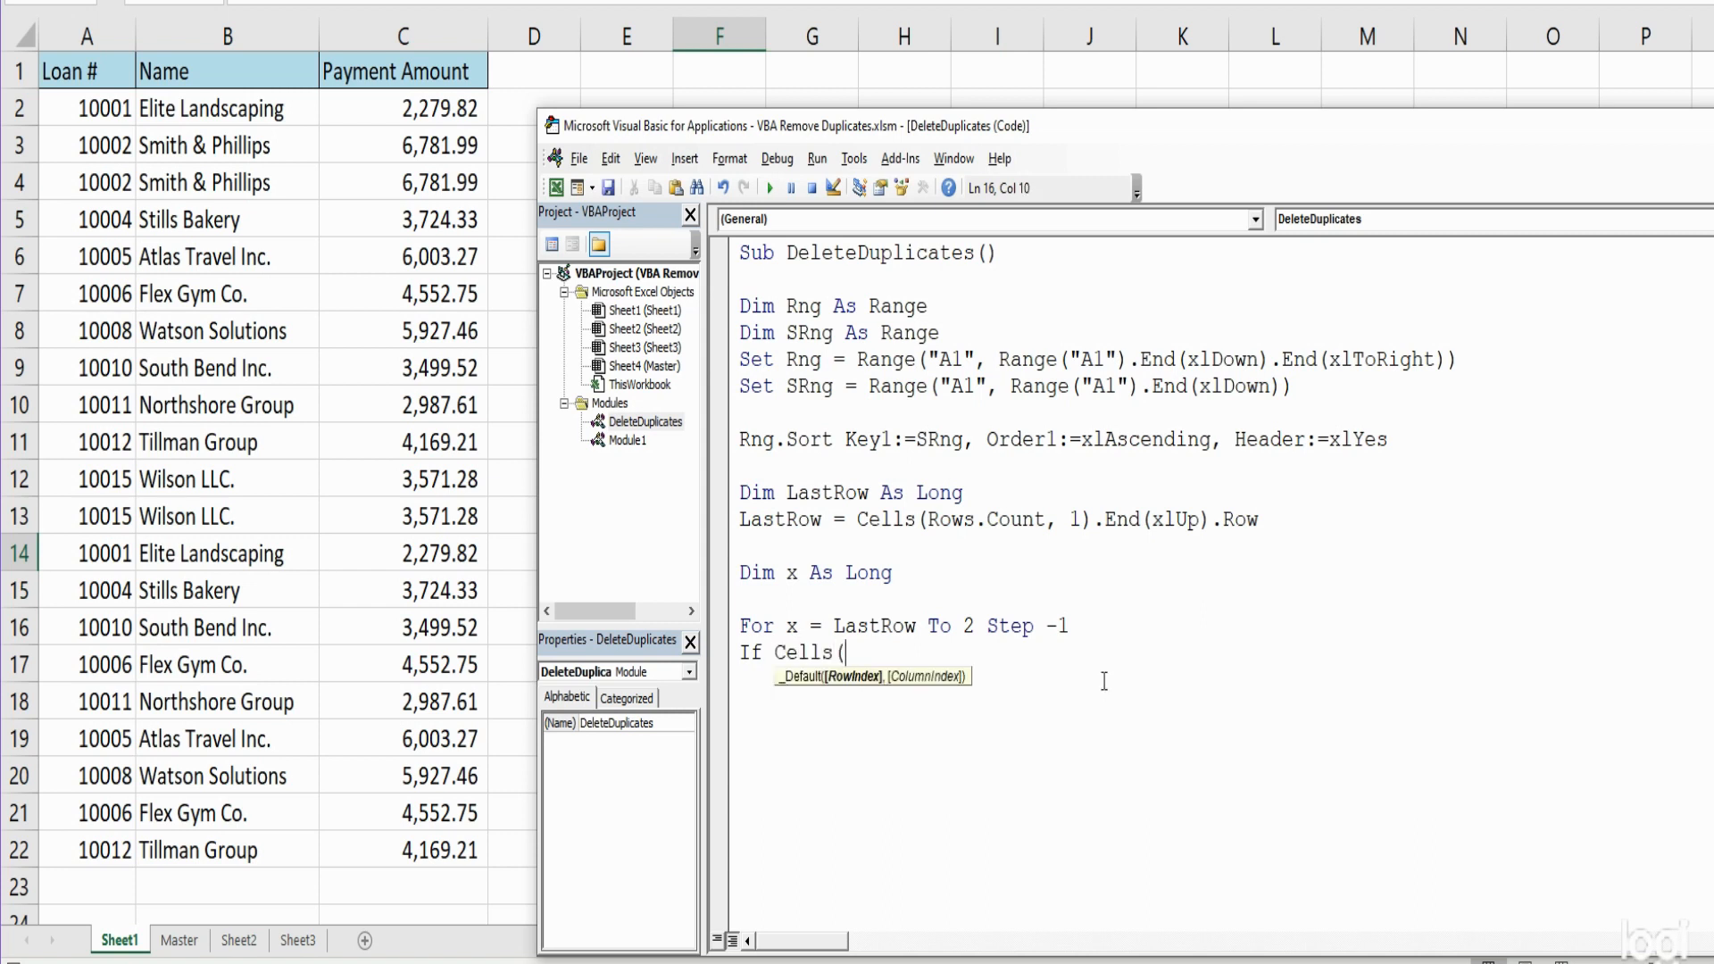
text(x)
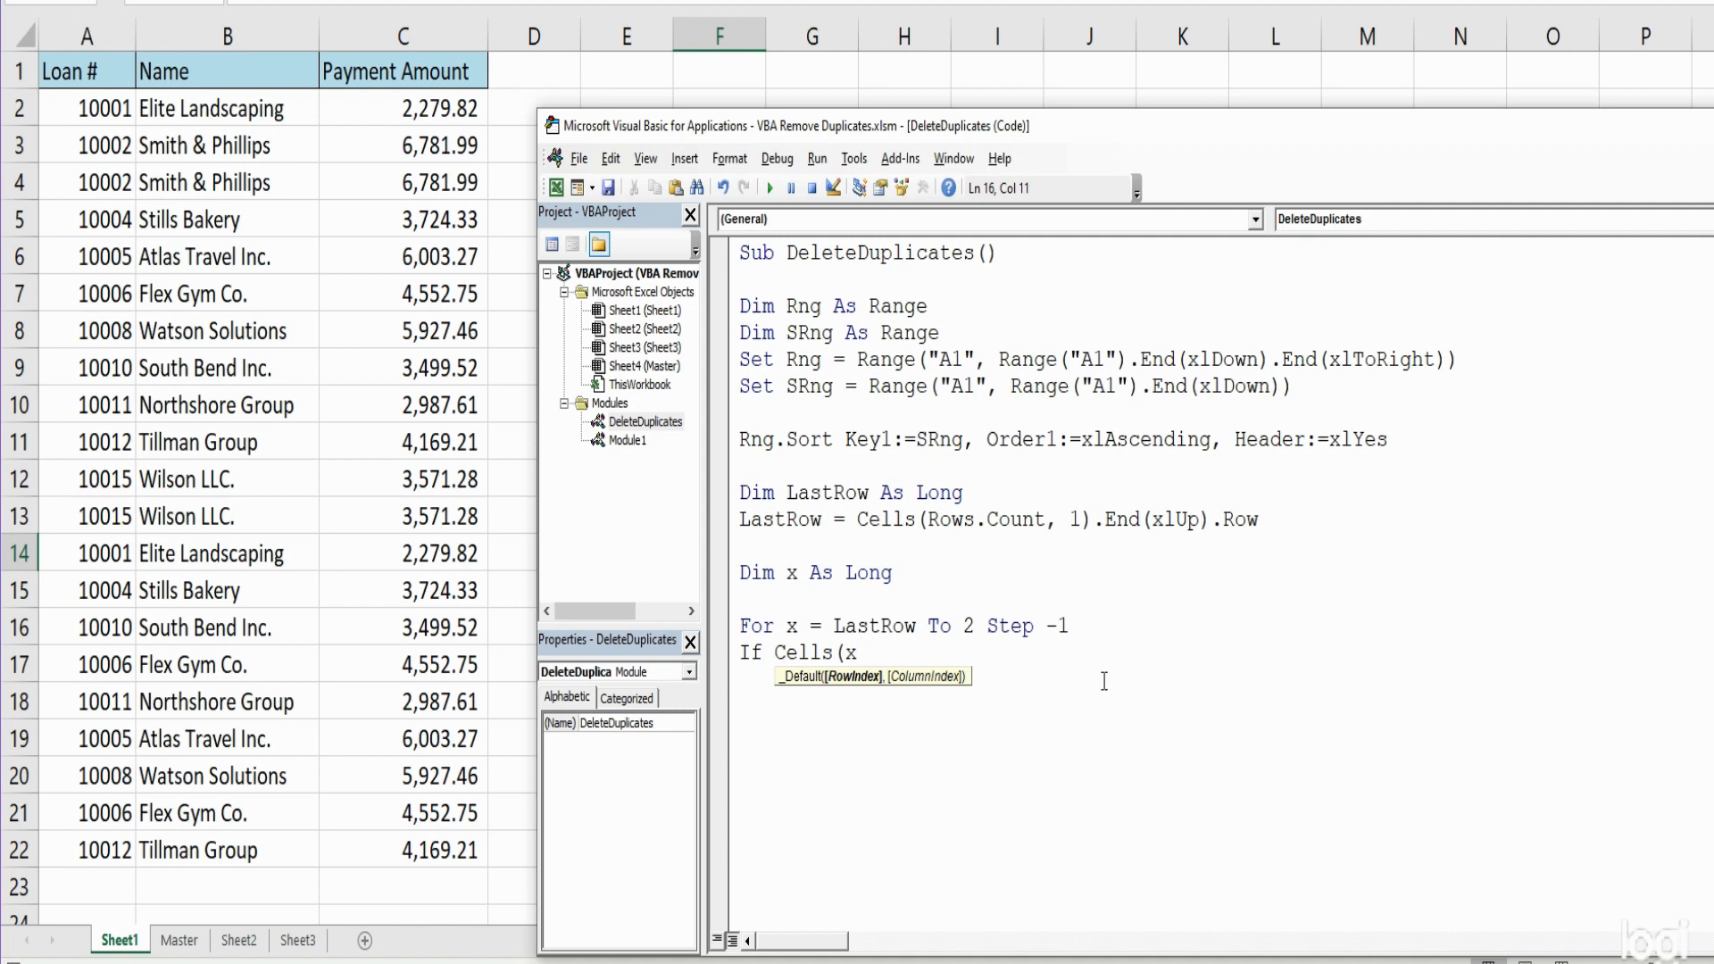
text(,)
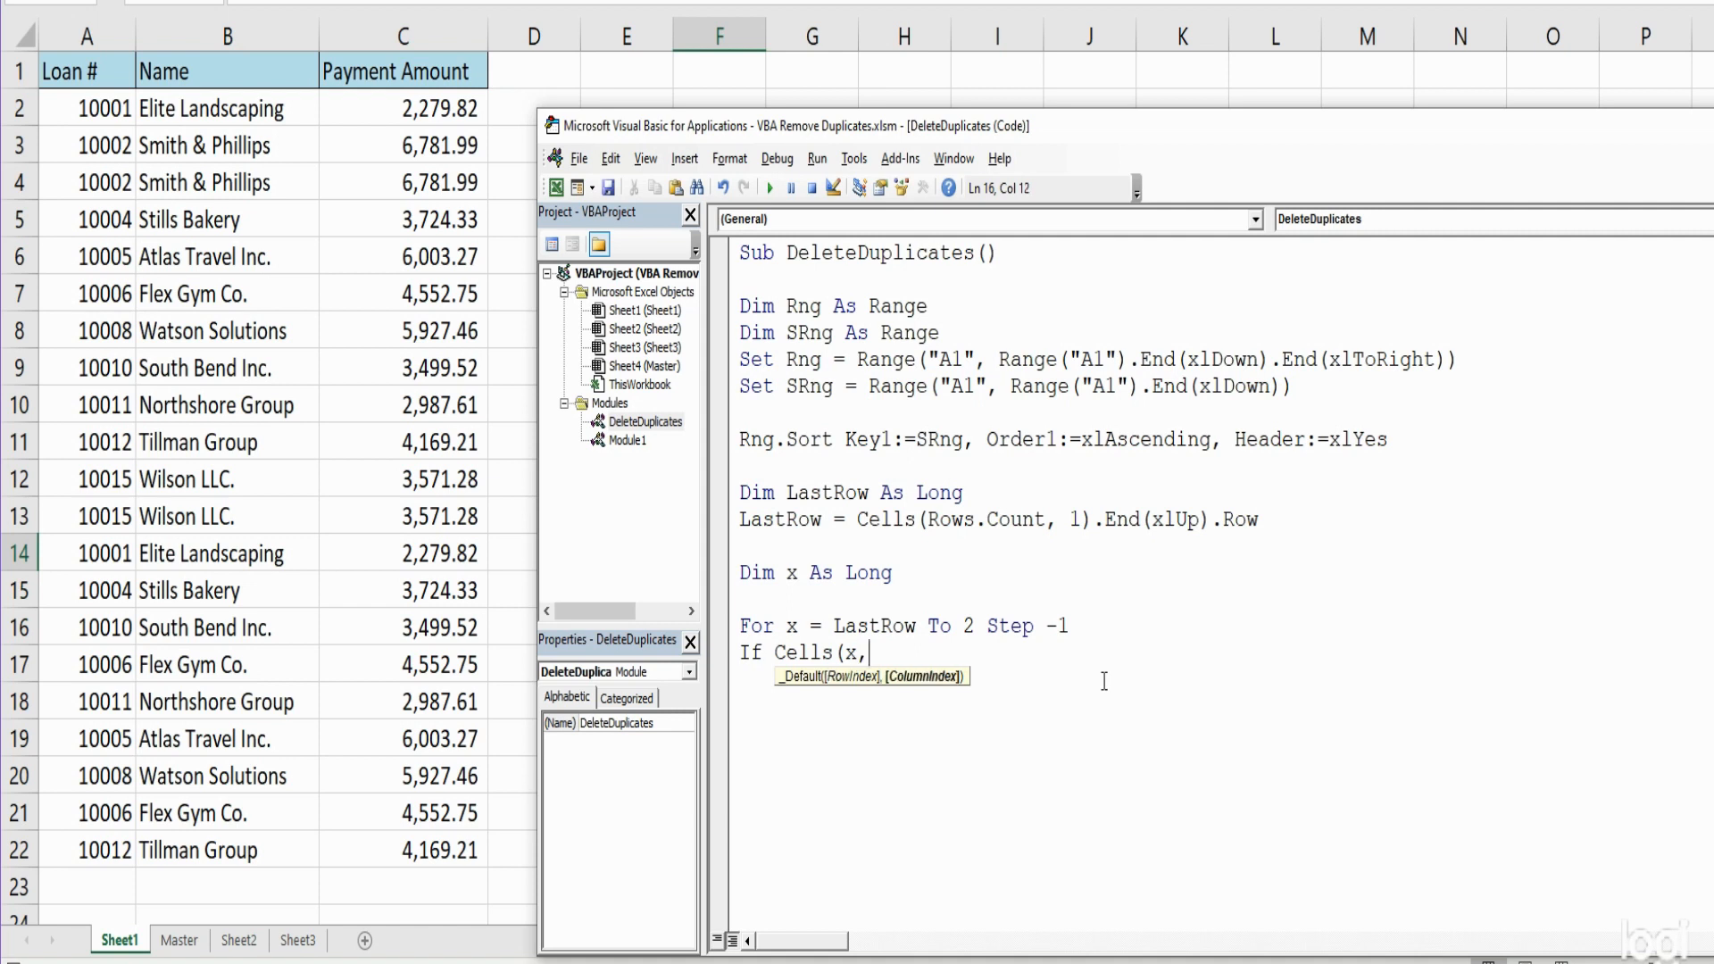
text(1)
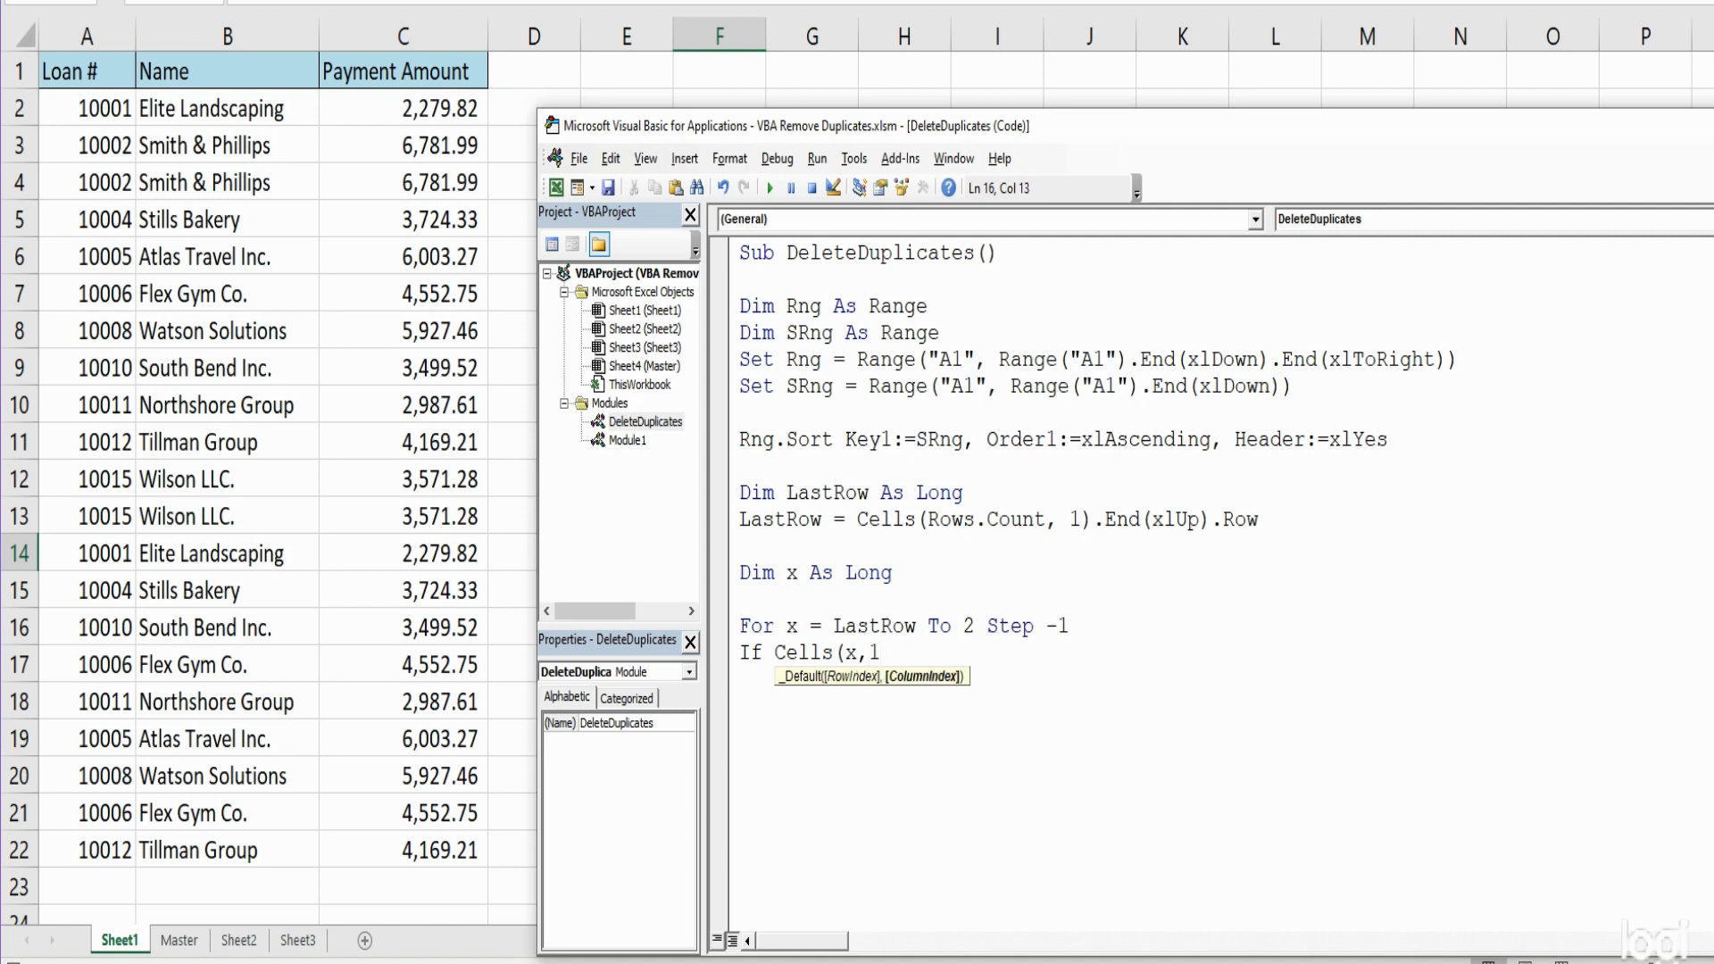
text())
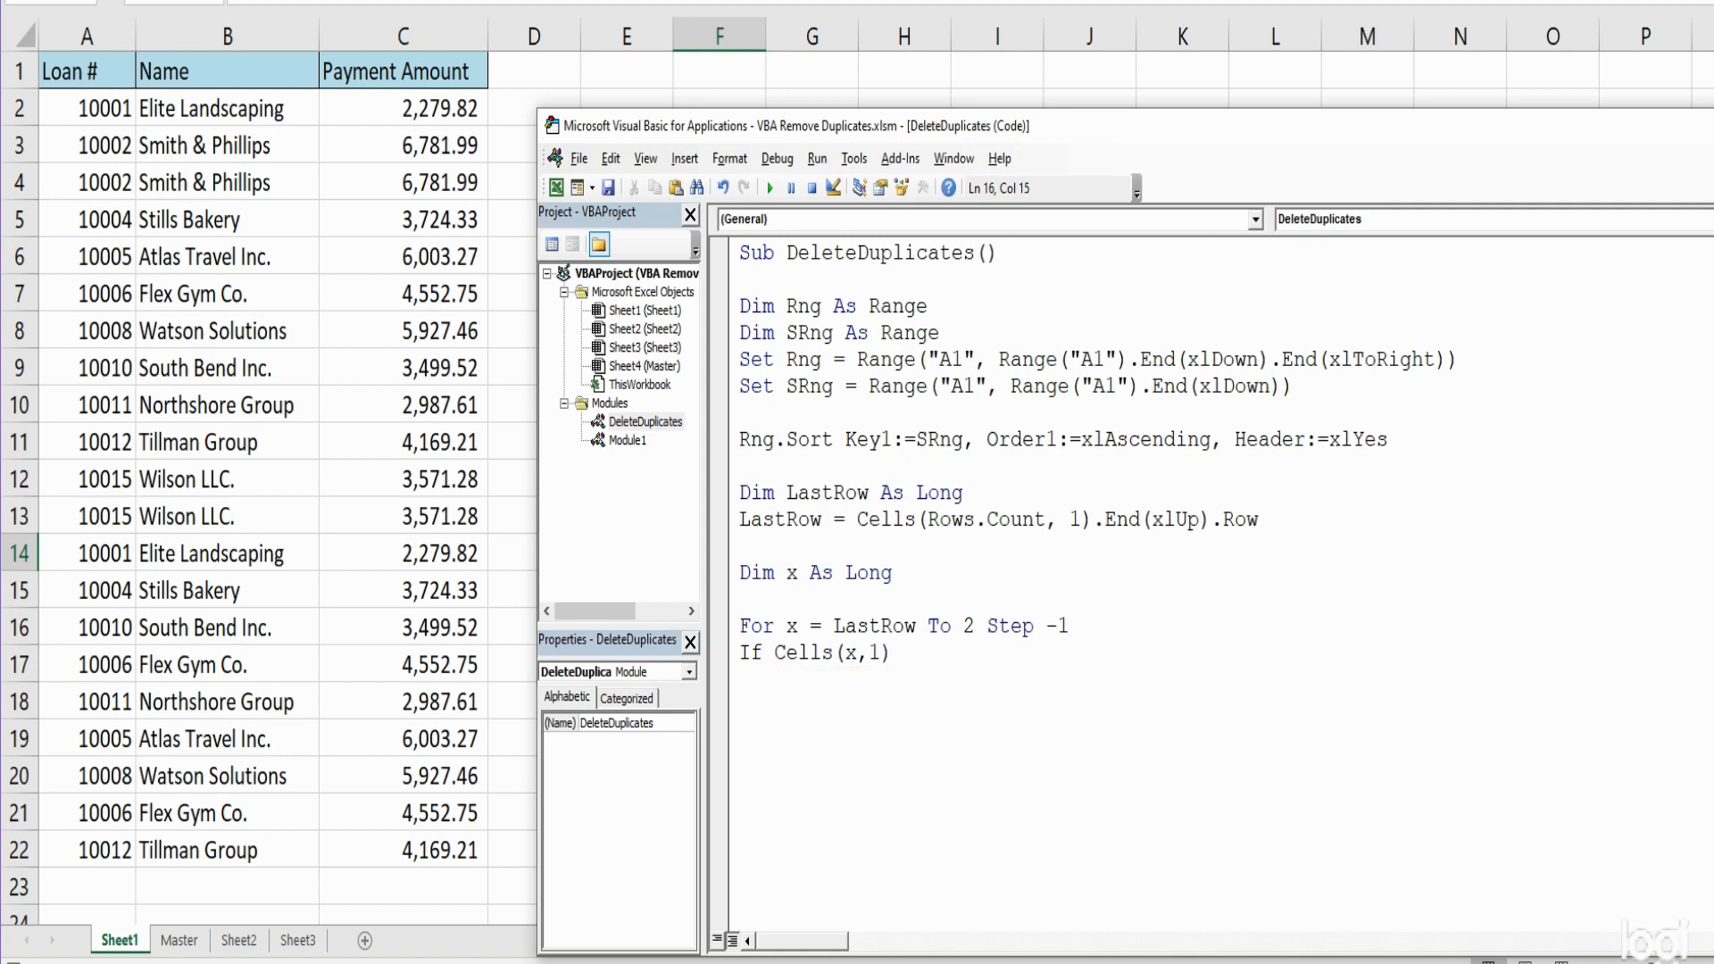
text(=)
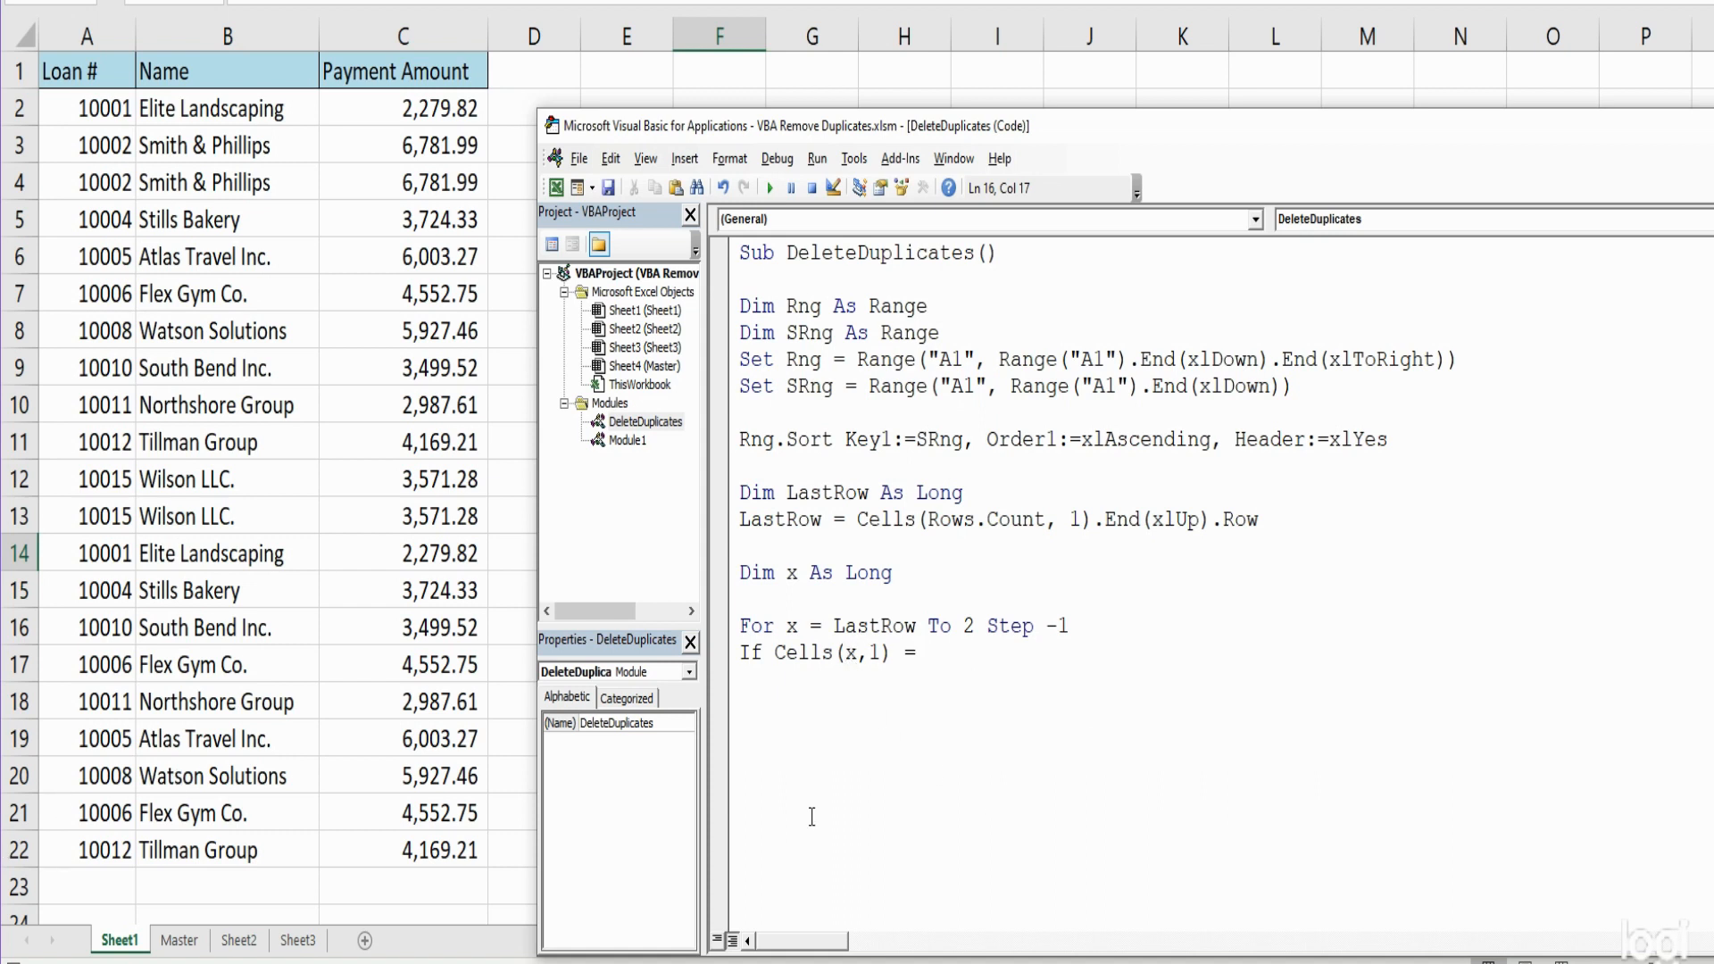
text(Cells)
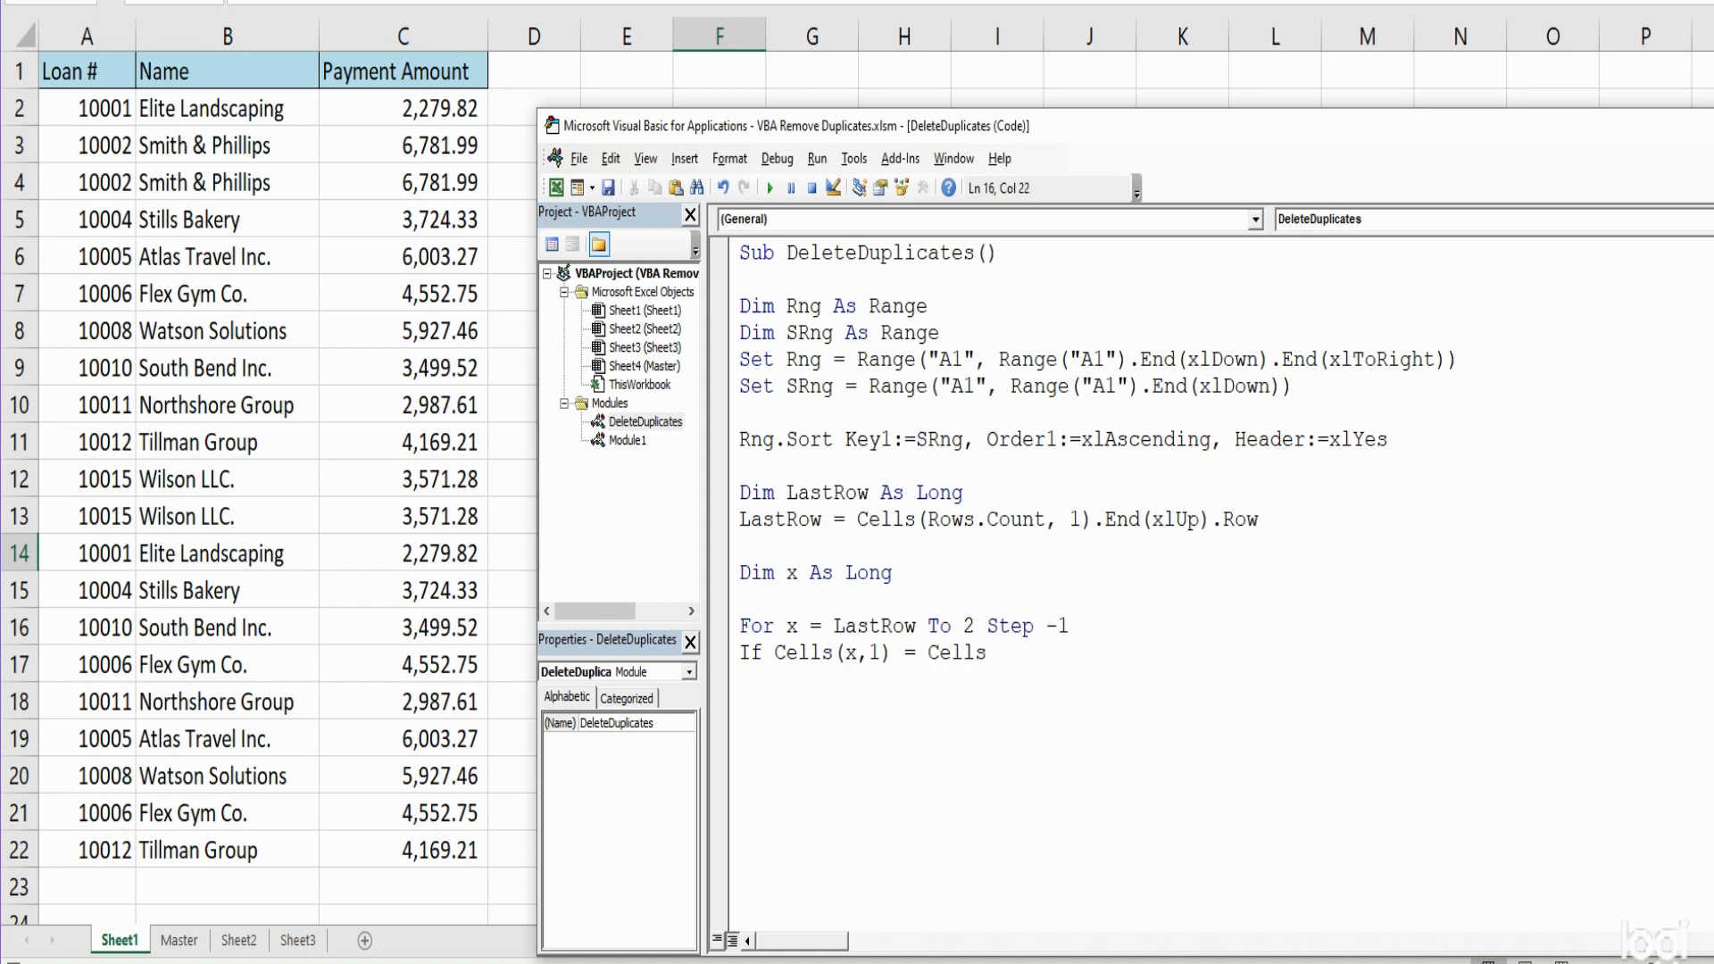
text((x-)
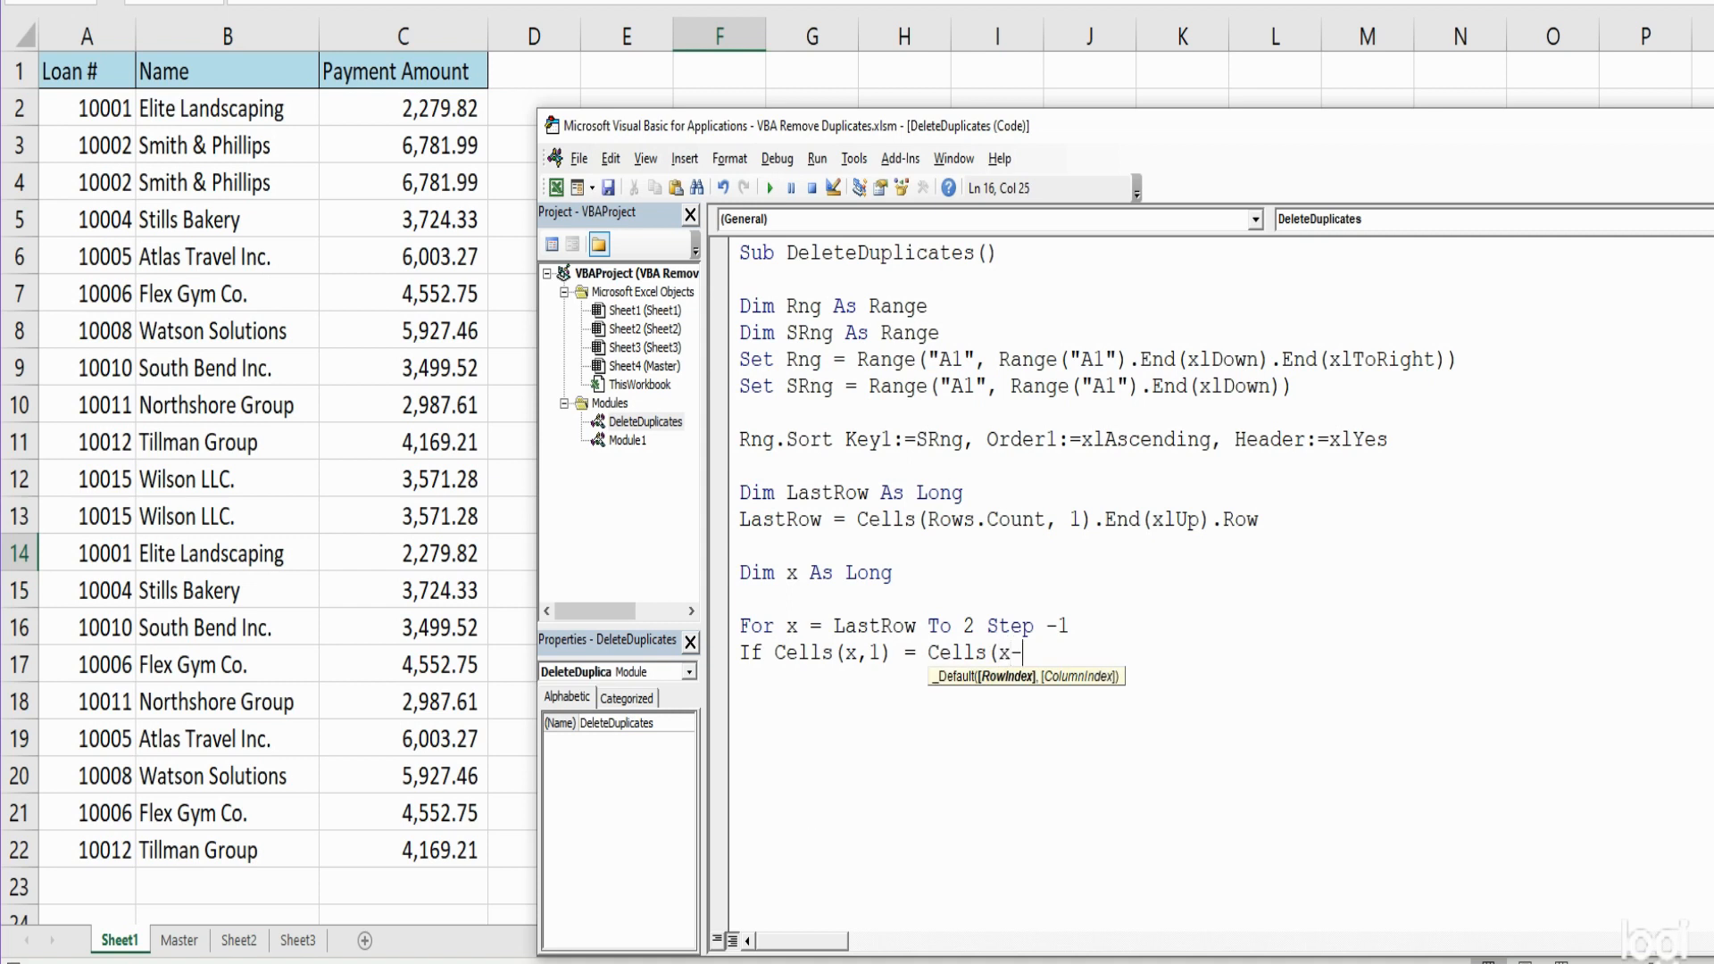
text(1)
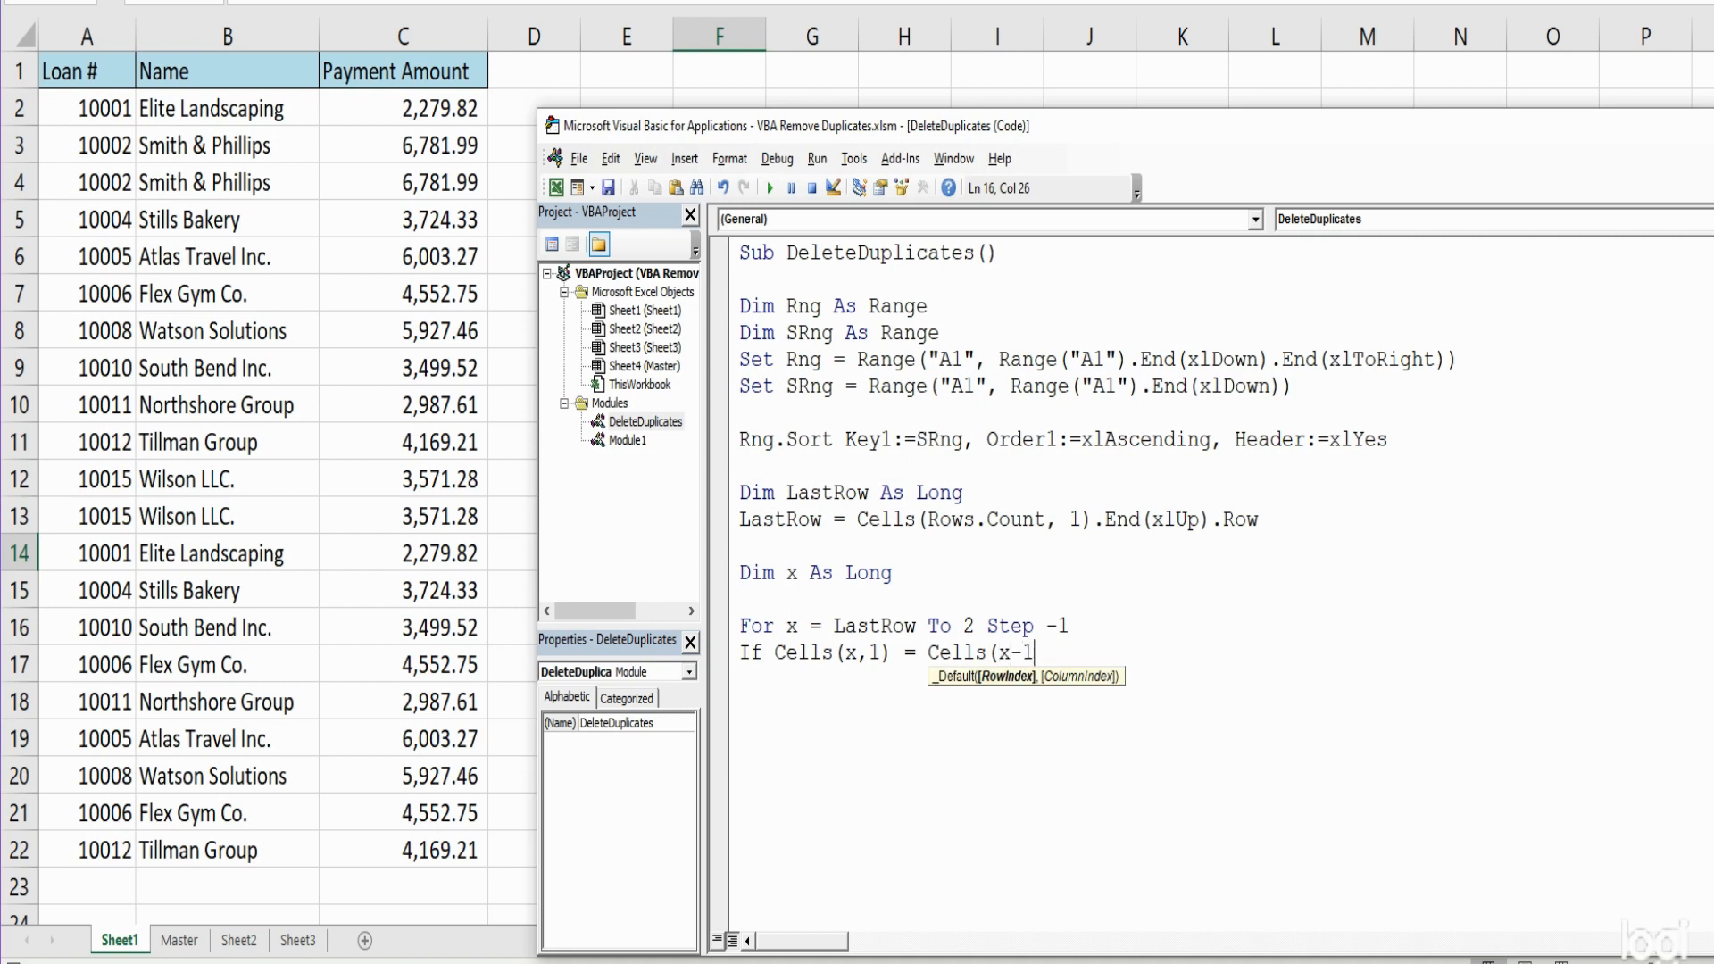
text(, 1) Then)
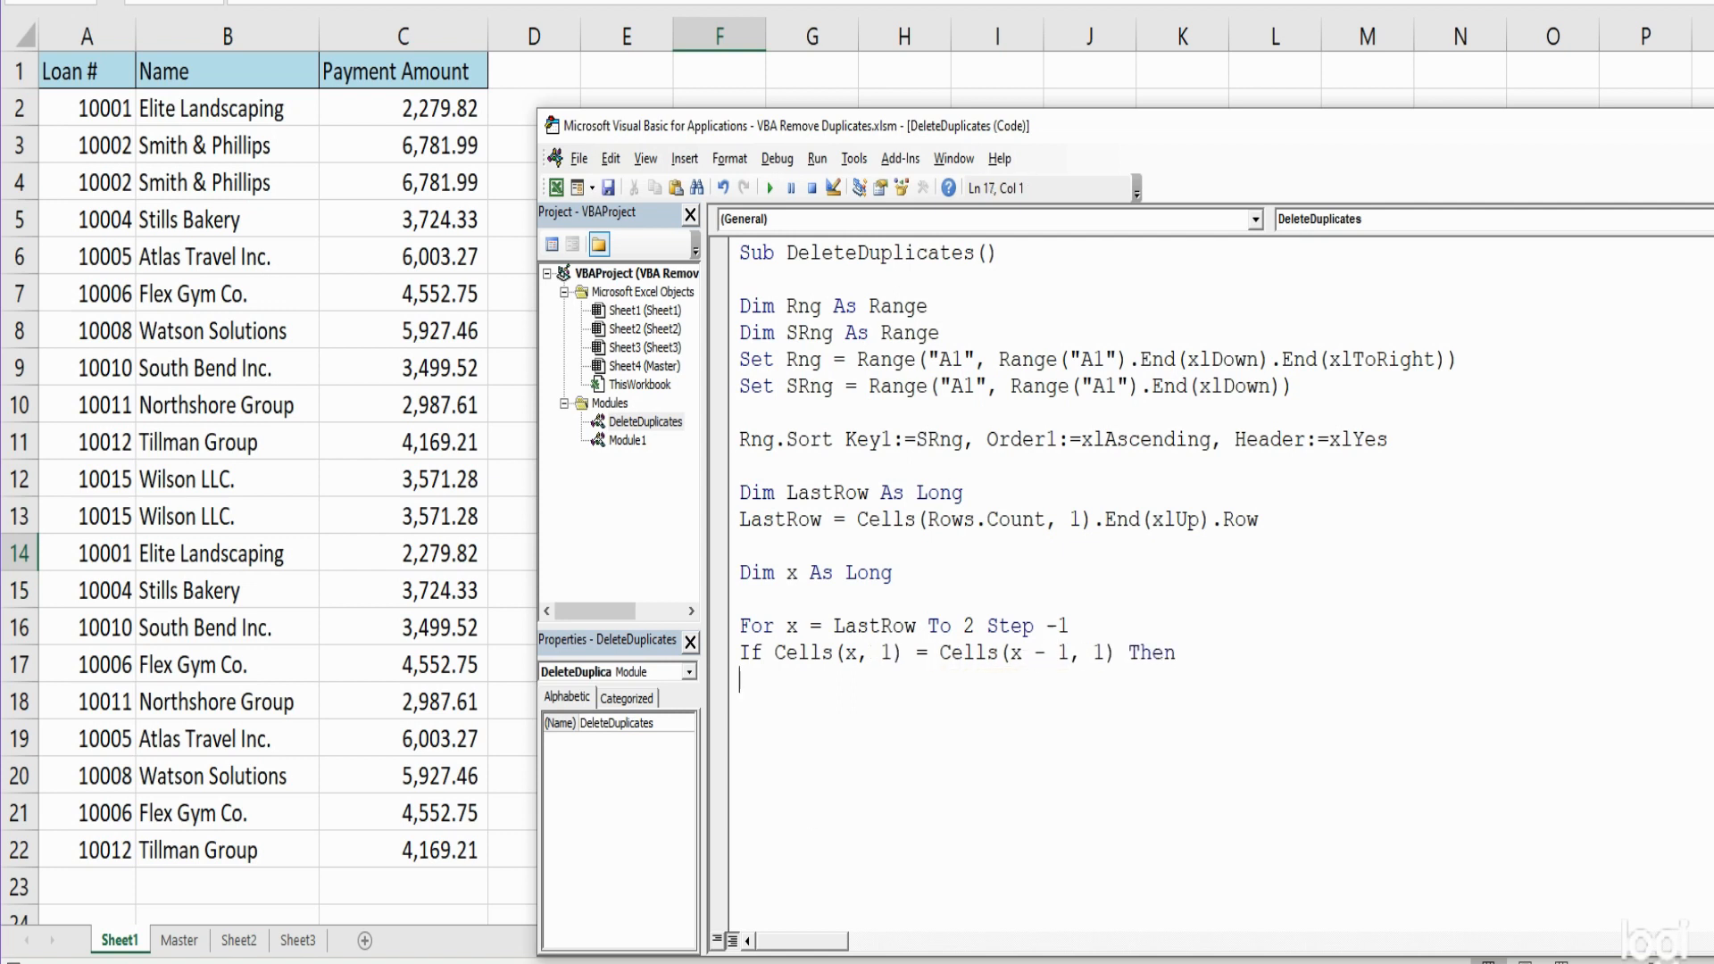
Add Rows(x).Delete, End If and Next x to close the block and loop
text(Rows)
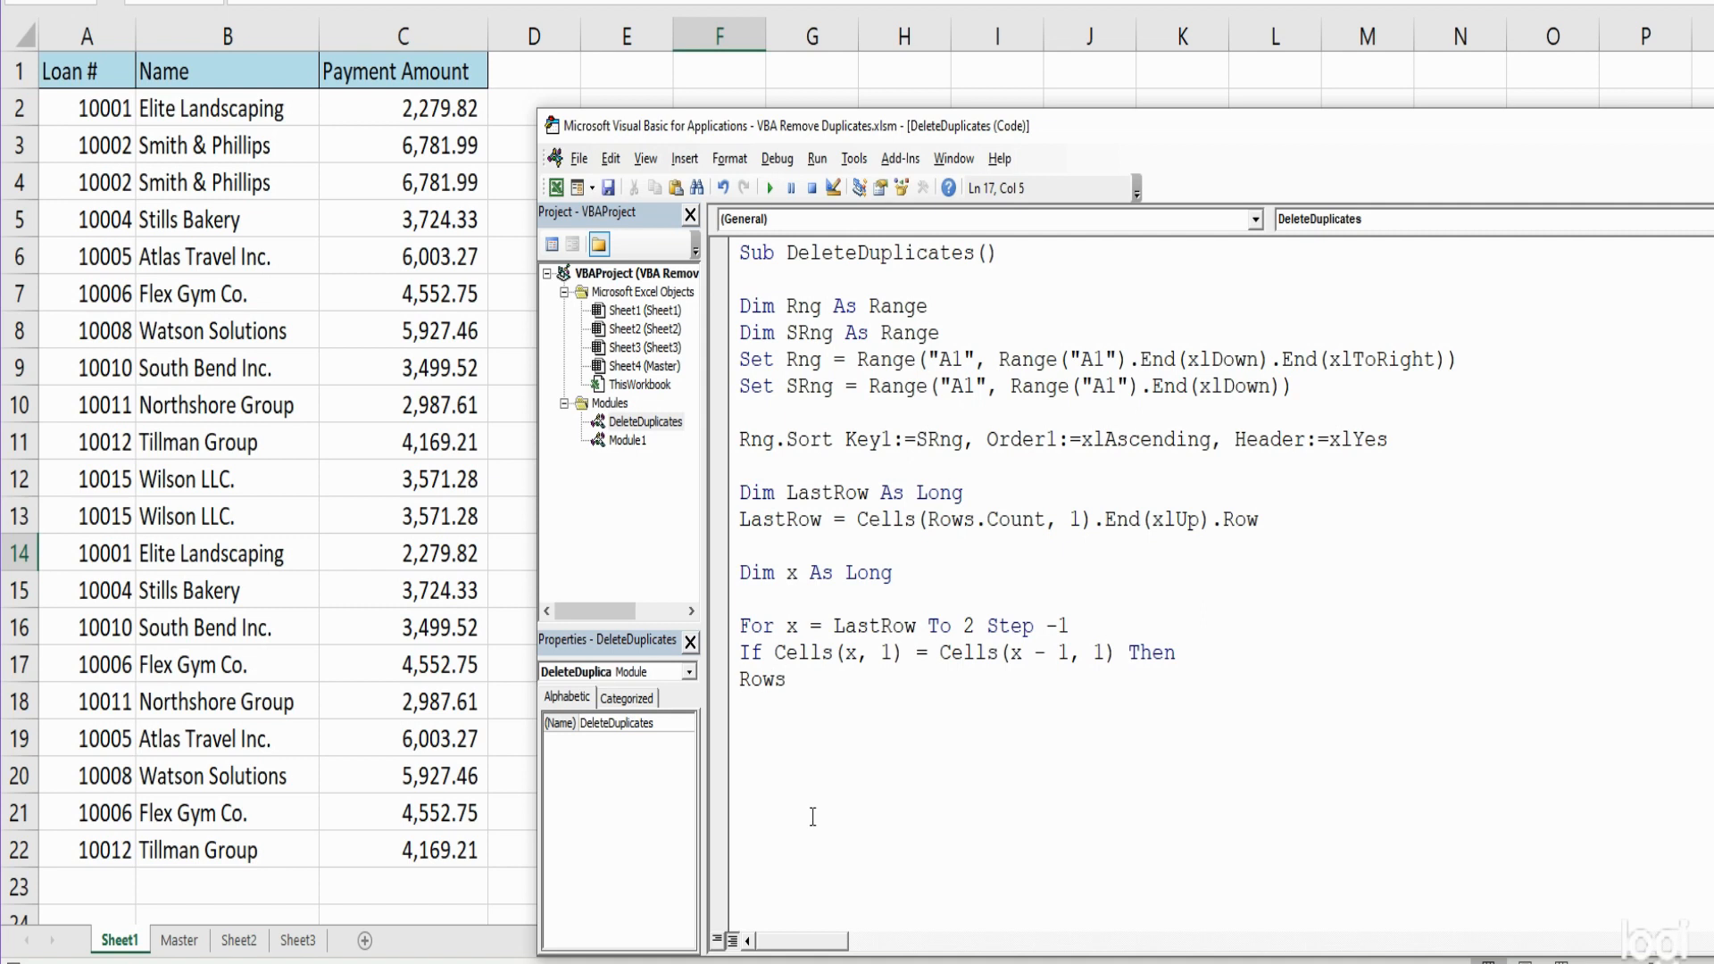
text((x))
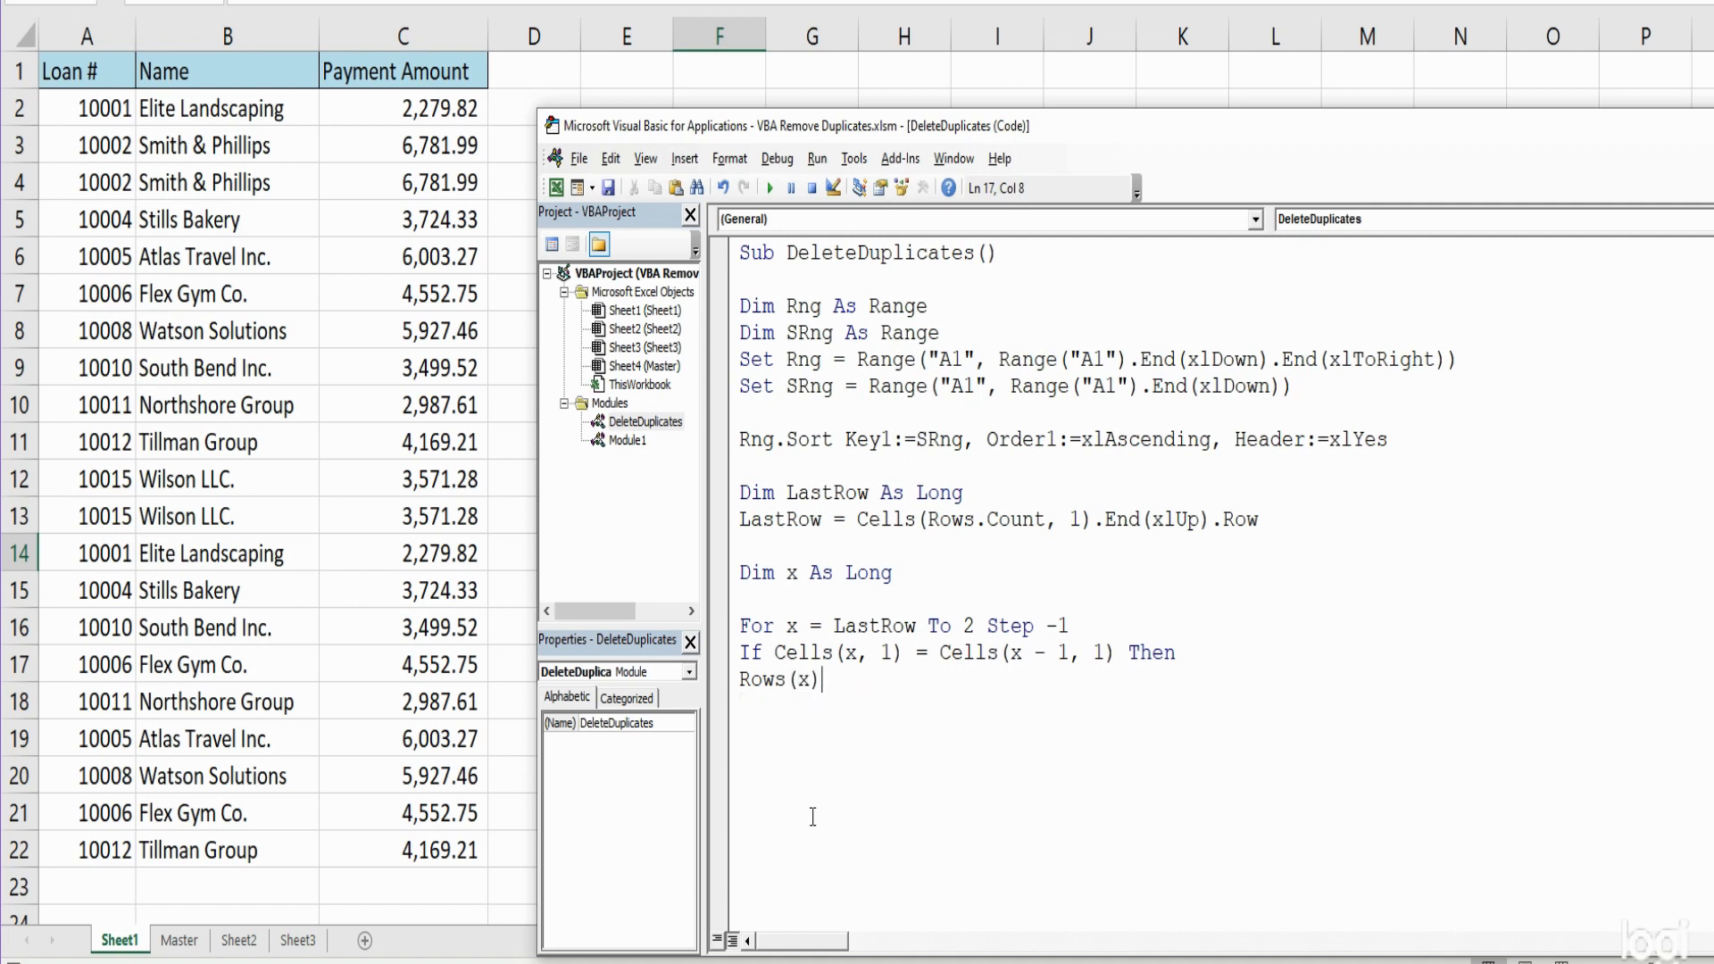
text(.D)
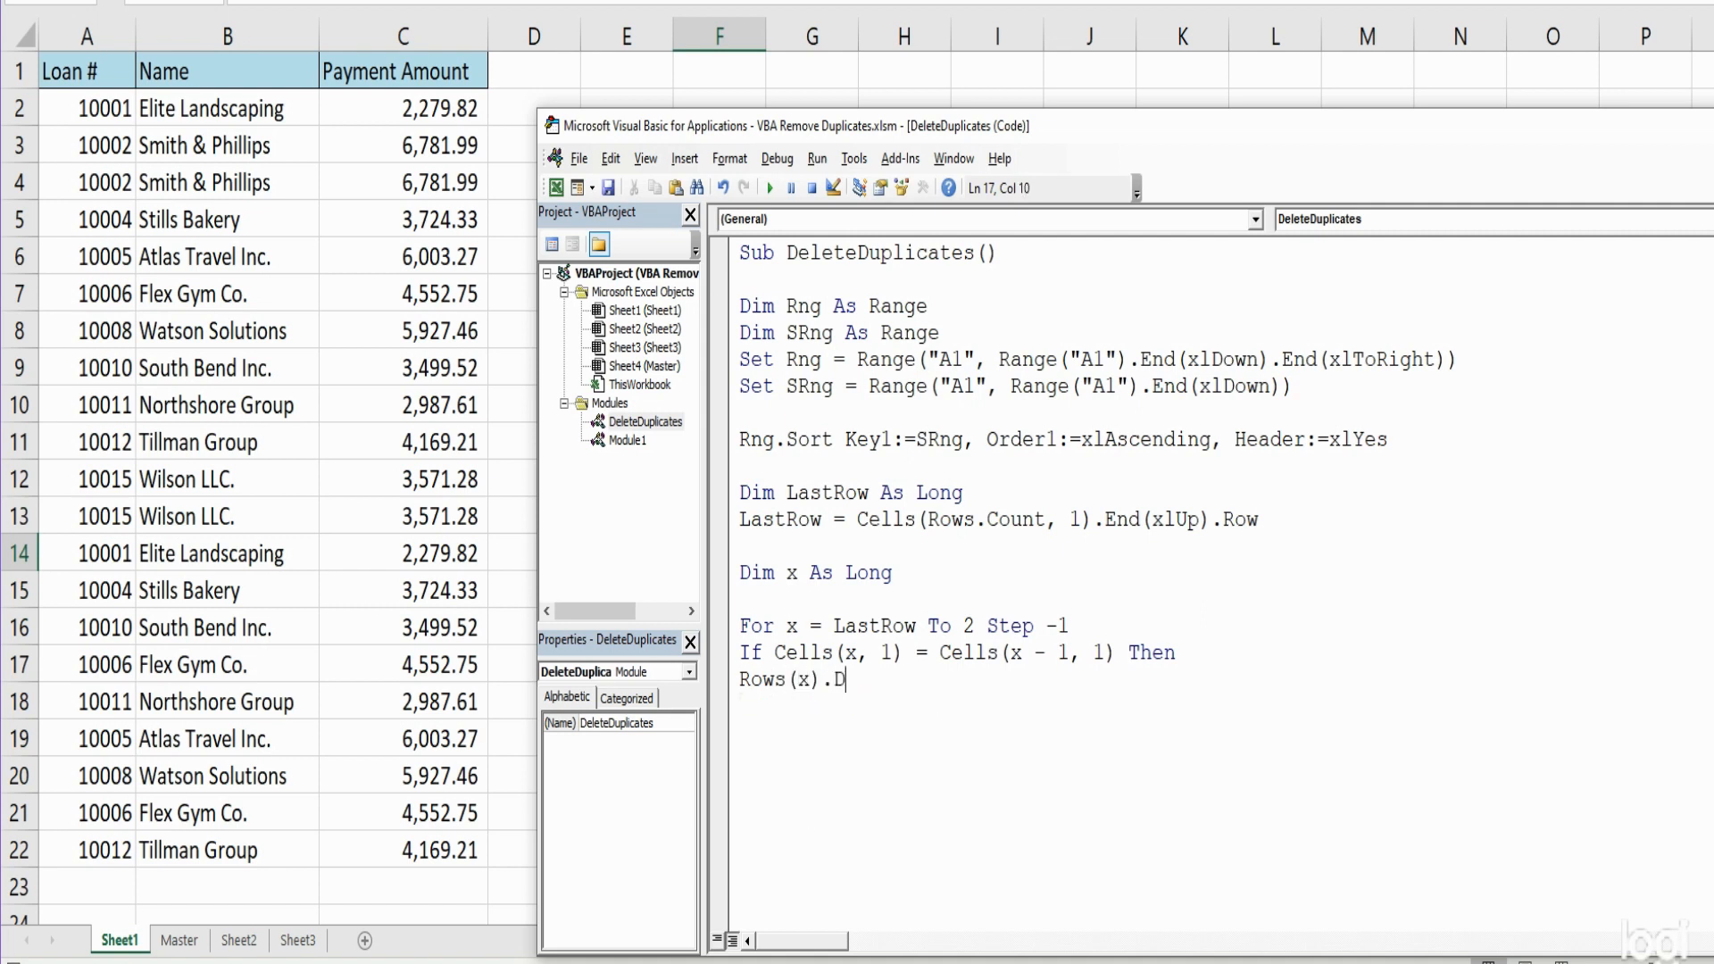
text(elete)
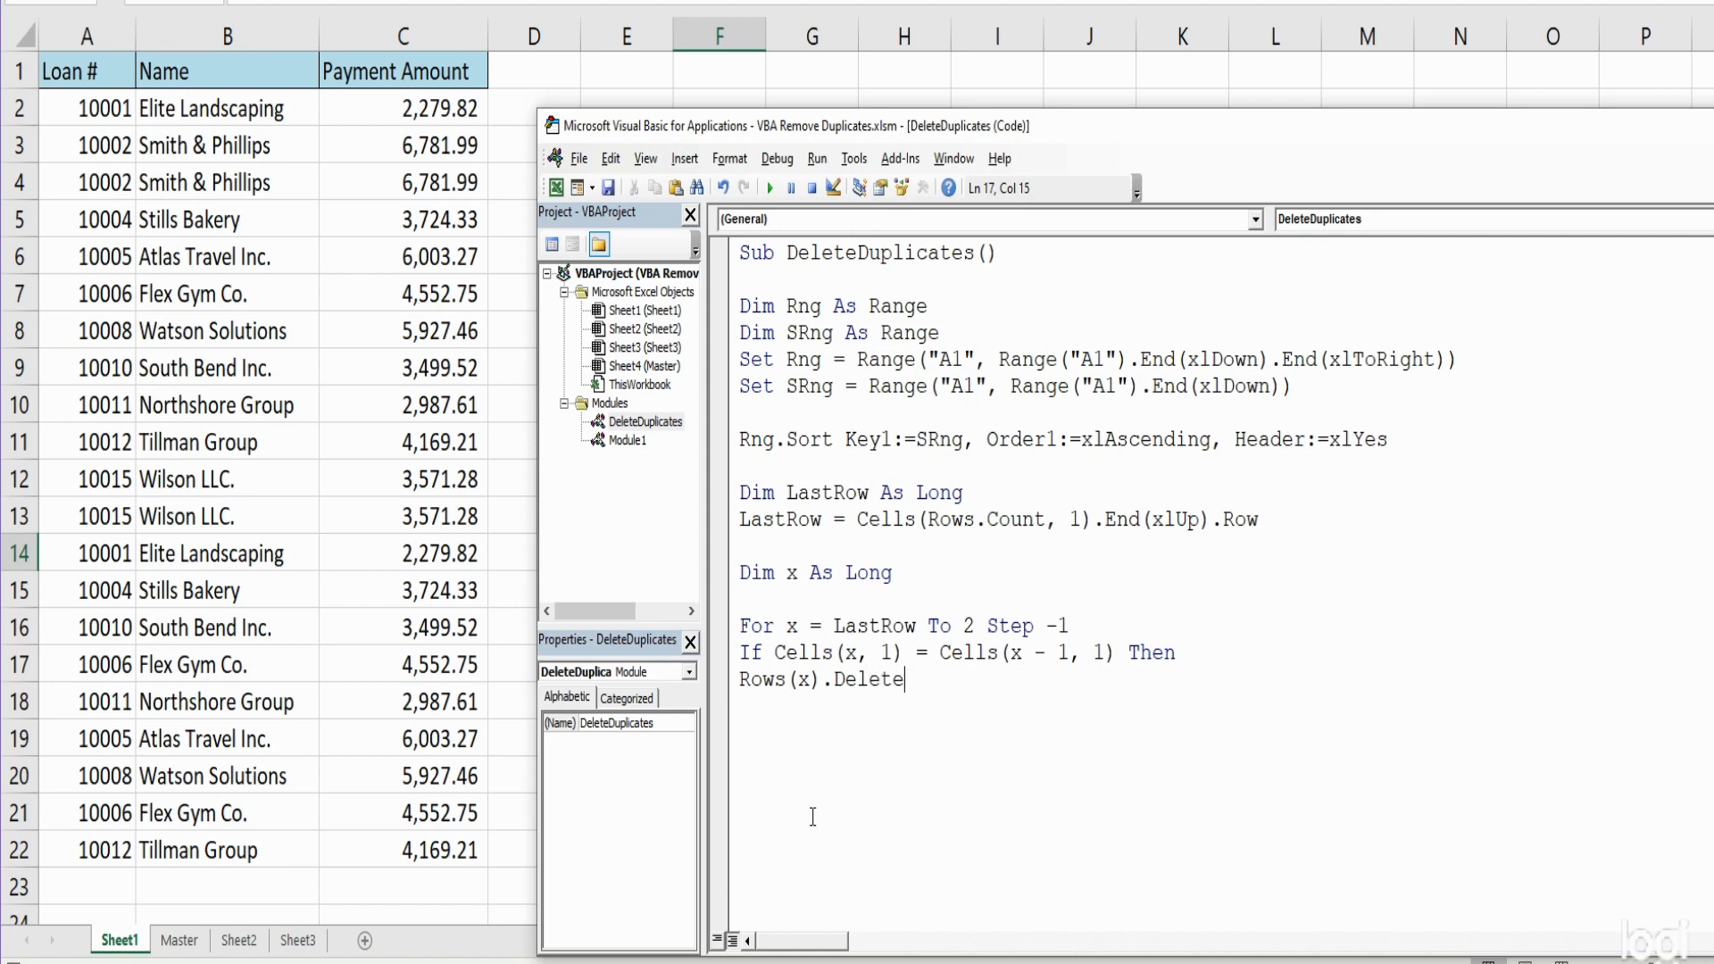
text(E)
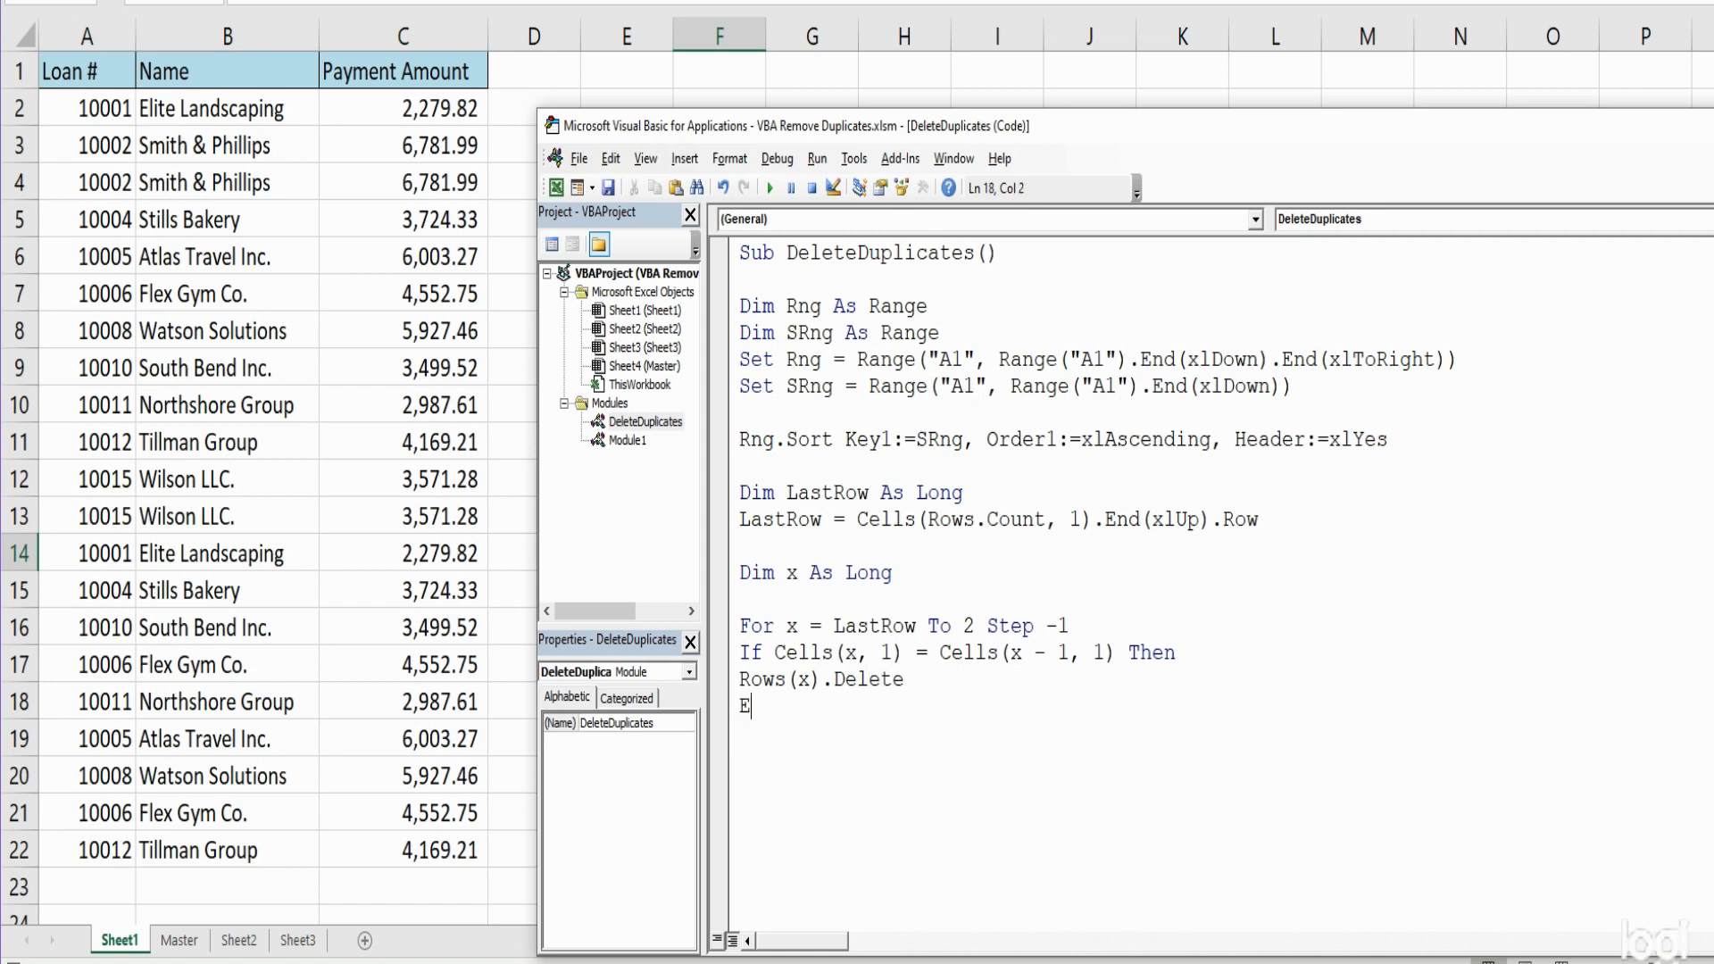
text(nd If)
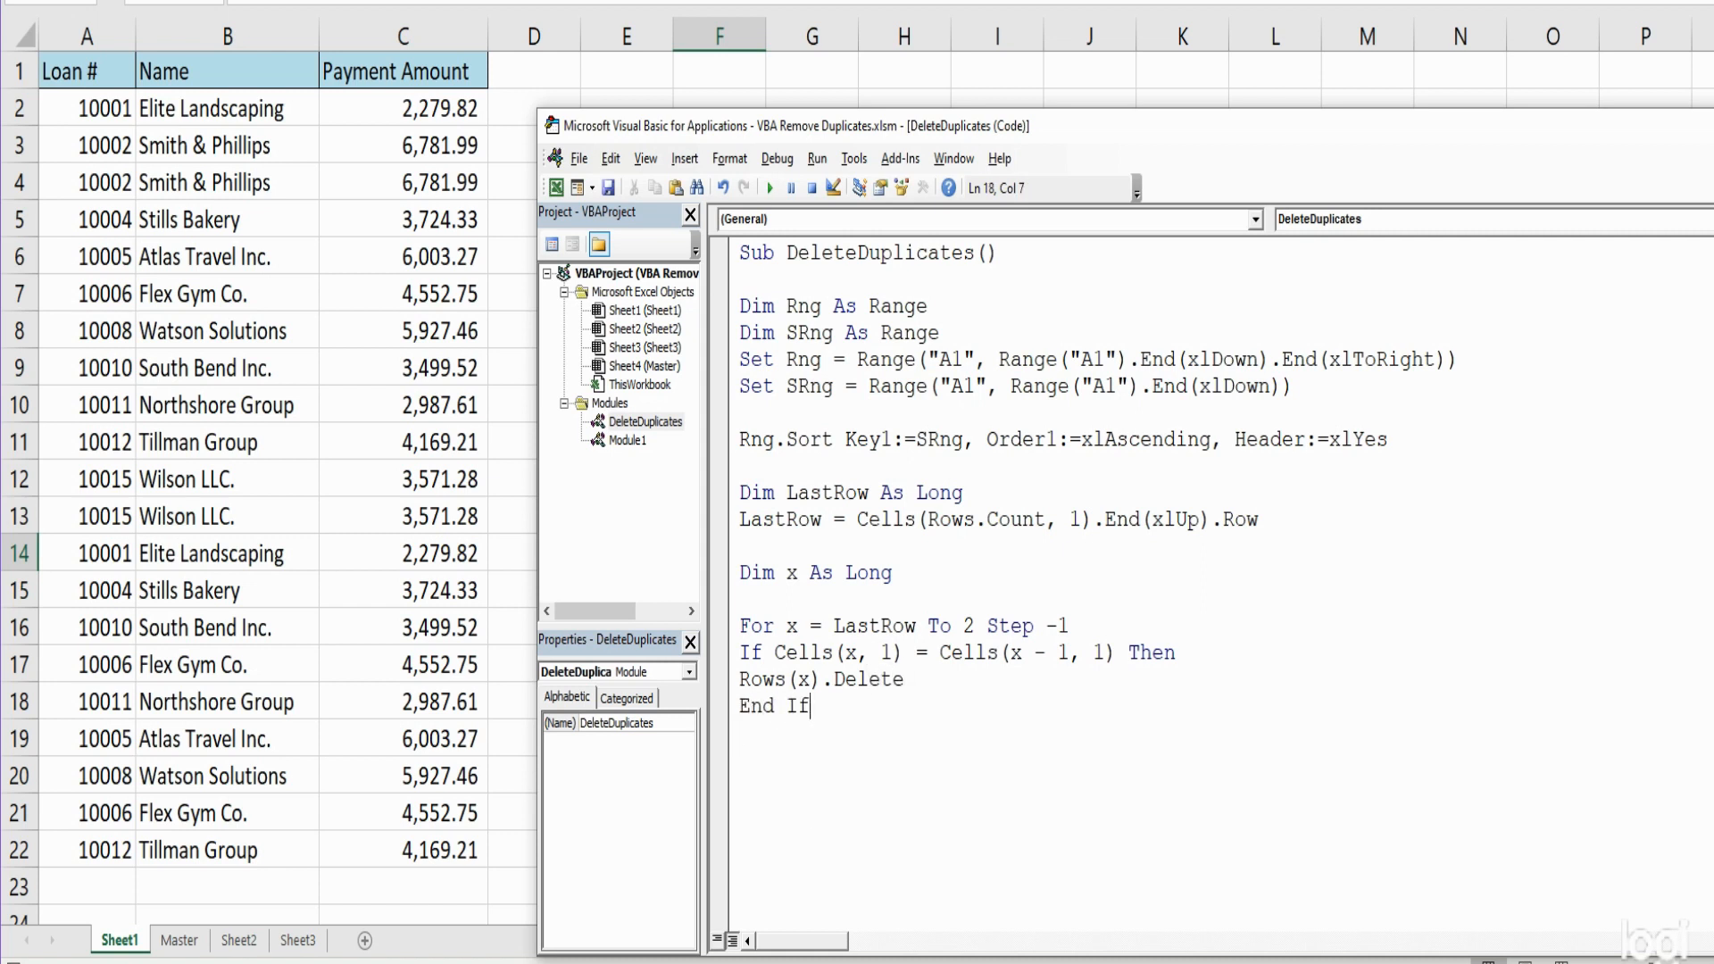
text(n)
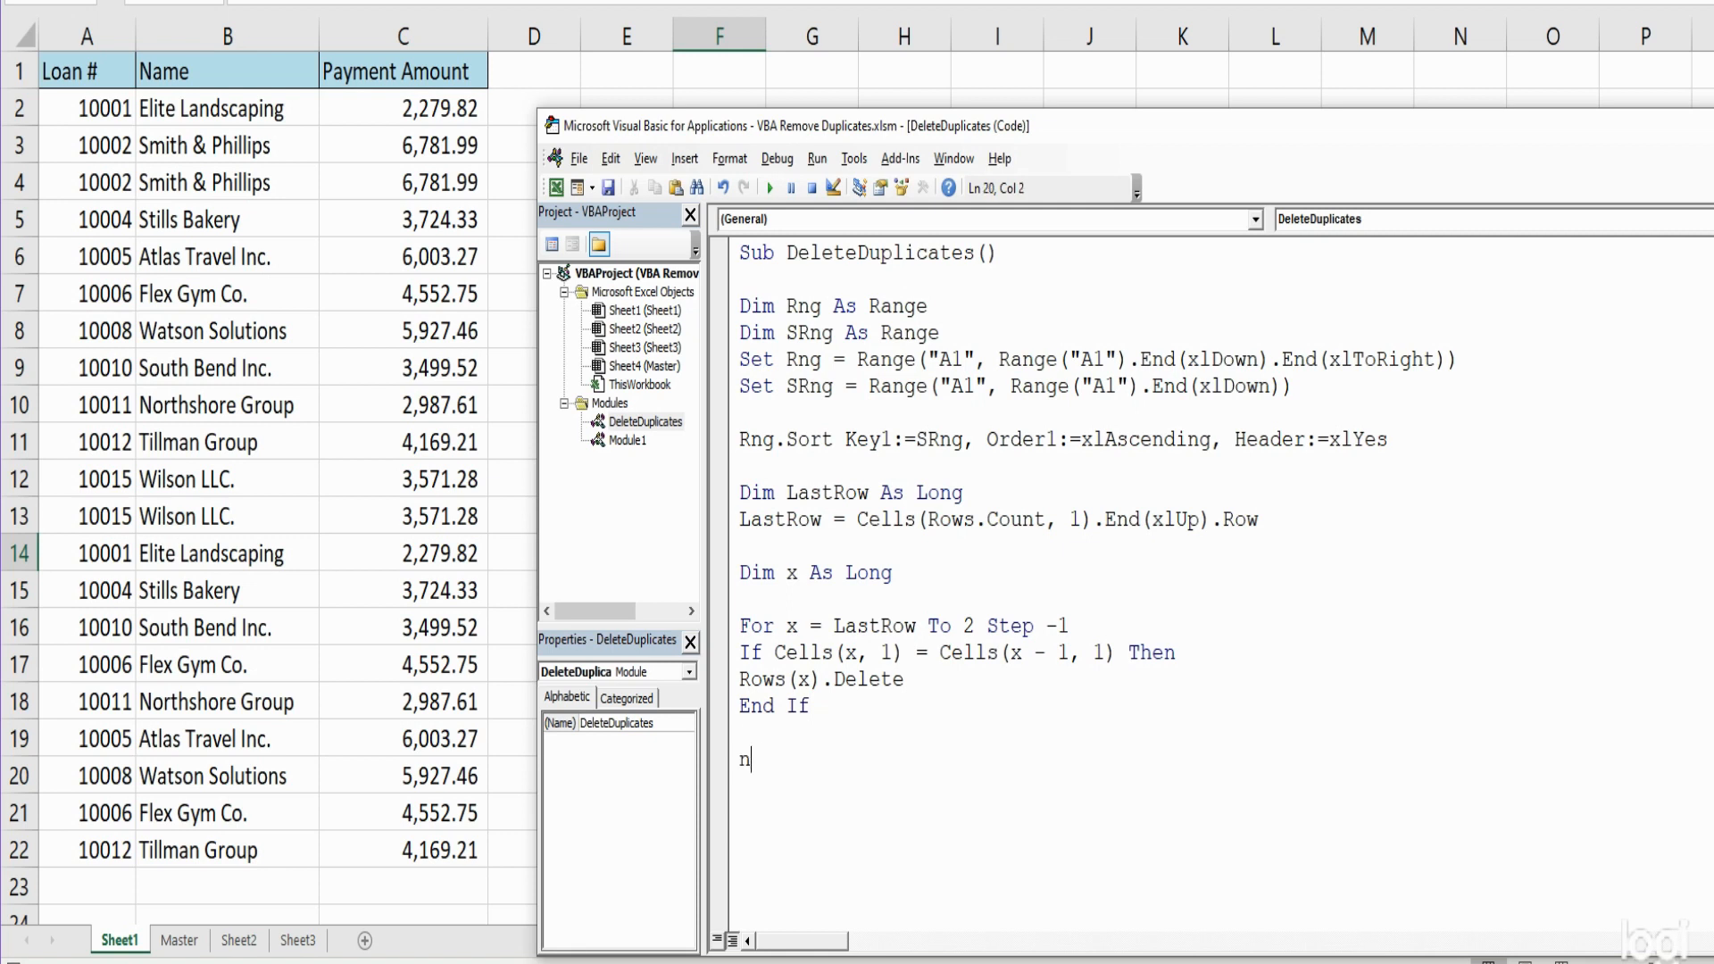
text(ext)
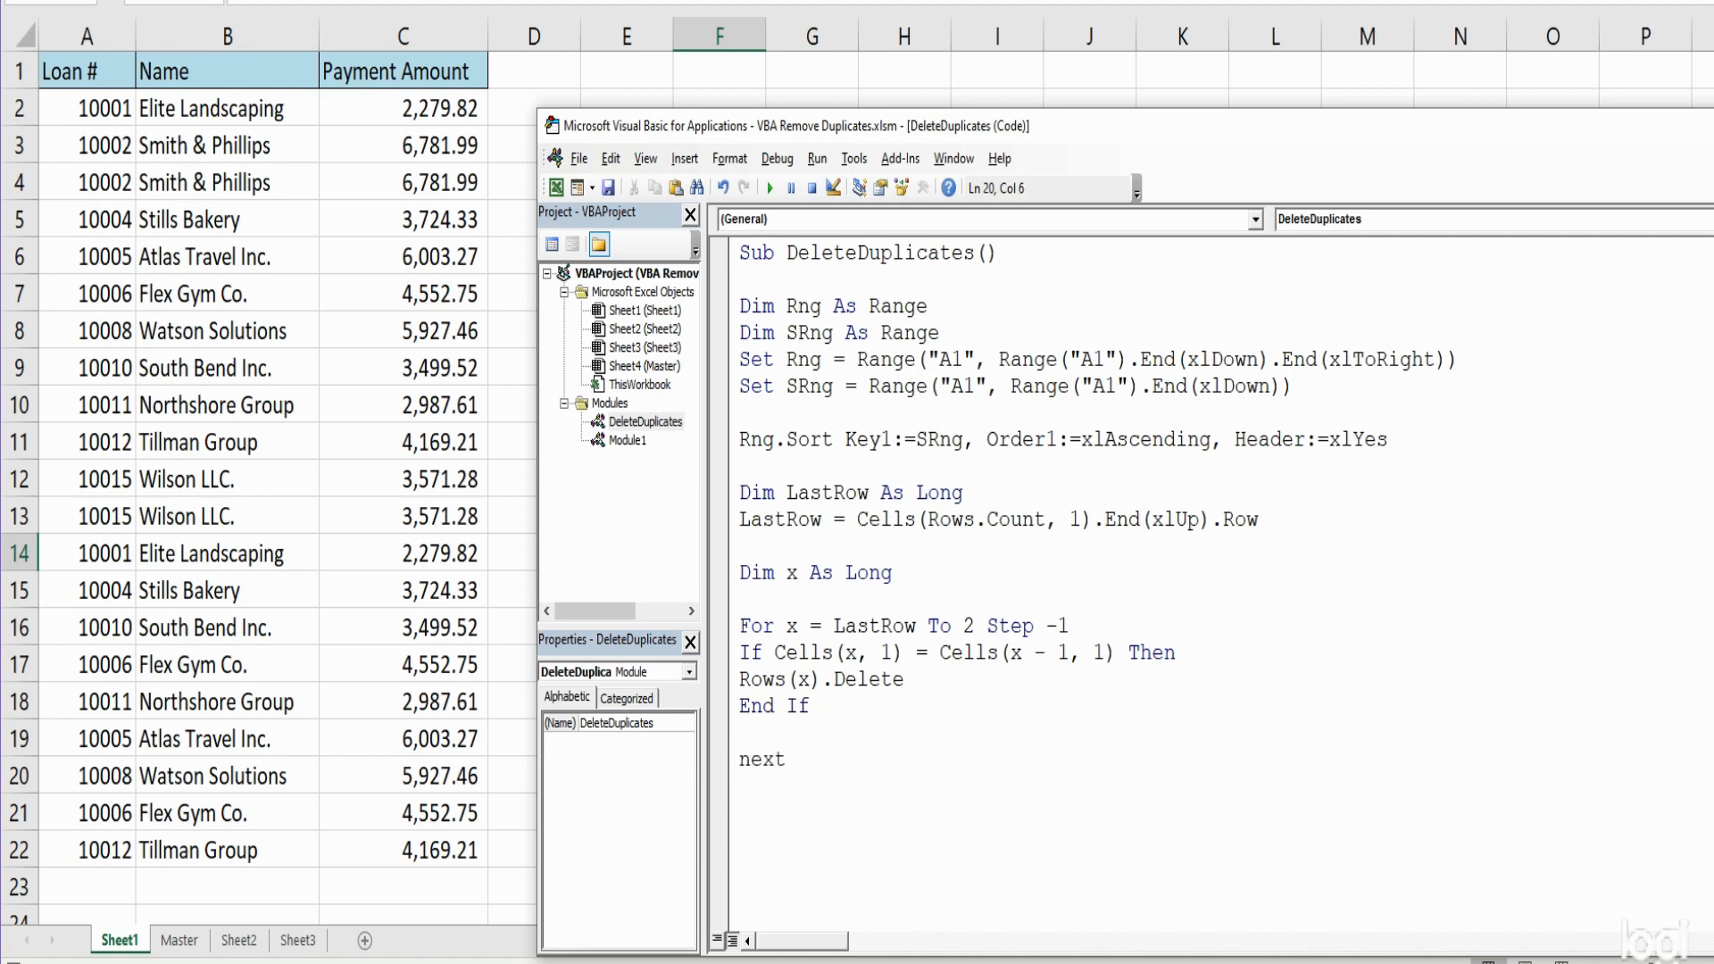
text(x)
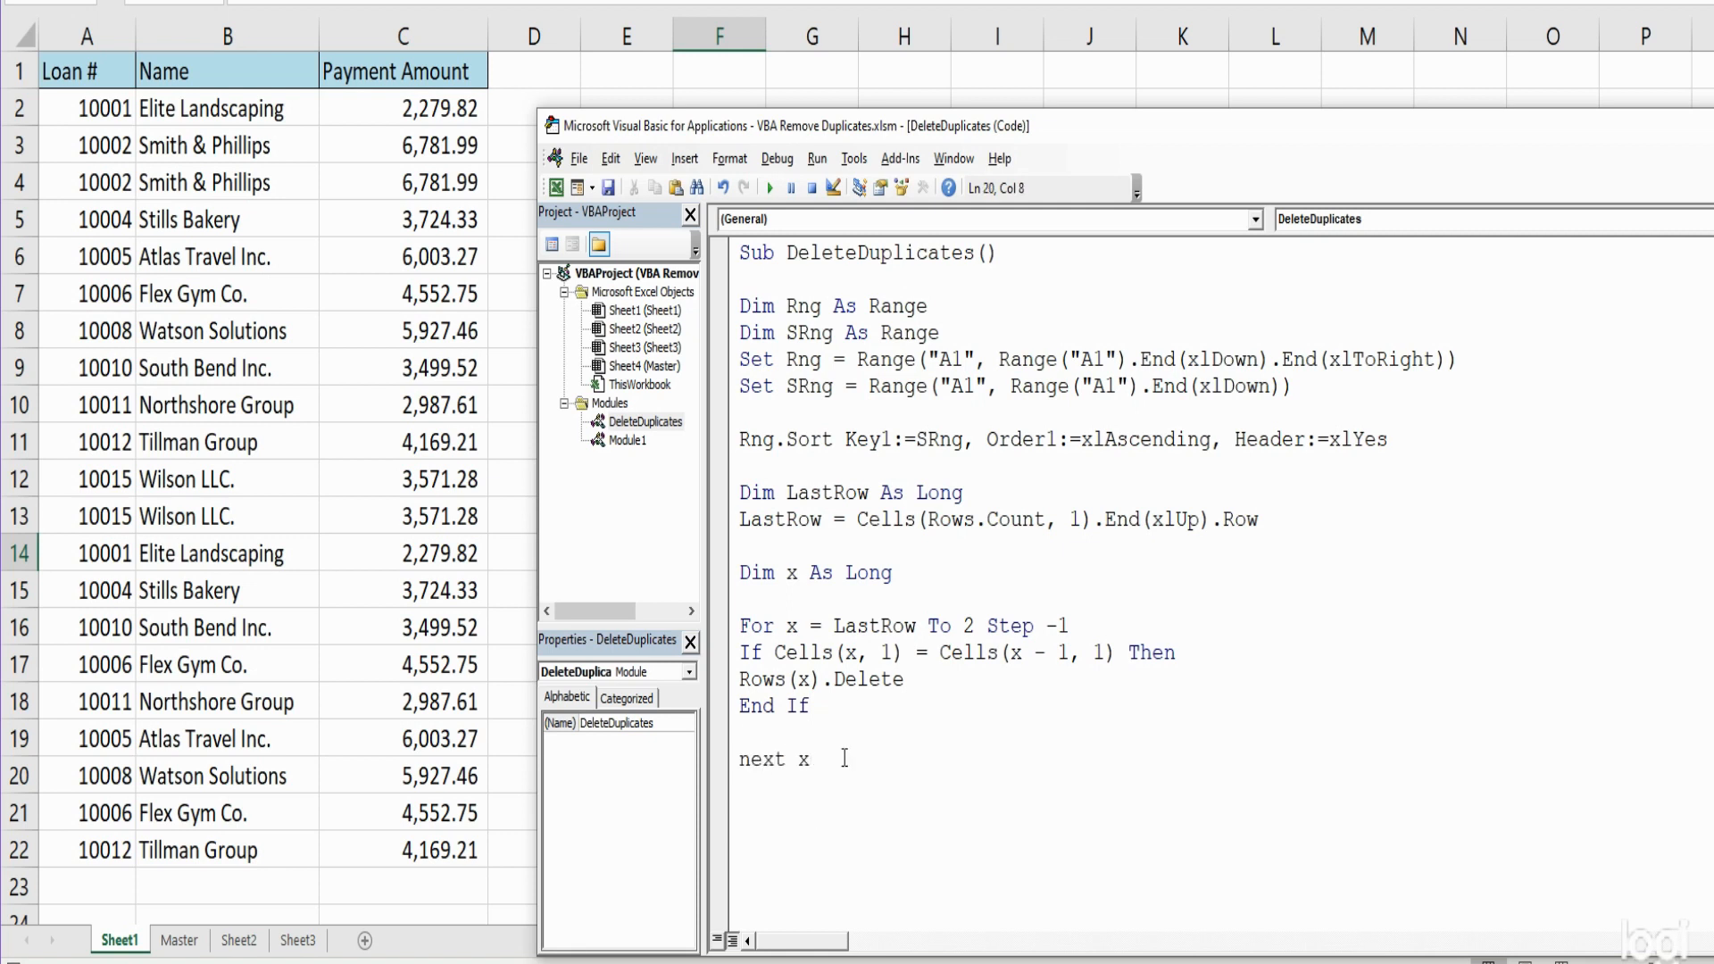
mouse_move(1039, 246)
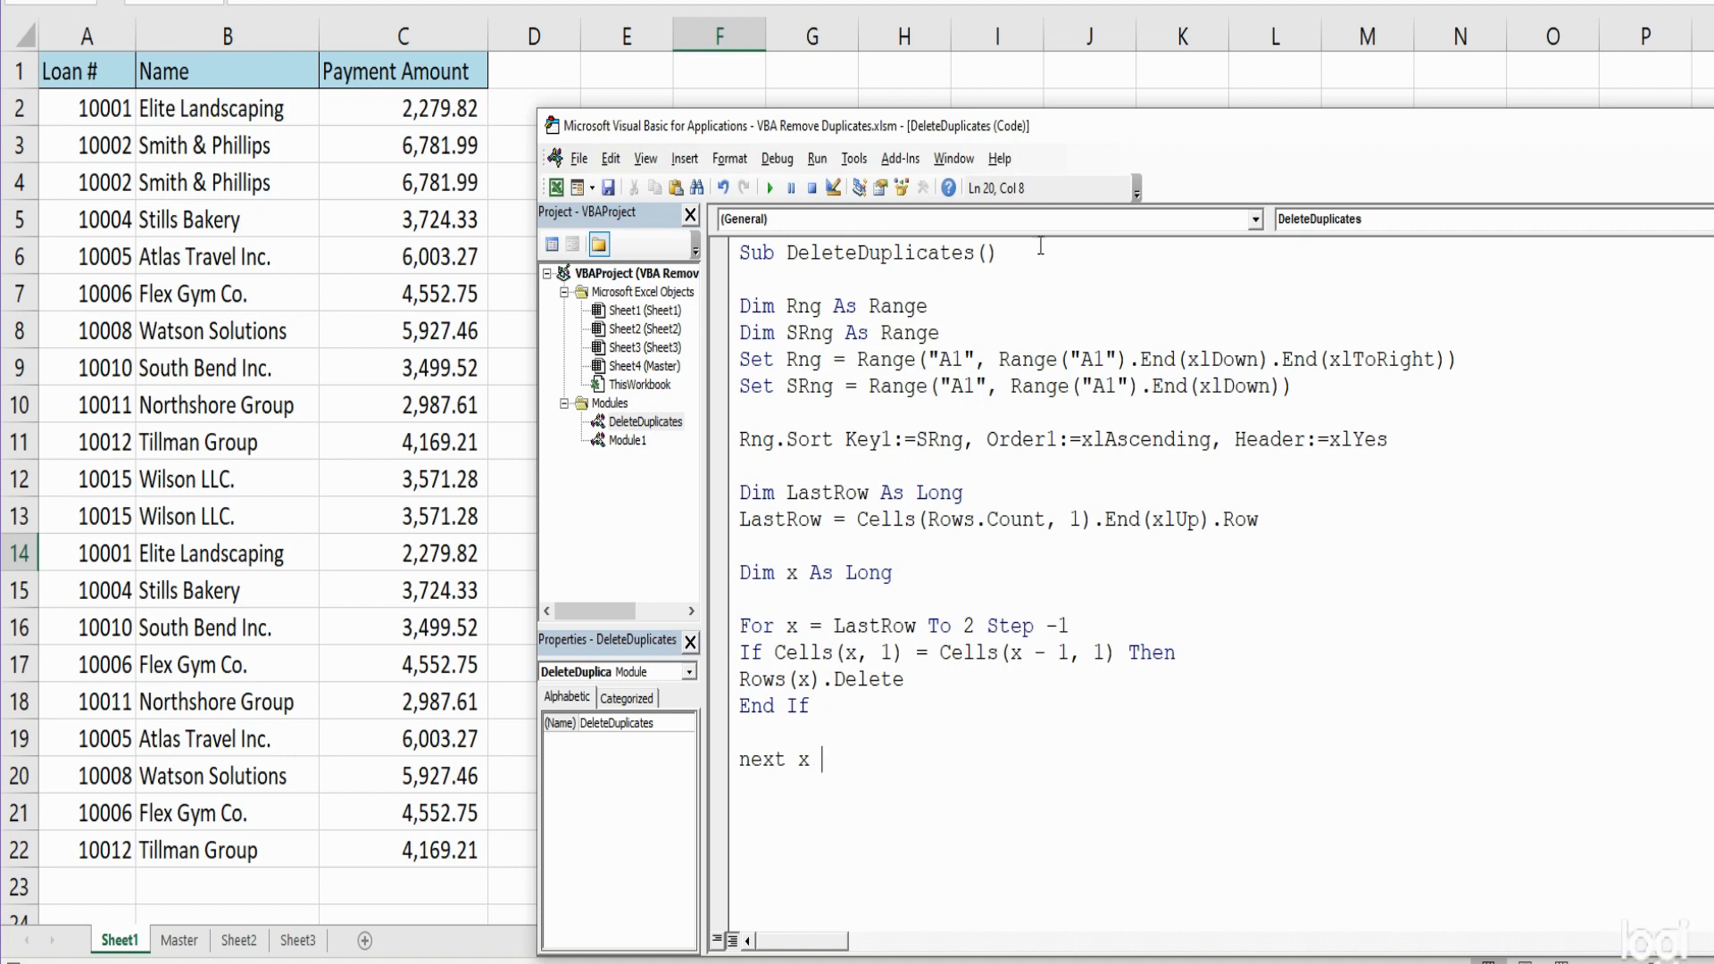
Click the Sub DeleteDuplicates line so the loop's last line becomes 'Next x'
click(997, 252)
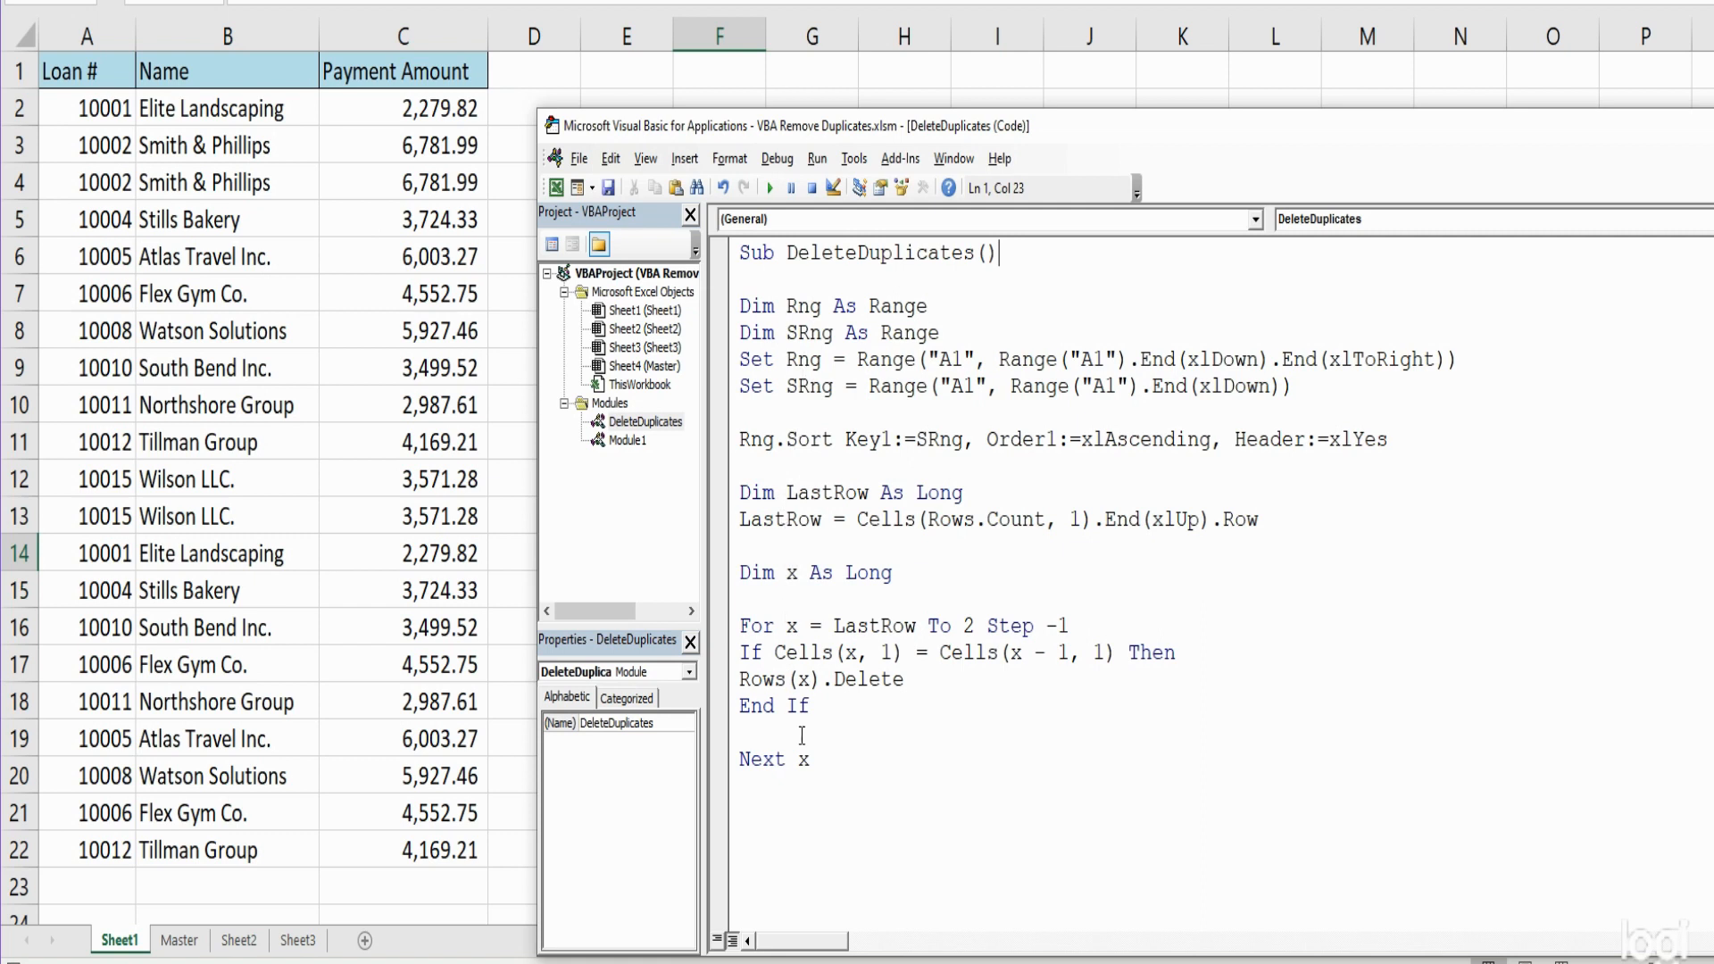
mouse_move(770, 186)
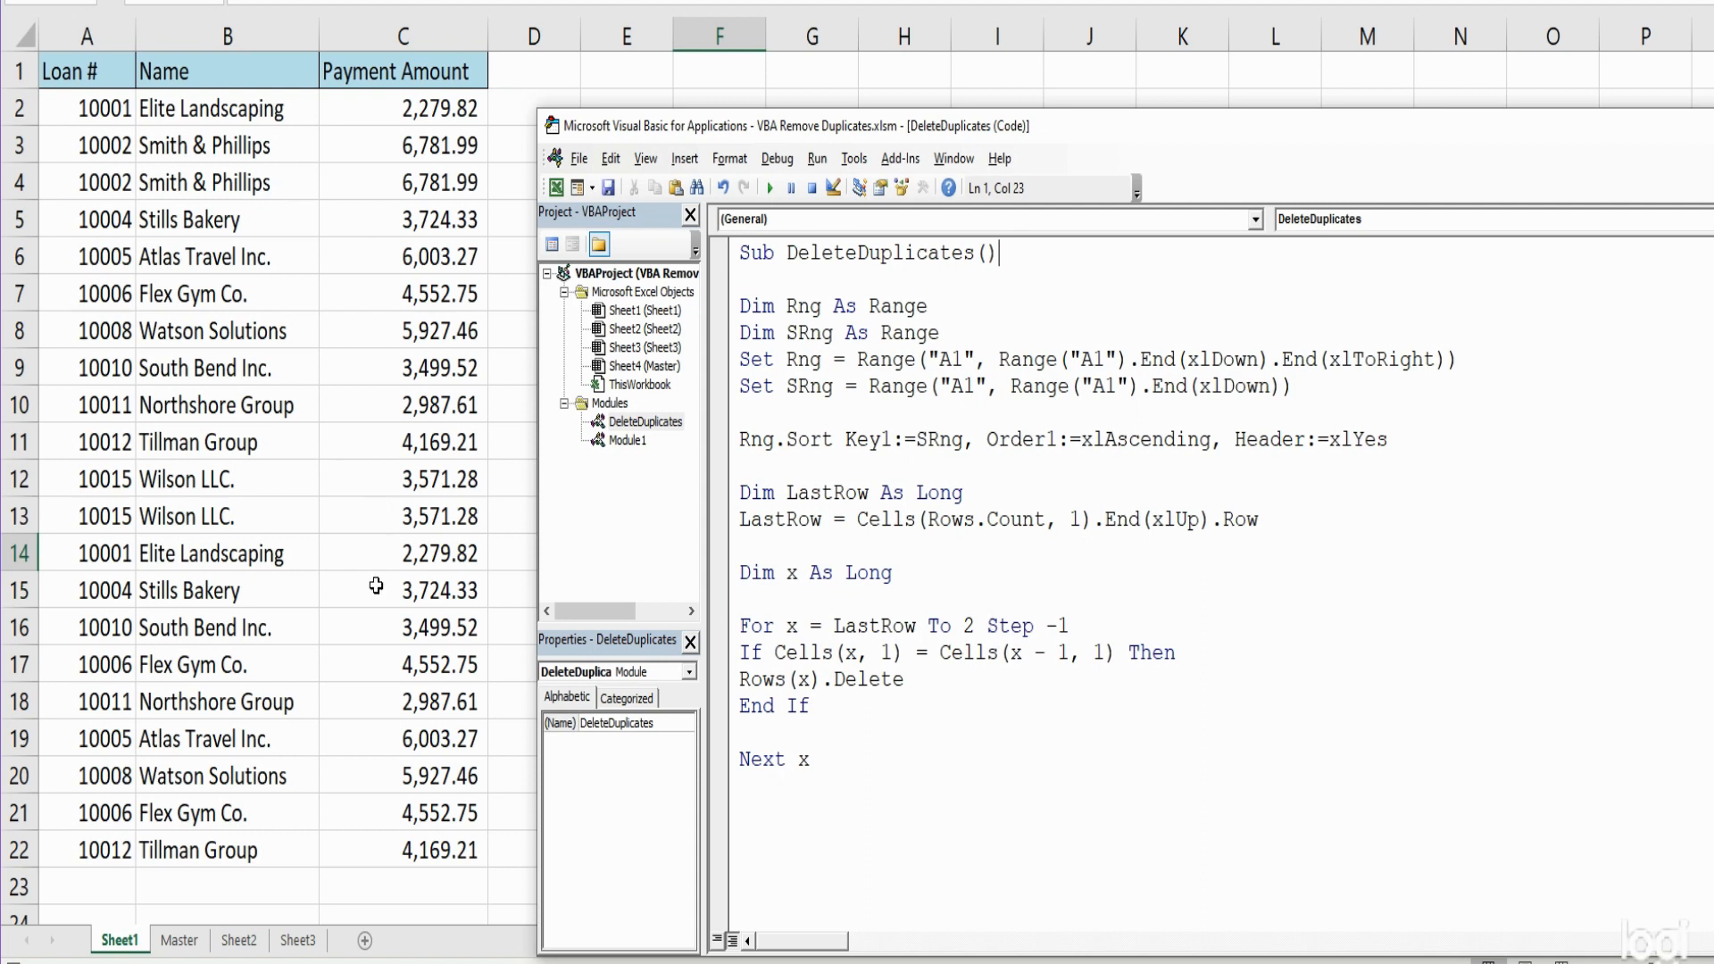
mouse_move(1091, 312)
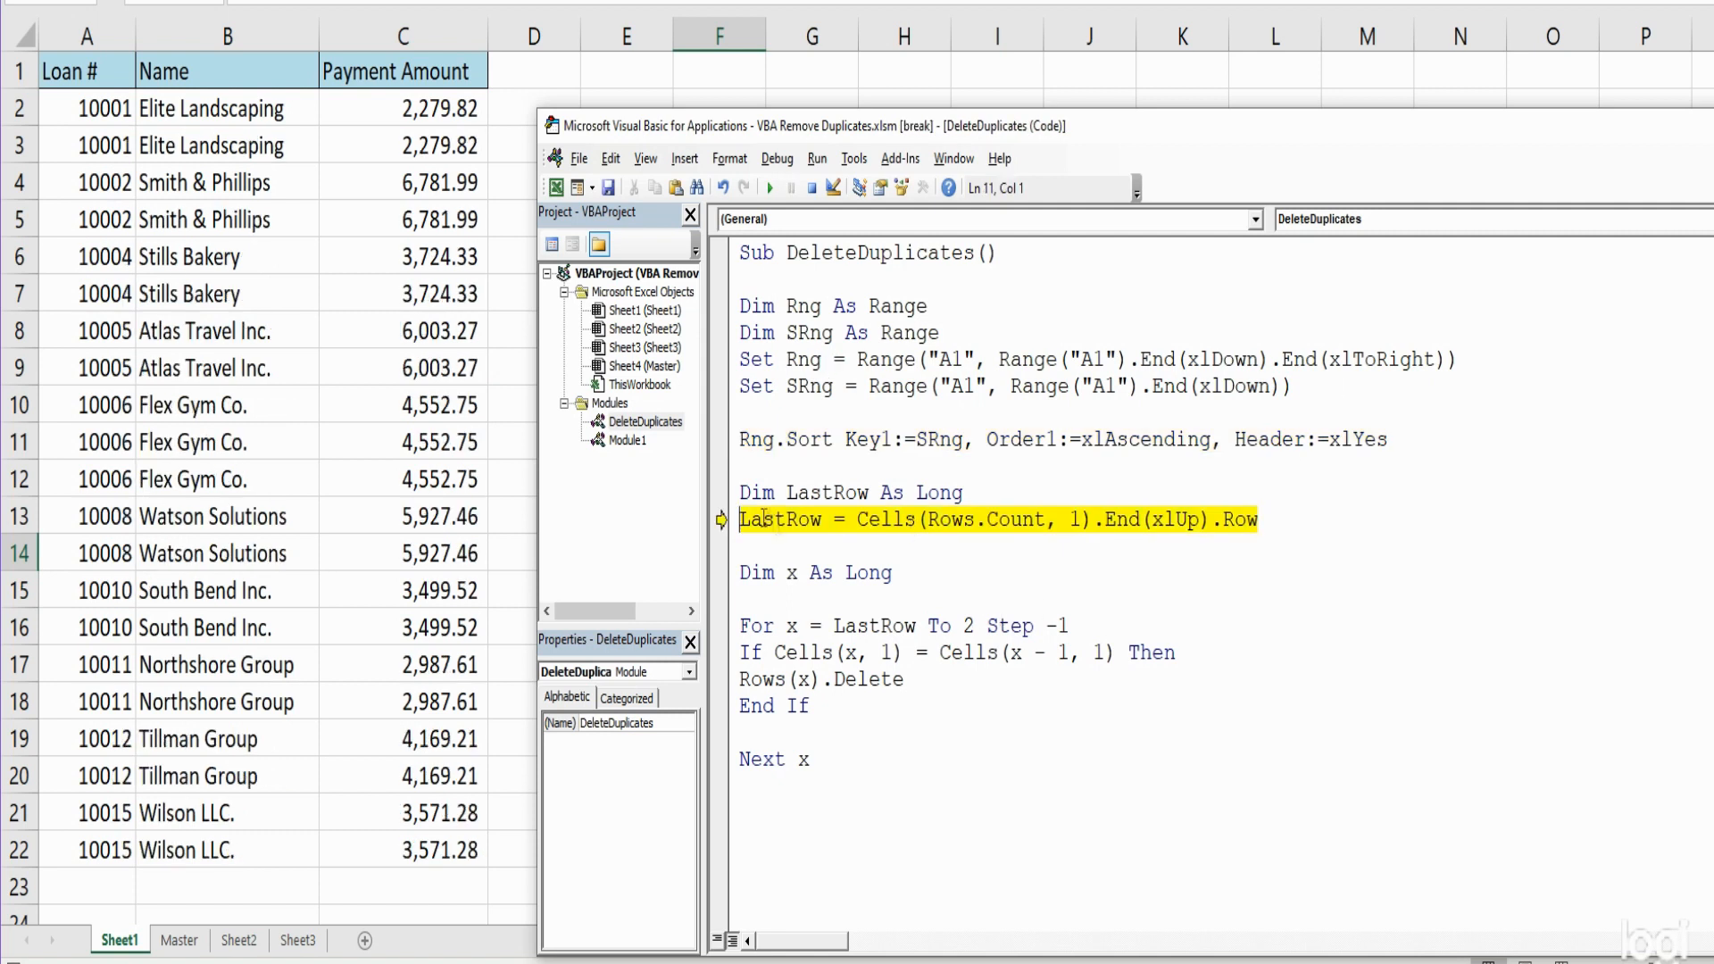
Step through DeleteDuplicates with F8, deleting duplicate loan rows such as Tillman Group
key(F8)
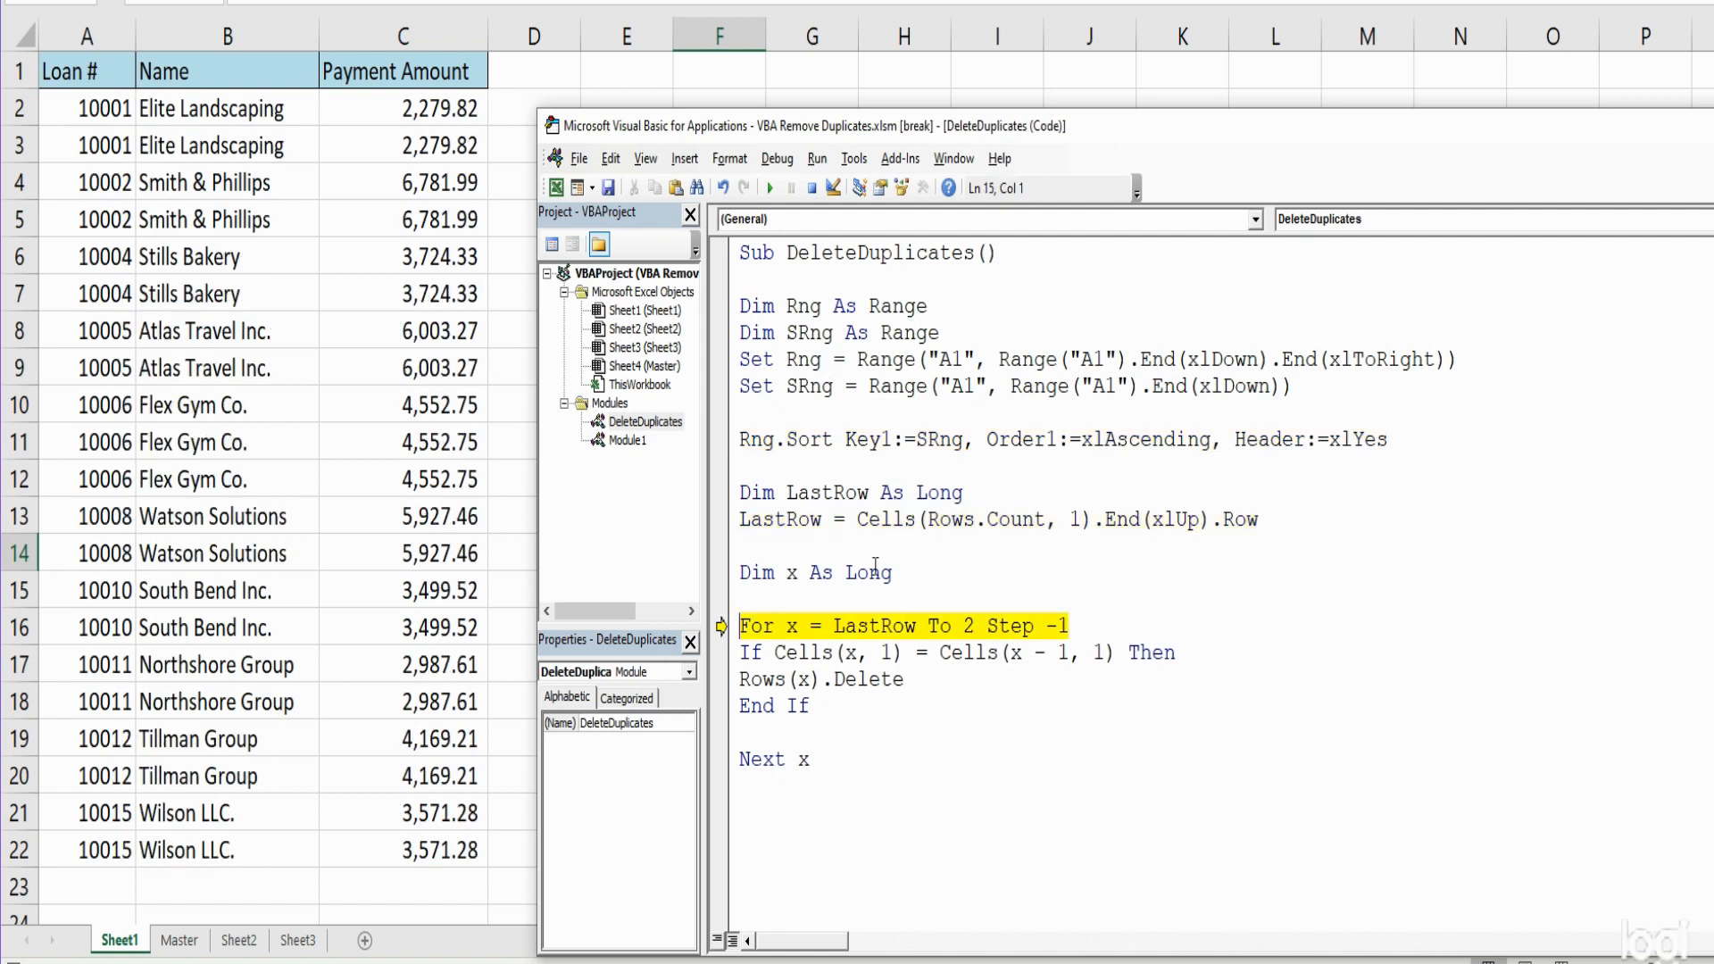
mouse_move(795, 626)
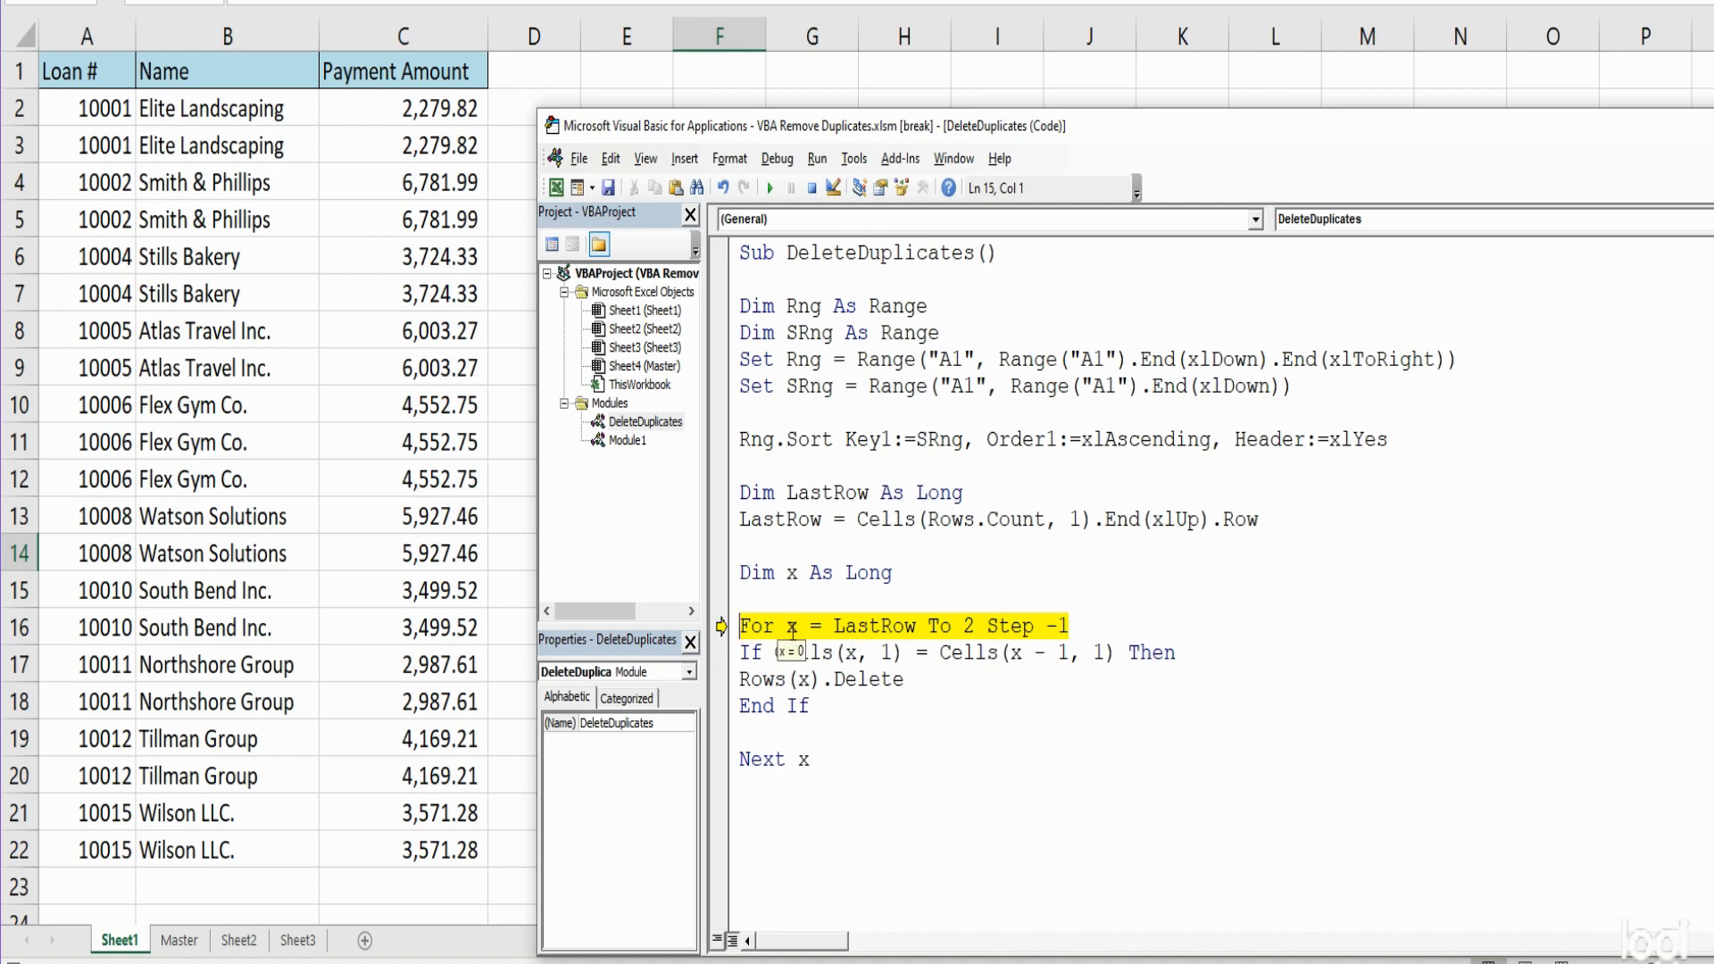
key(F8)
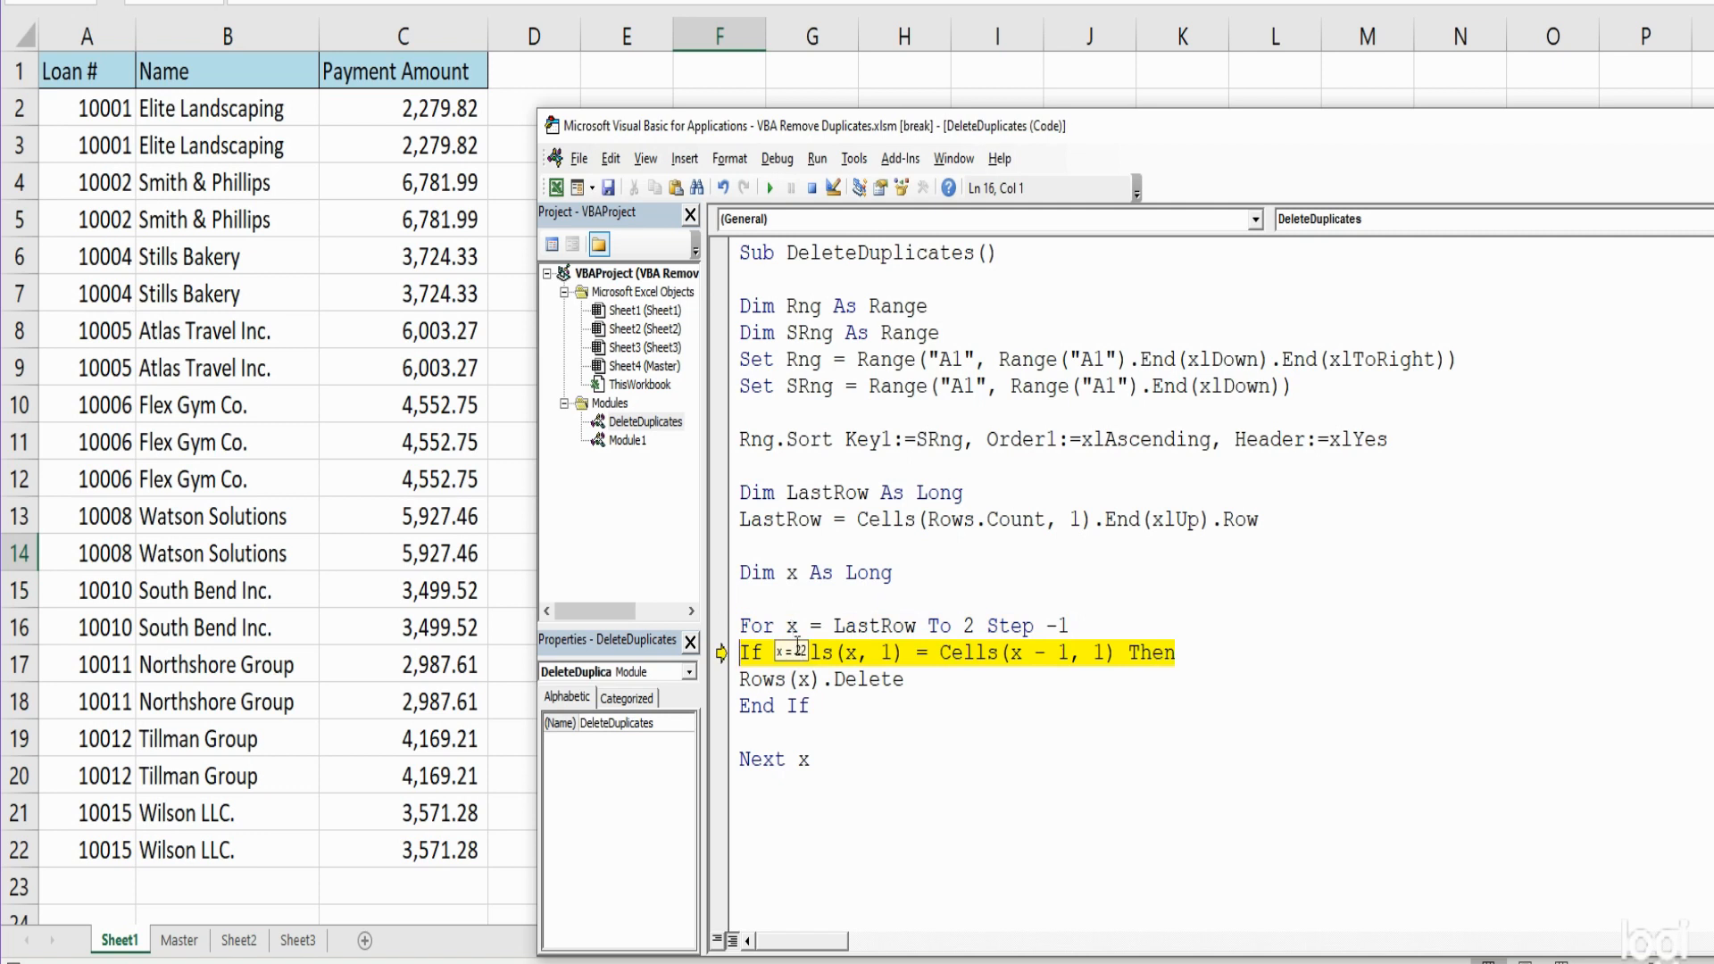
key(F8)
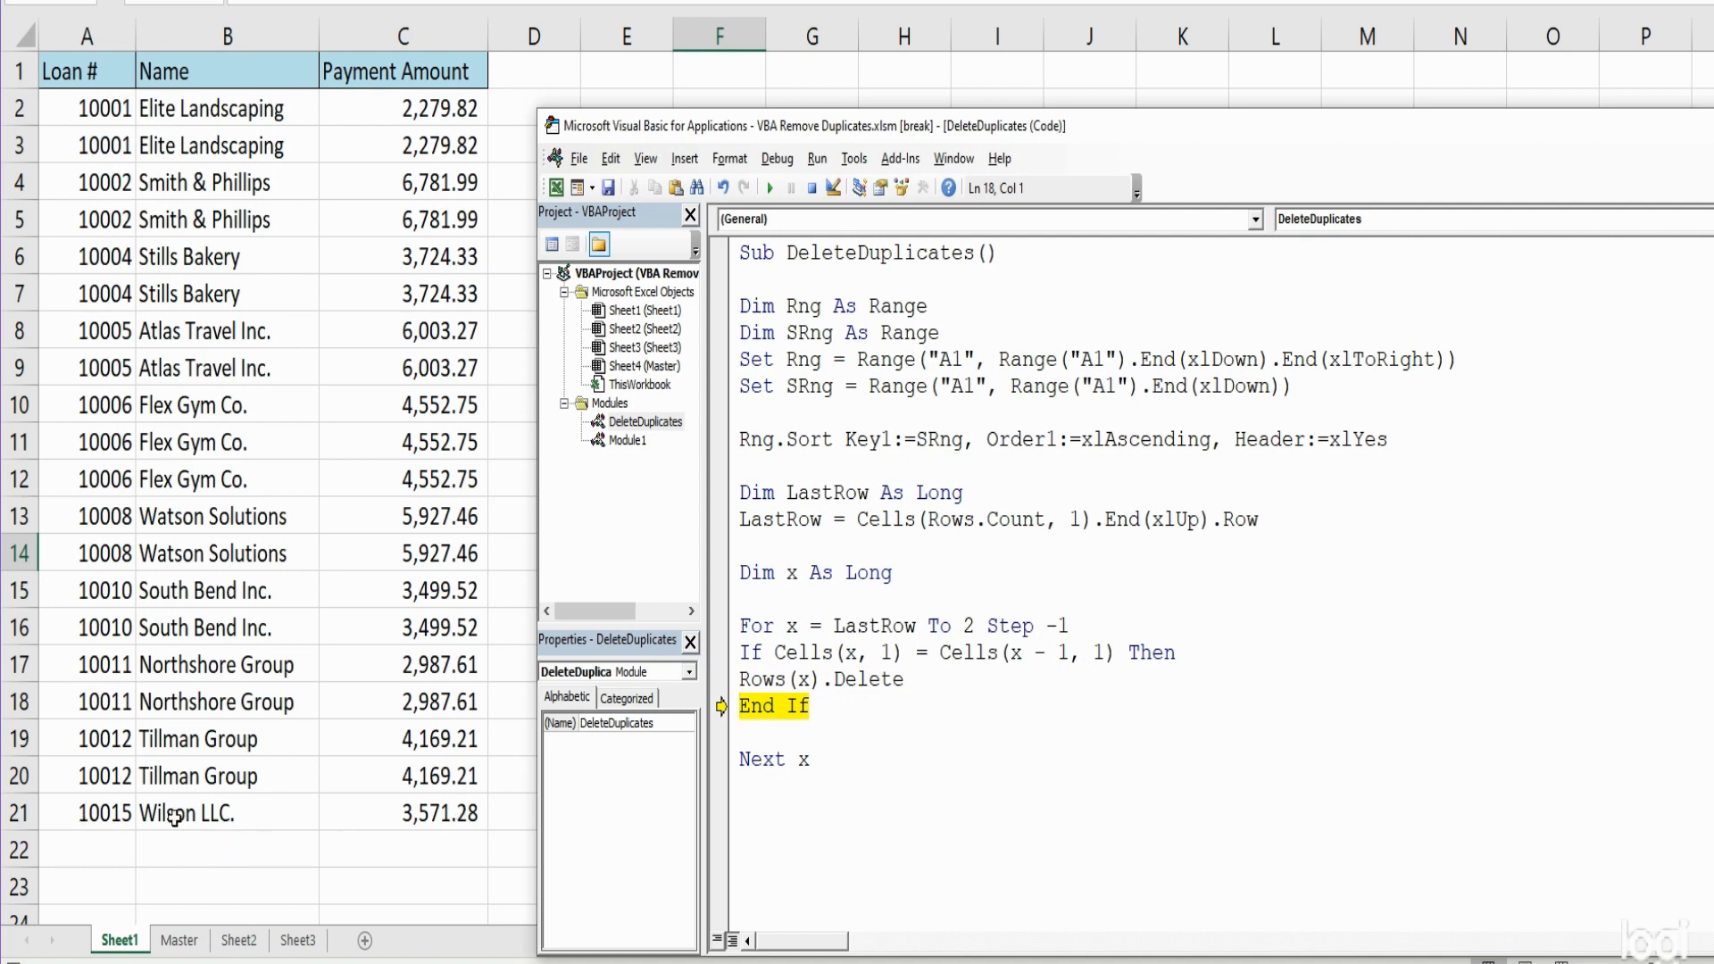
key(F8)
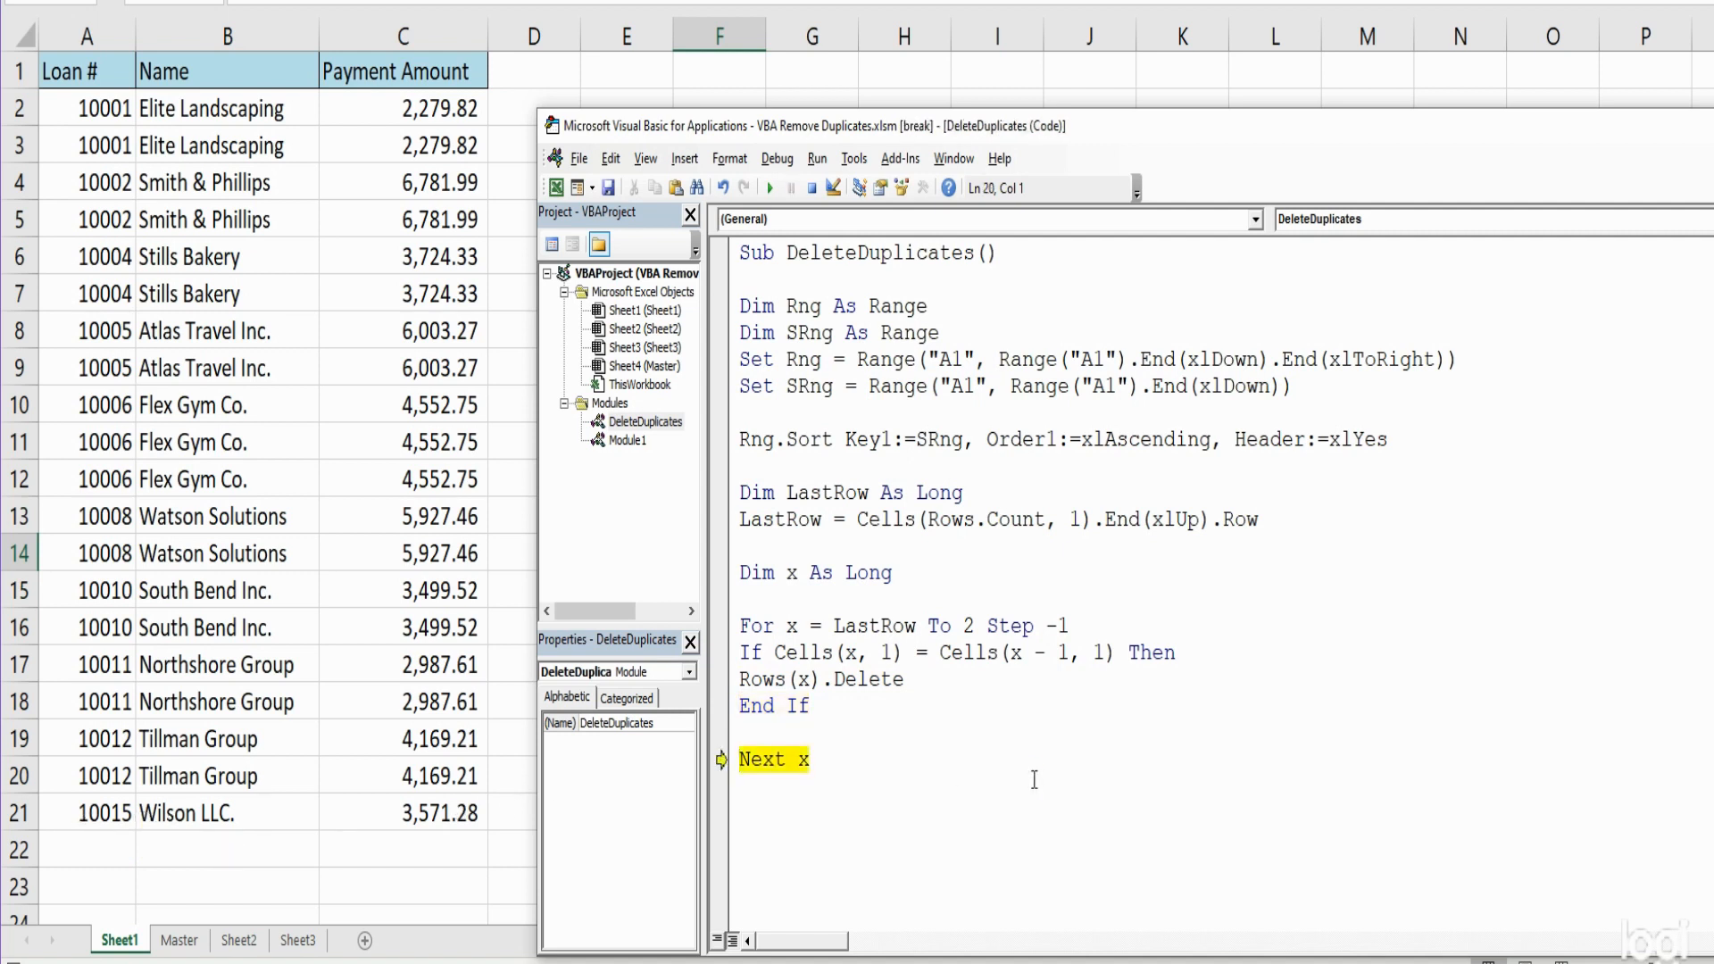
key(F8)
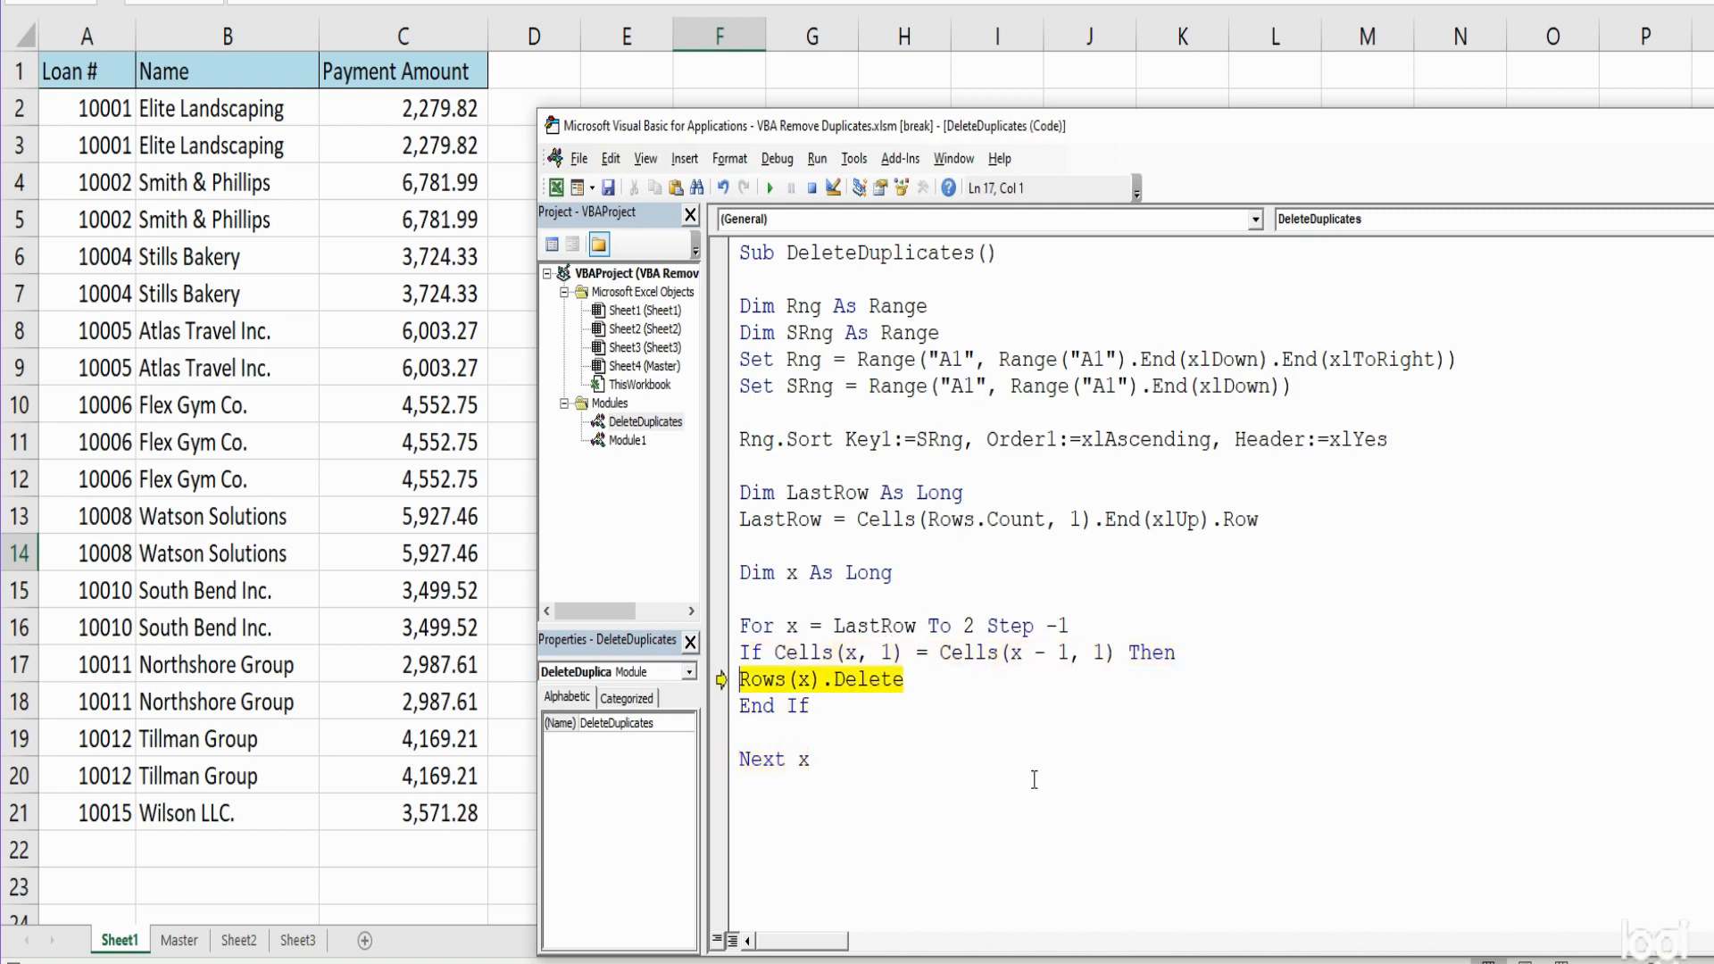
key(F8)
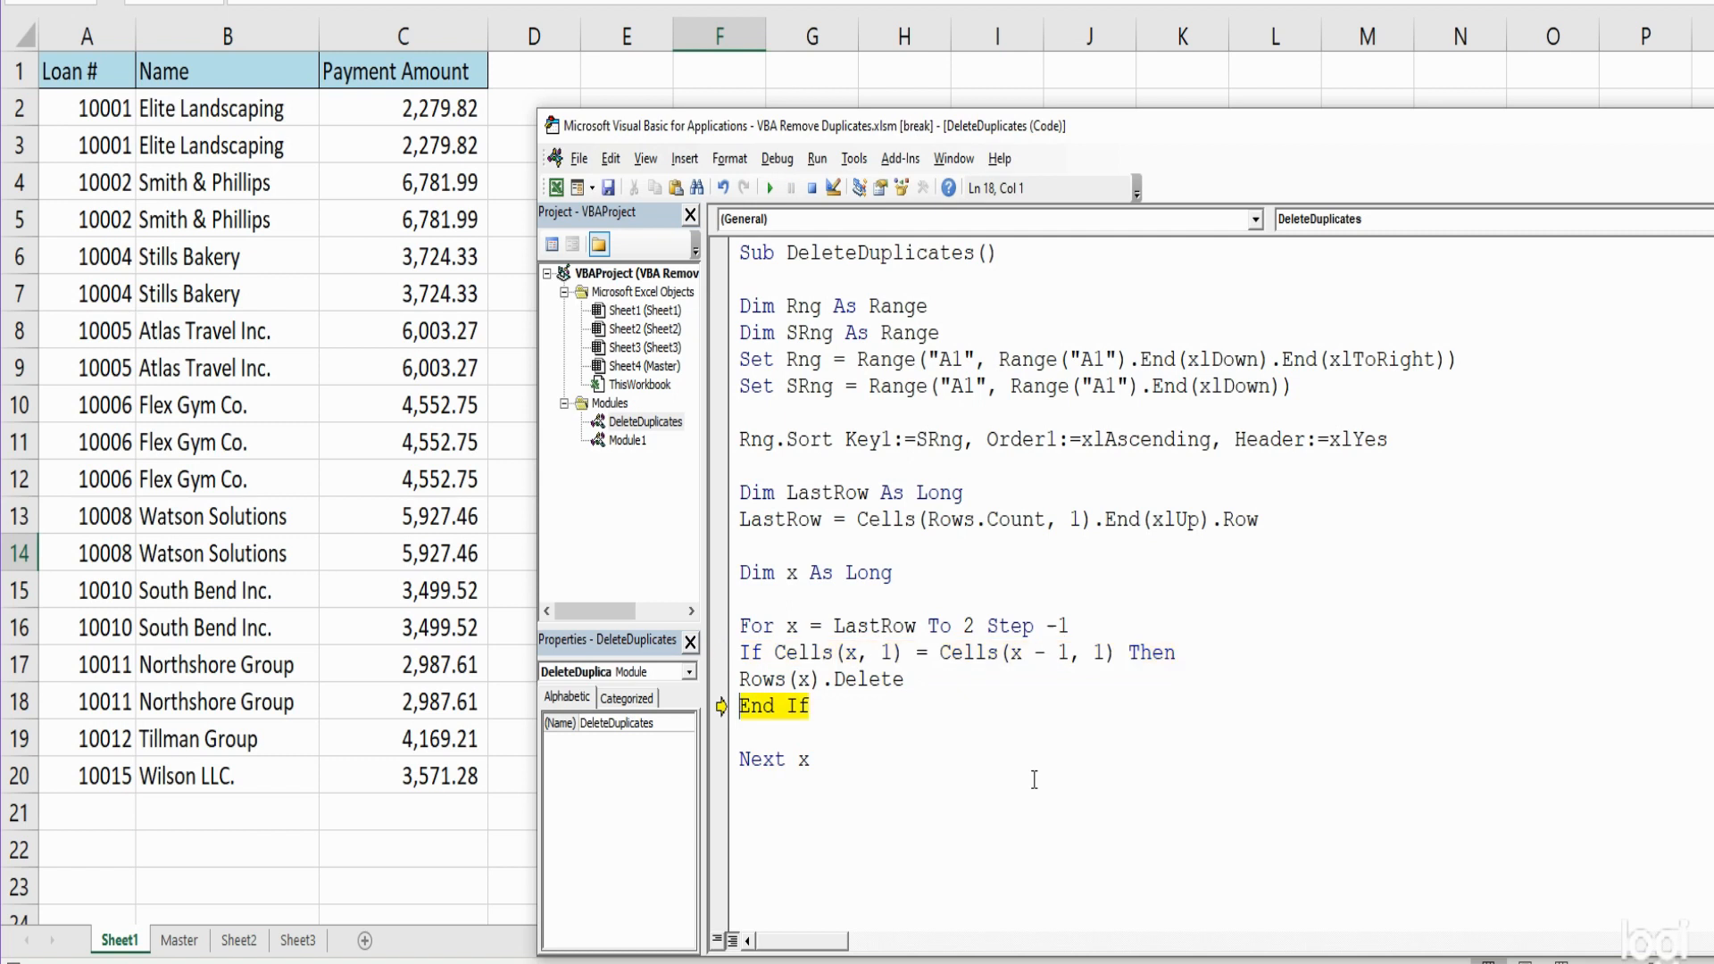
key(F8)
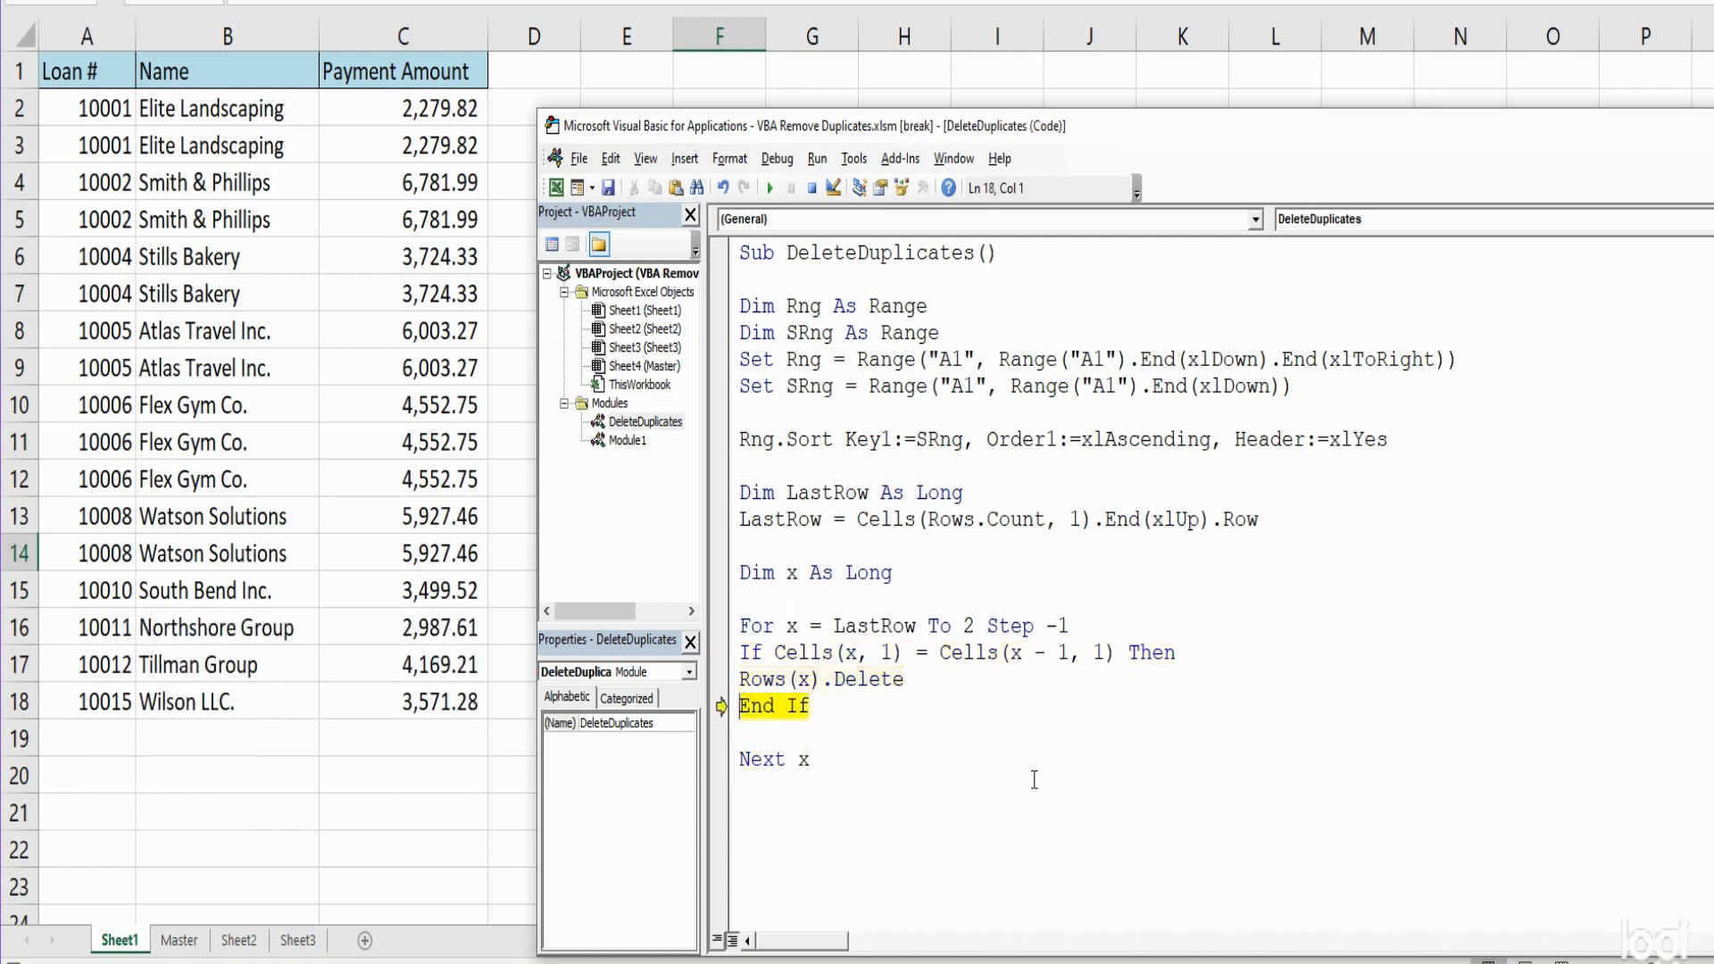
key(F8)
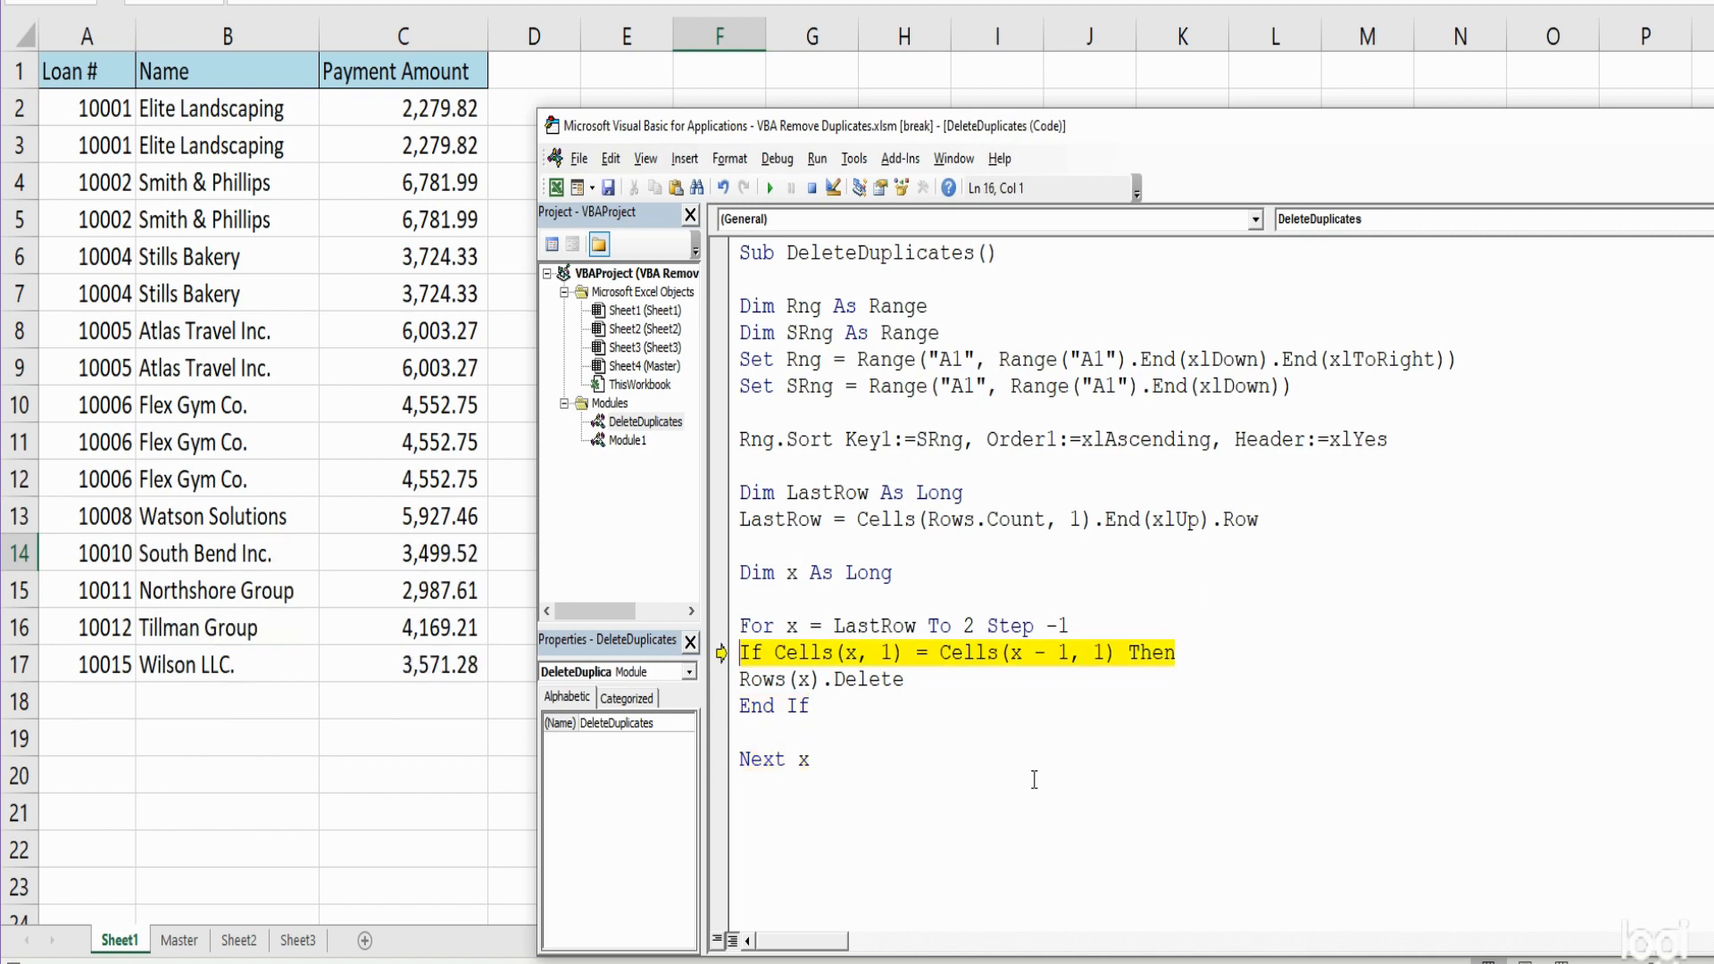
key(F8)
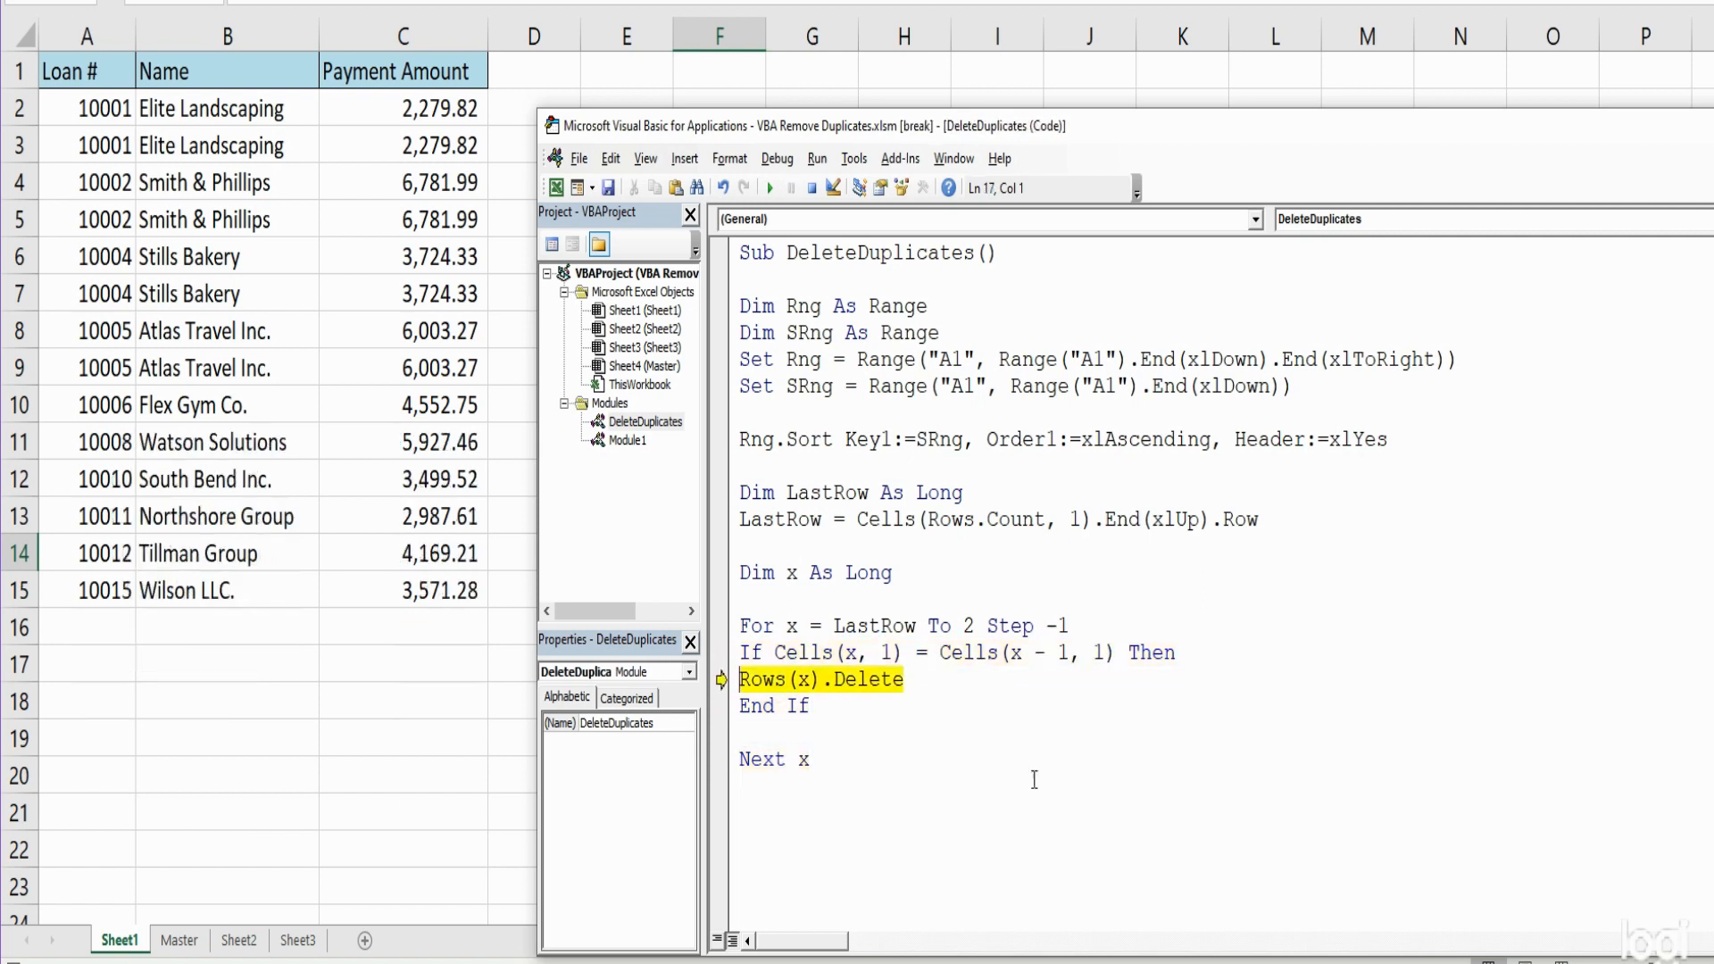
key(F8)
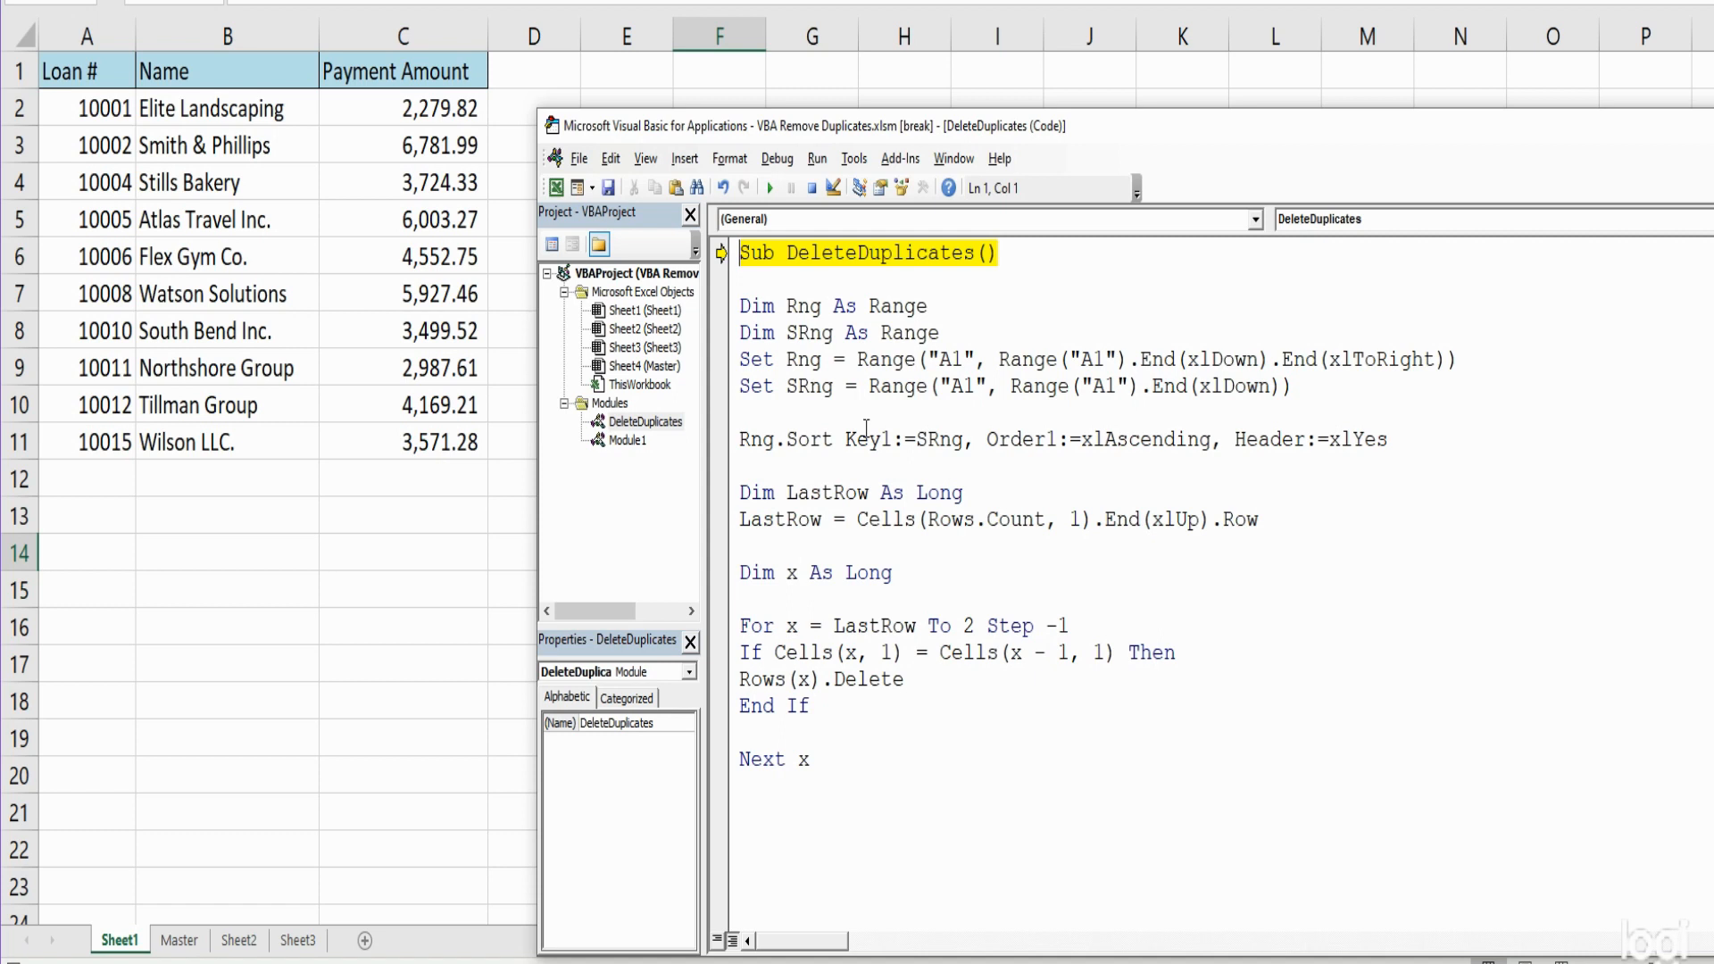
mouse_move(865, 428)
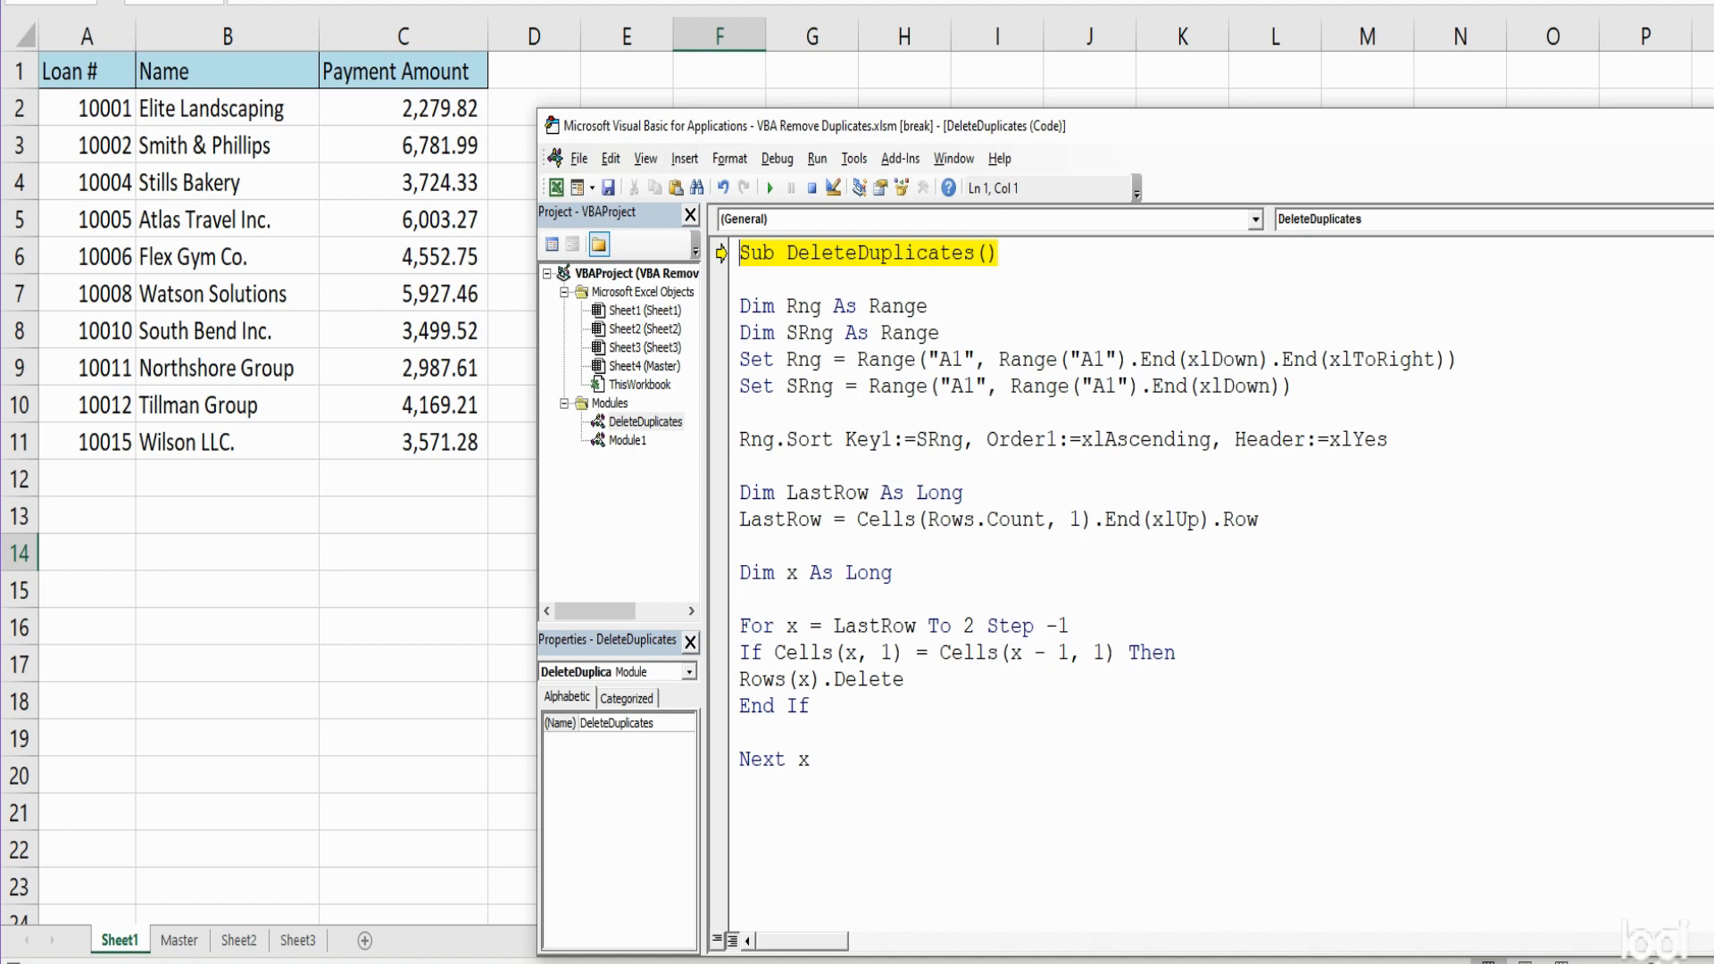